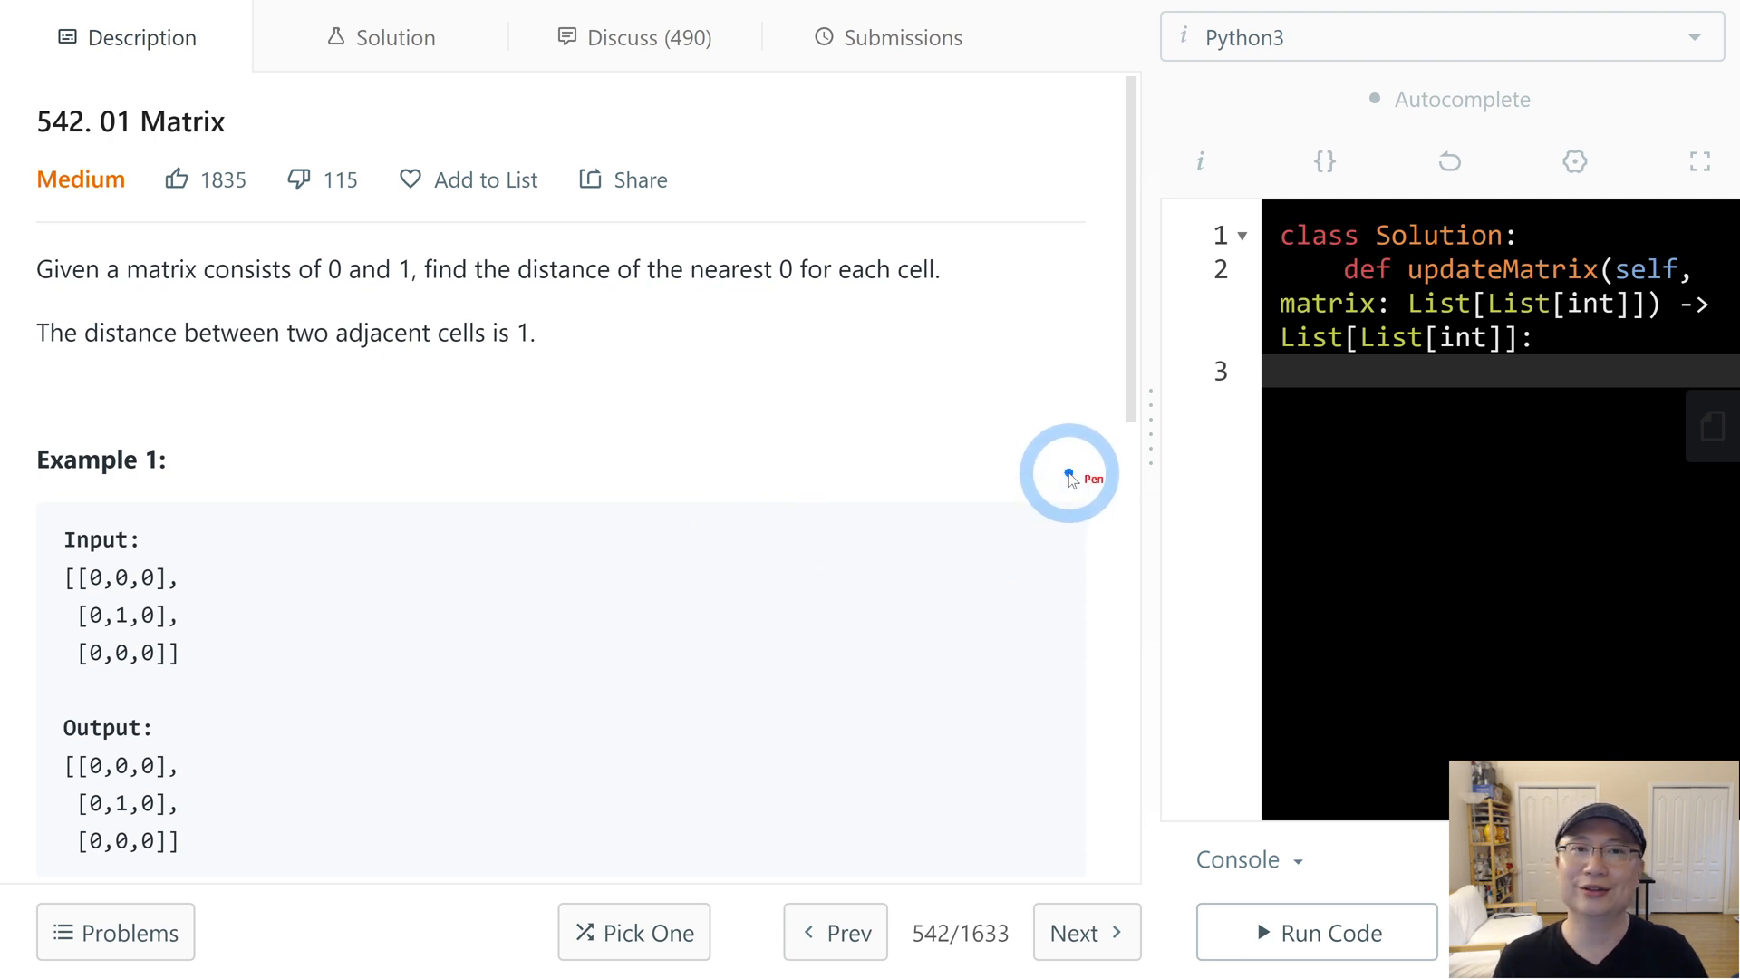
mouse_move(554, 315)
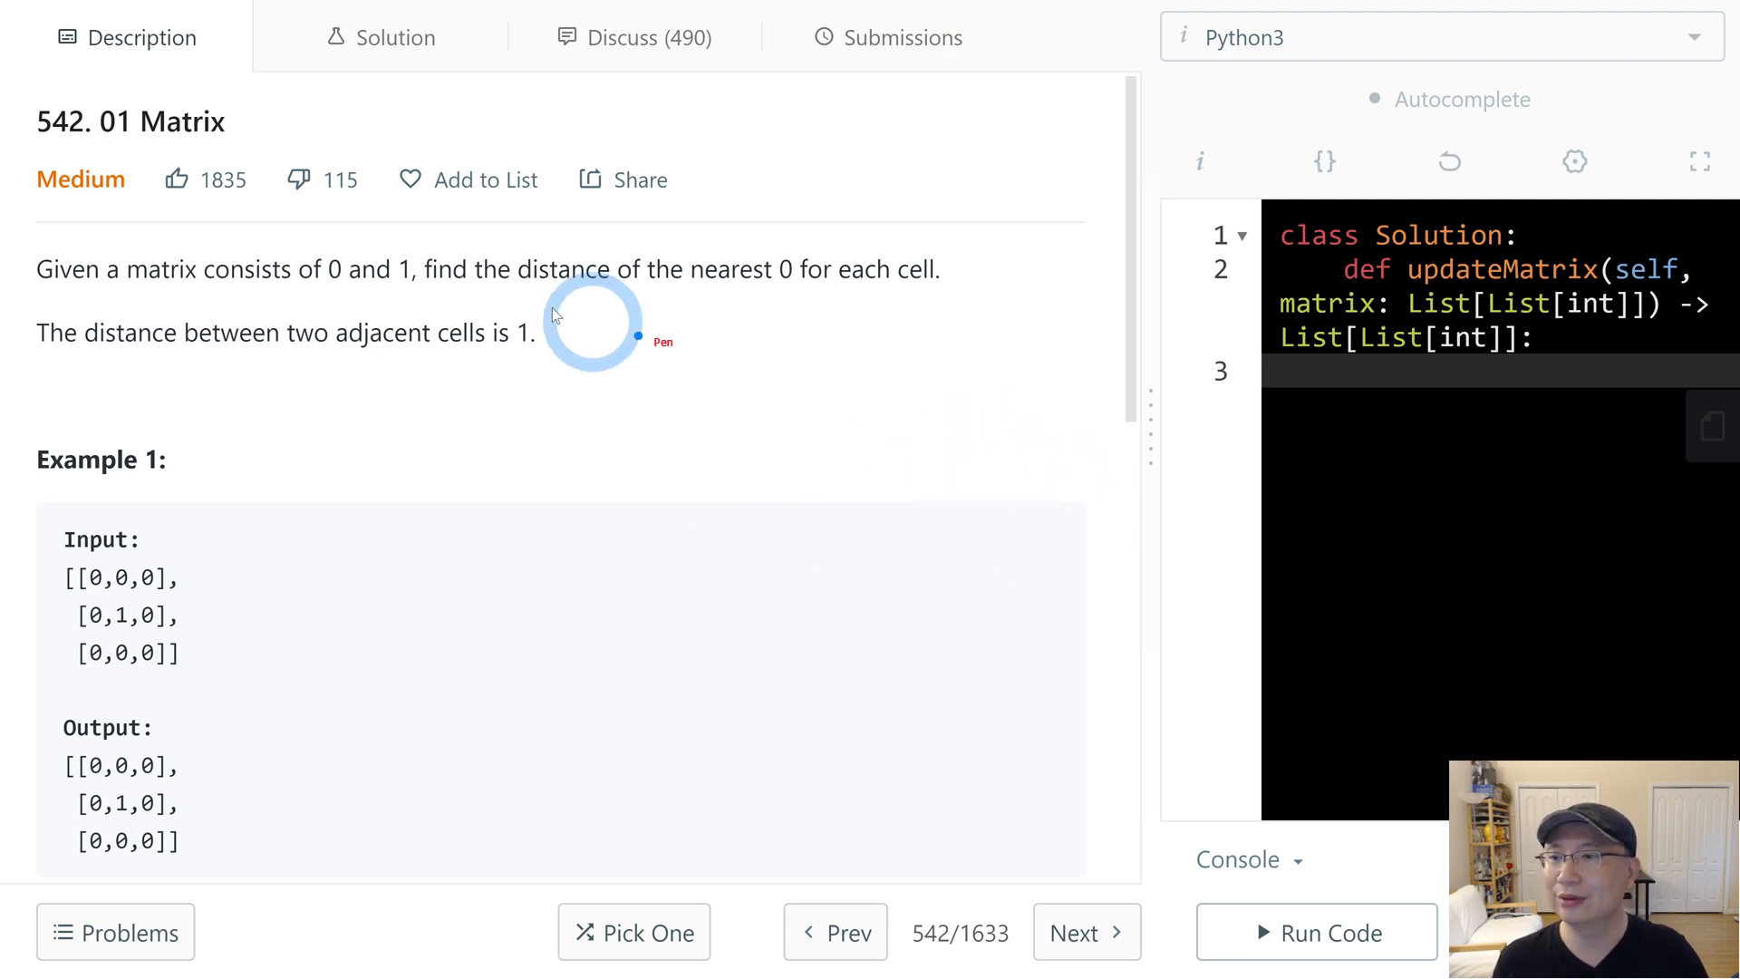
mouse_move(439, 216)
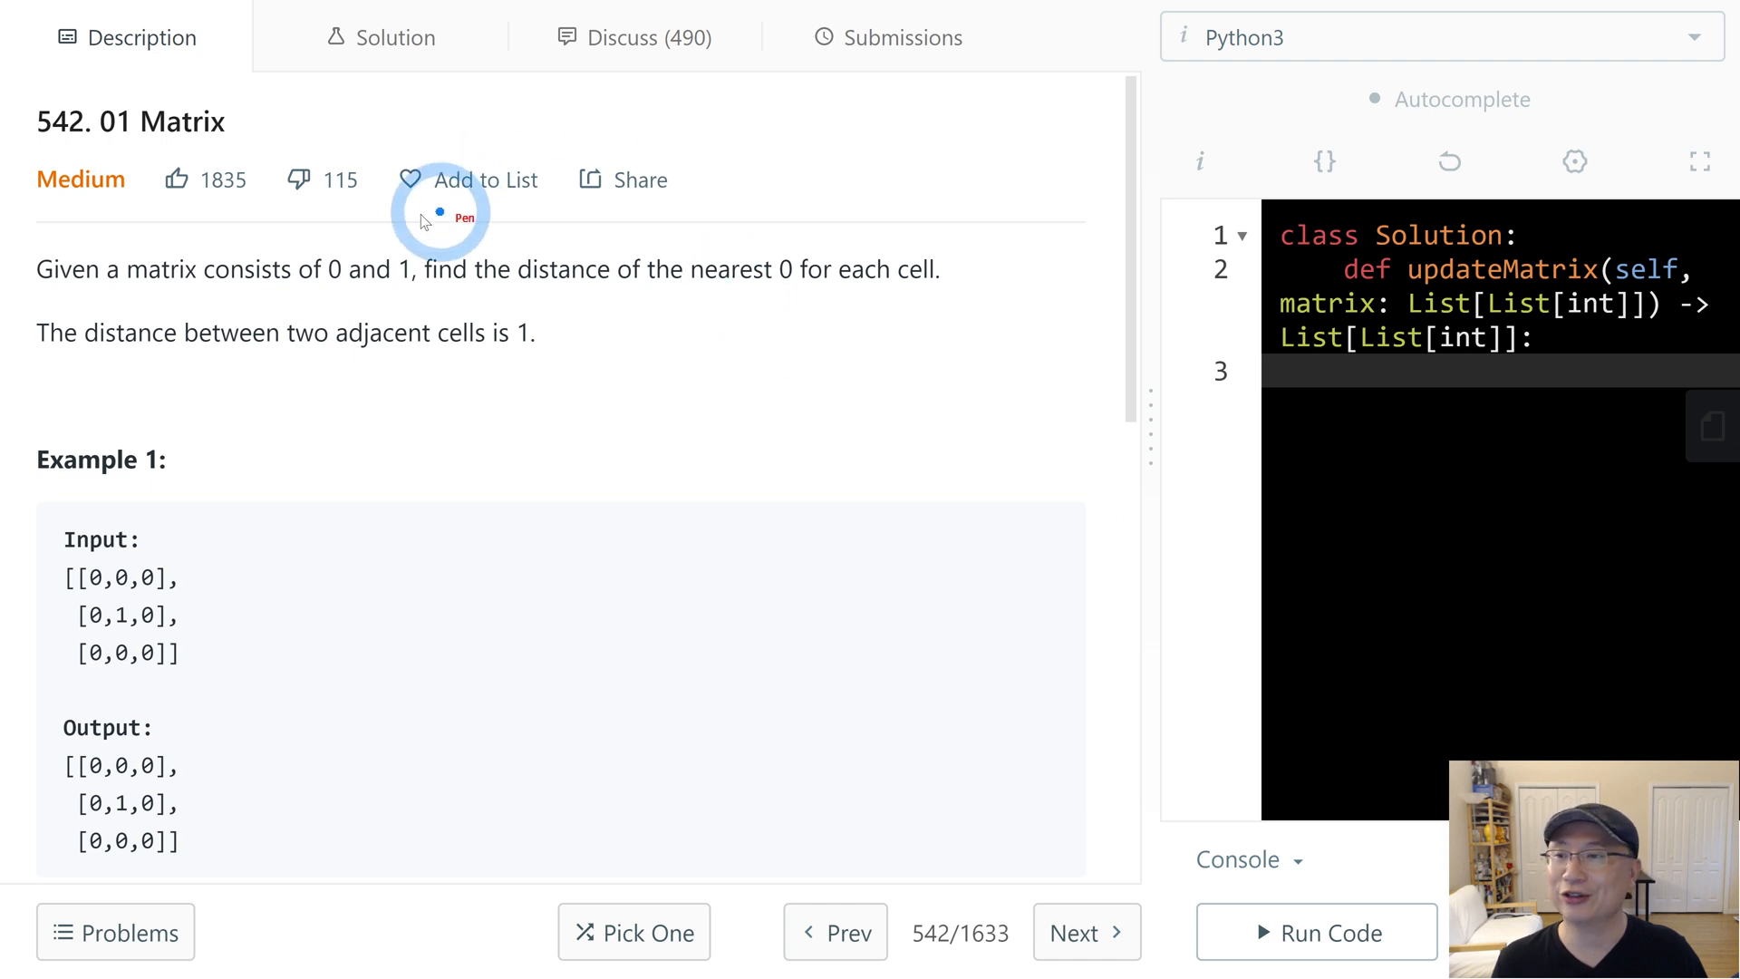
mouse_move(215, 283)
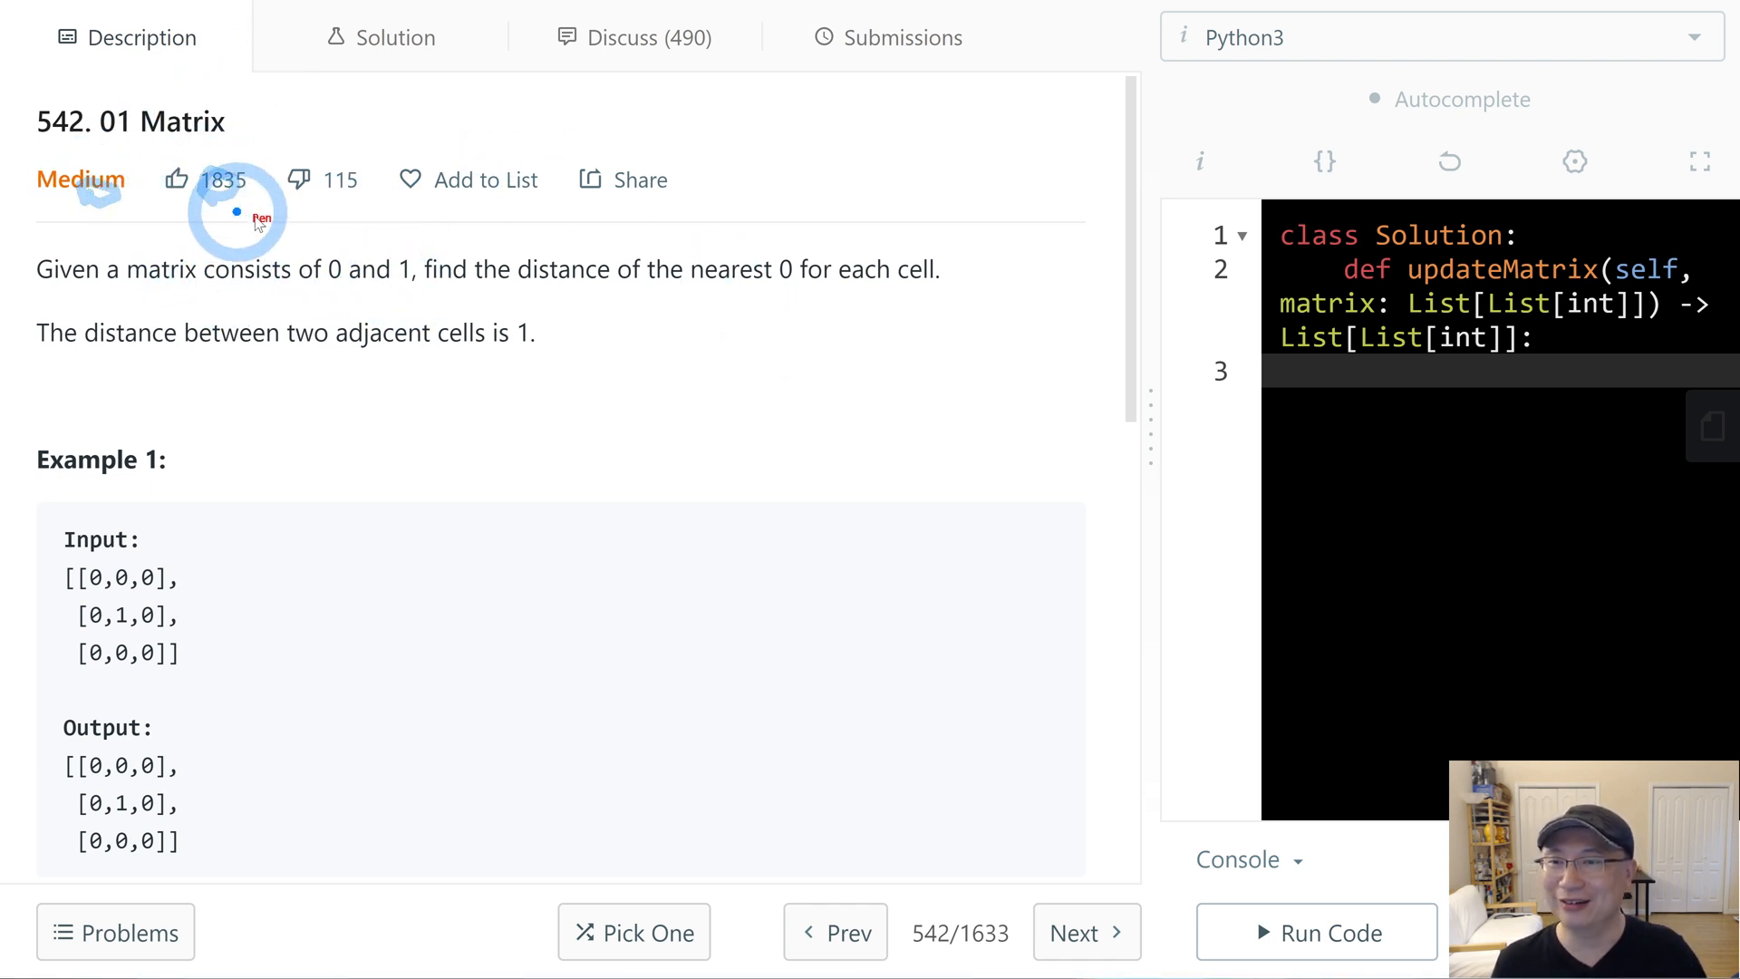
mouse_move(988, 339)
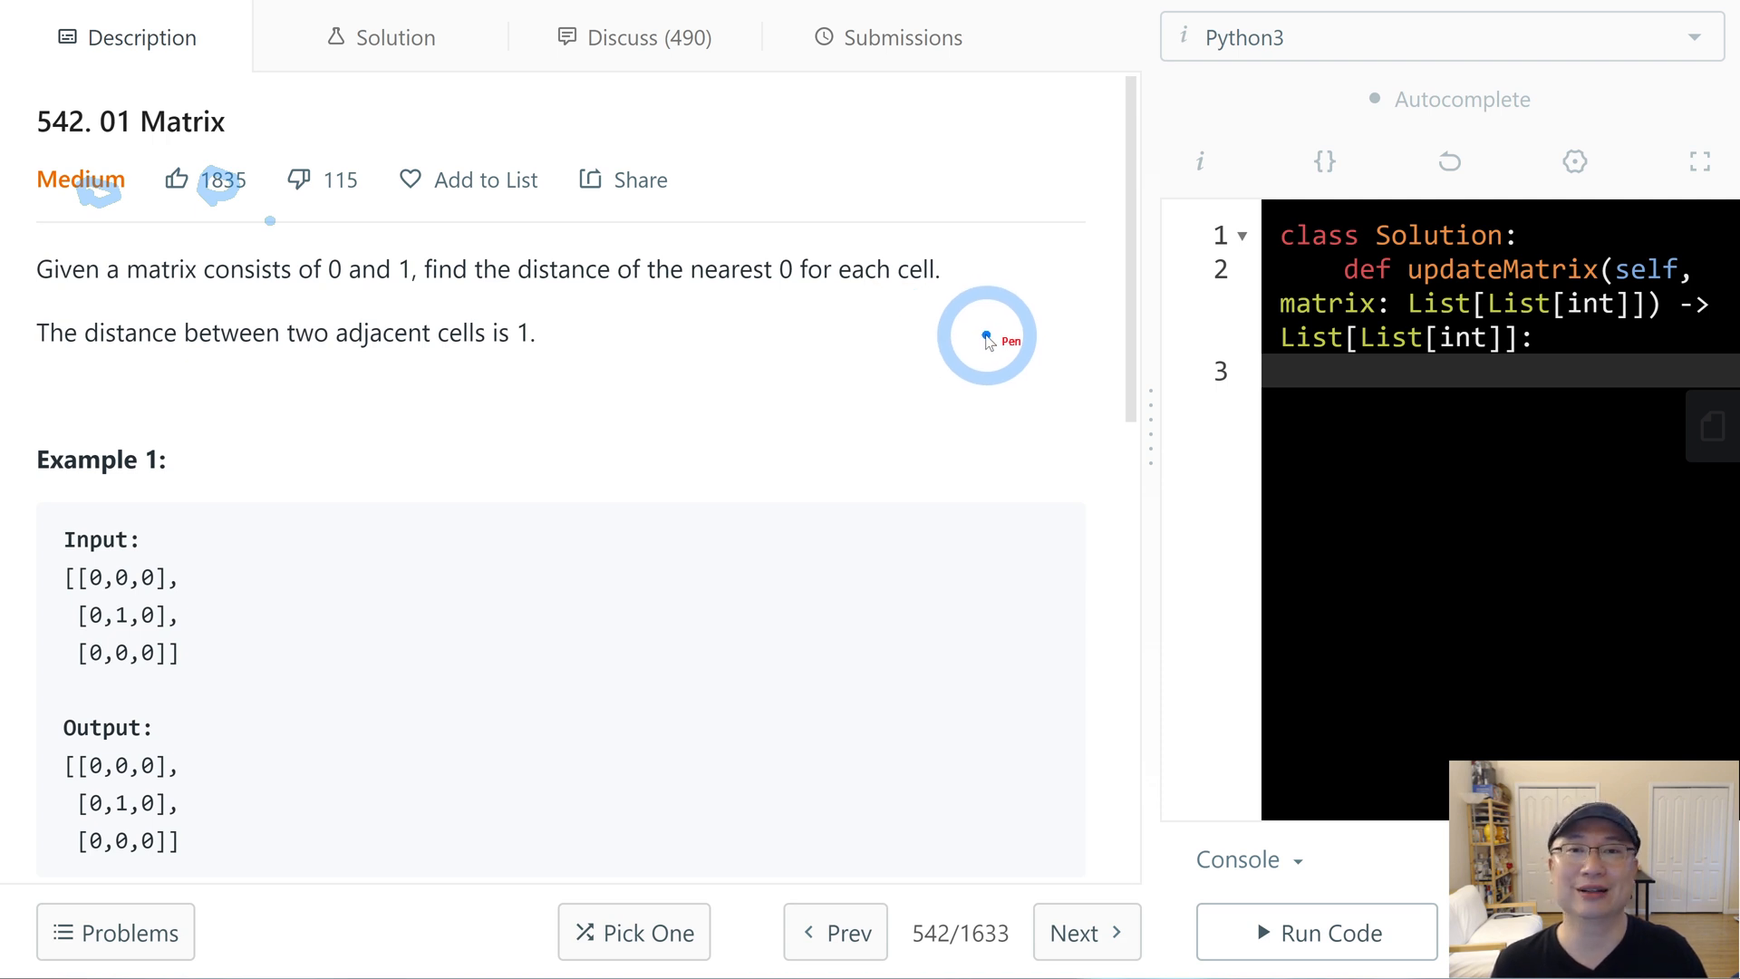
mouse_move(172, 310)
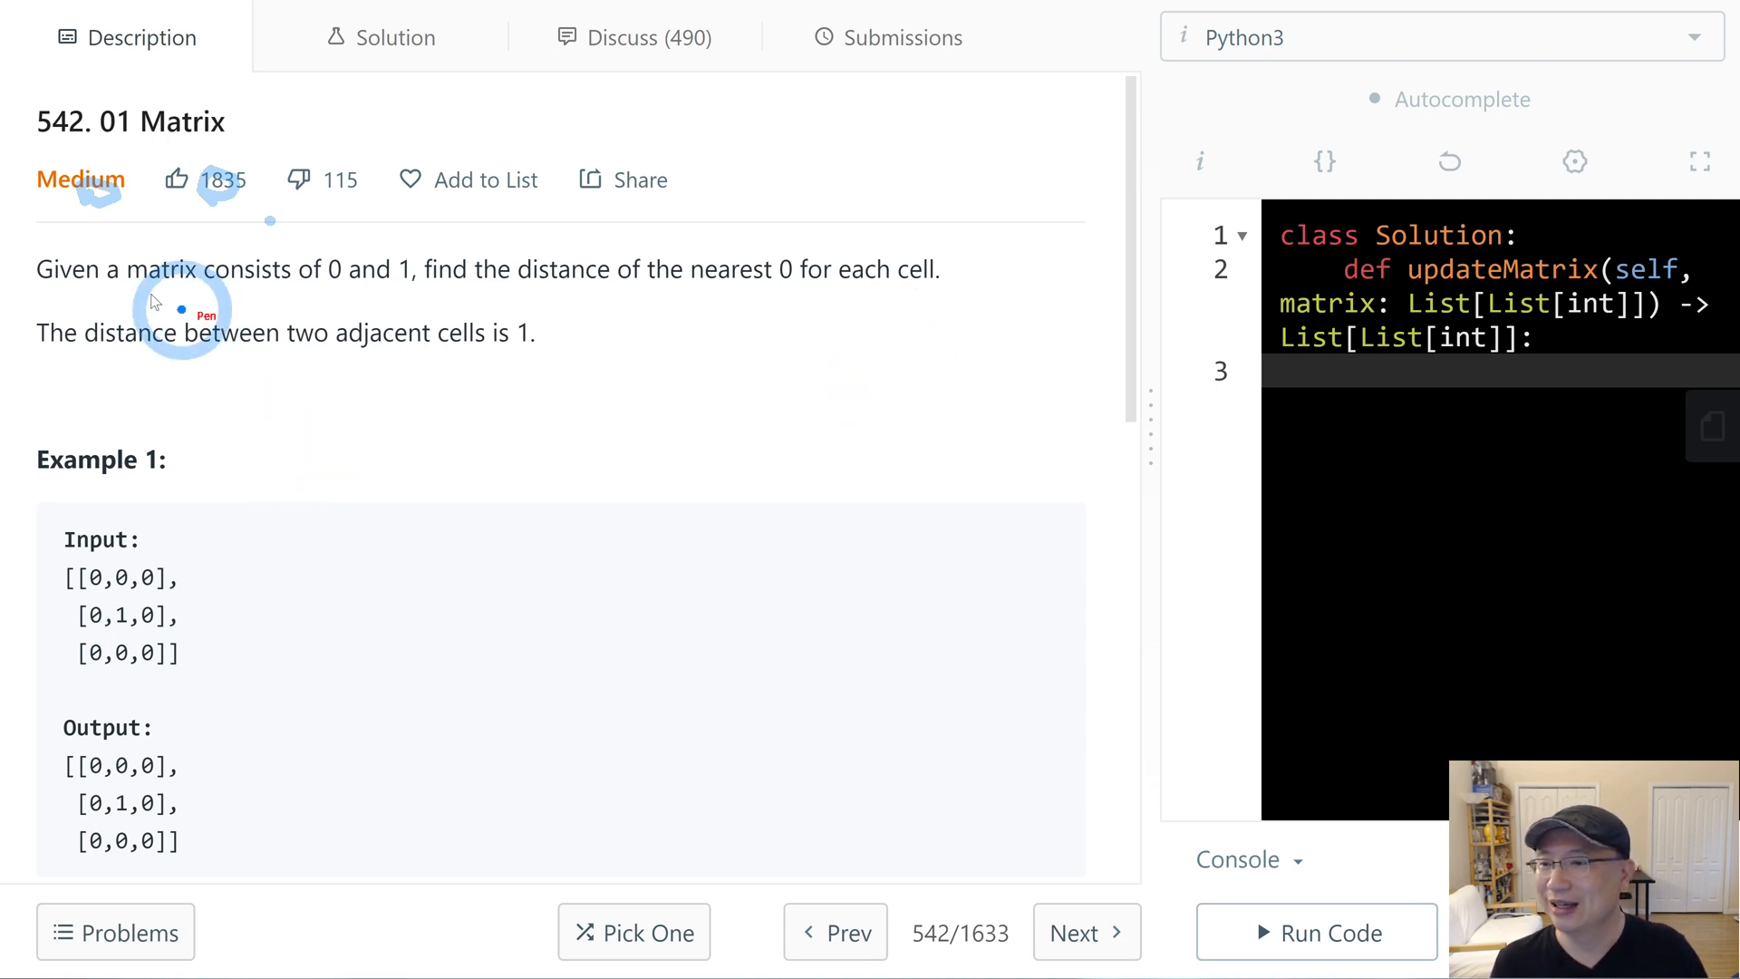
mouse_move(308, 313)
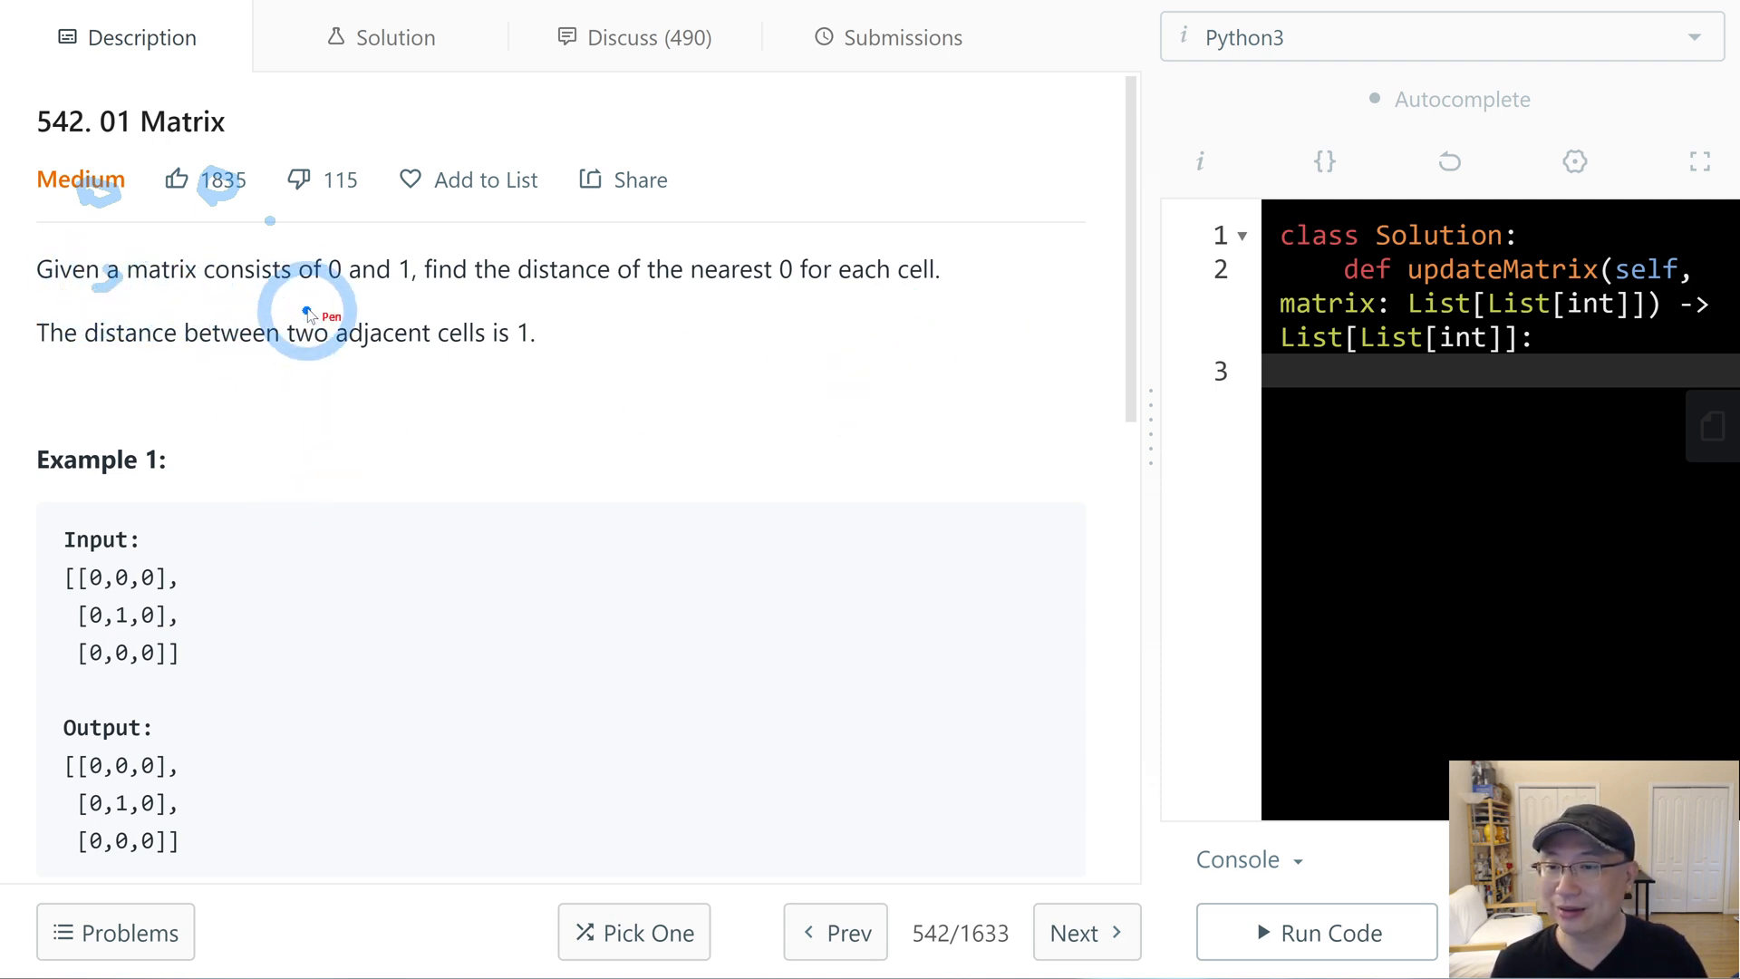
mouse_move(576, 308)
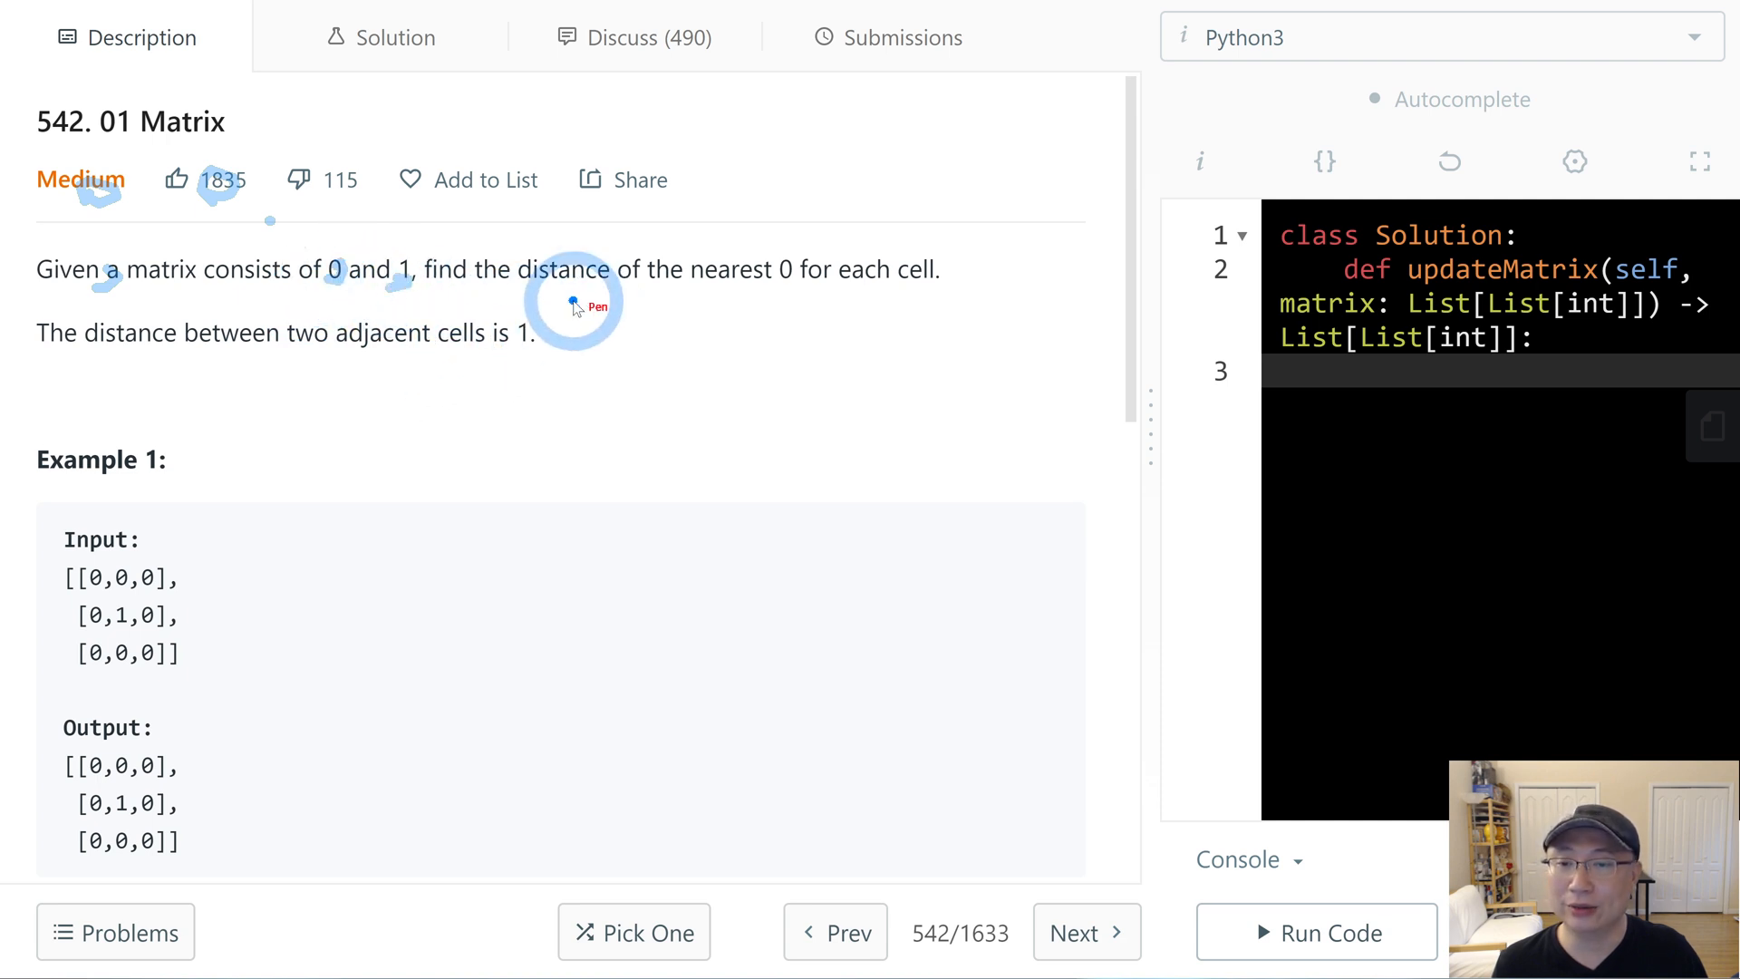
mouse_move(765, 290)
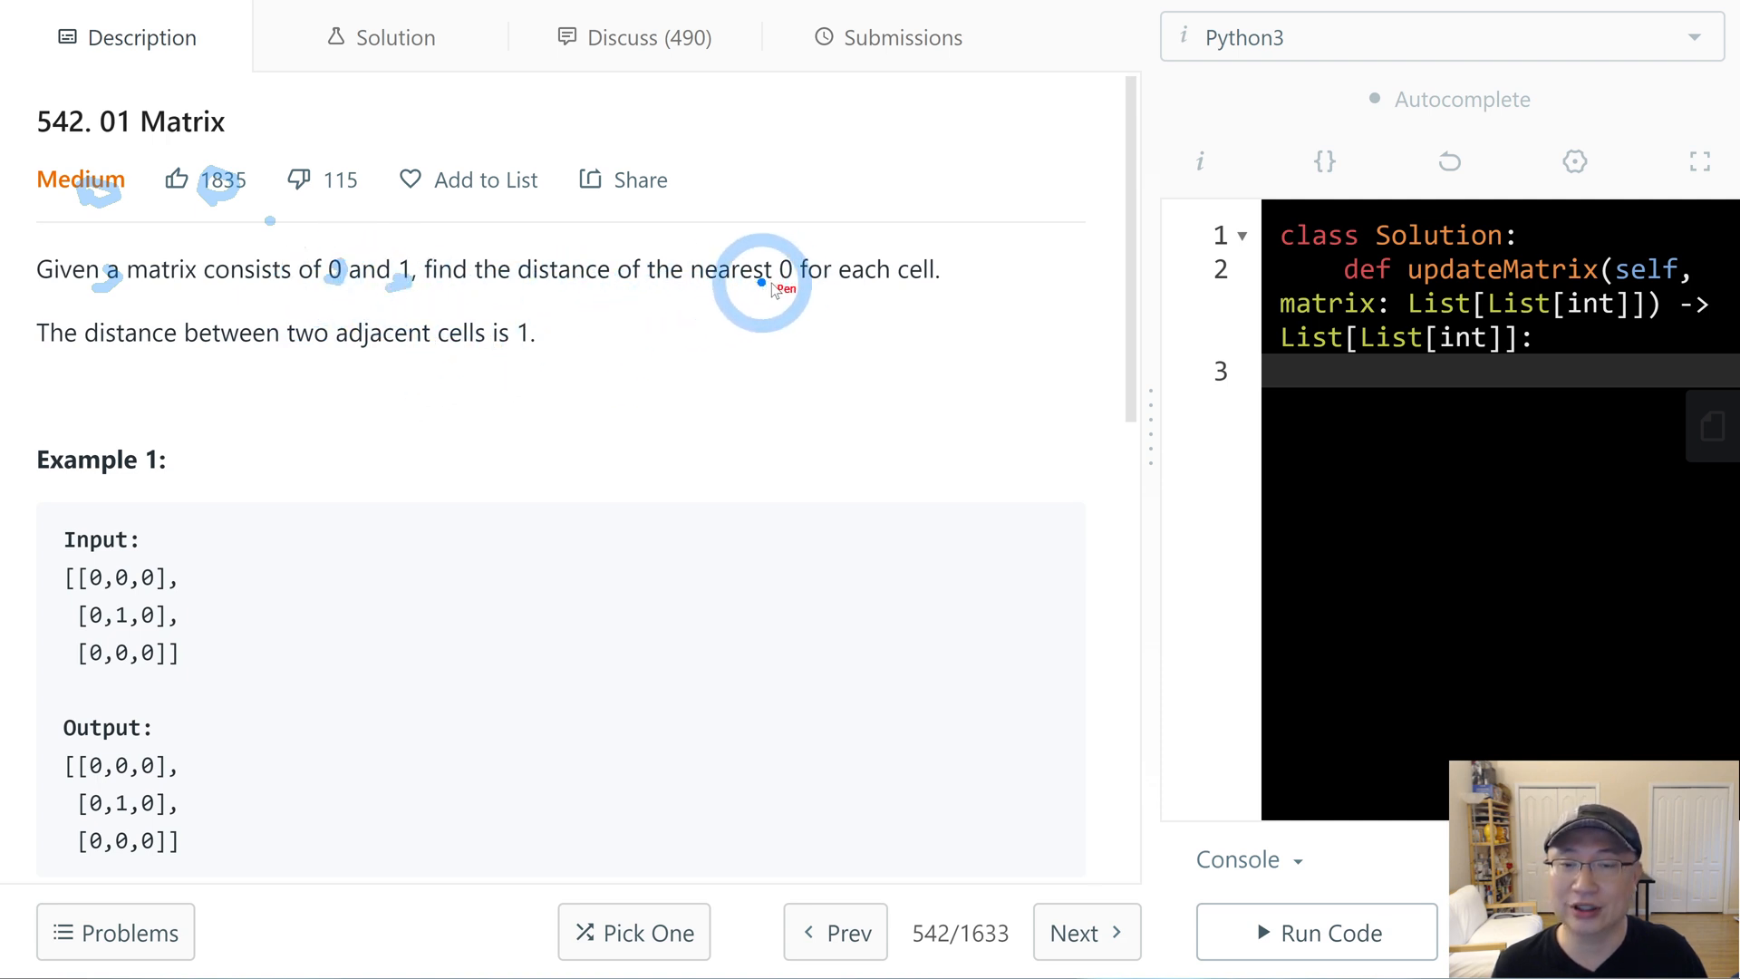
mouse_move(894, 288)
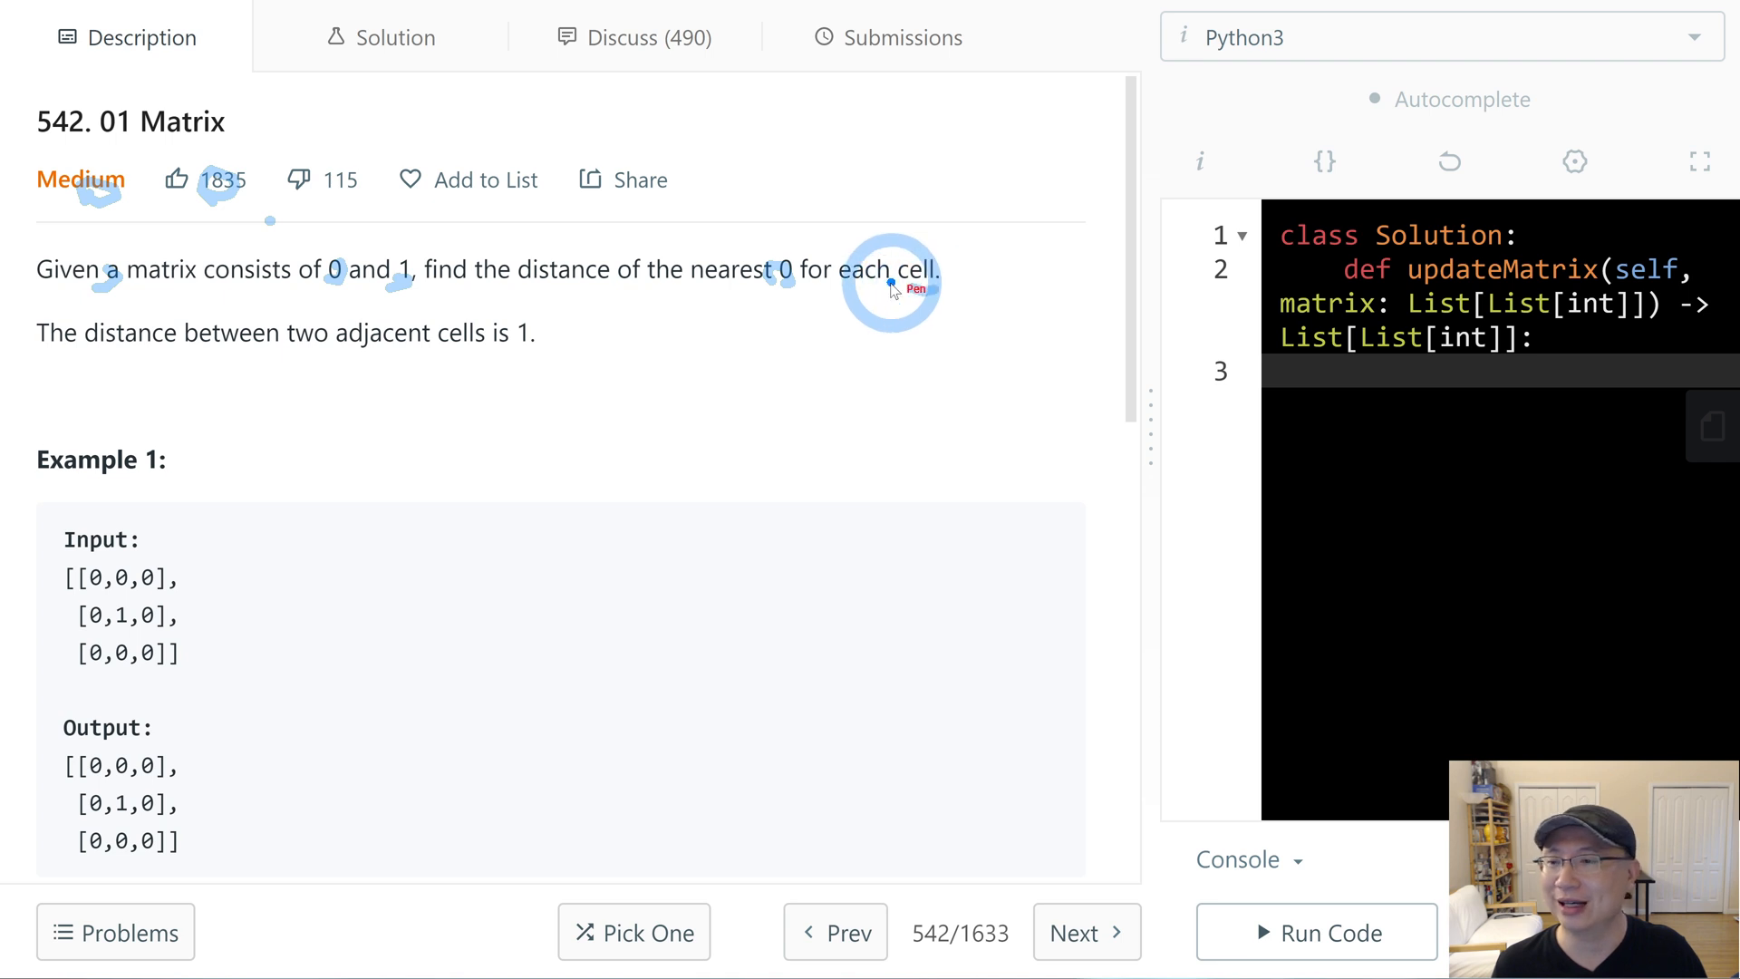
mouse_move(249, 361)
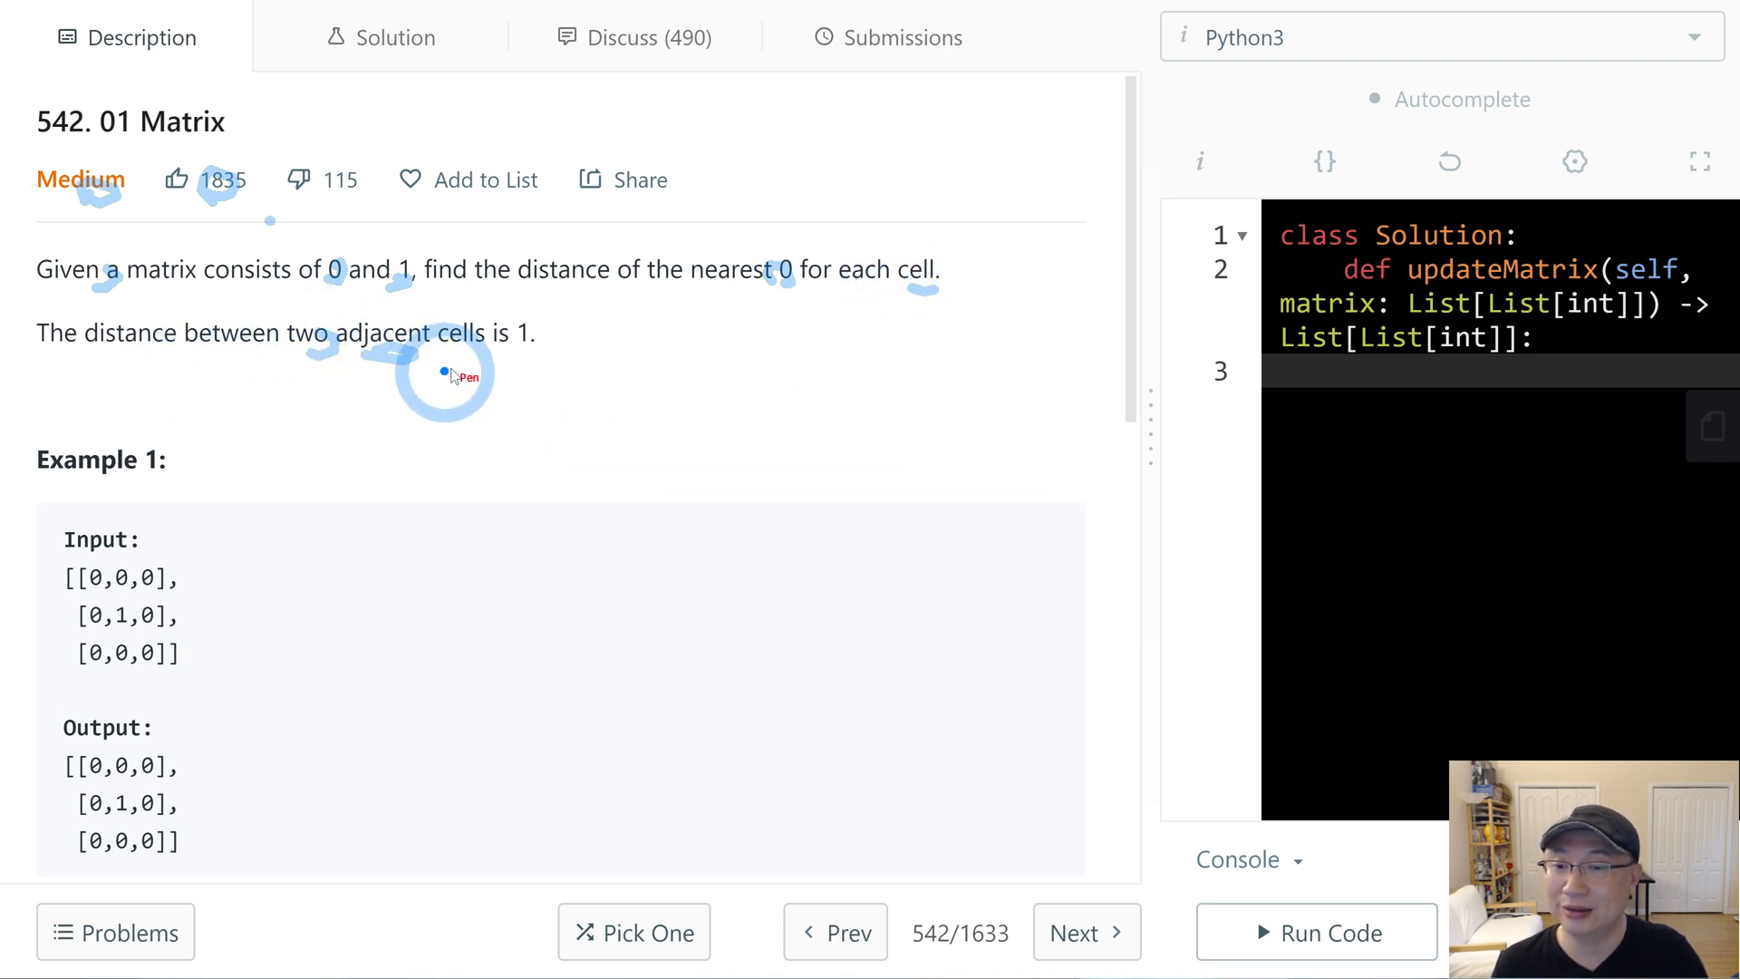
mouse_move(620, 446)
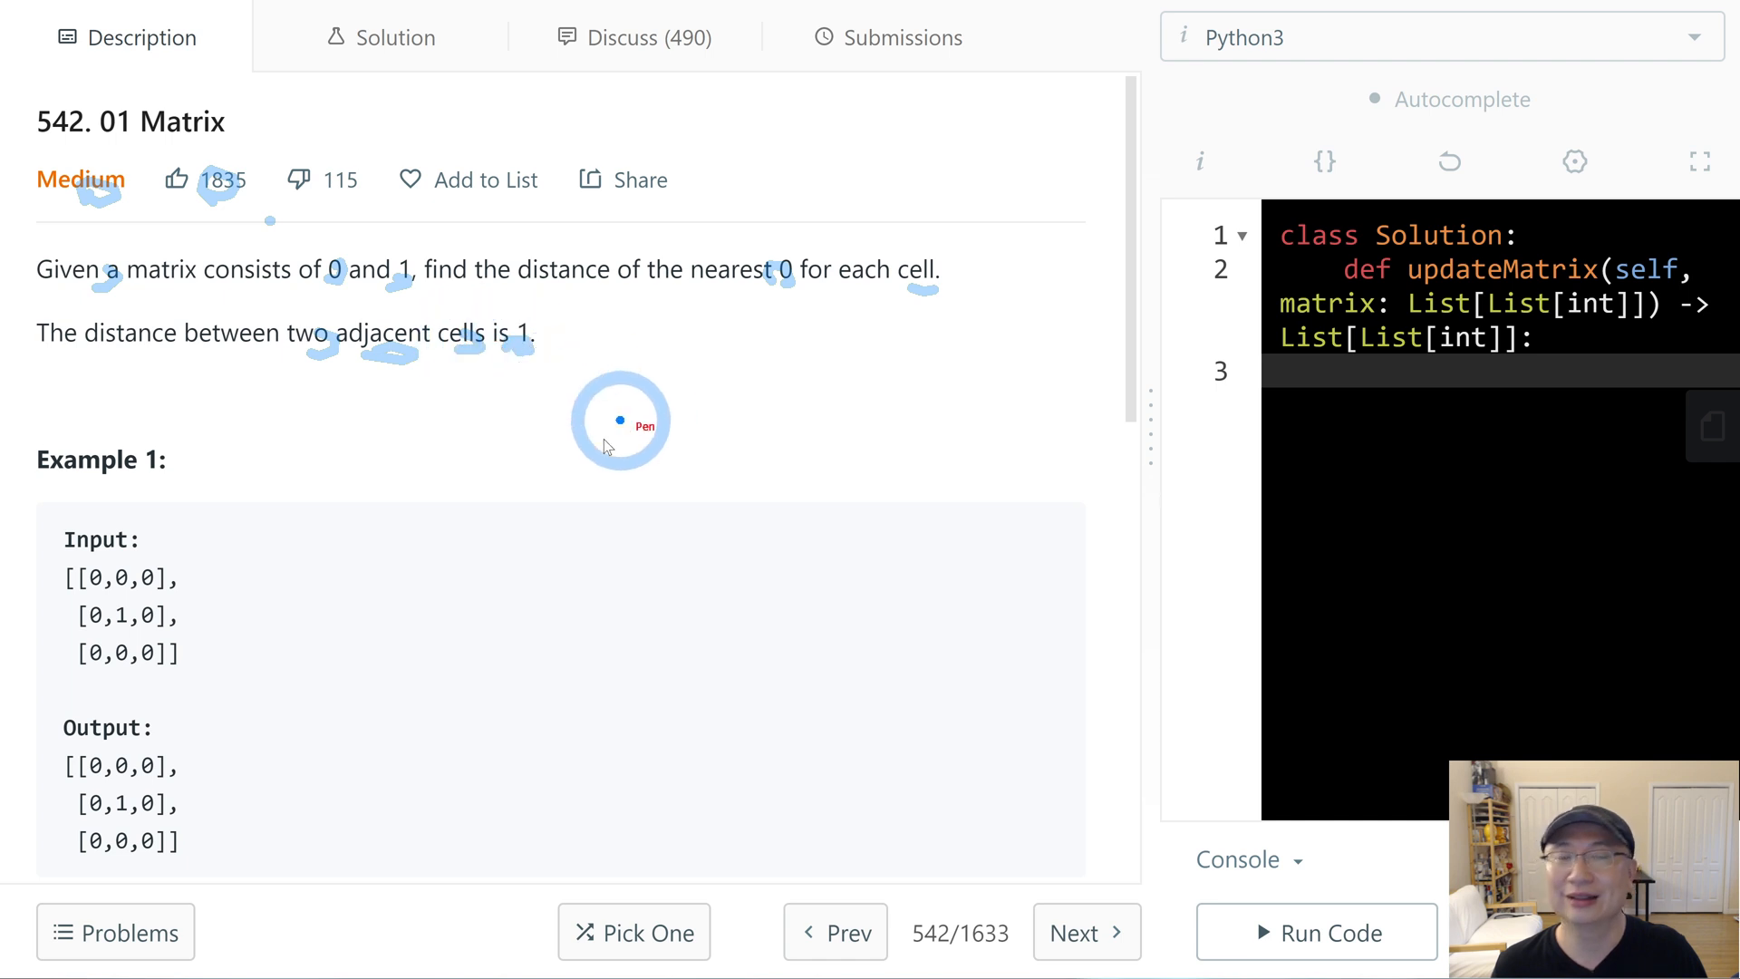
- Scroll the Description panel down until Example 2's input and output are visible
scroll(down, 3)
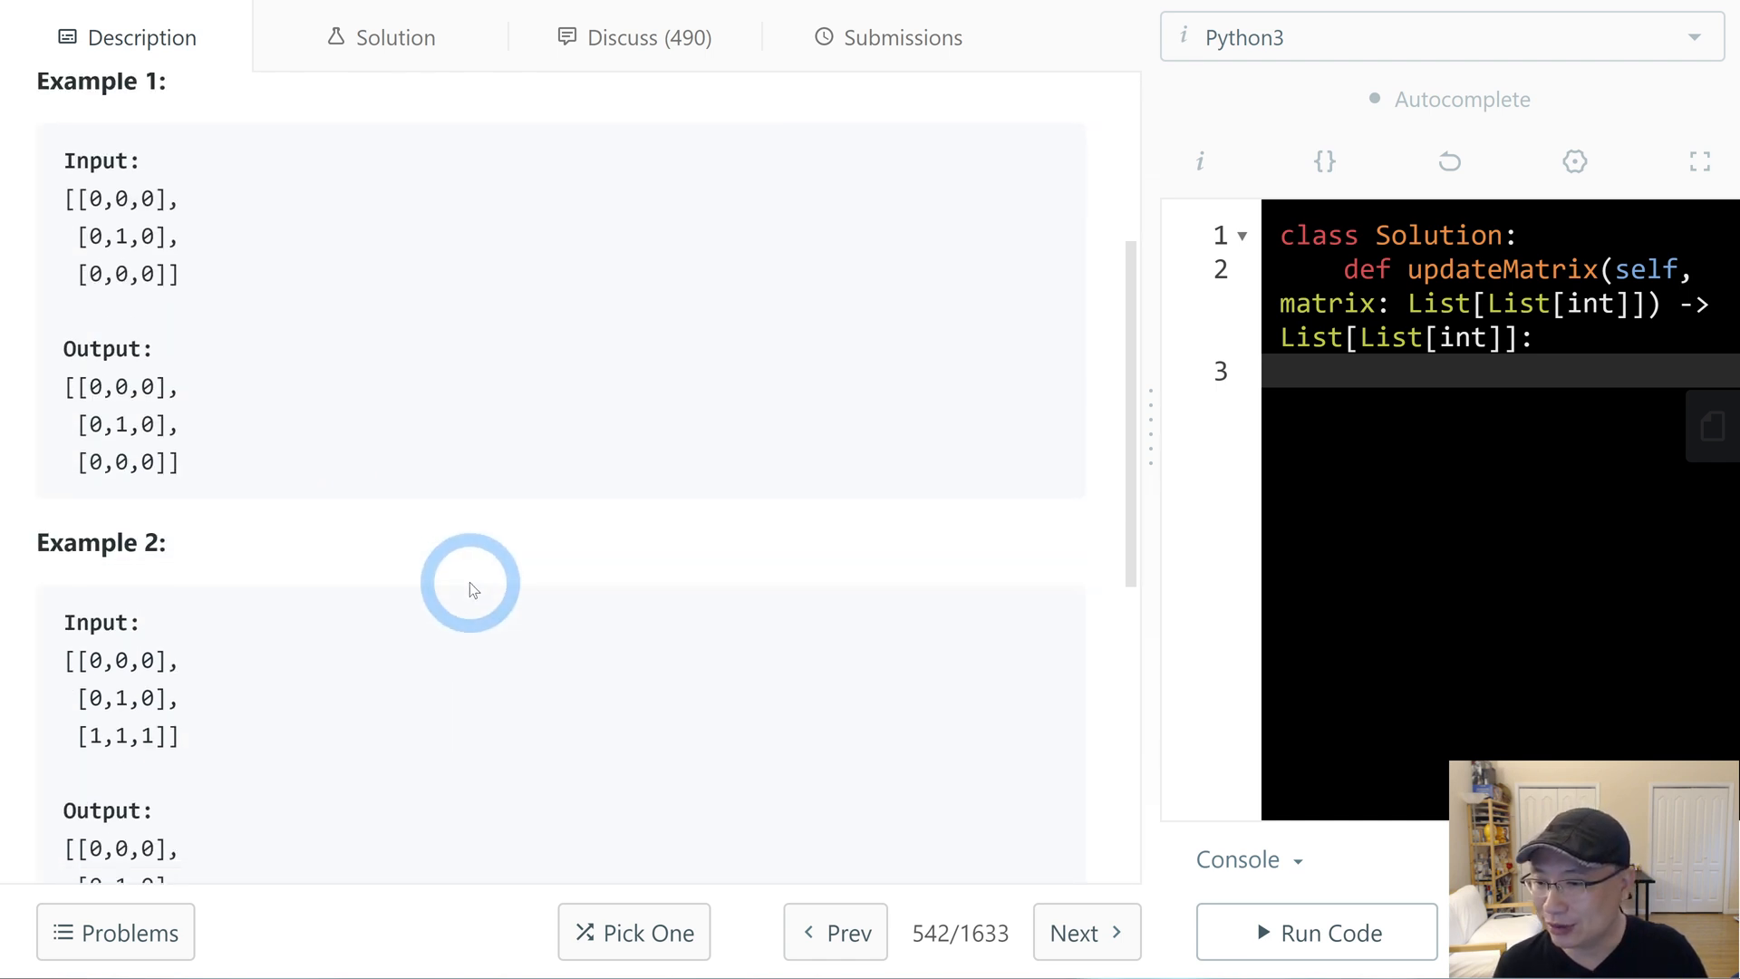
scroll(down, 3)
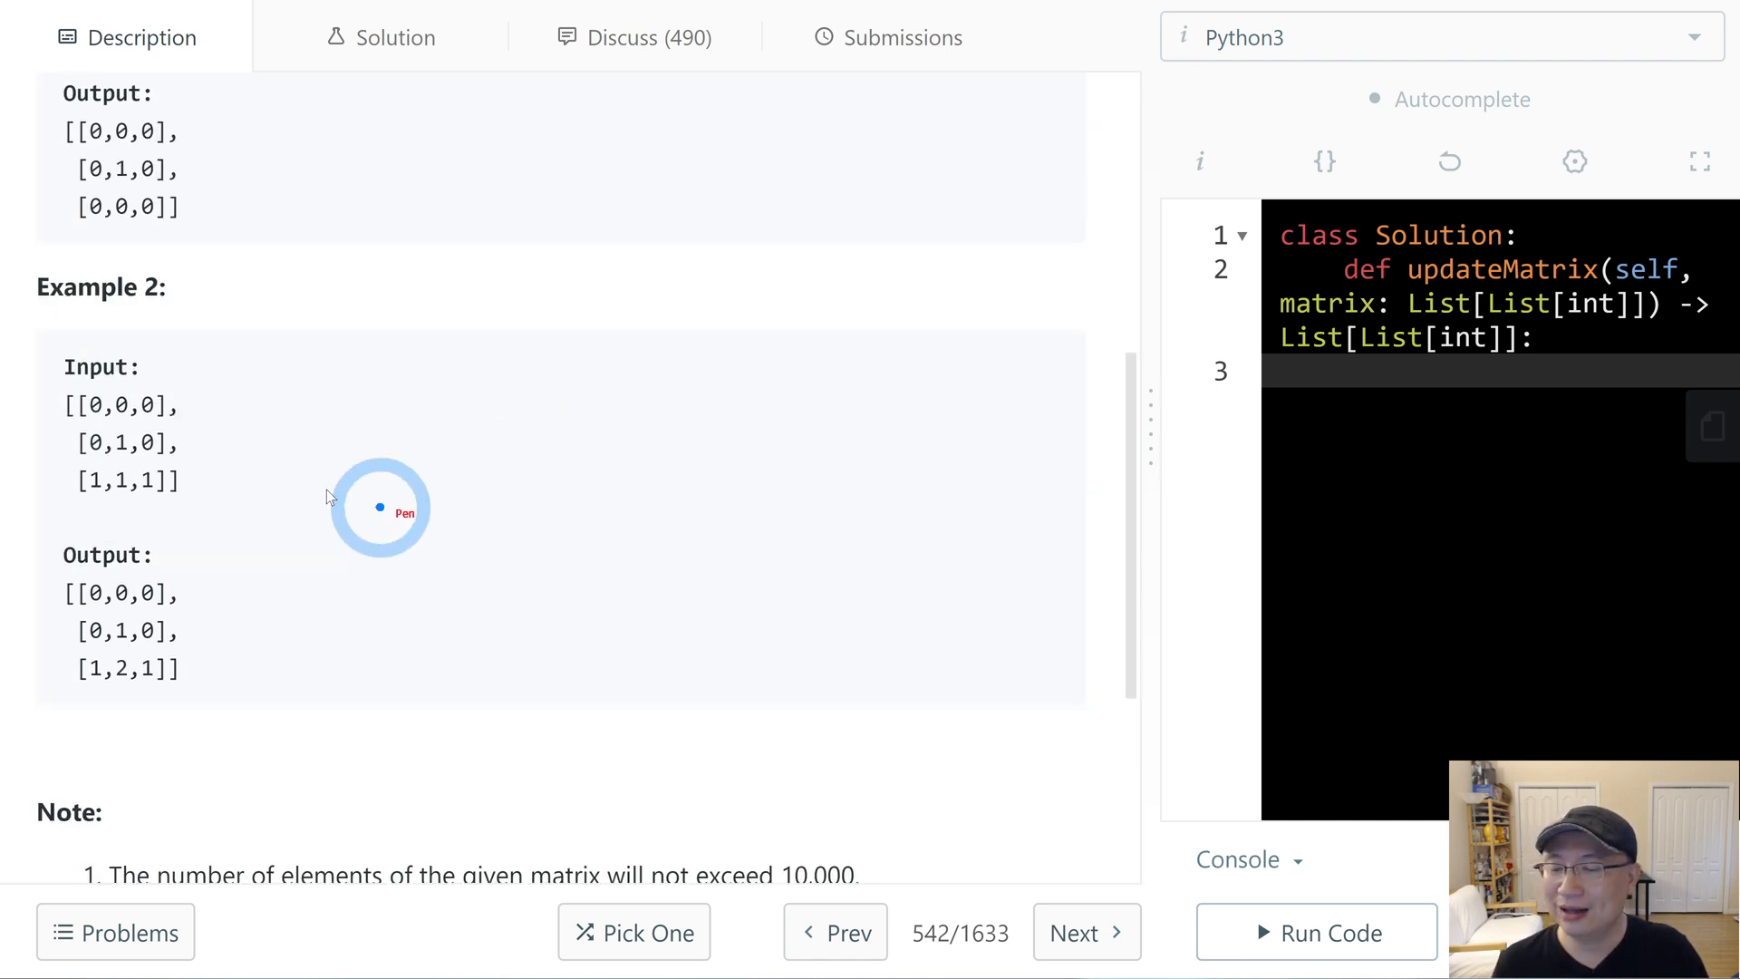
mouse_move(130, 412)
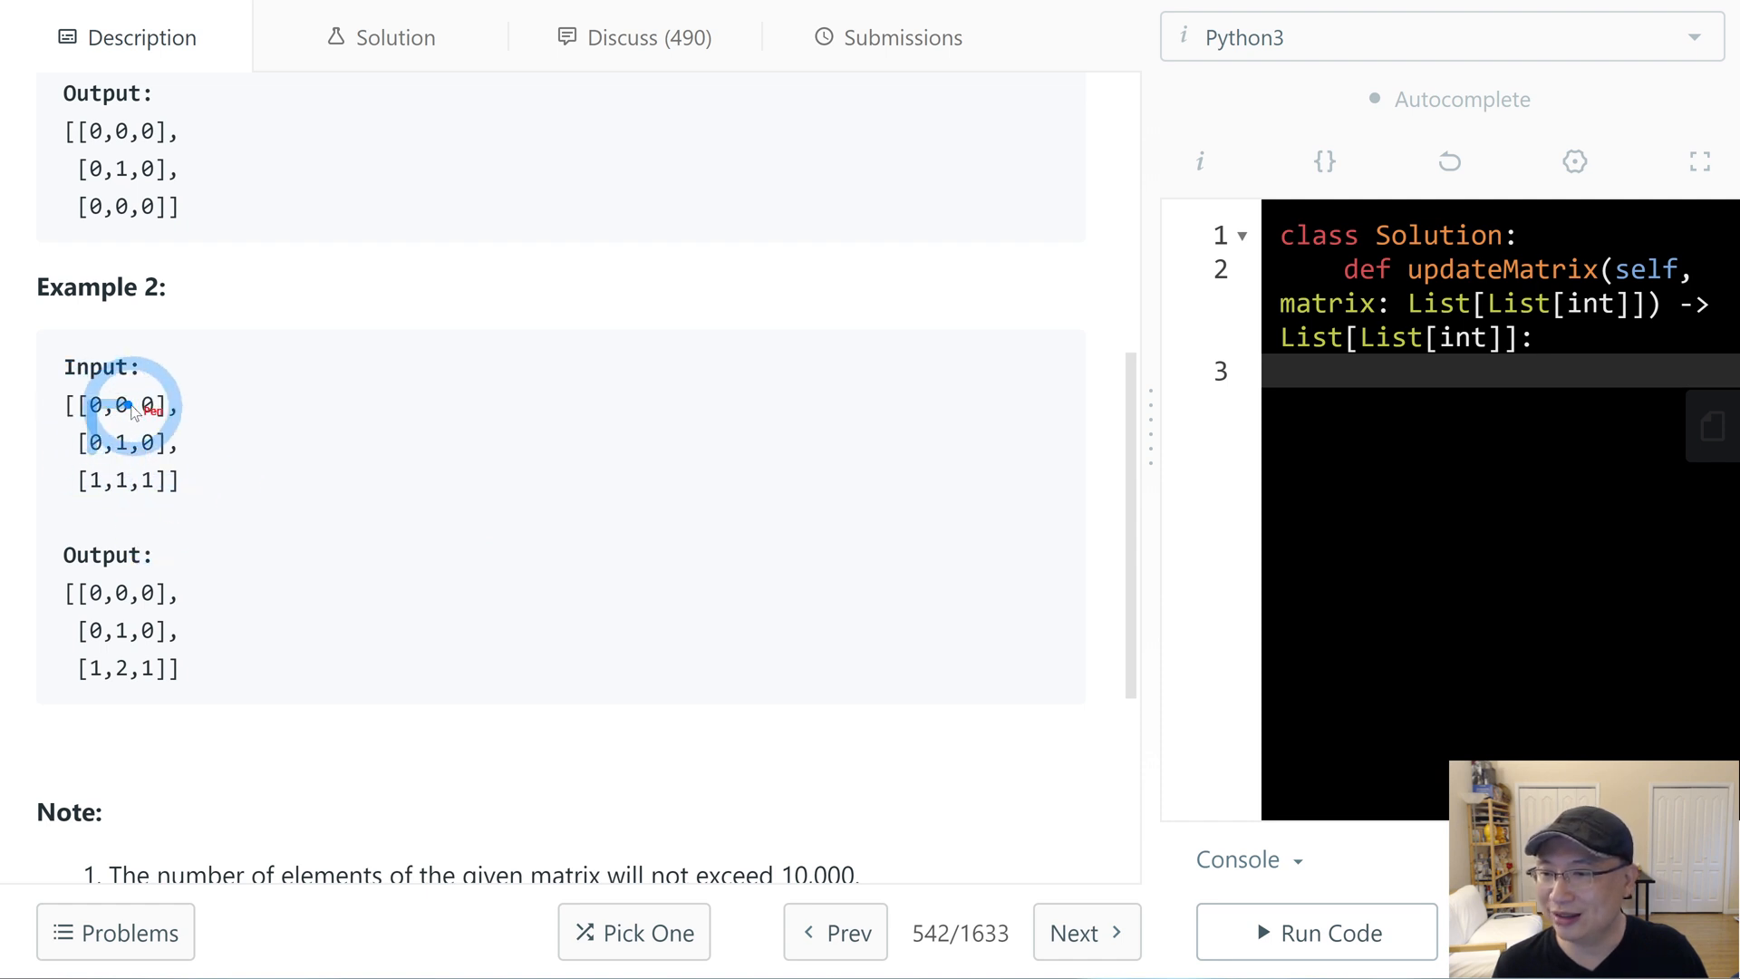
mouse_move(145, 471)
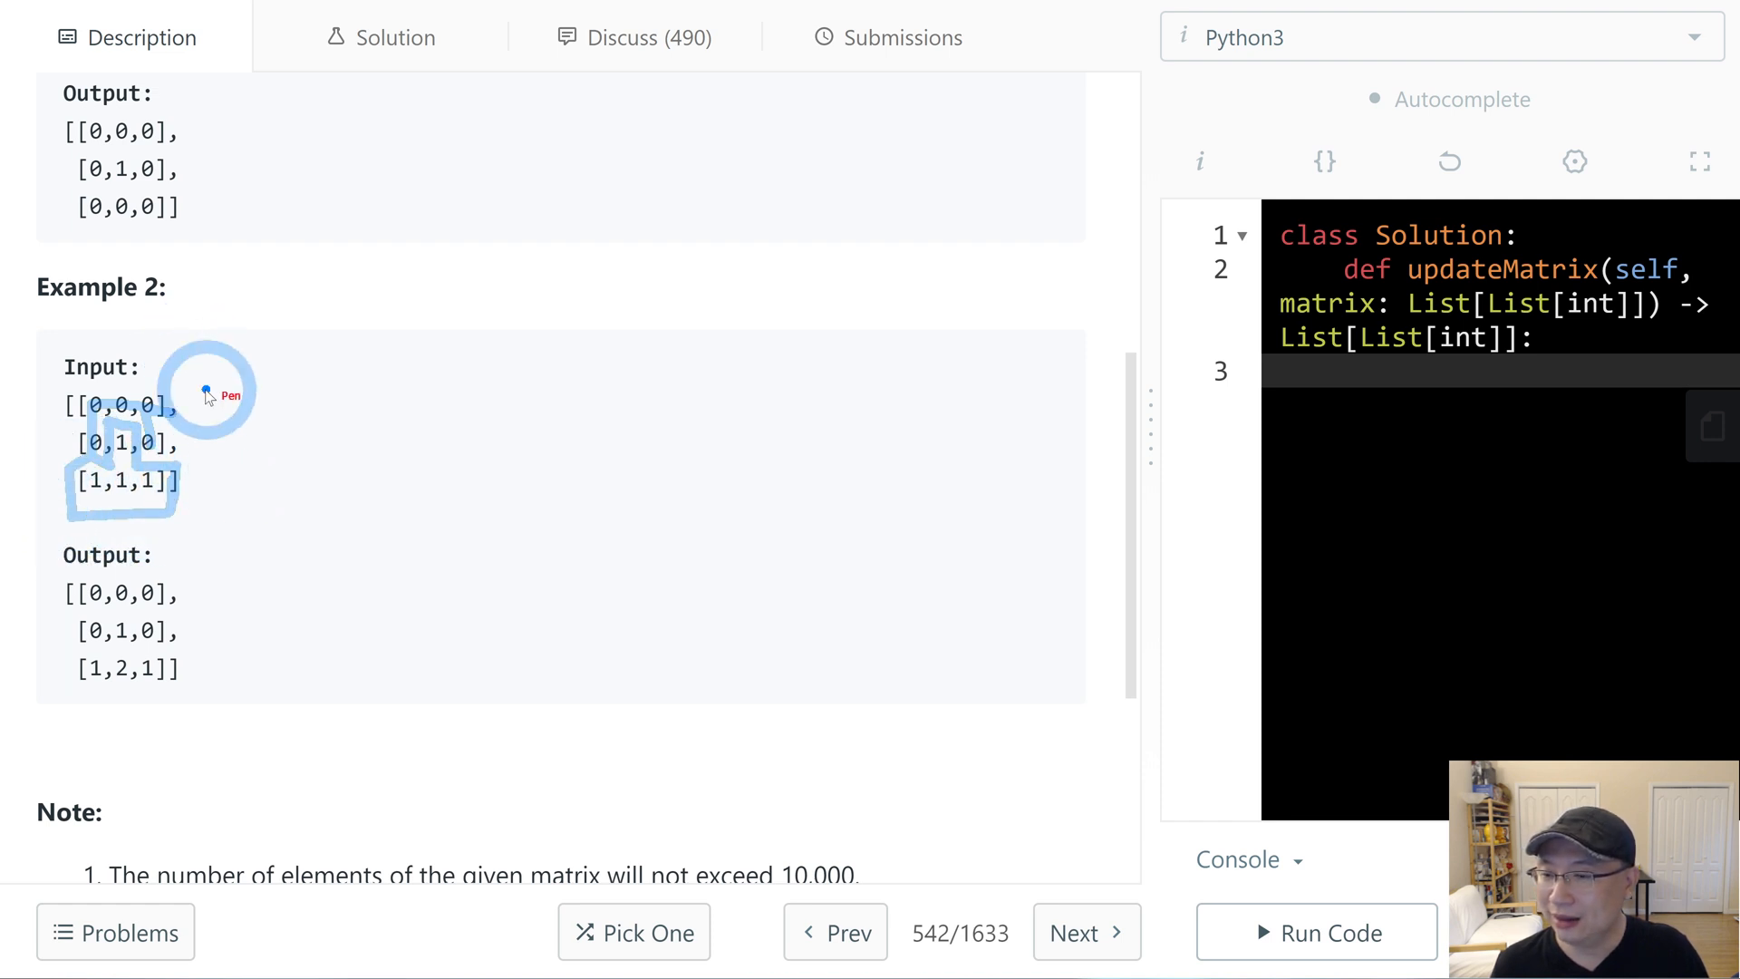
mouse_move(254, 565)
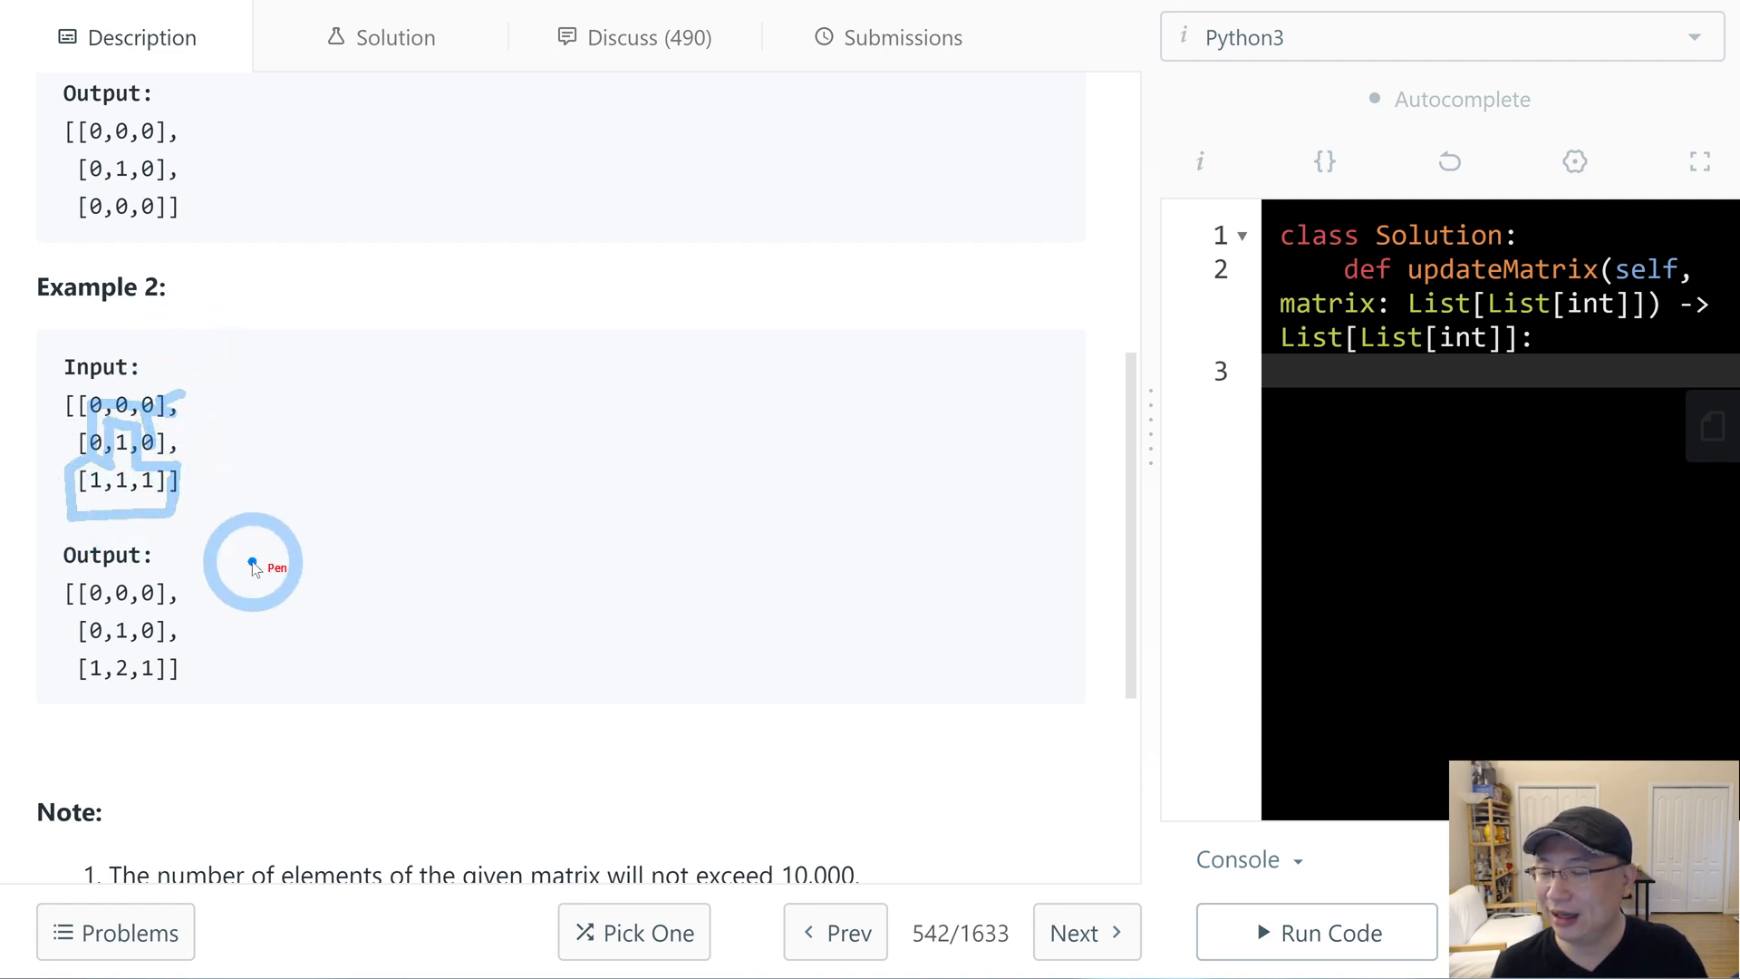
mouse_move(211, 482)
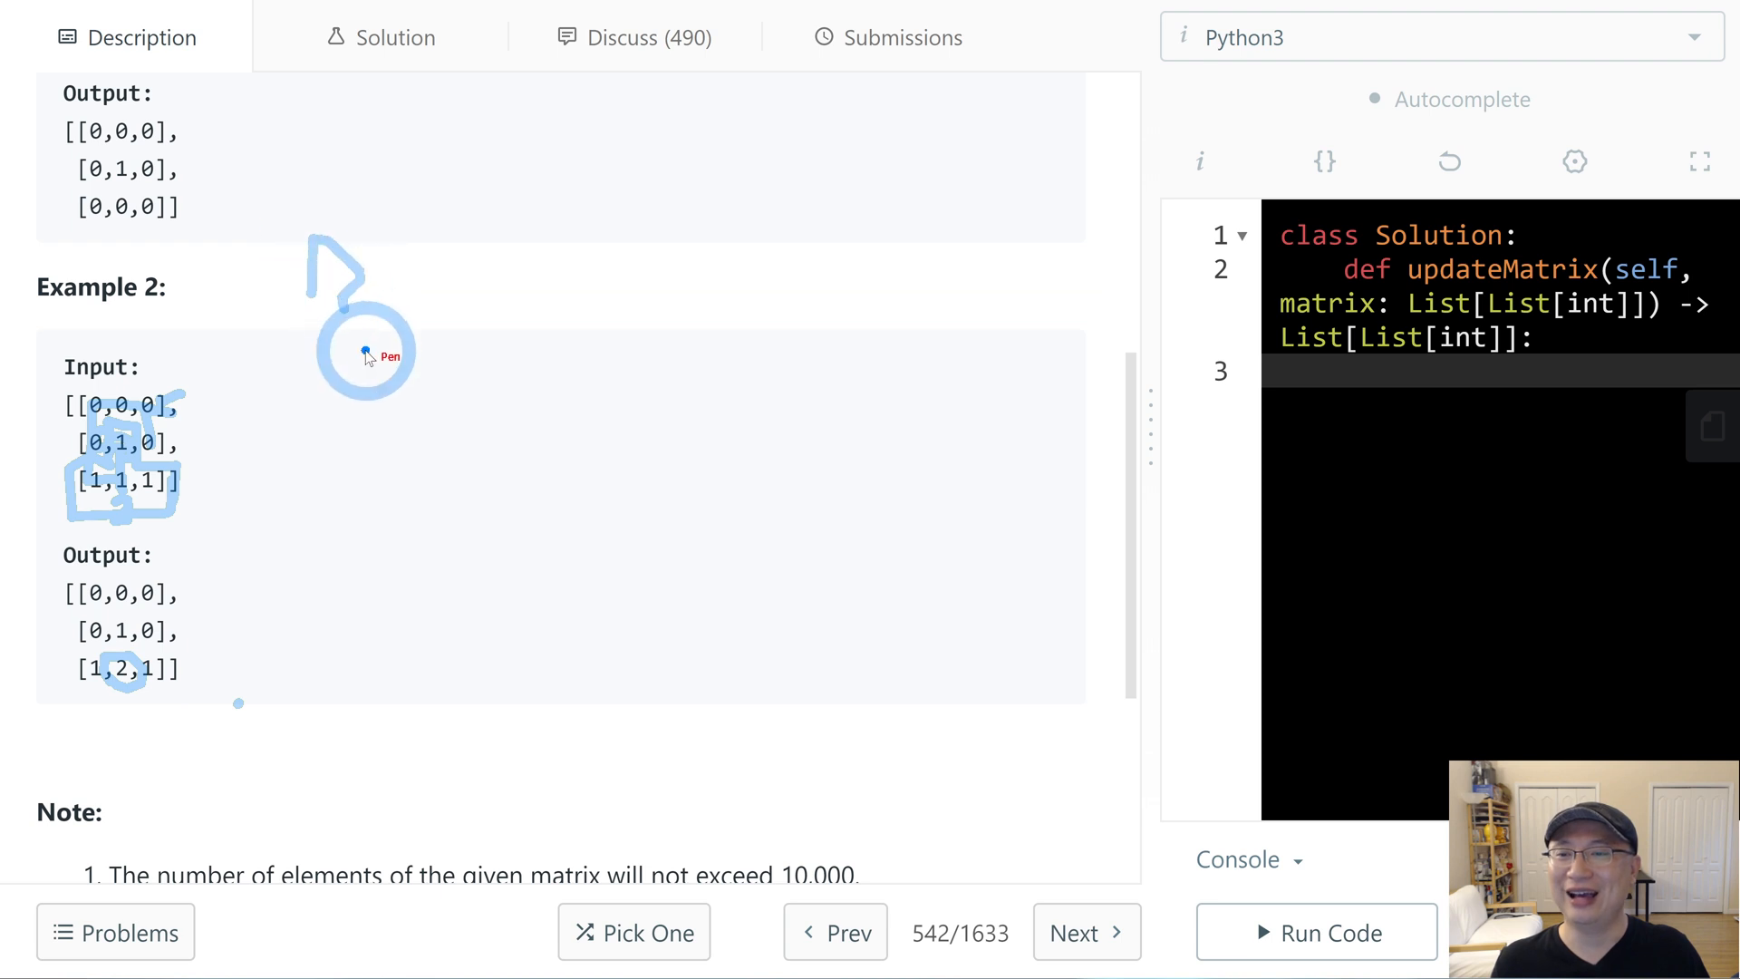
mouse_move(870, 459)
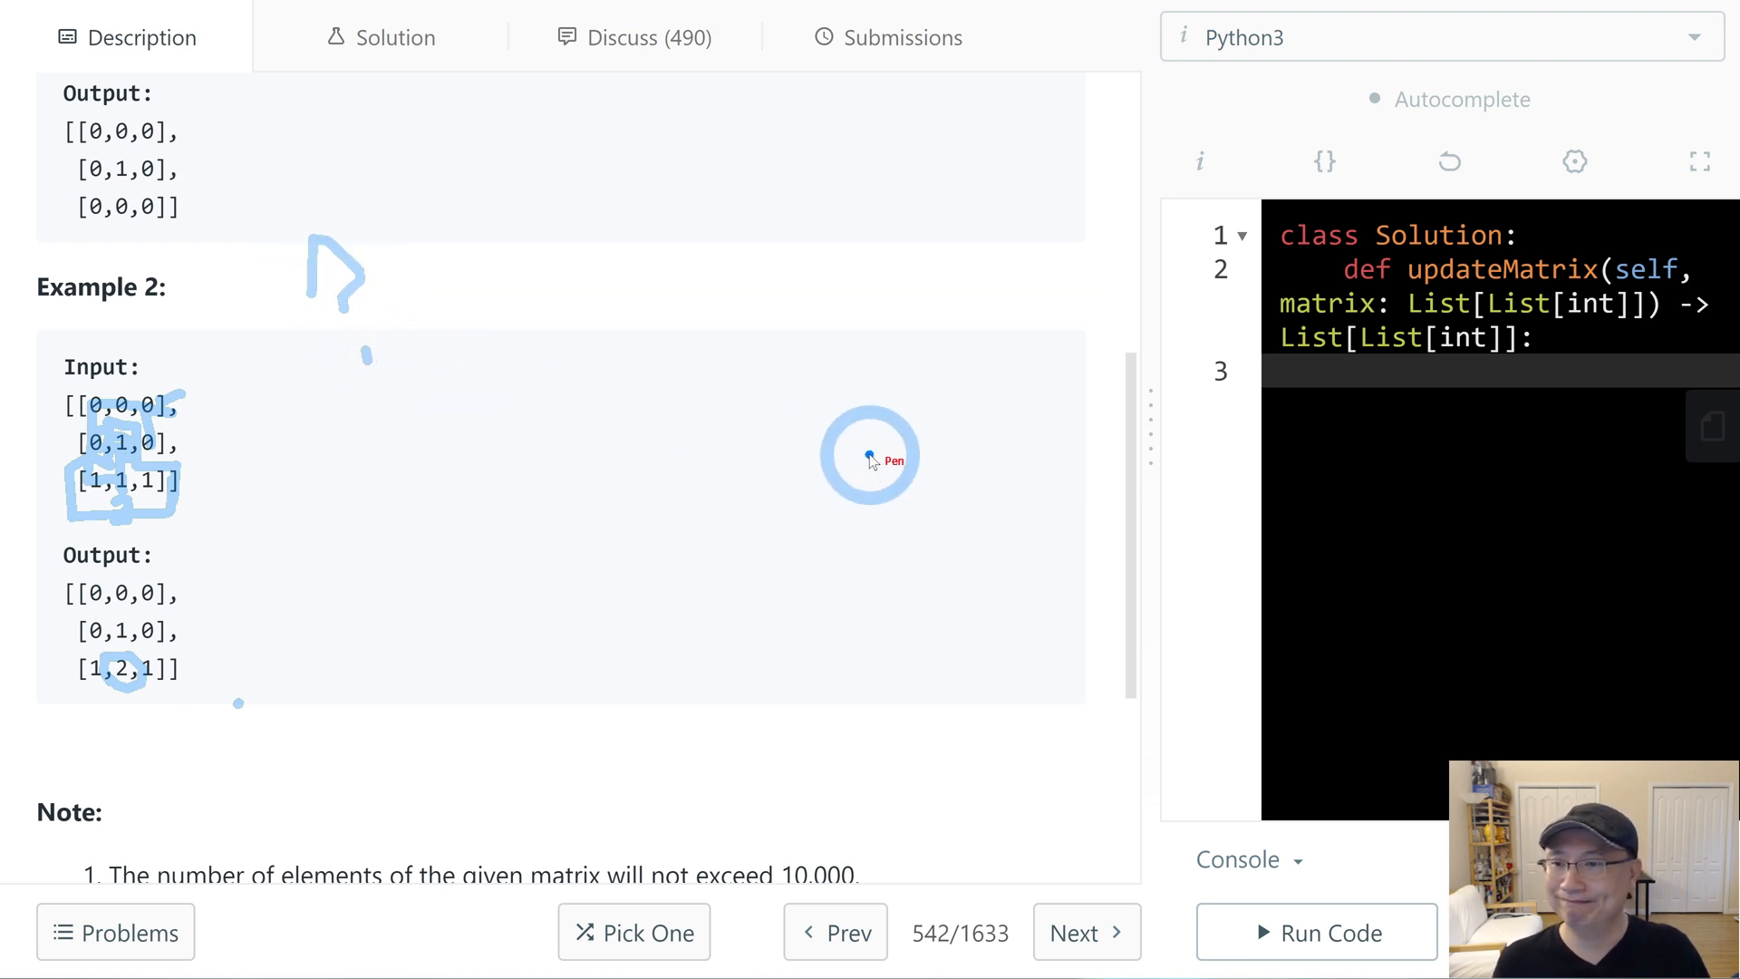
mouse_move(800, 471)
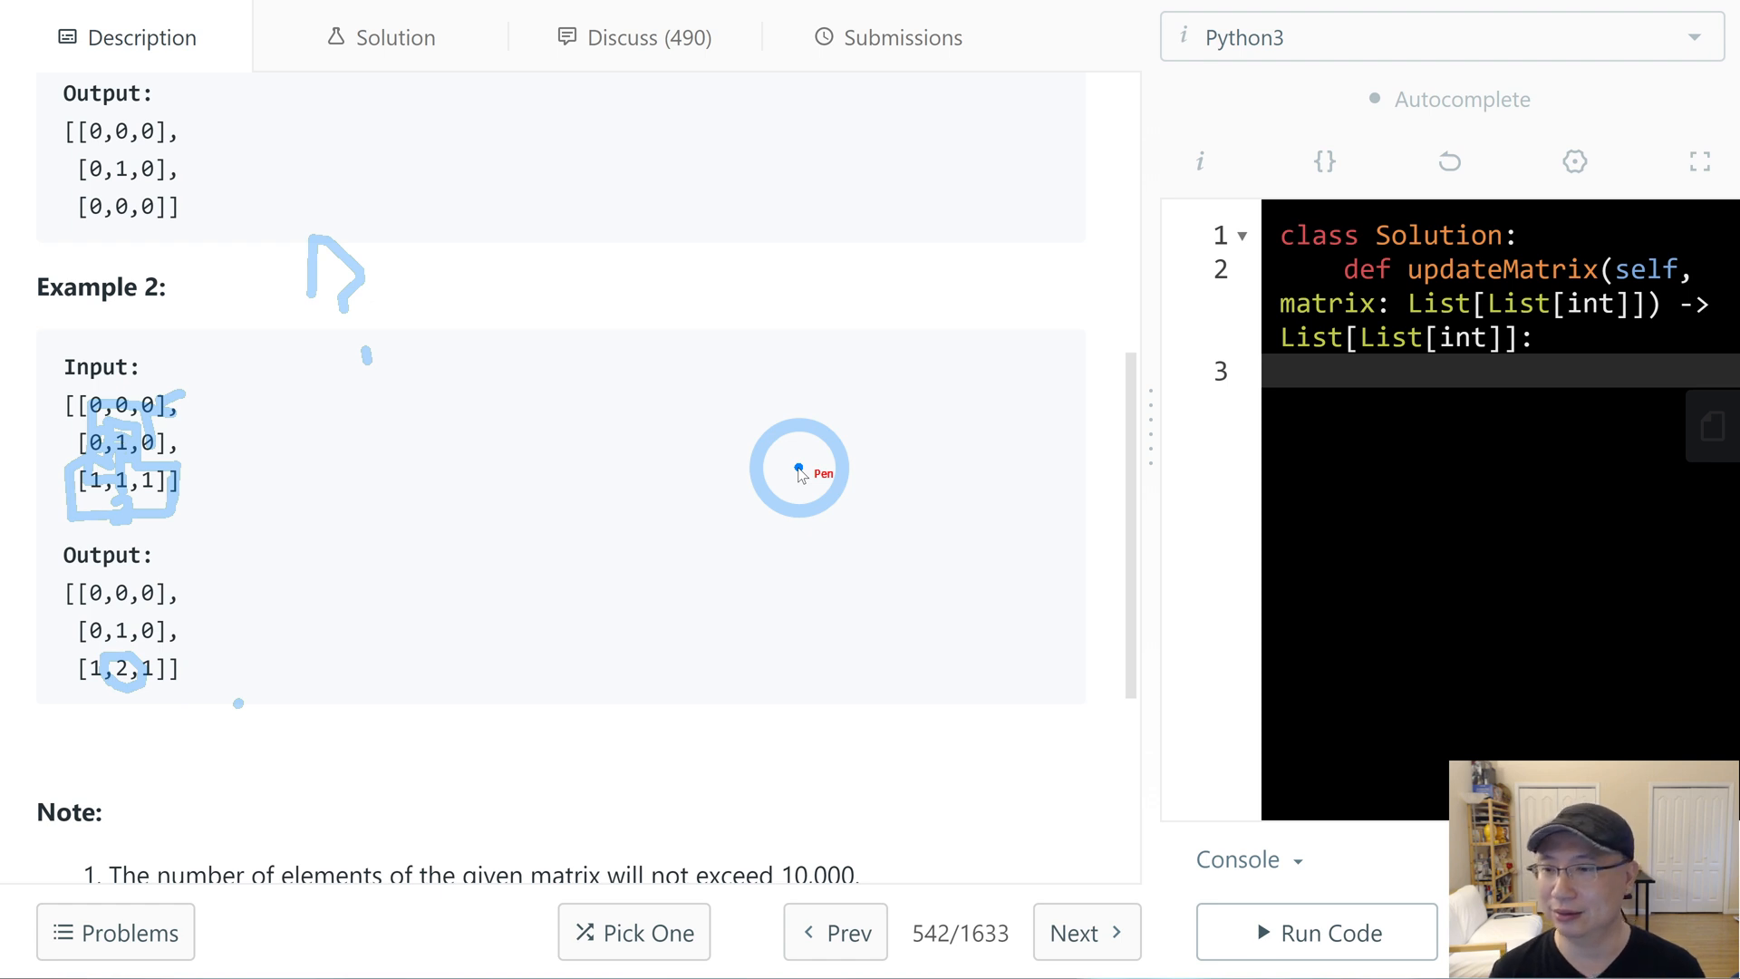
mouse_move(868, 437)
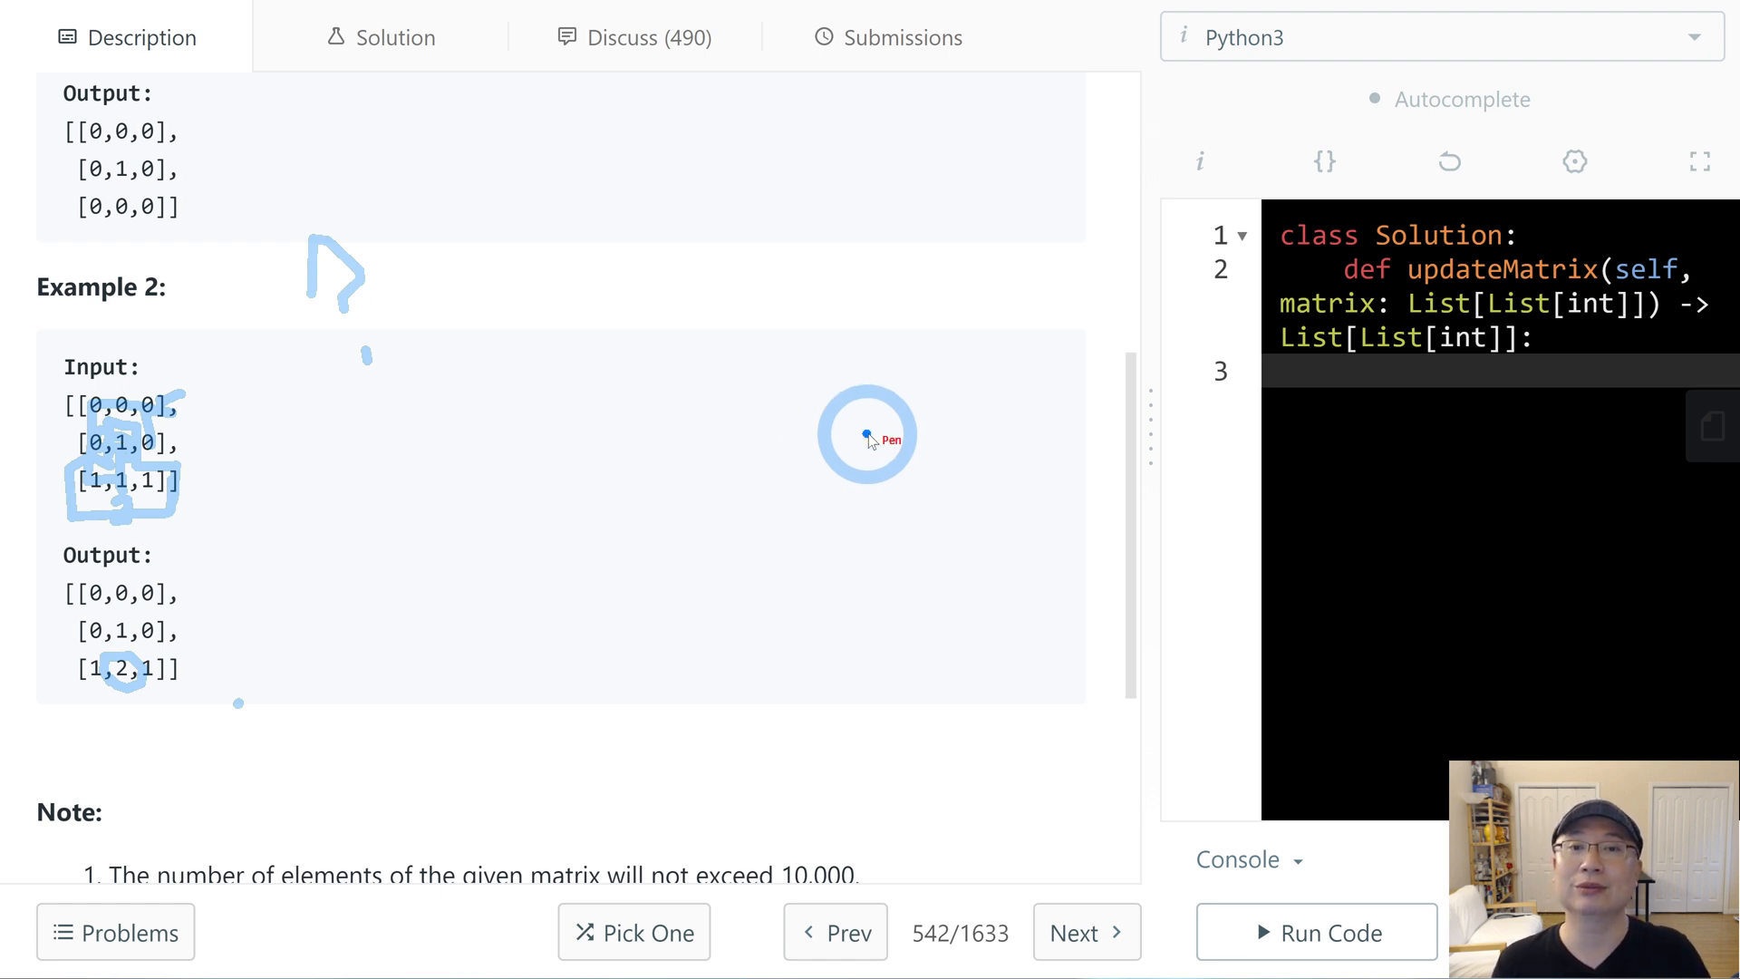
mouse_move(591, 245)
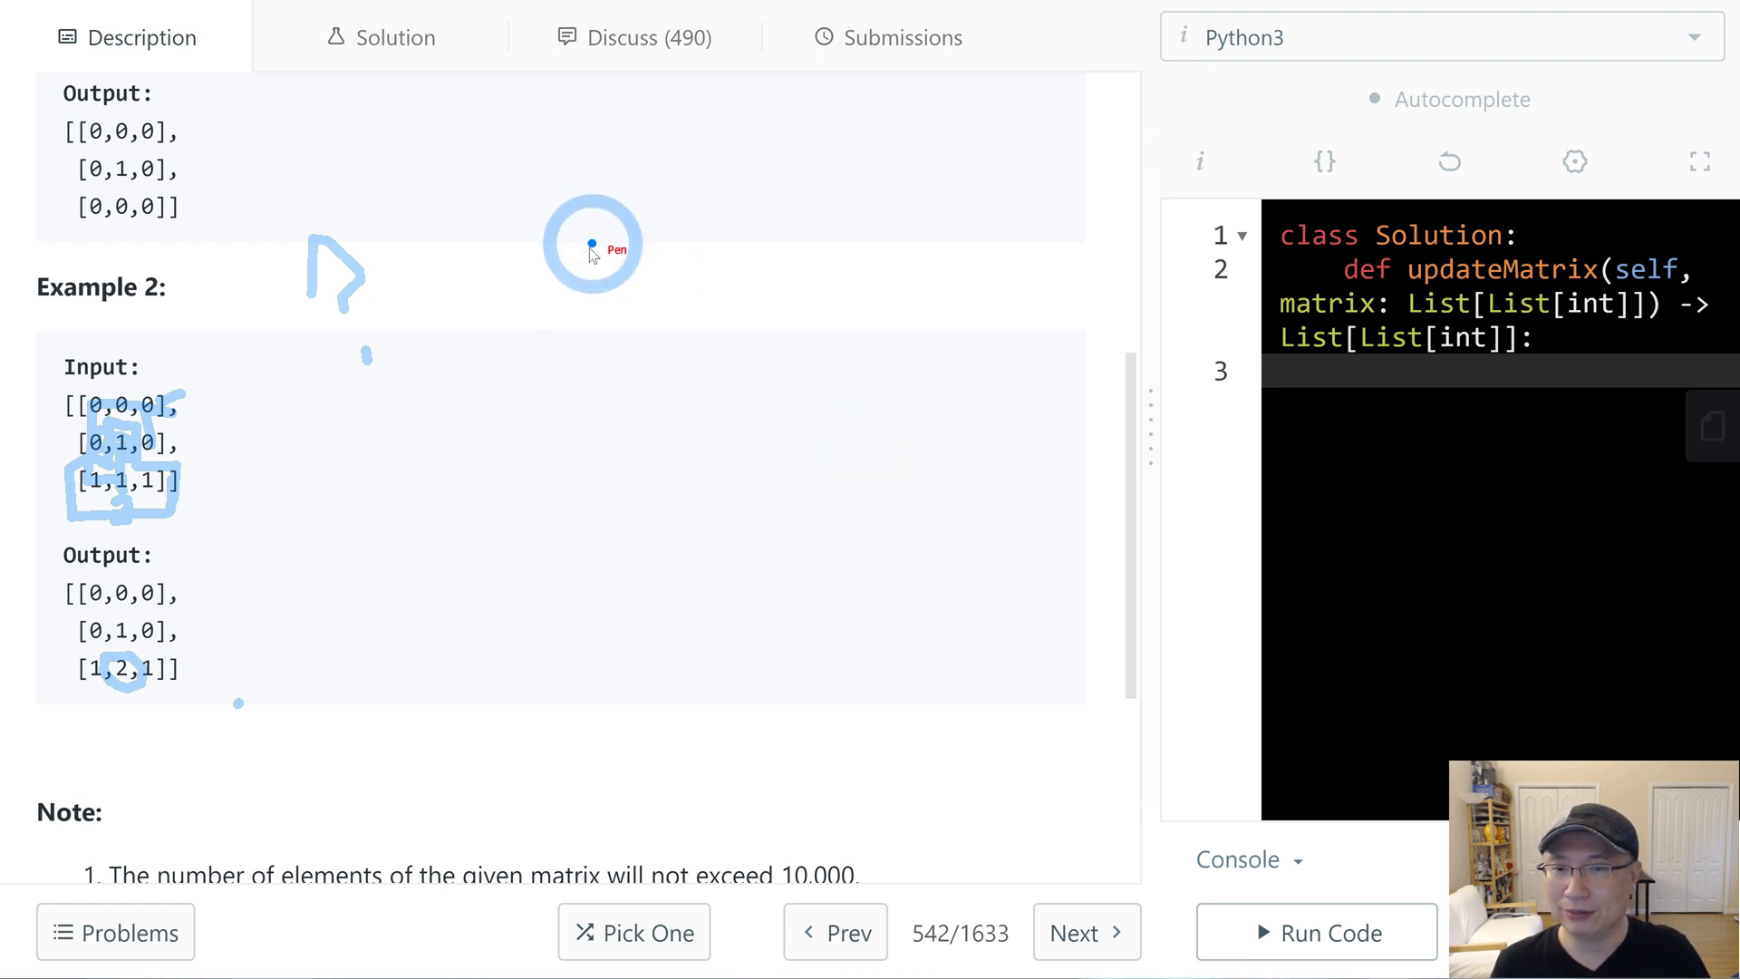
mouse_move(544, 225)
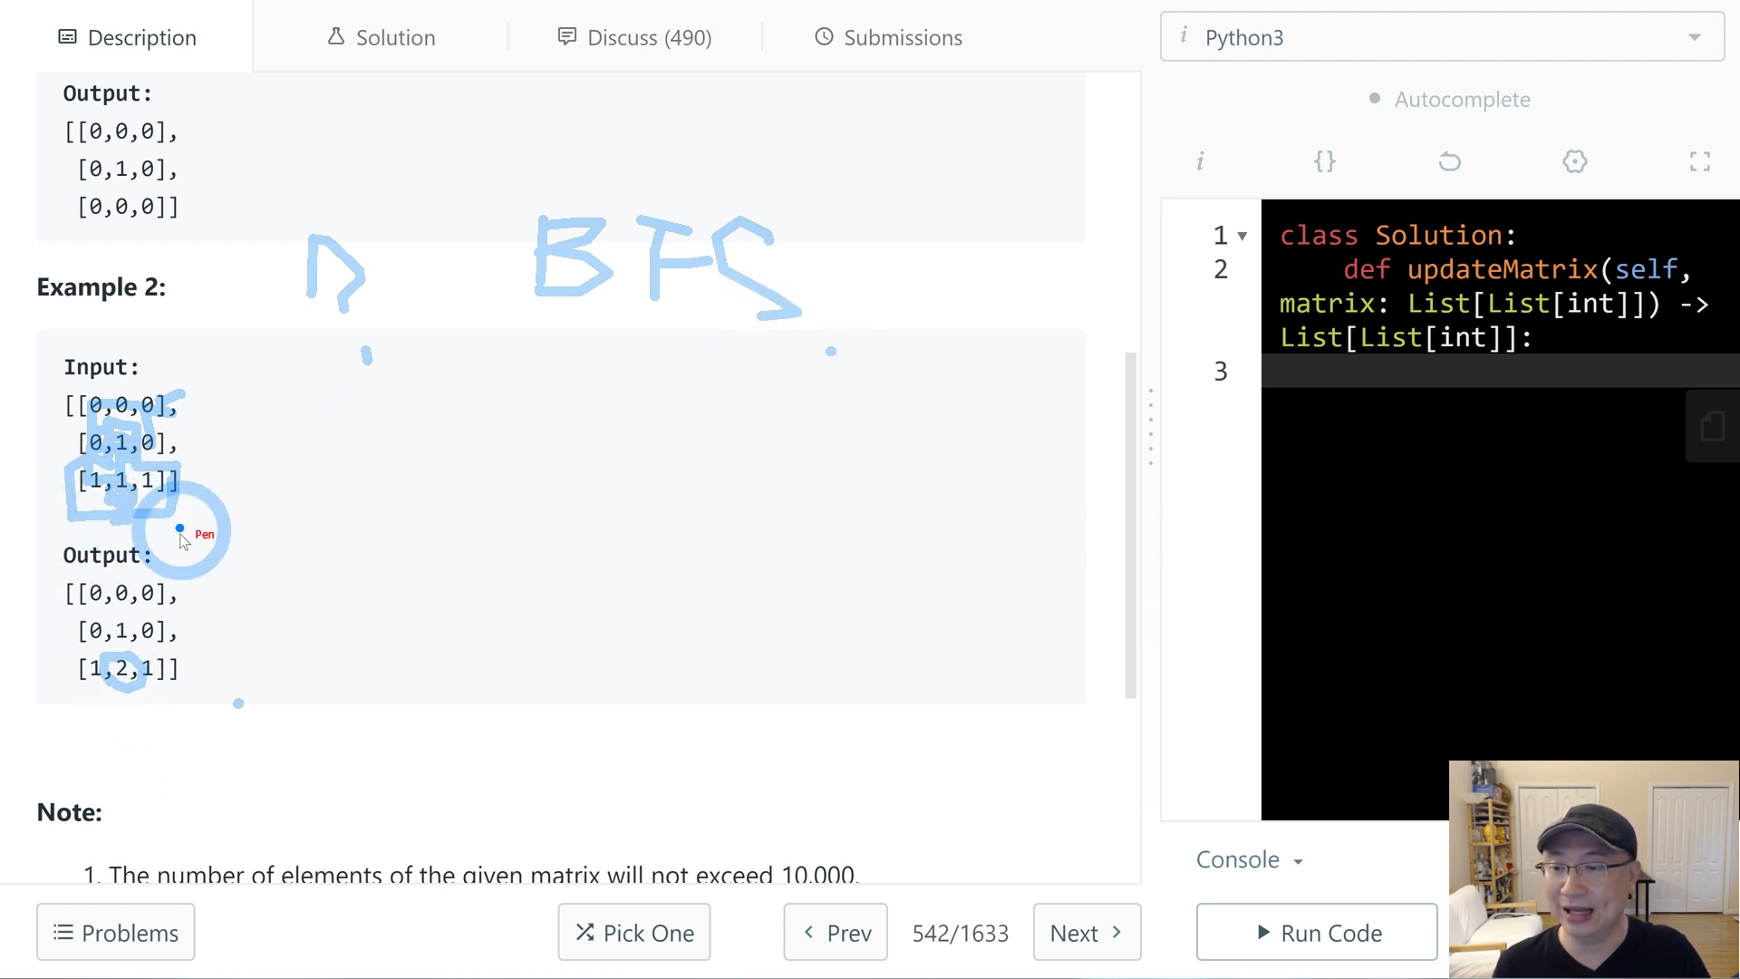
mouse_move(328, 486)
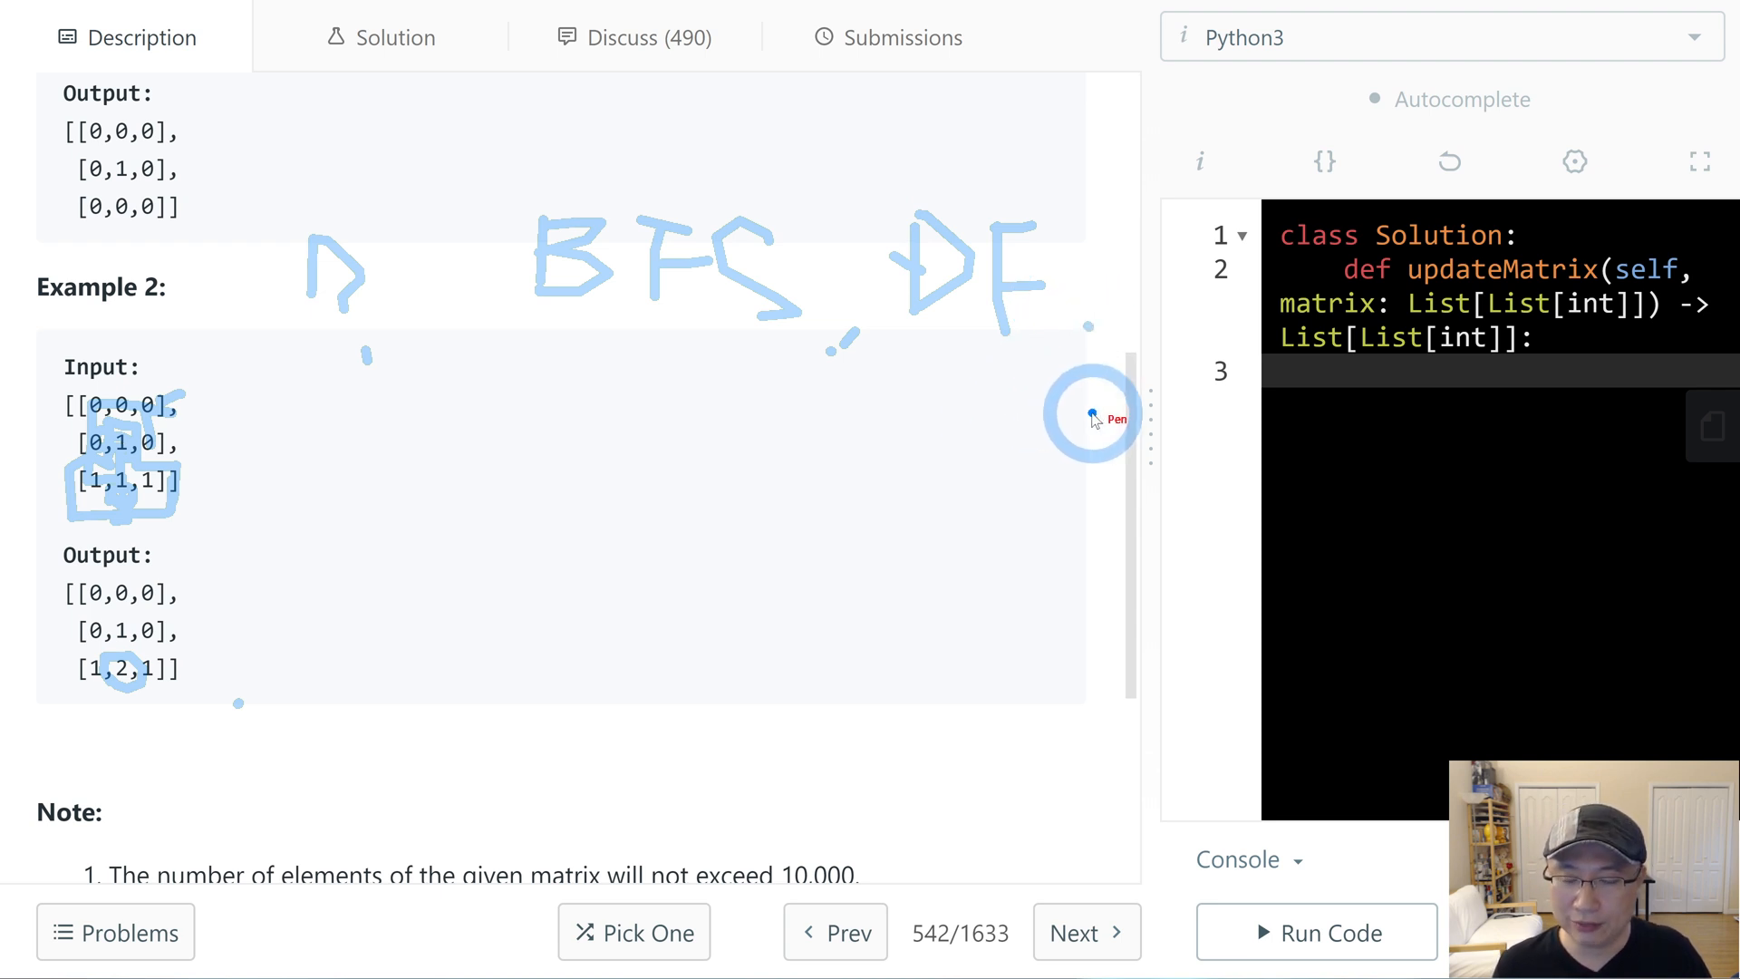
mouse_move(559, 444)
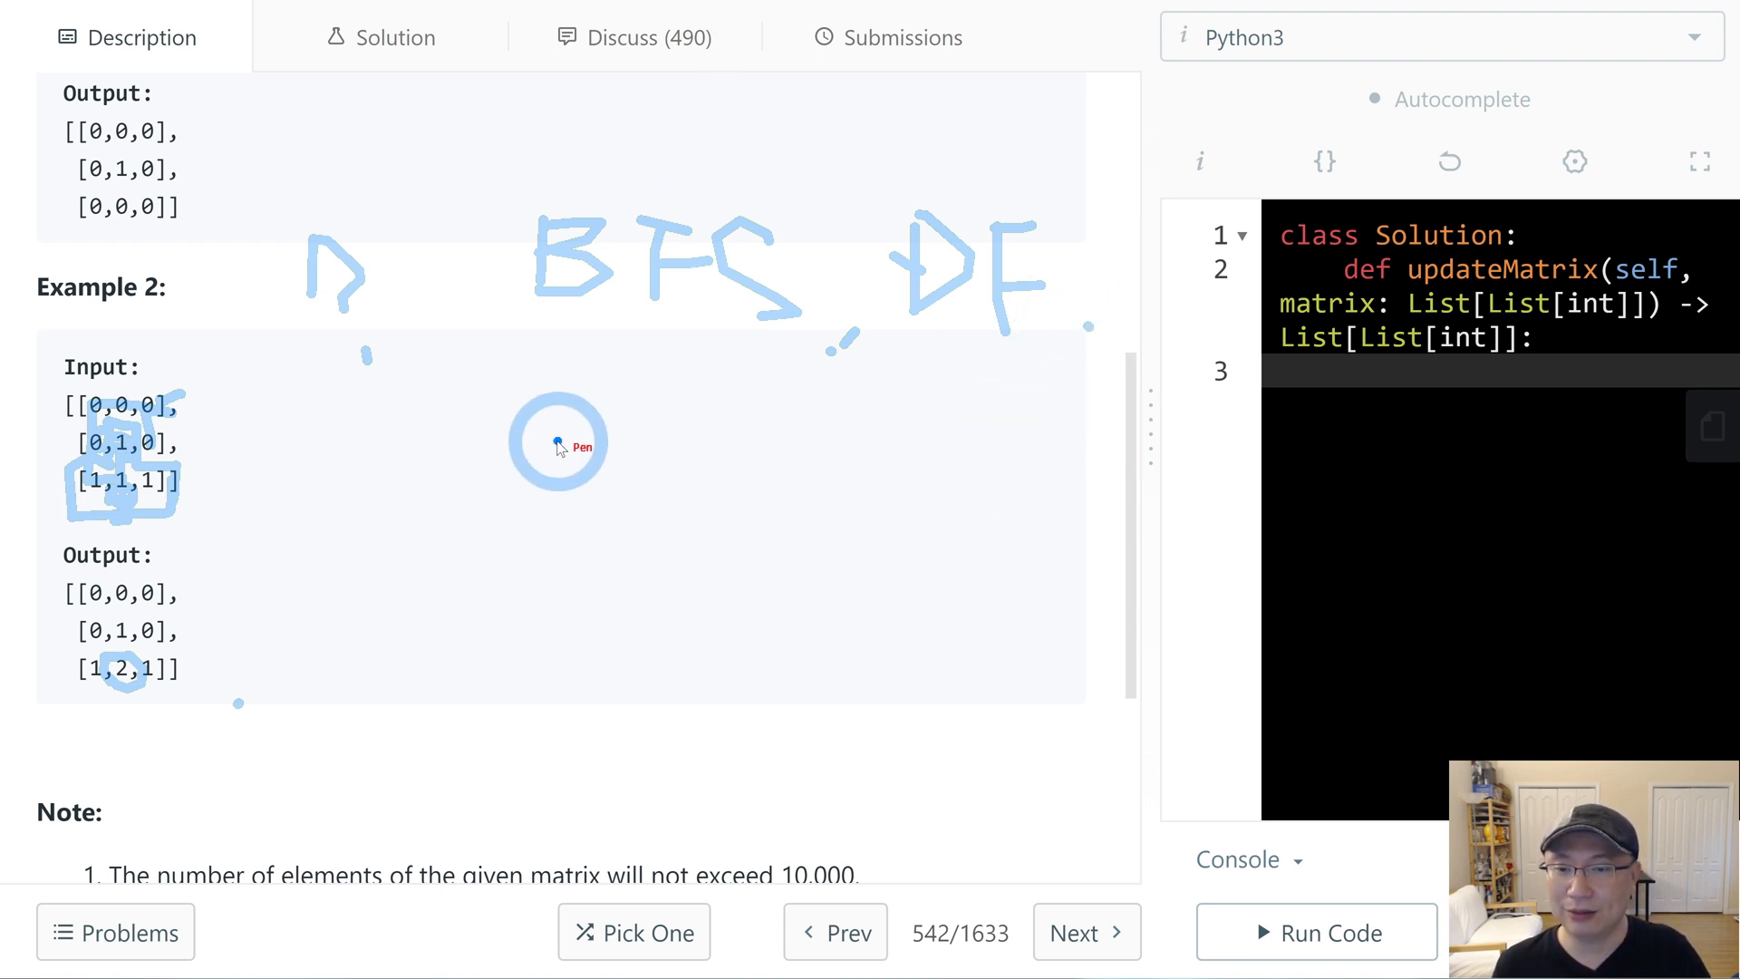
mouse_move(881, 500)
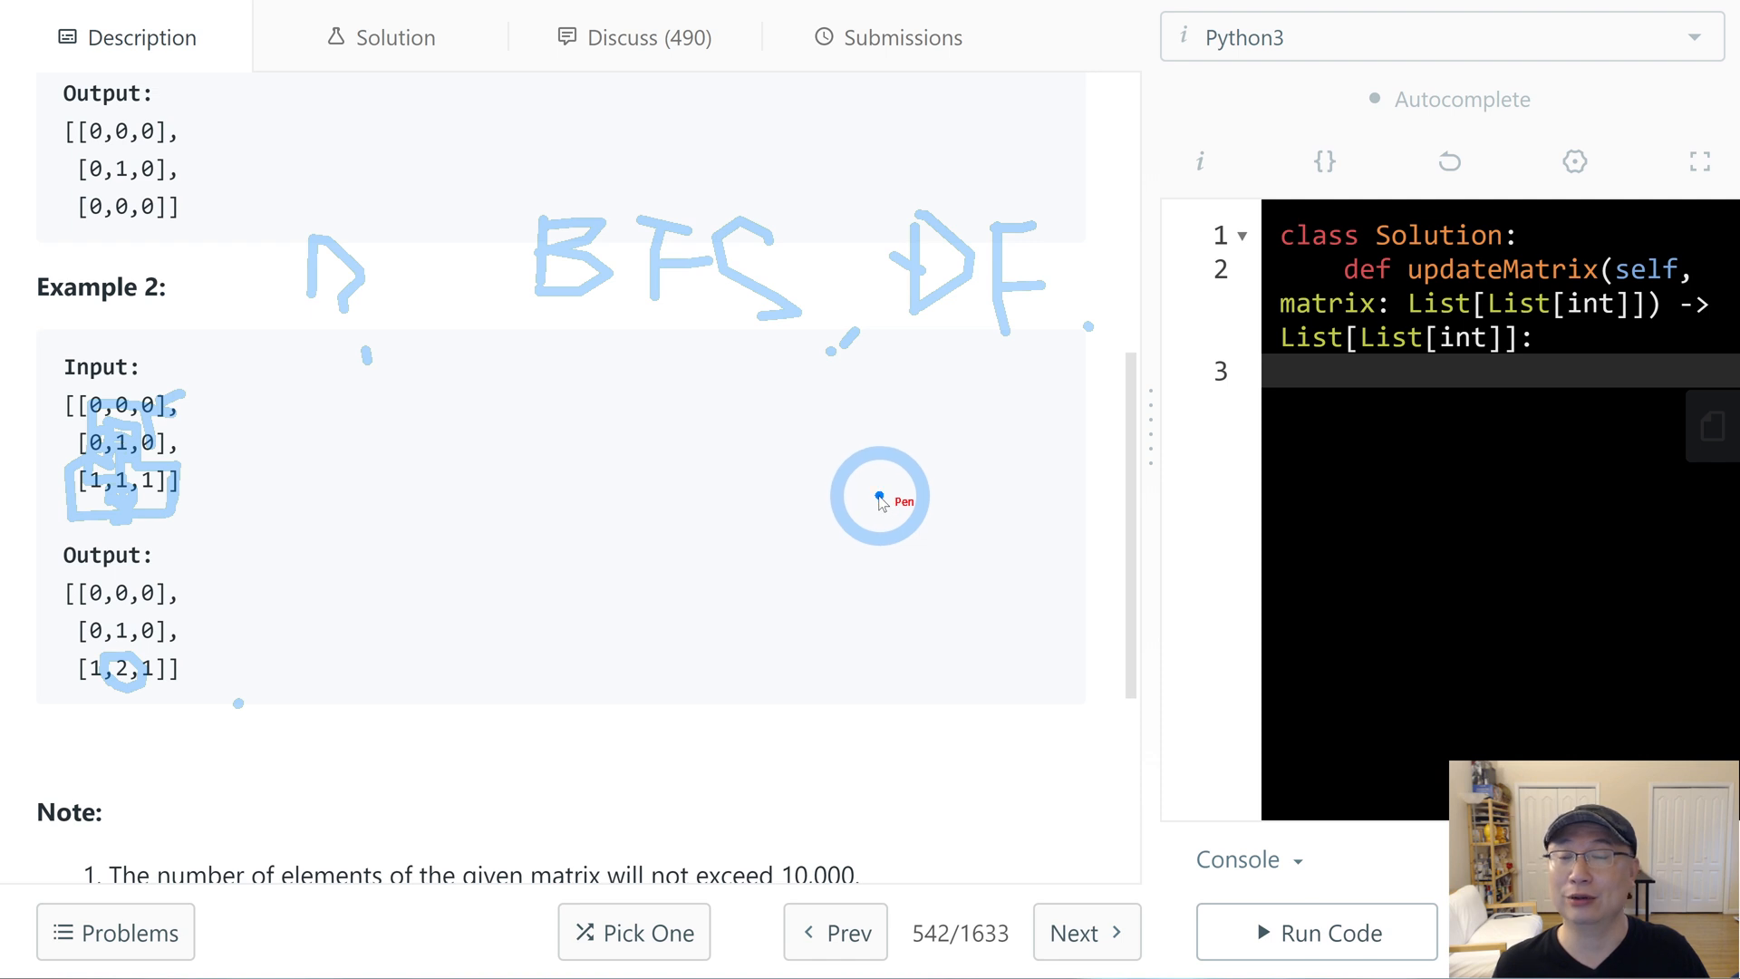
mouse_move(836, 471)
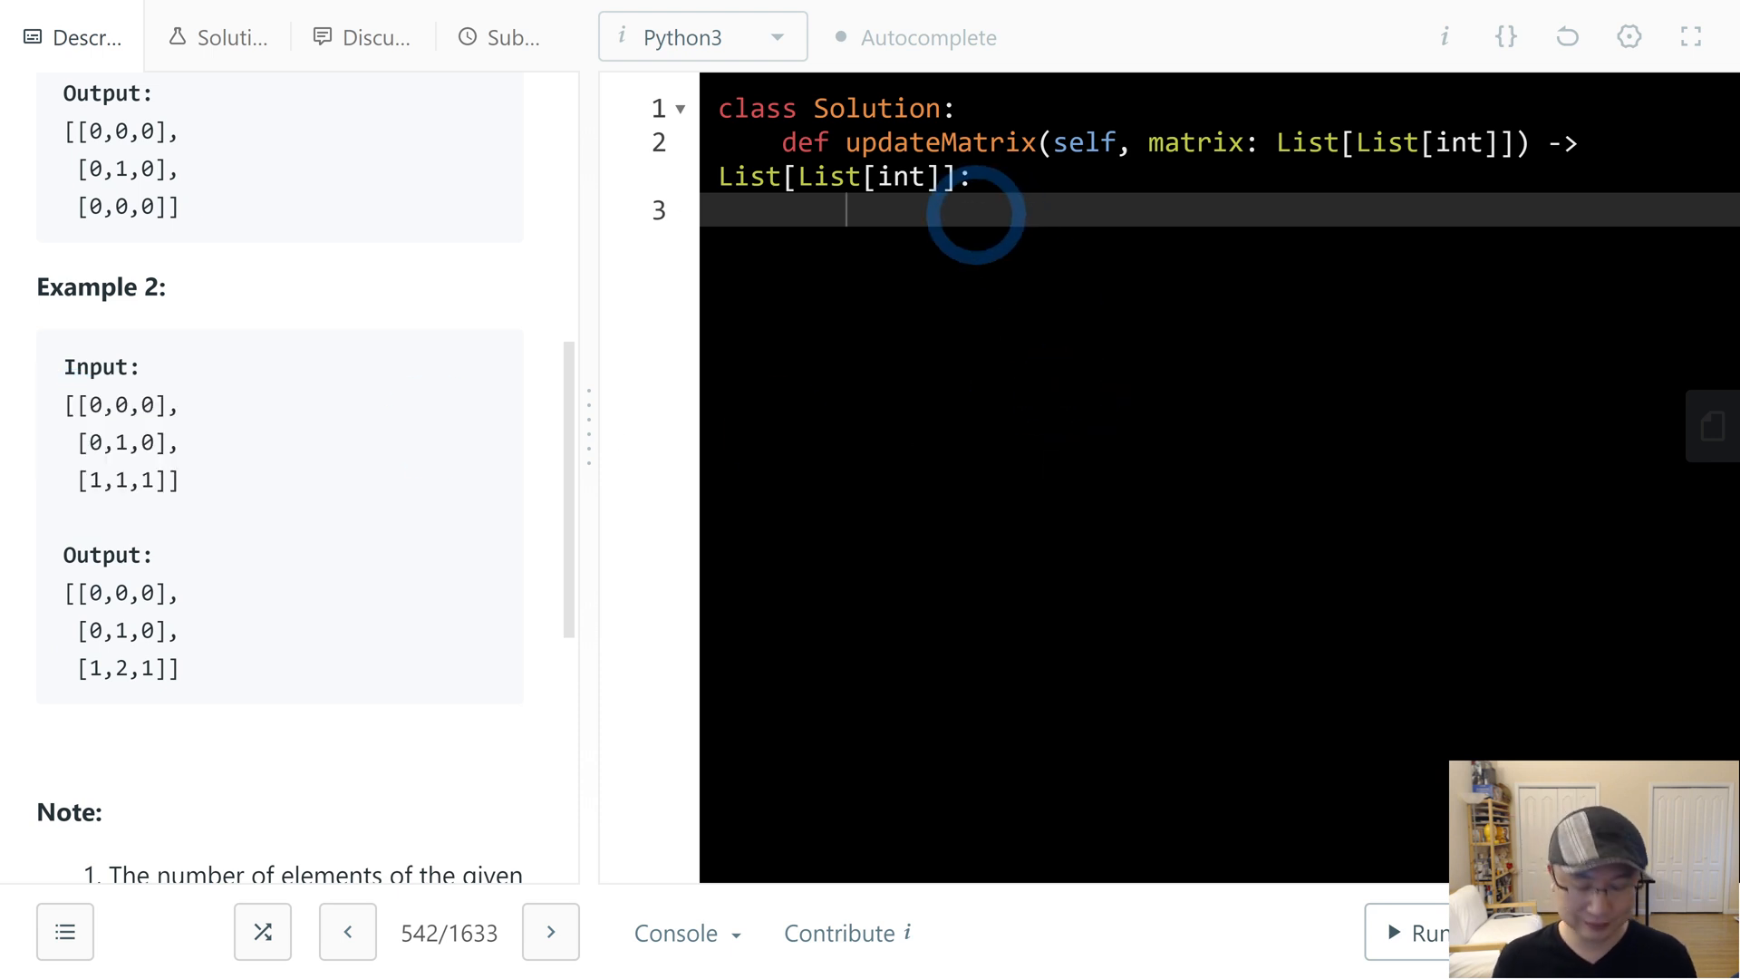
- Open a docstring and note the approach as '# two pass with inplace' below the example matrix
text(''')
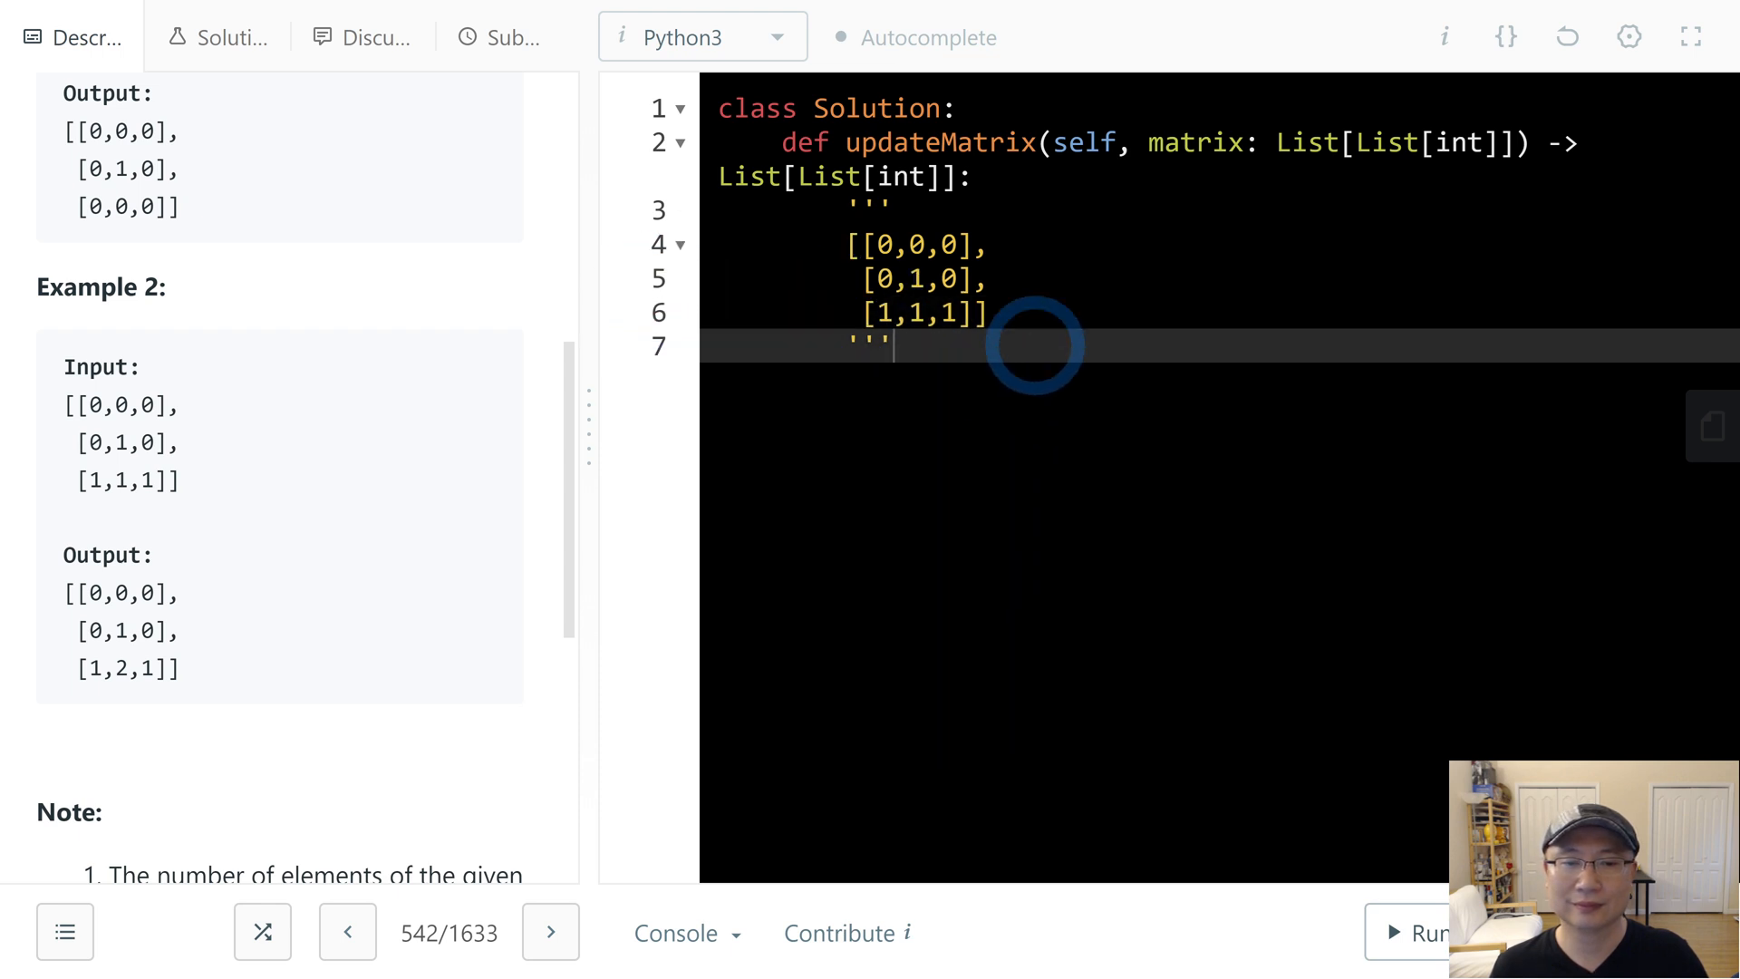
key(enter)
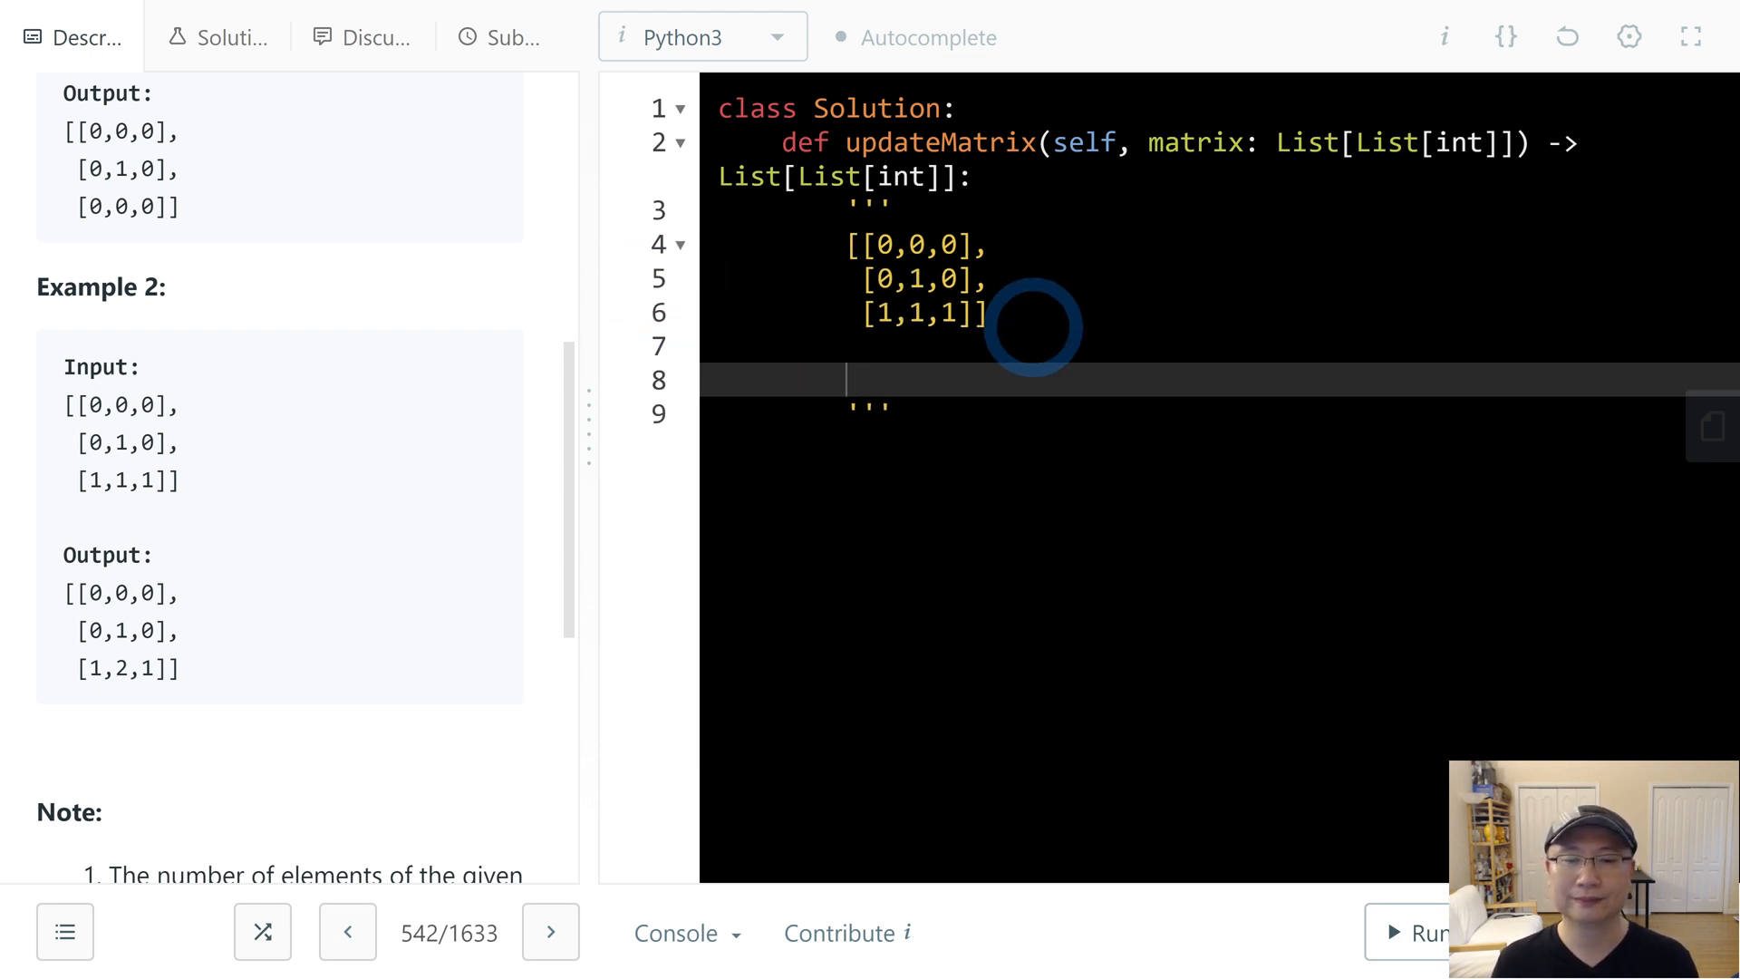
text(#)
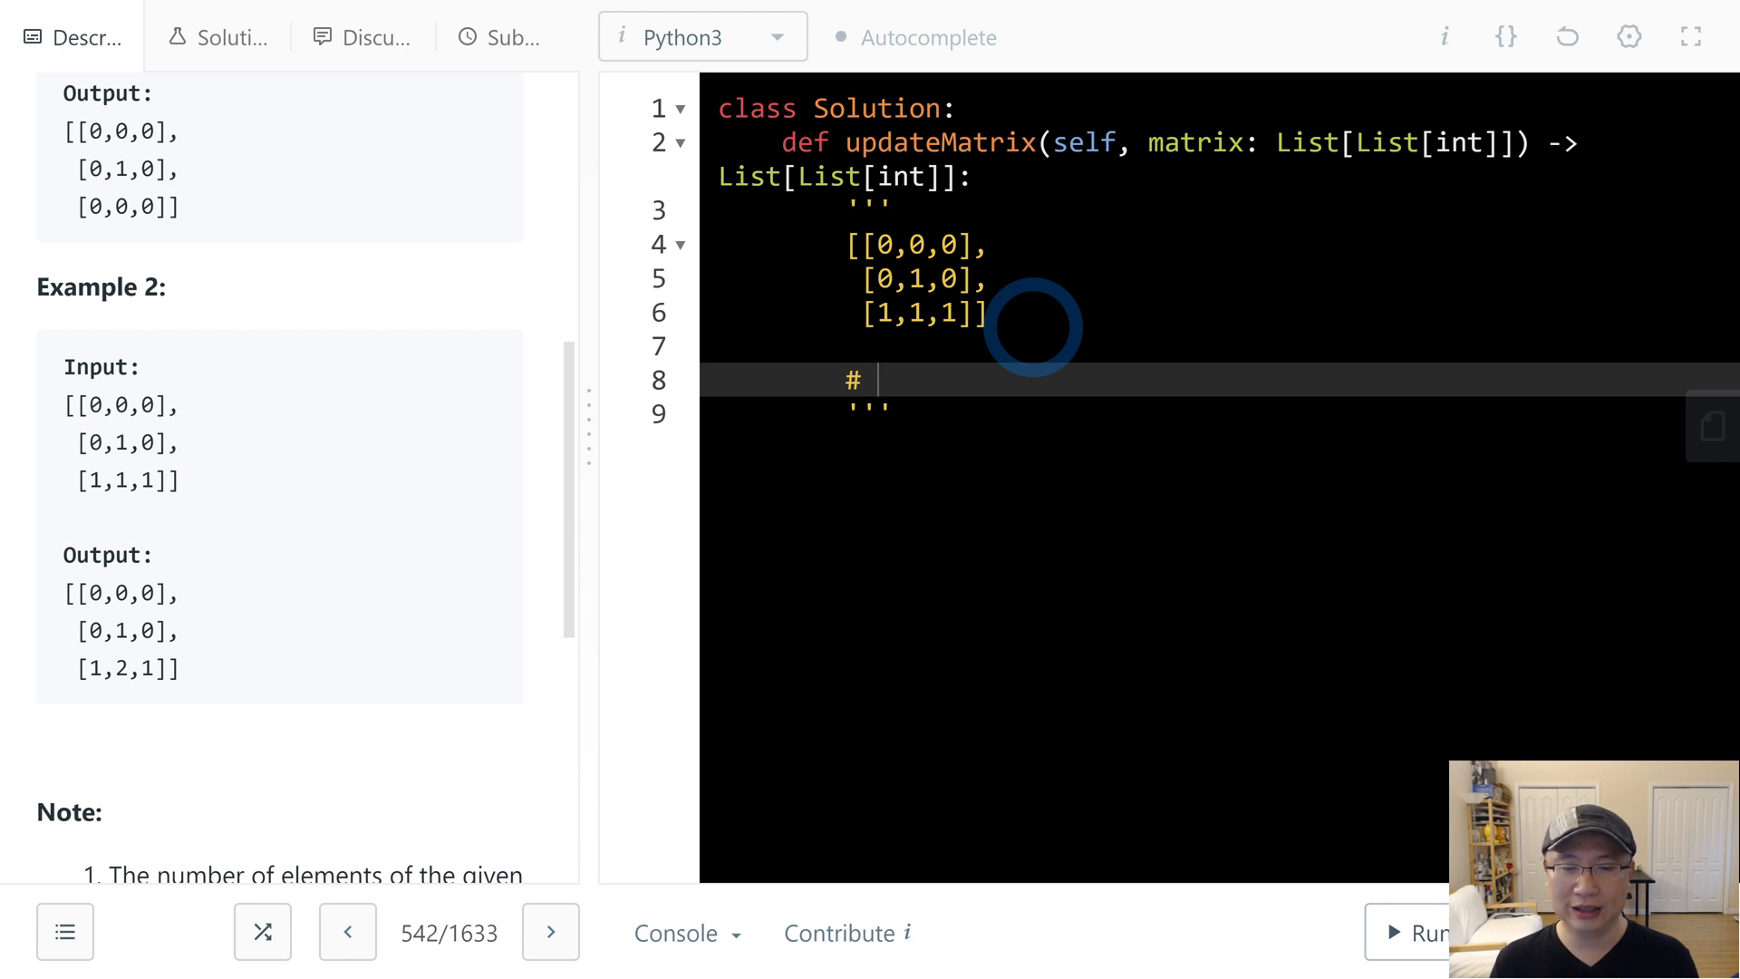
text(two pass with)
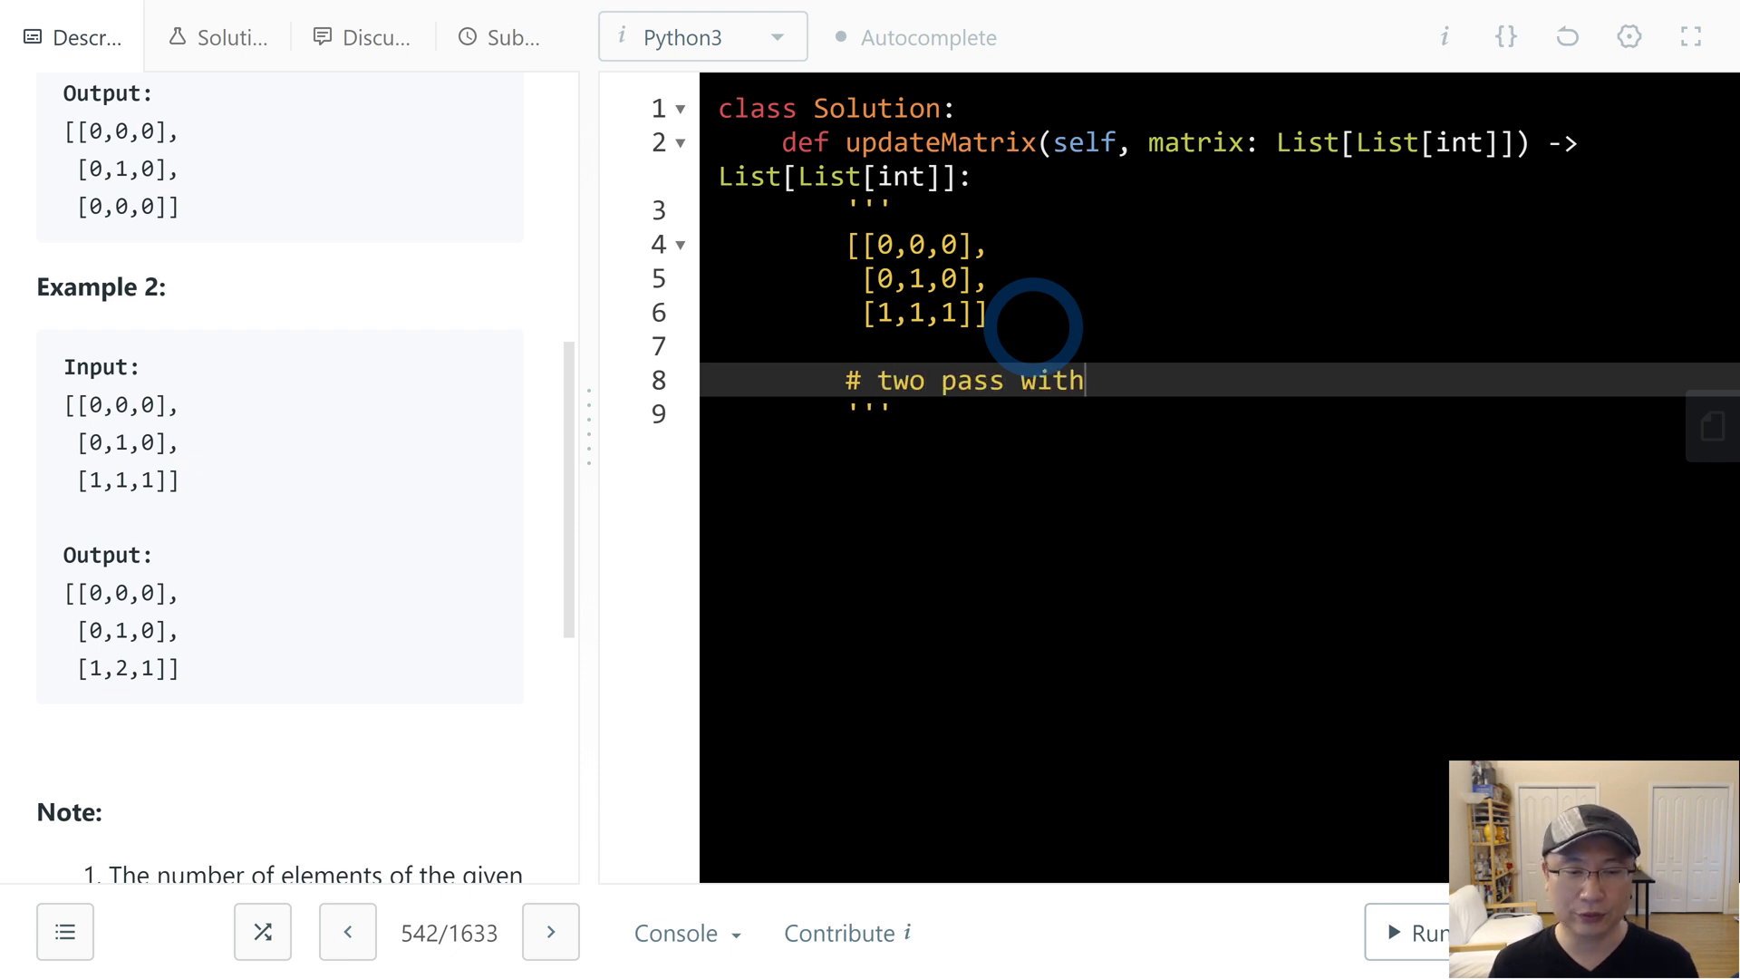
text(in)
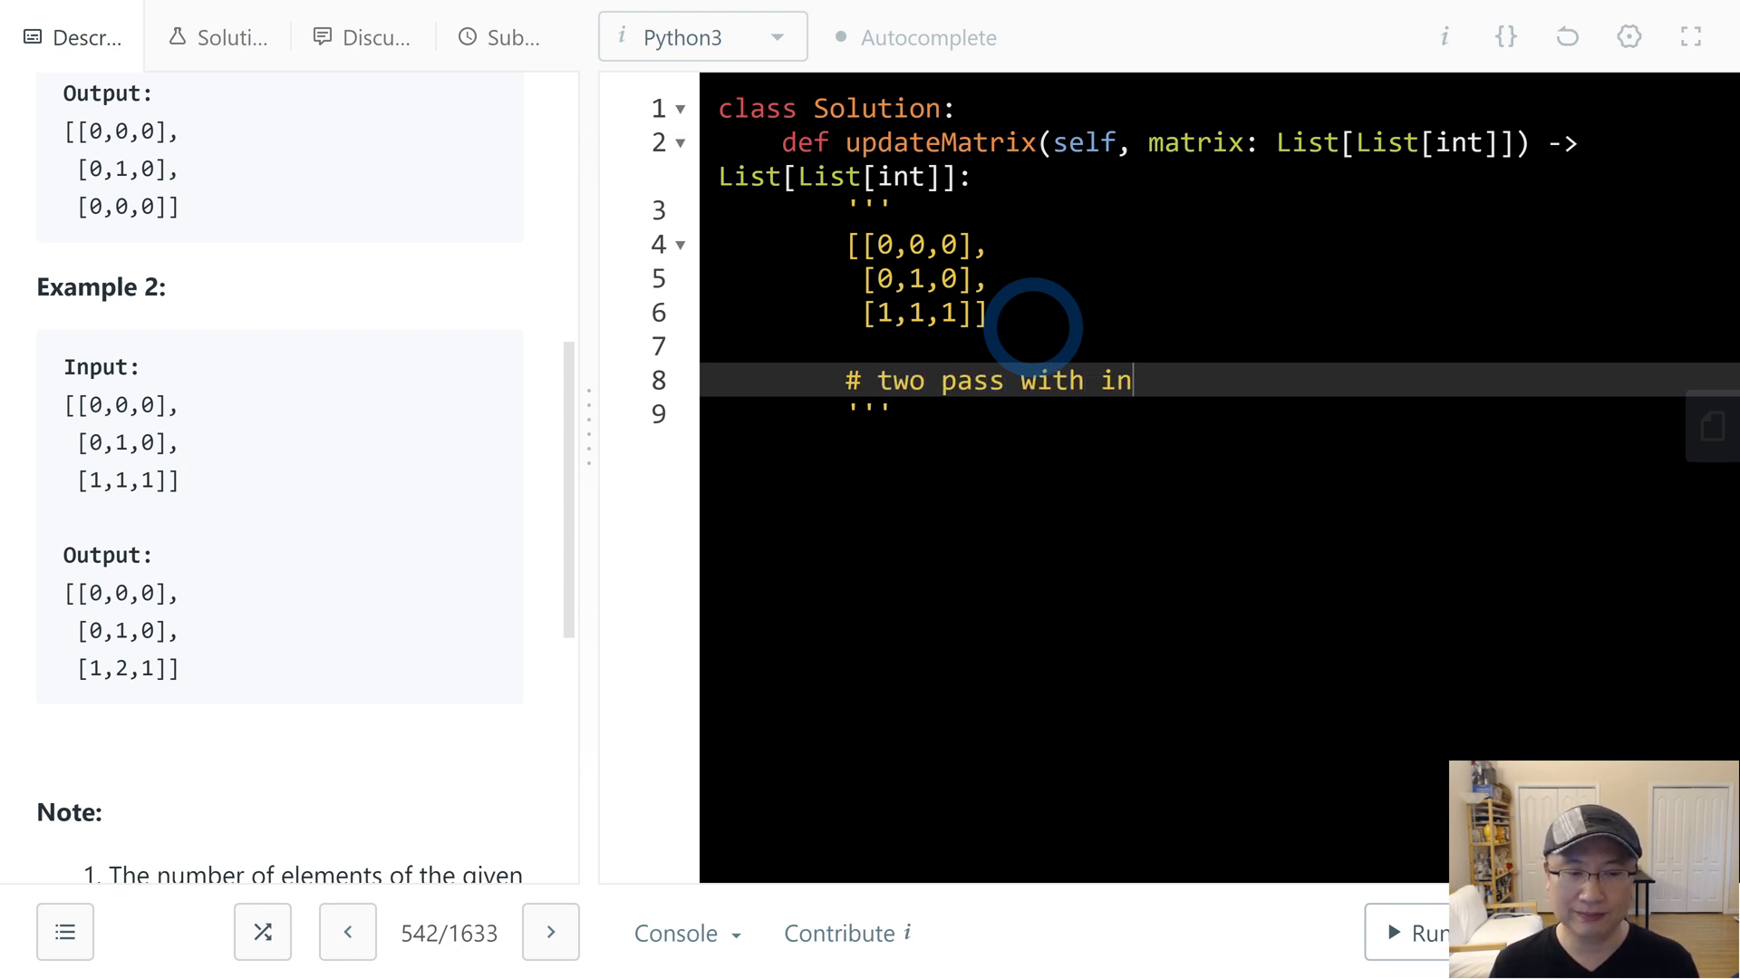
text(place)
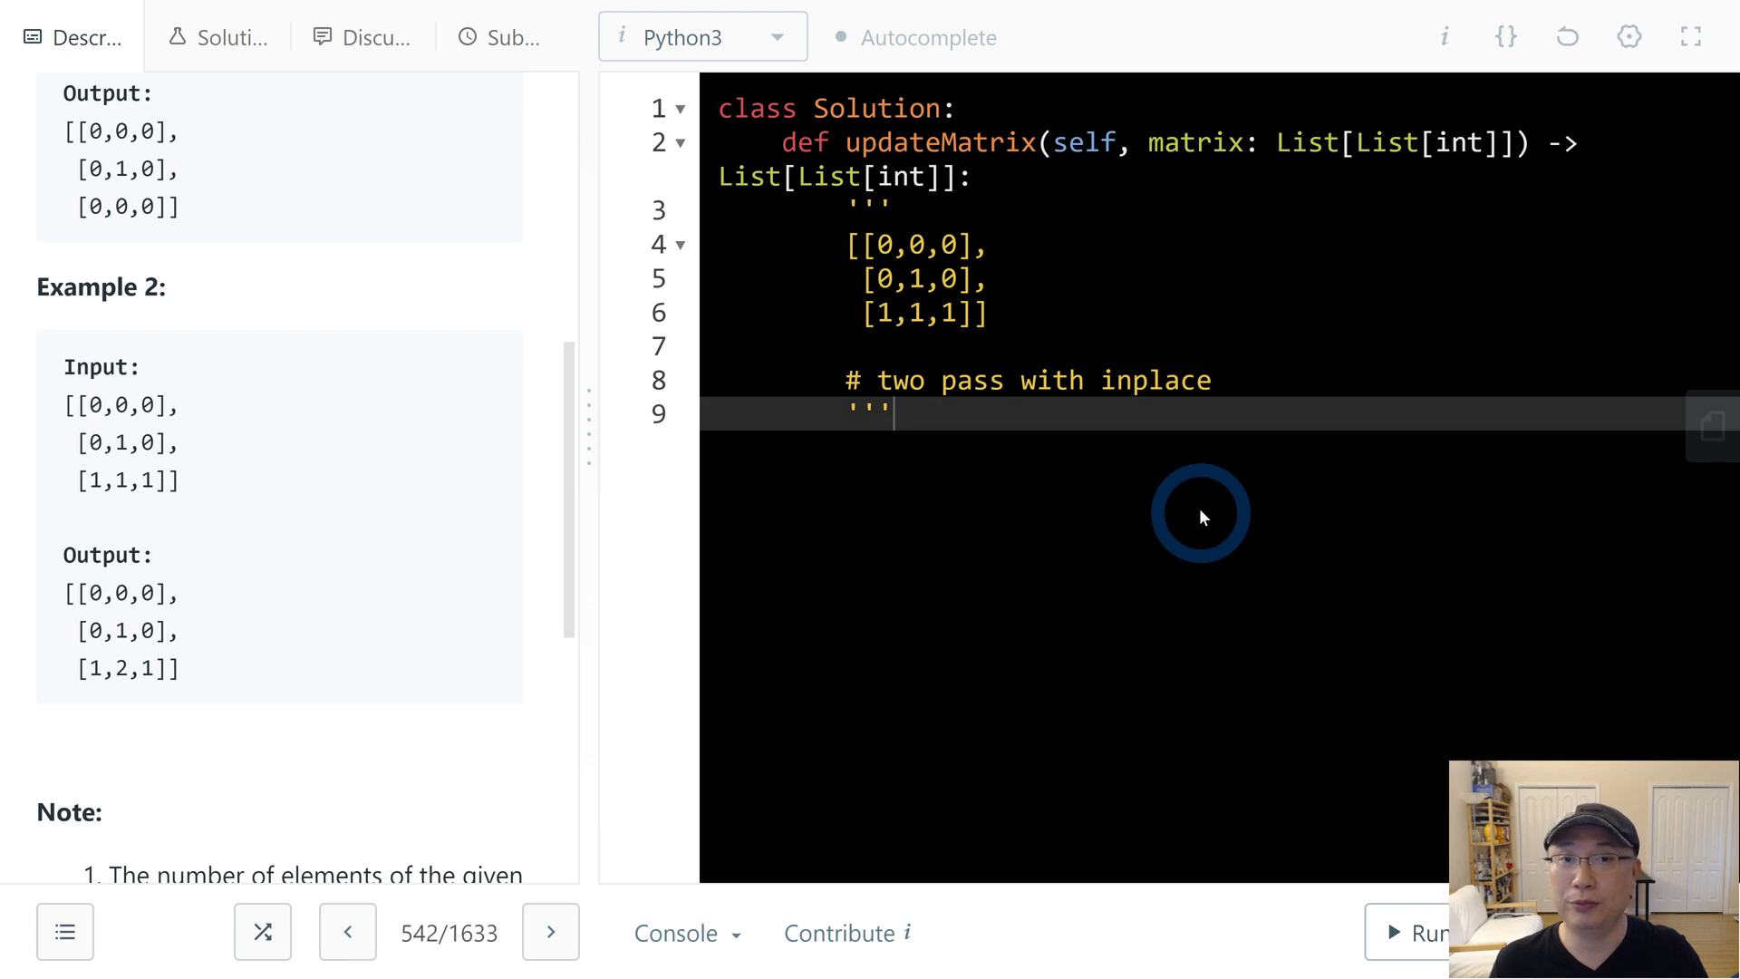
double_click(1157, 379)
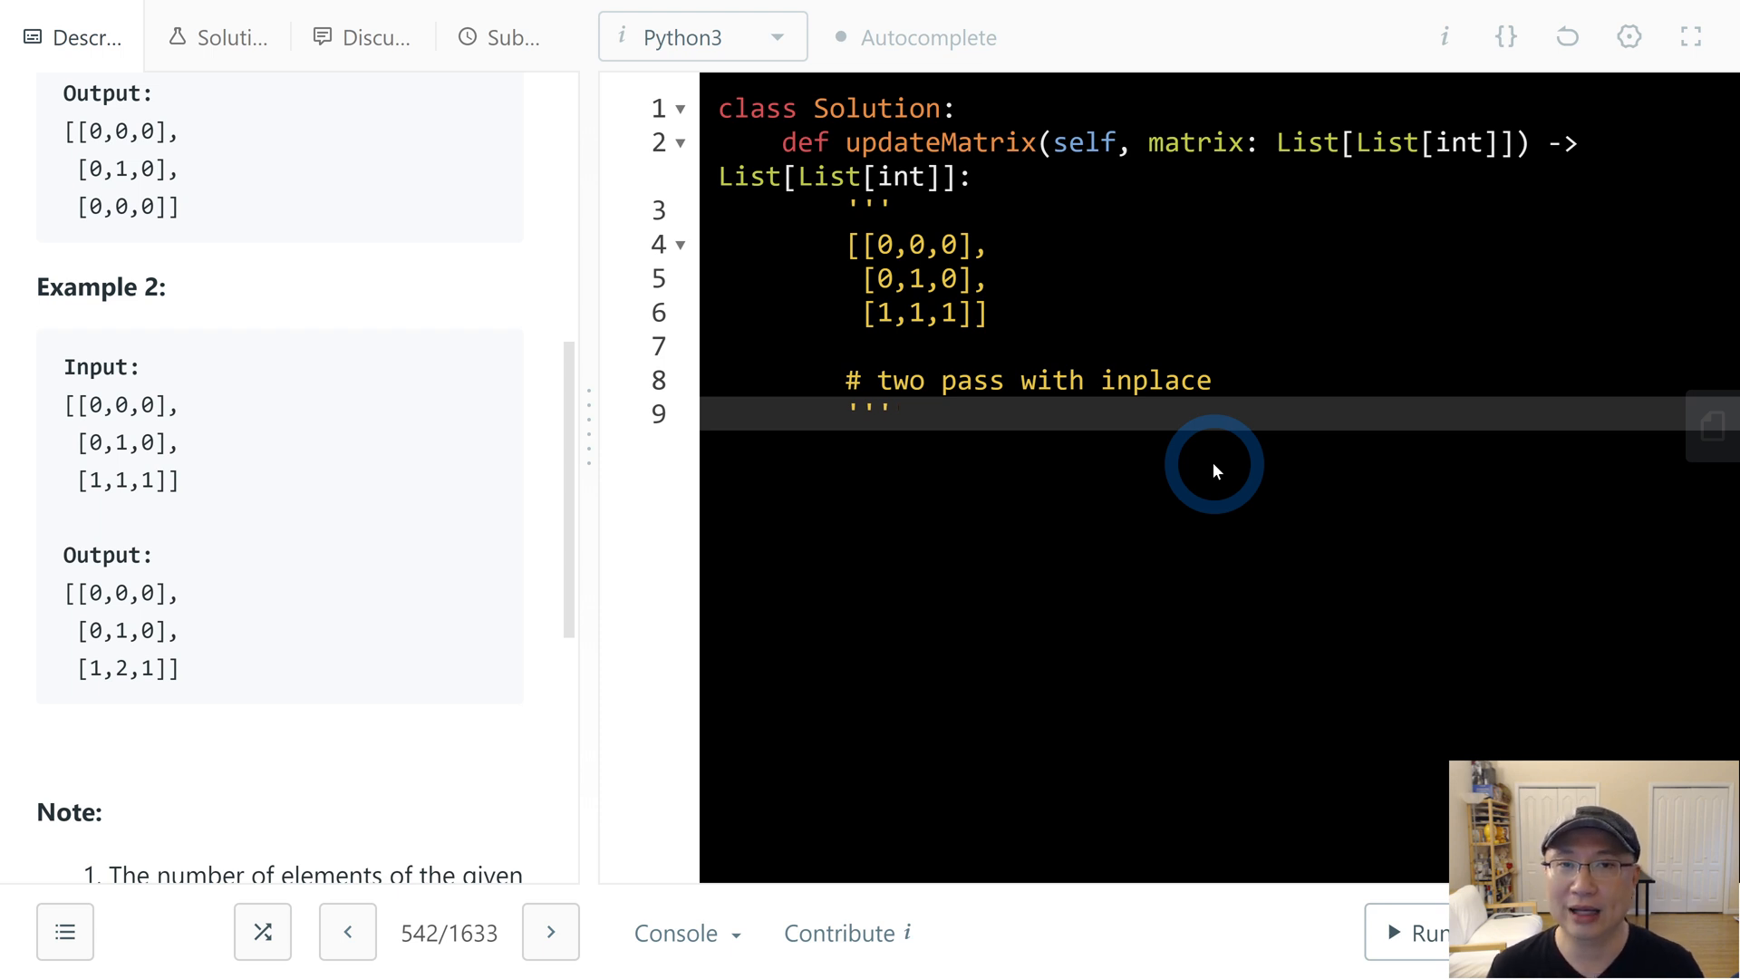
double_click(1157, 379)
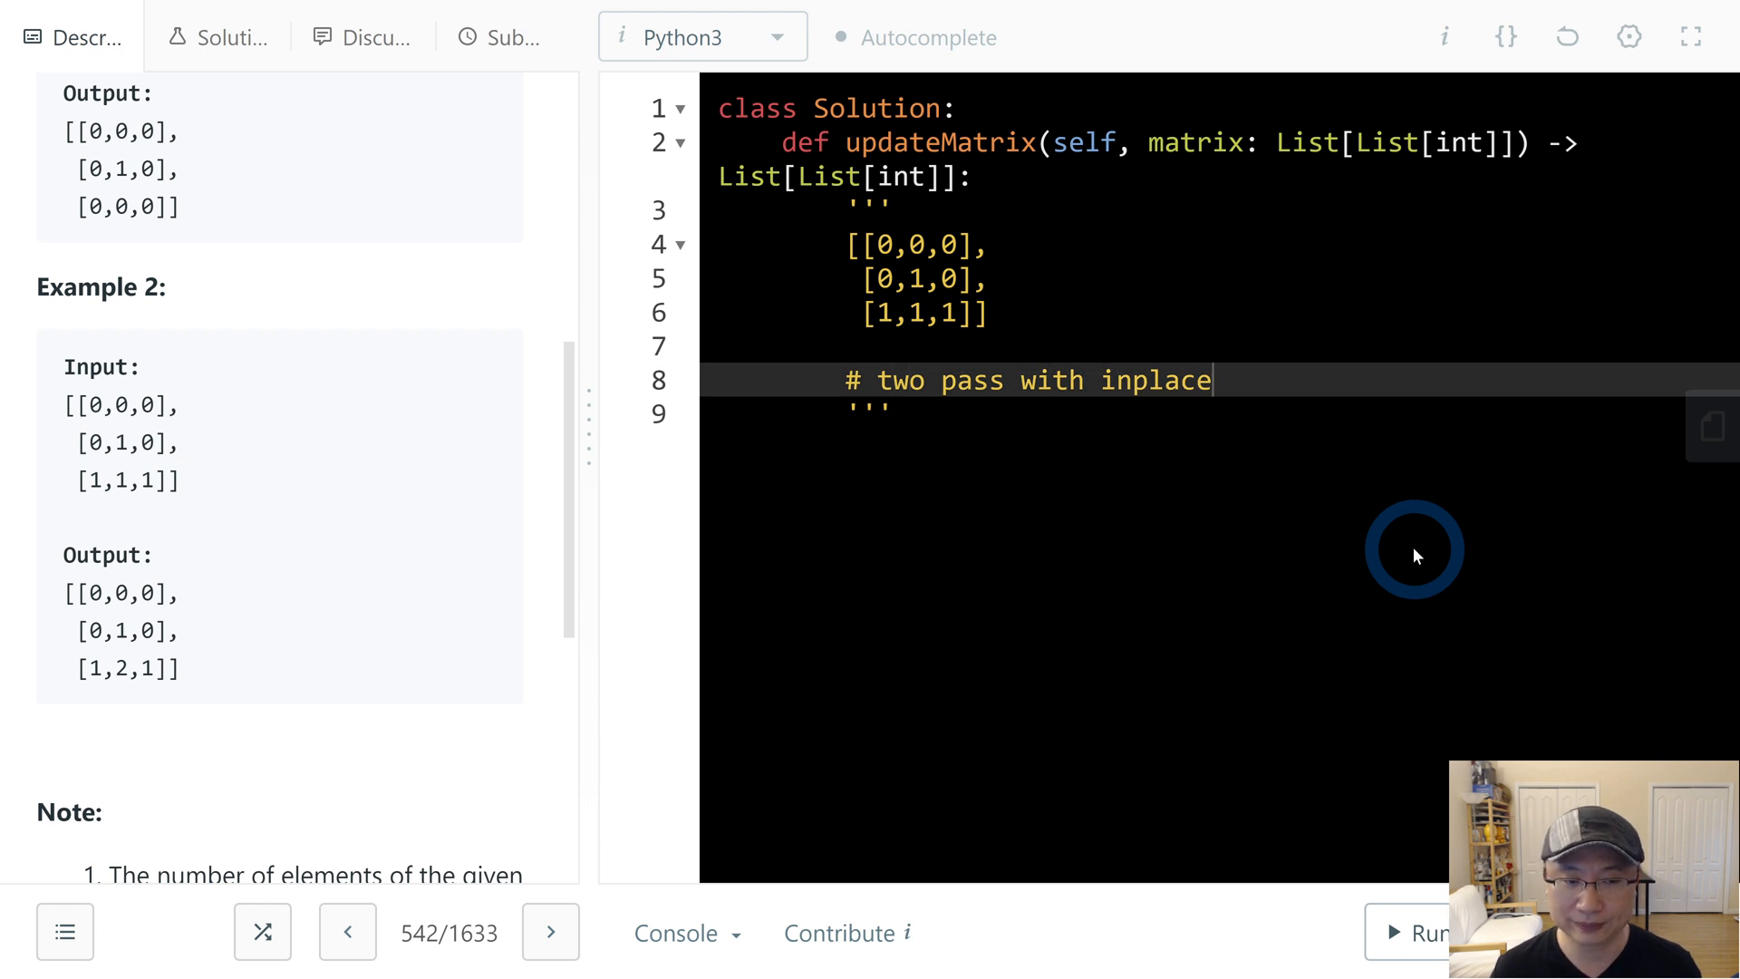
- Write a demo 'def function(array):' that sets array = [1,2,3] and returns array
text(#)
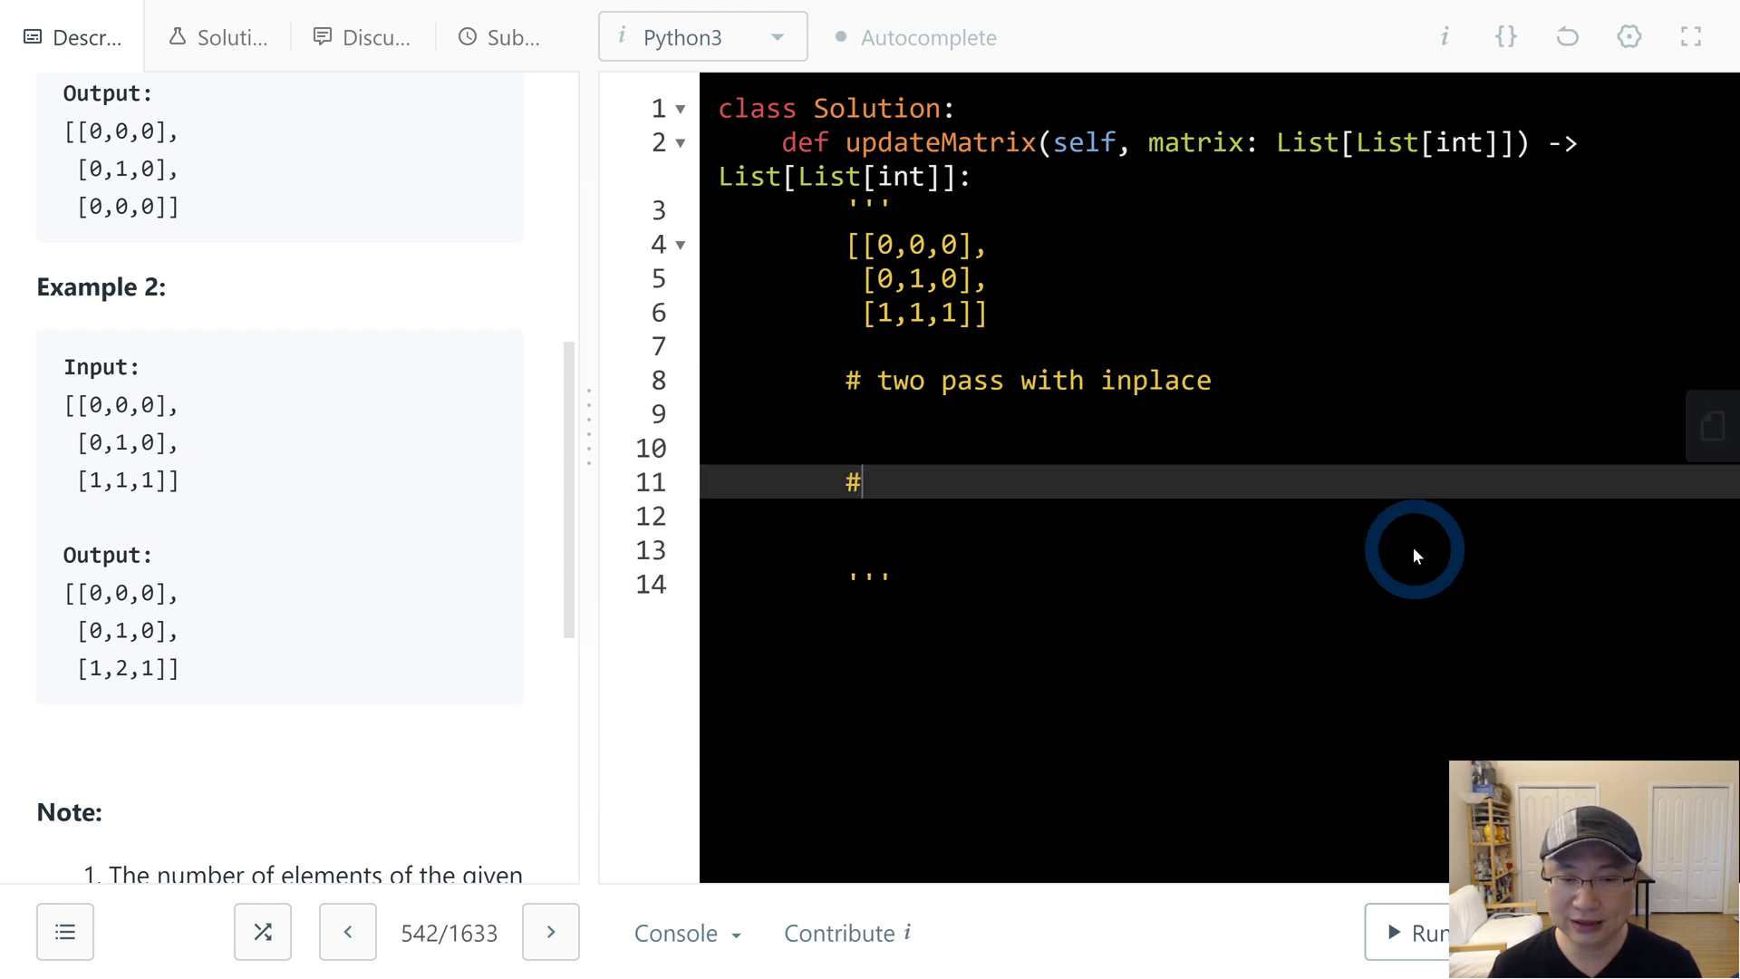
text(d)
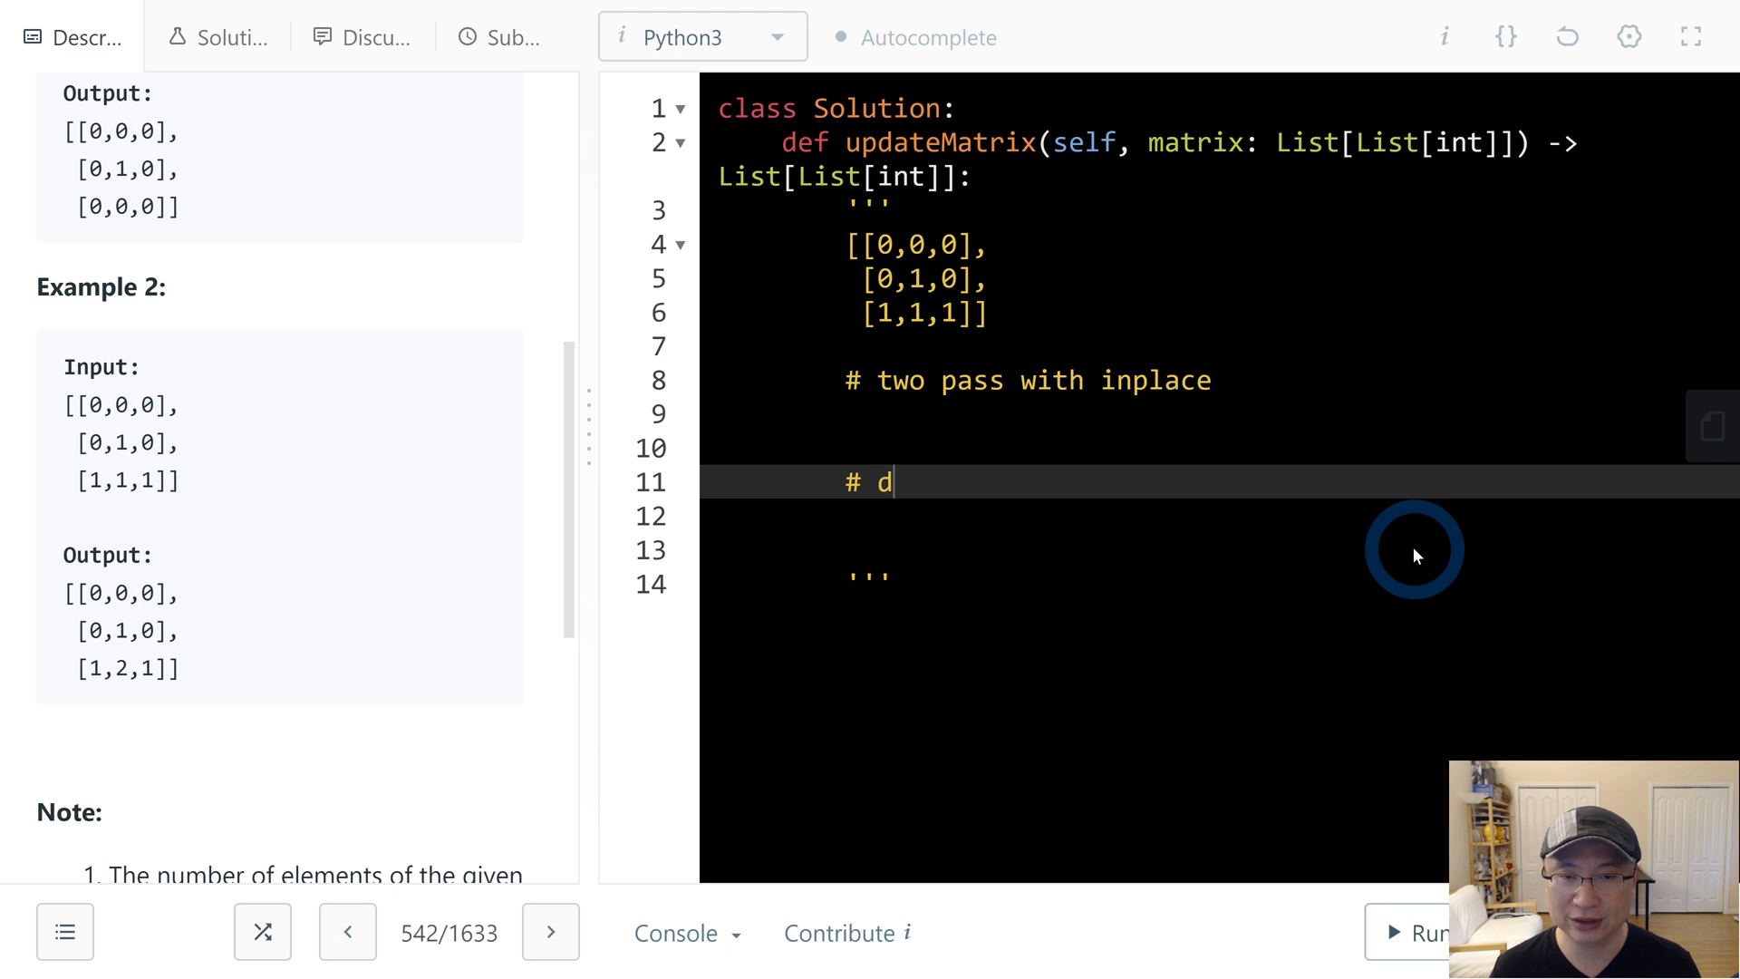
text(def)
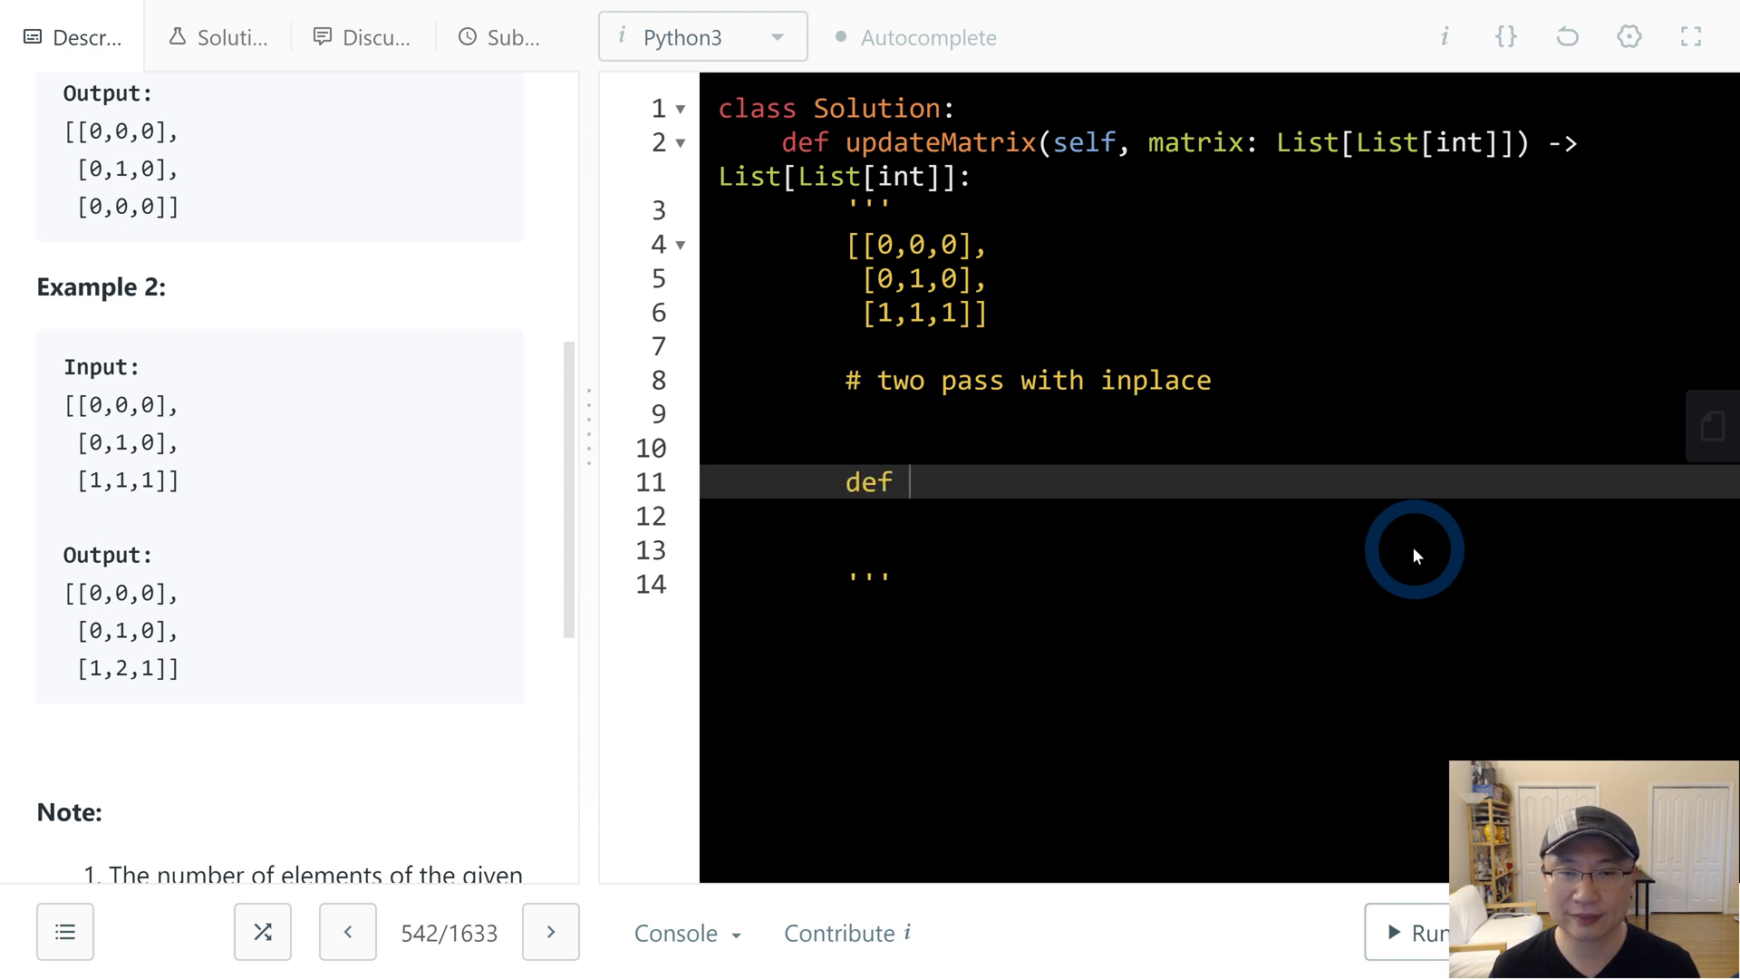
text(function())
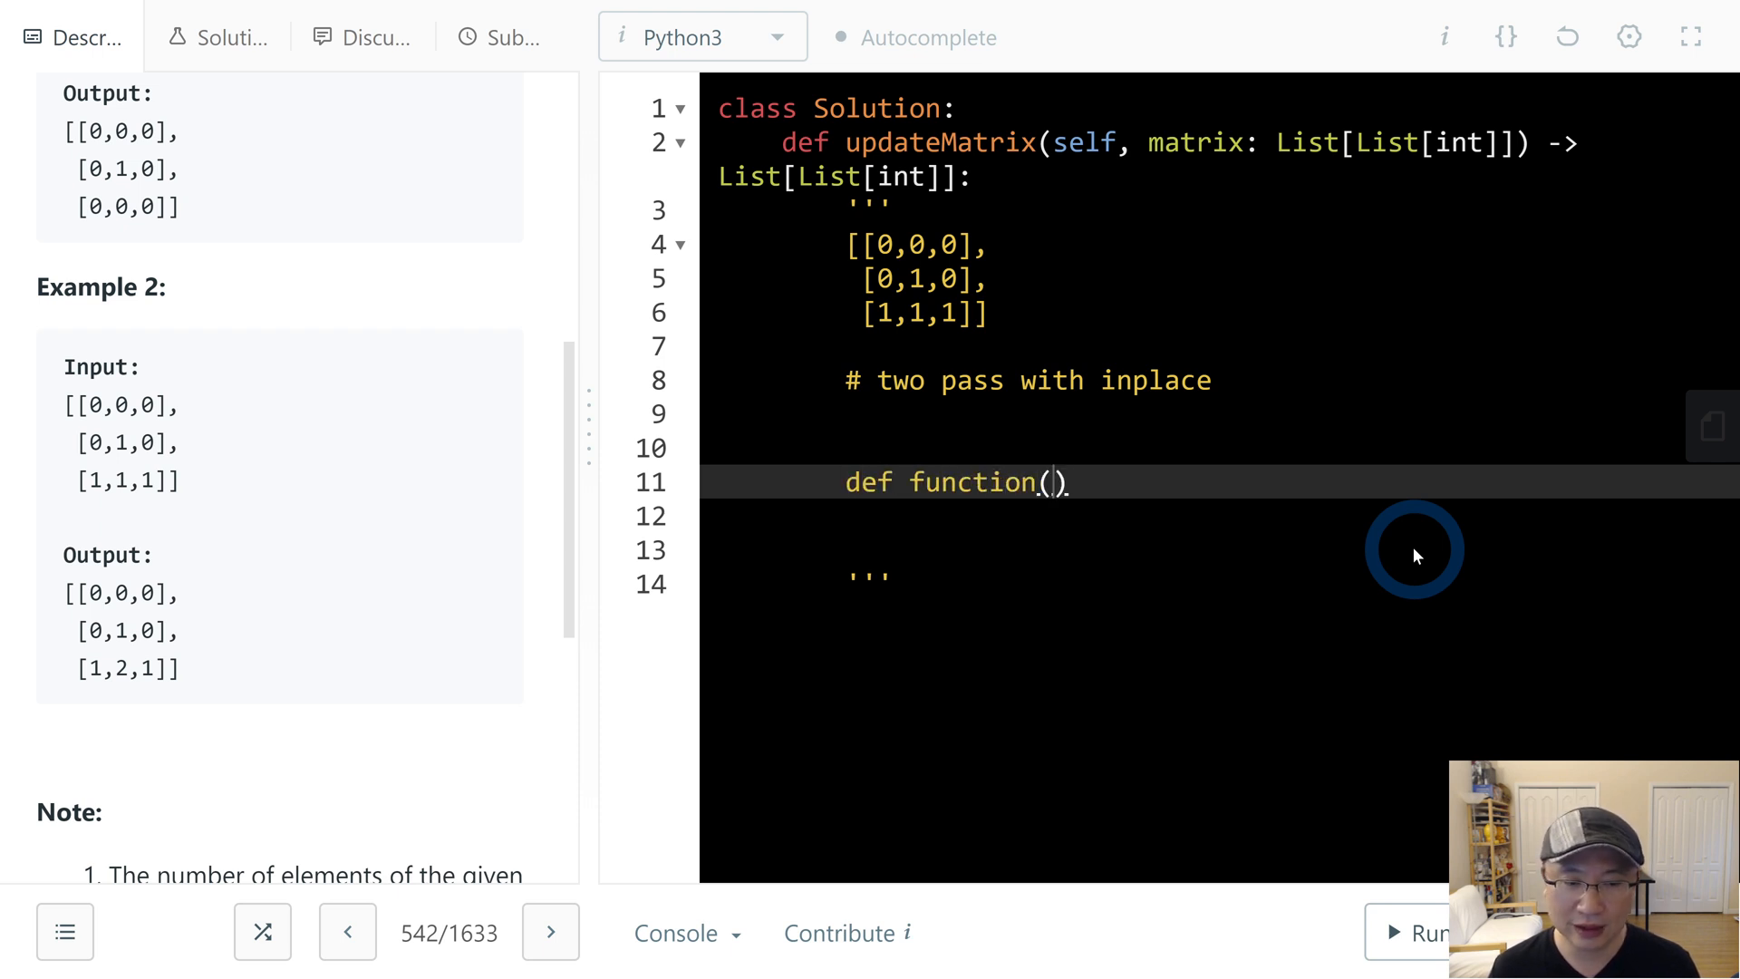
text(array)
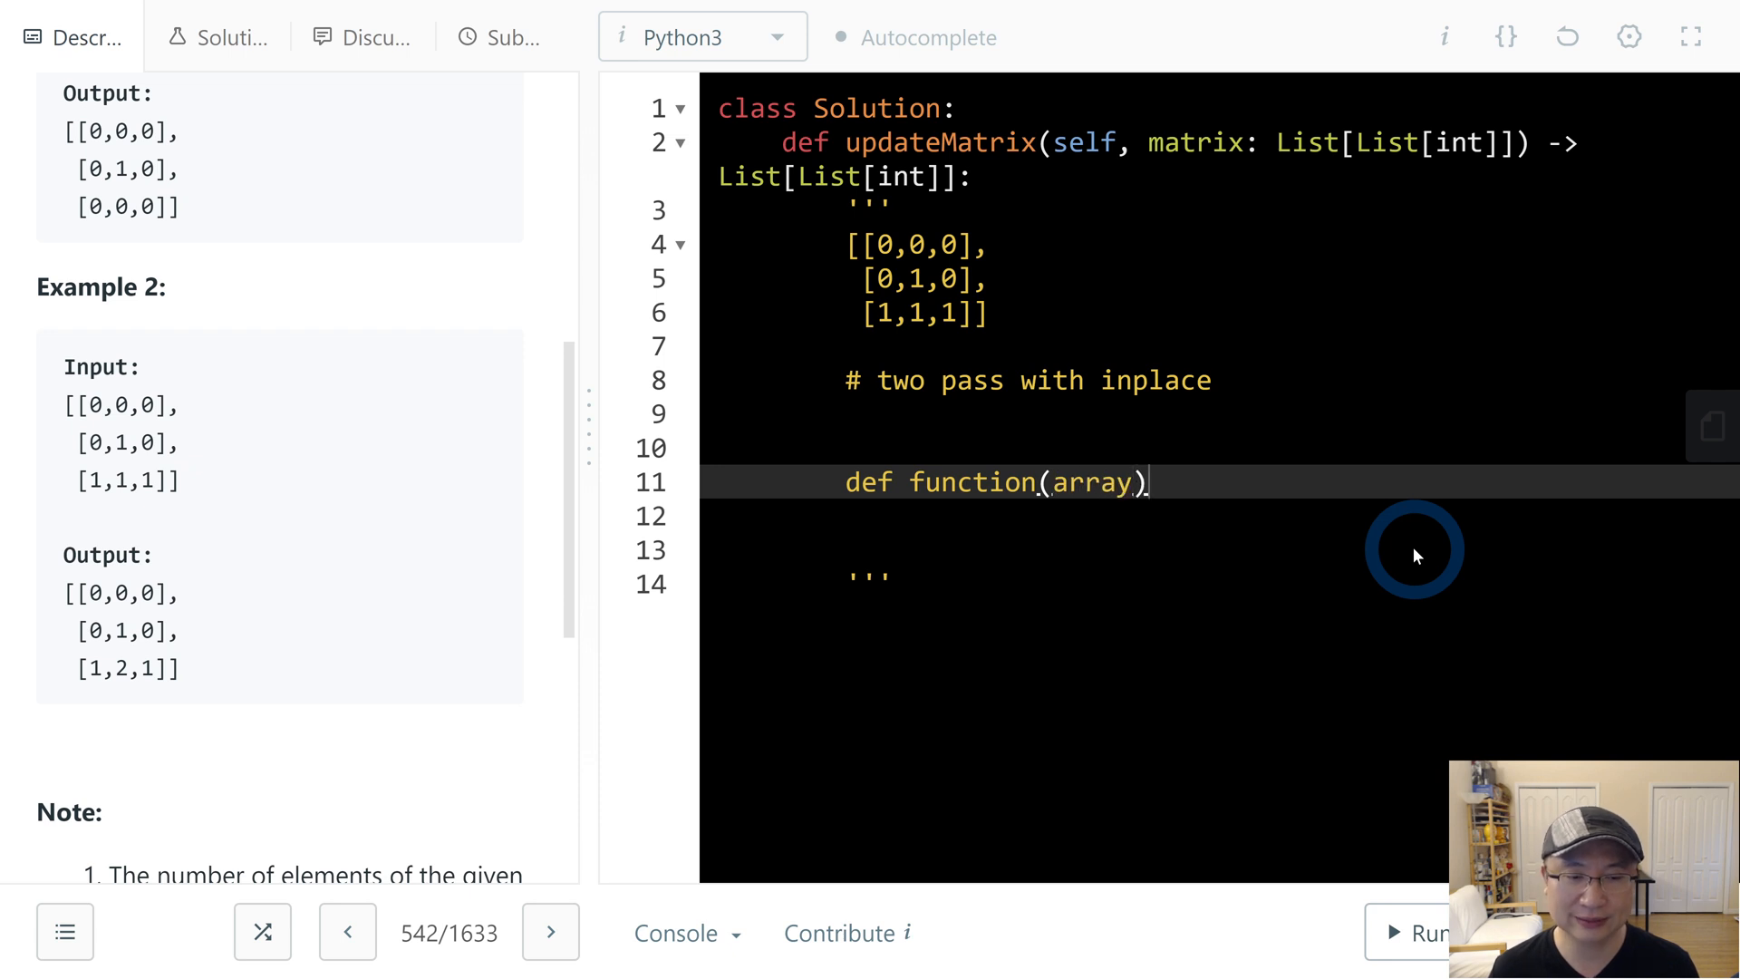
text(:)
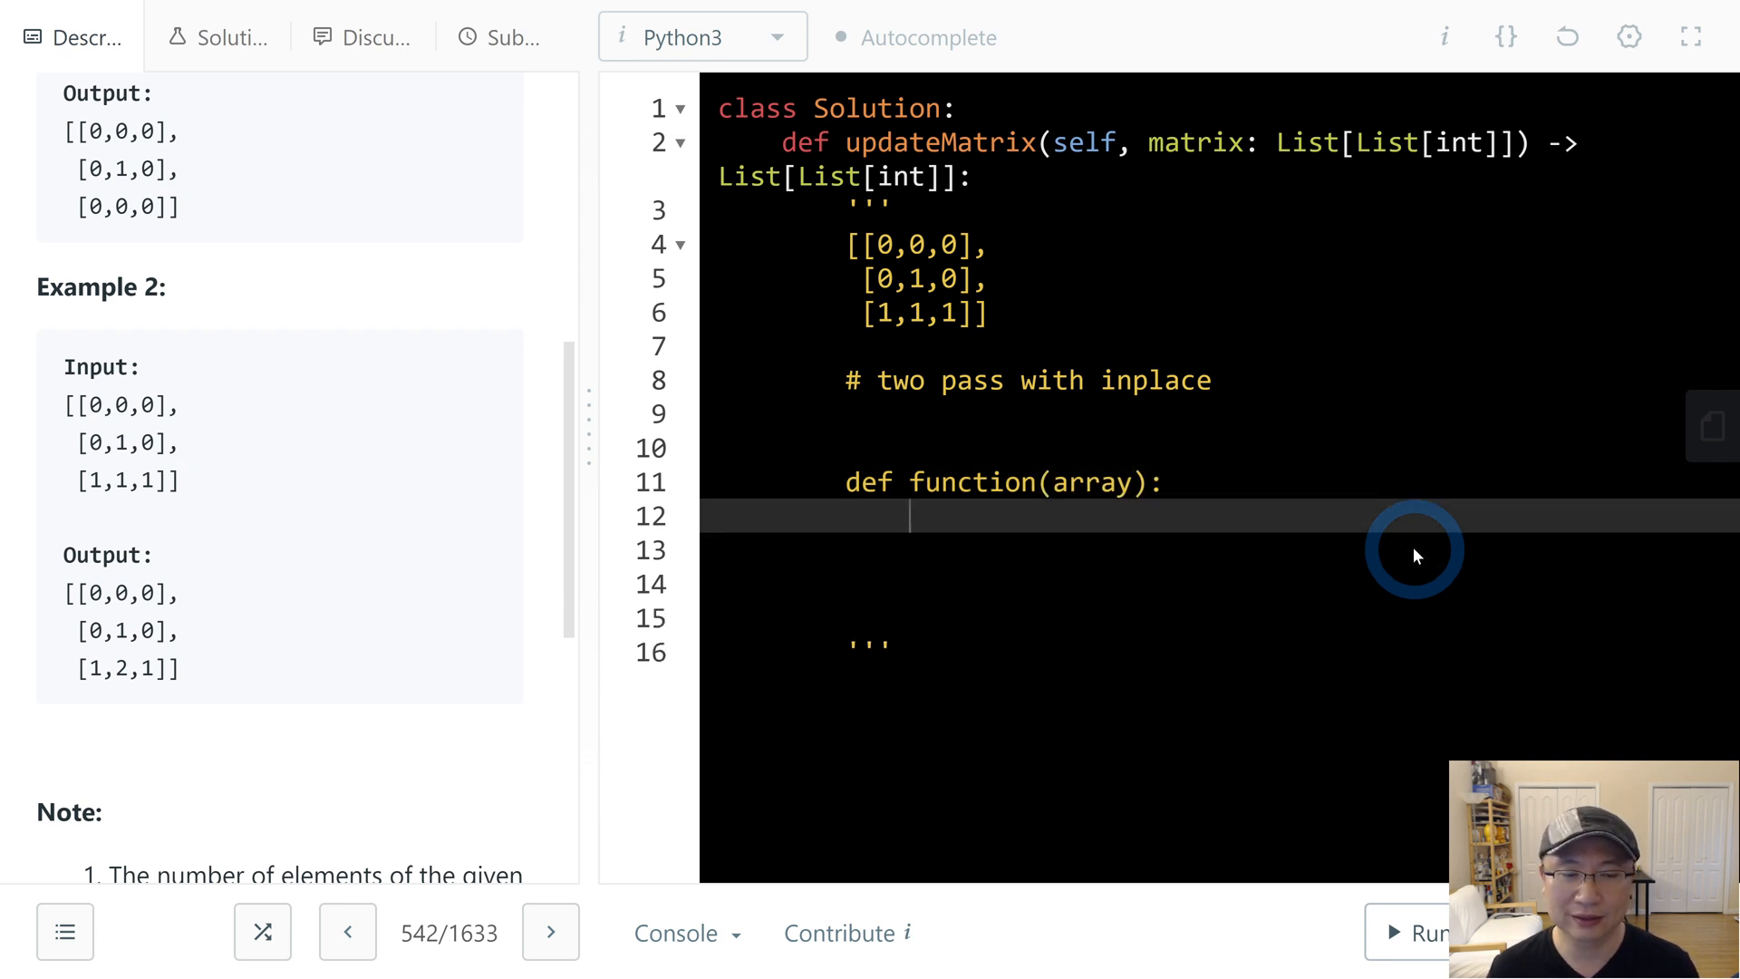
text(array =)
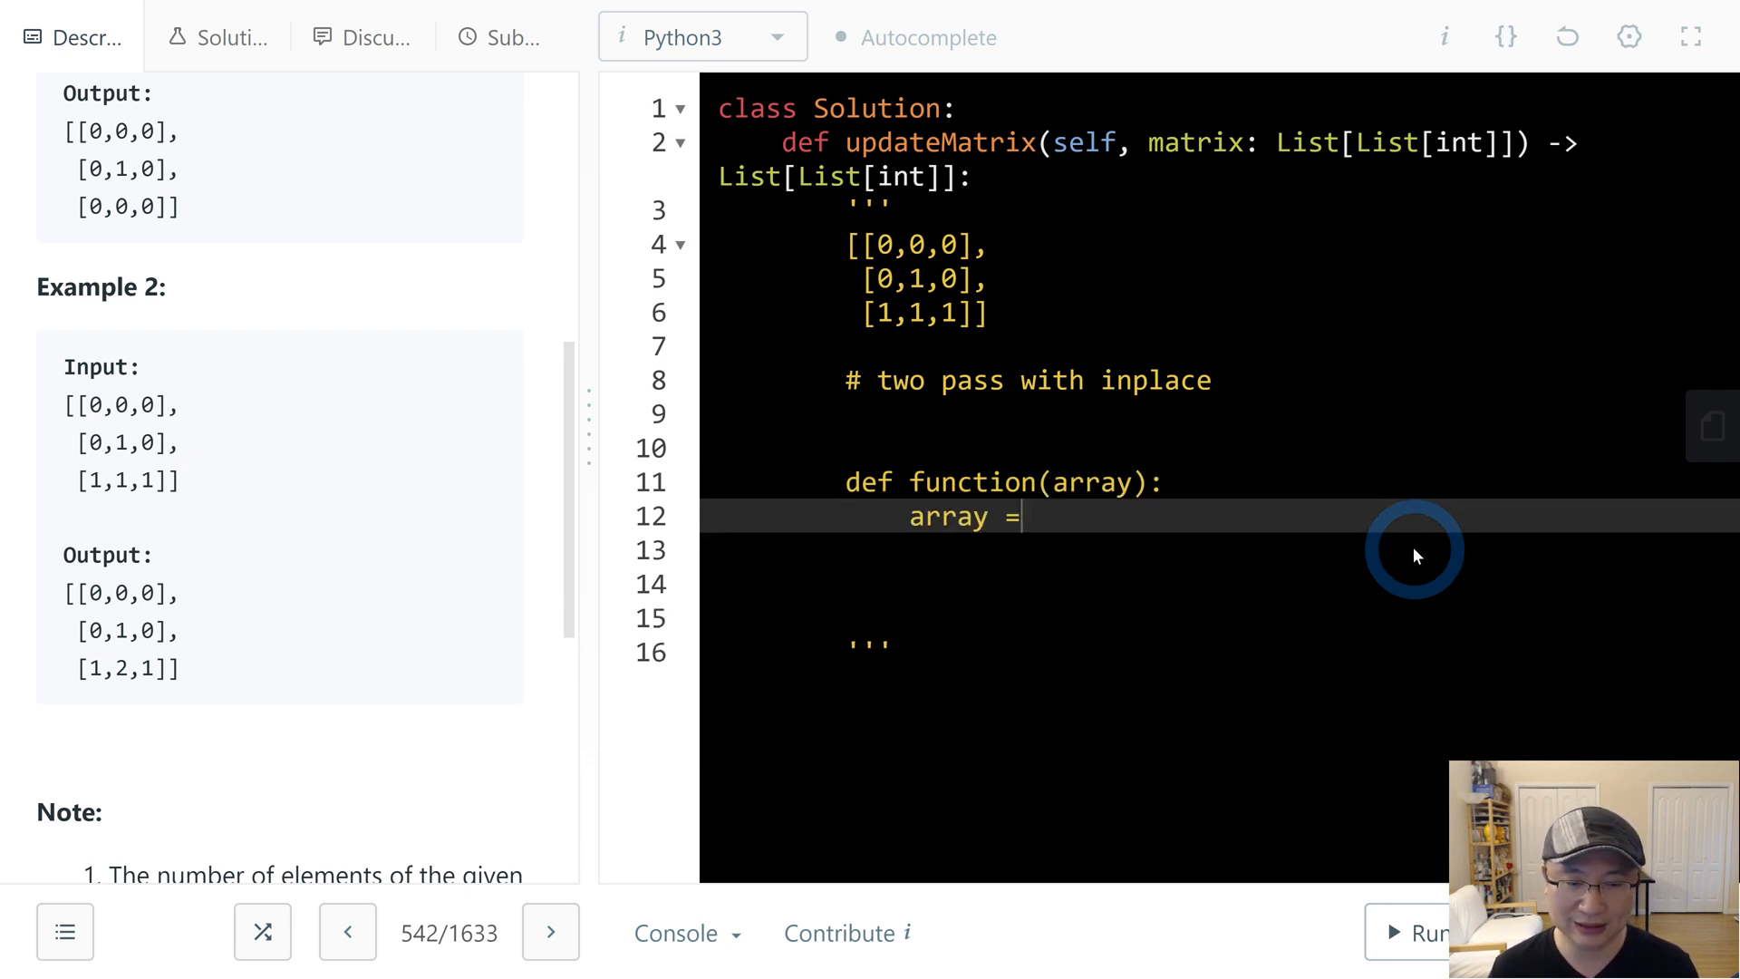
text([1,2])
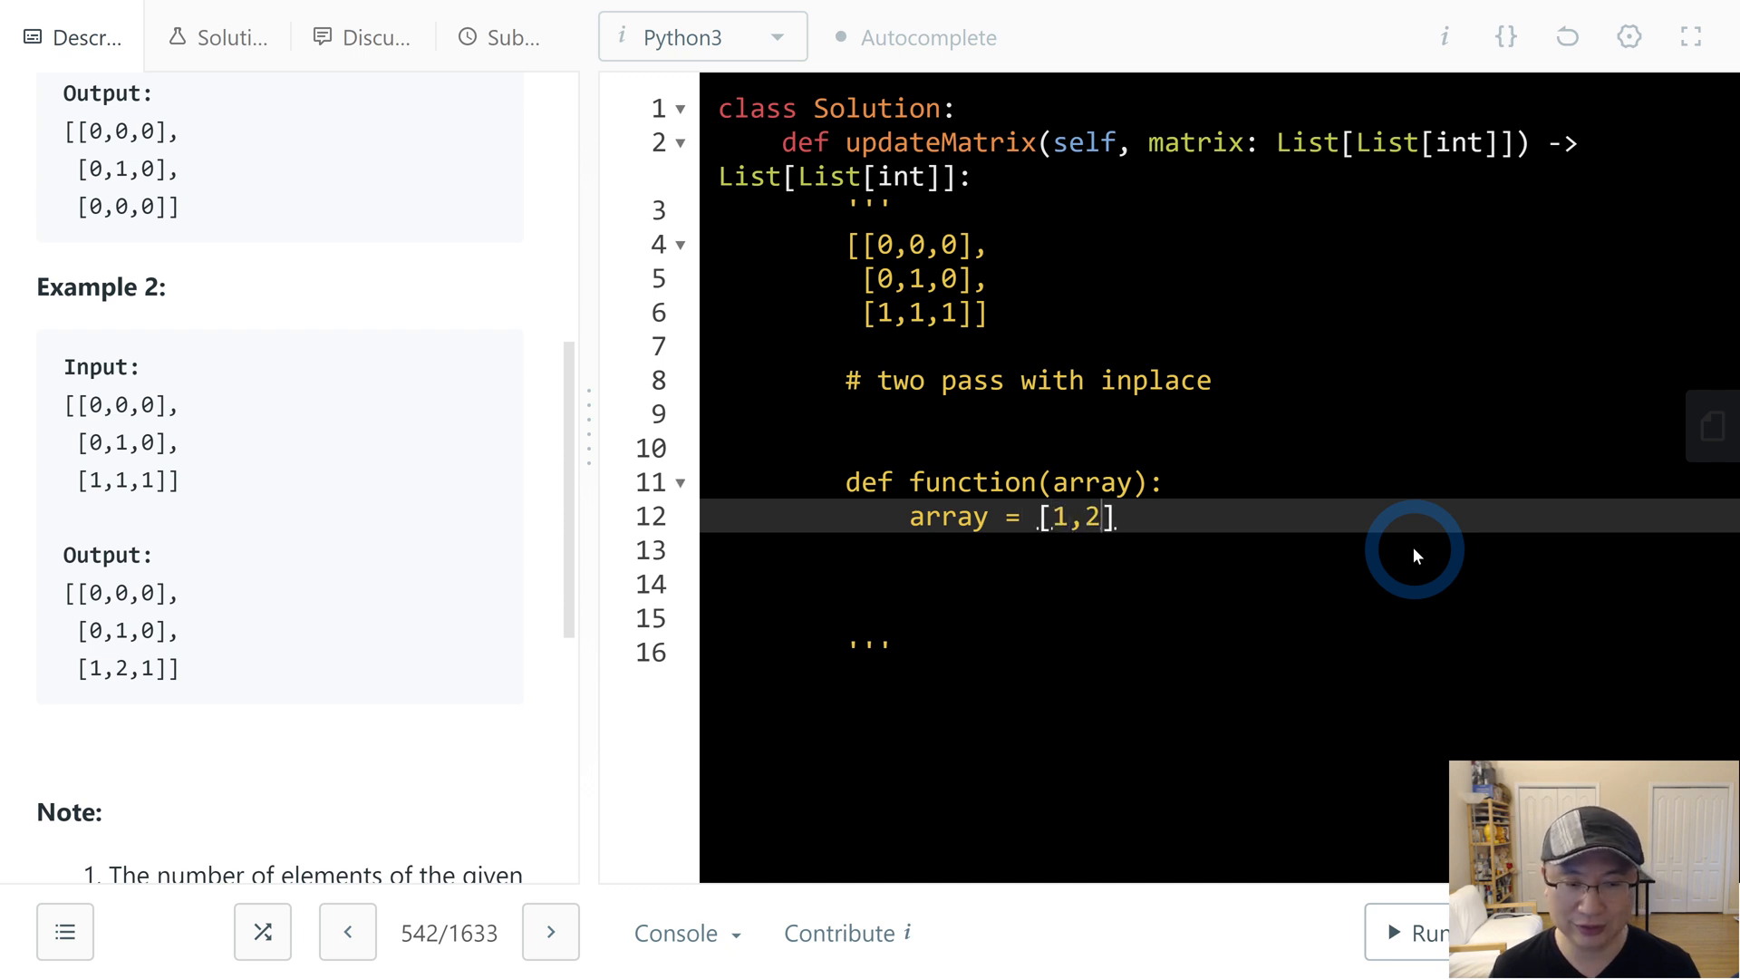
text(,3)
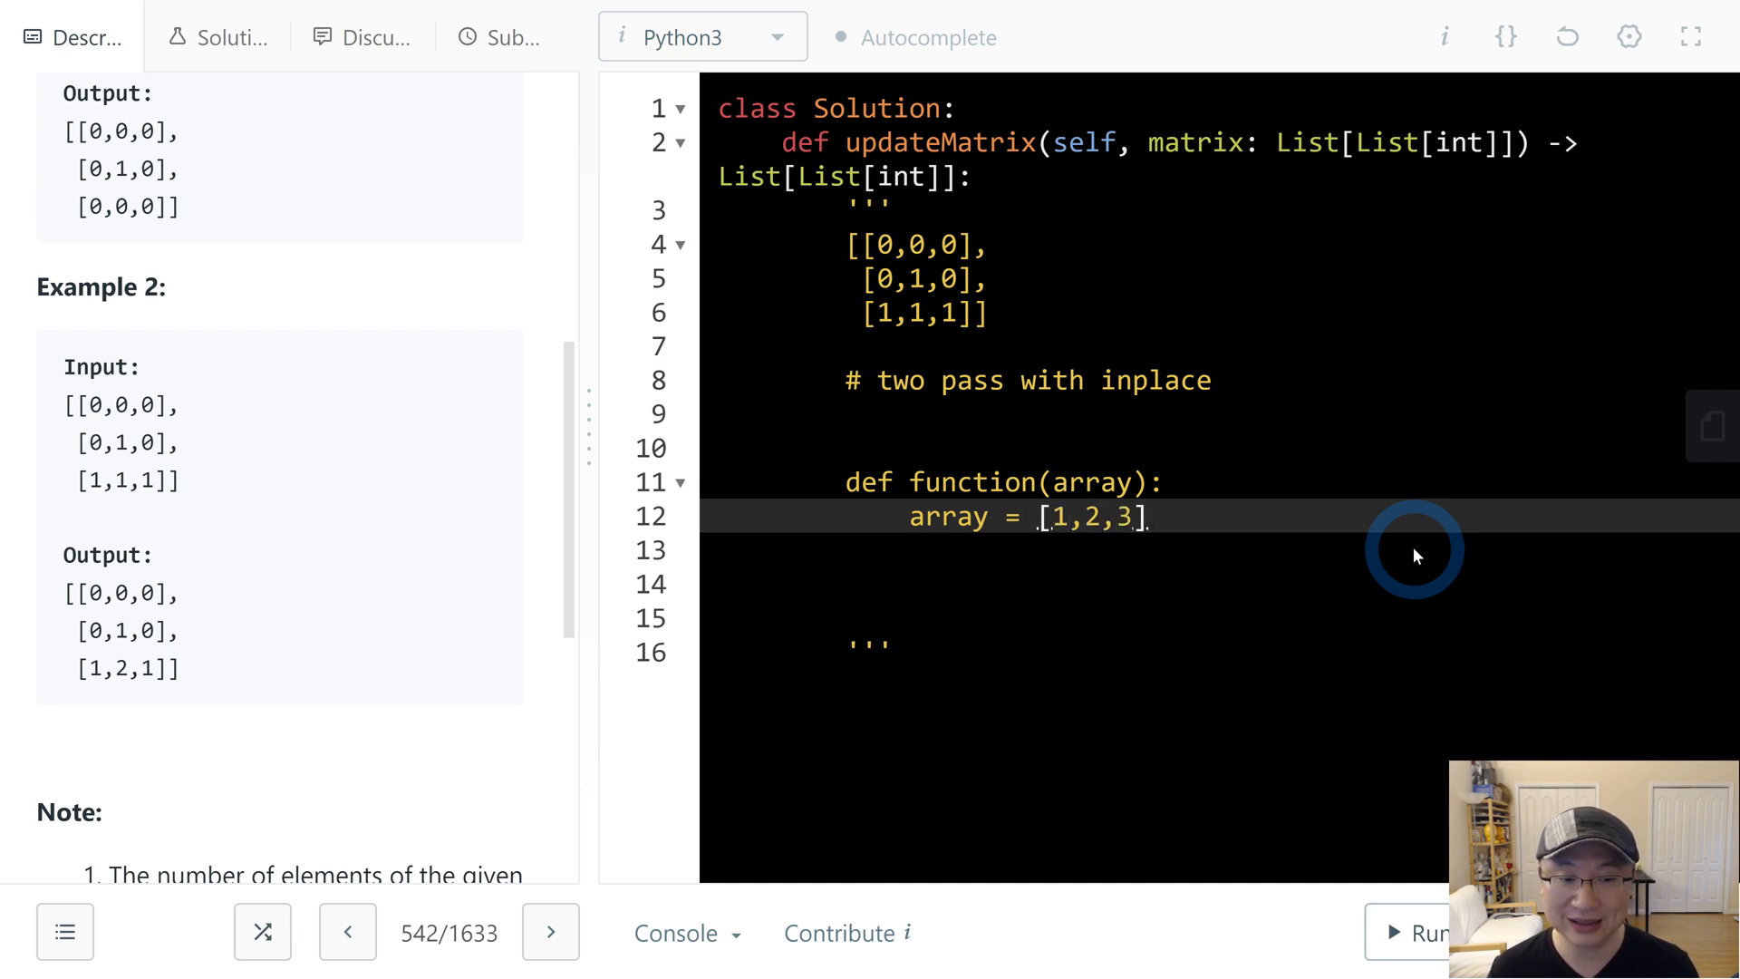
text(return a)
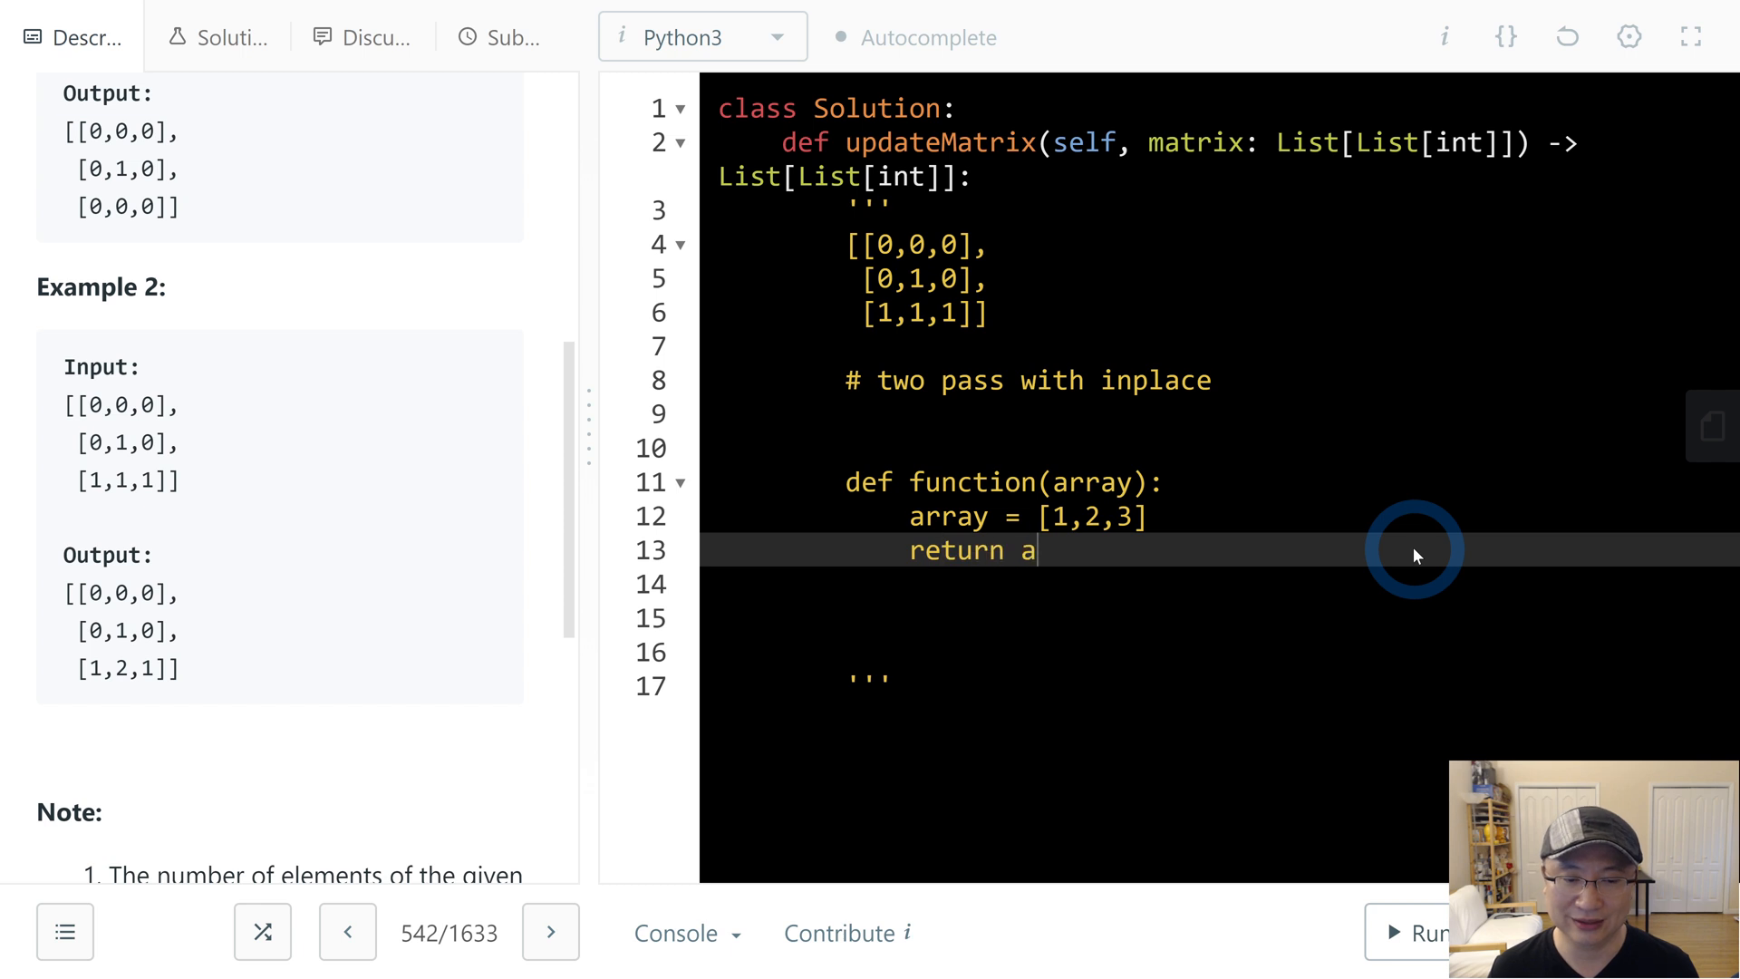
text(rray)
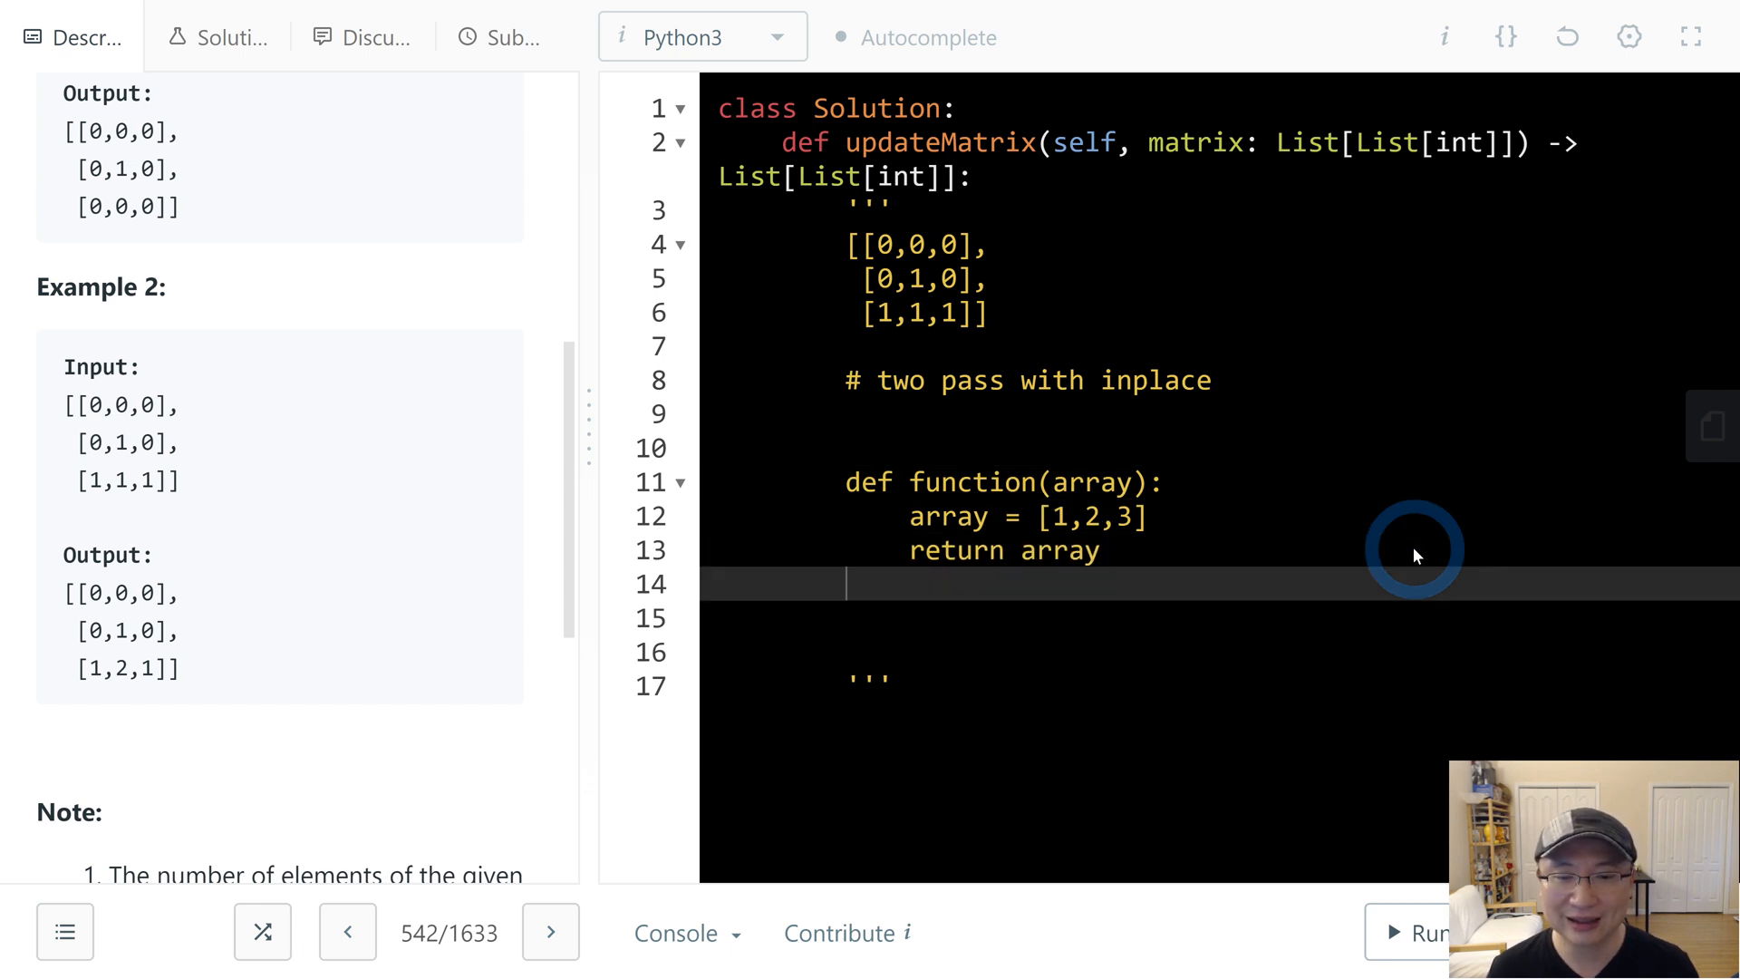
key(Enter)
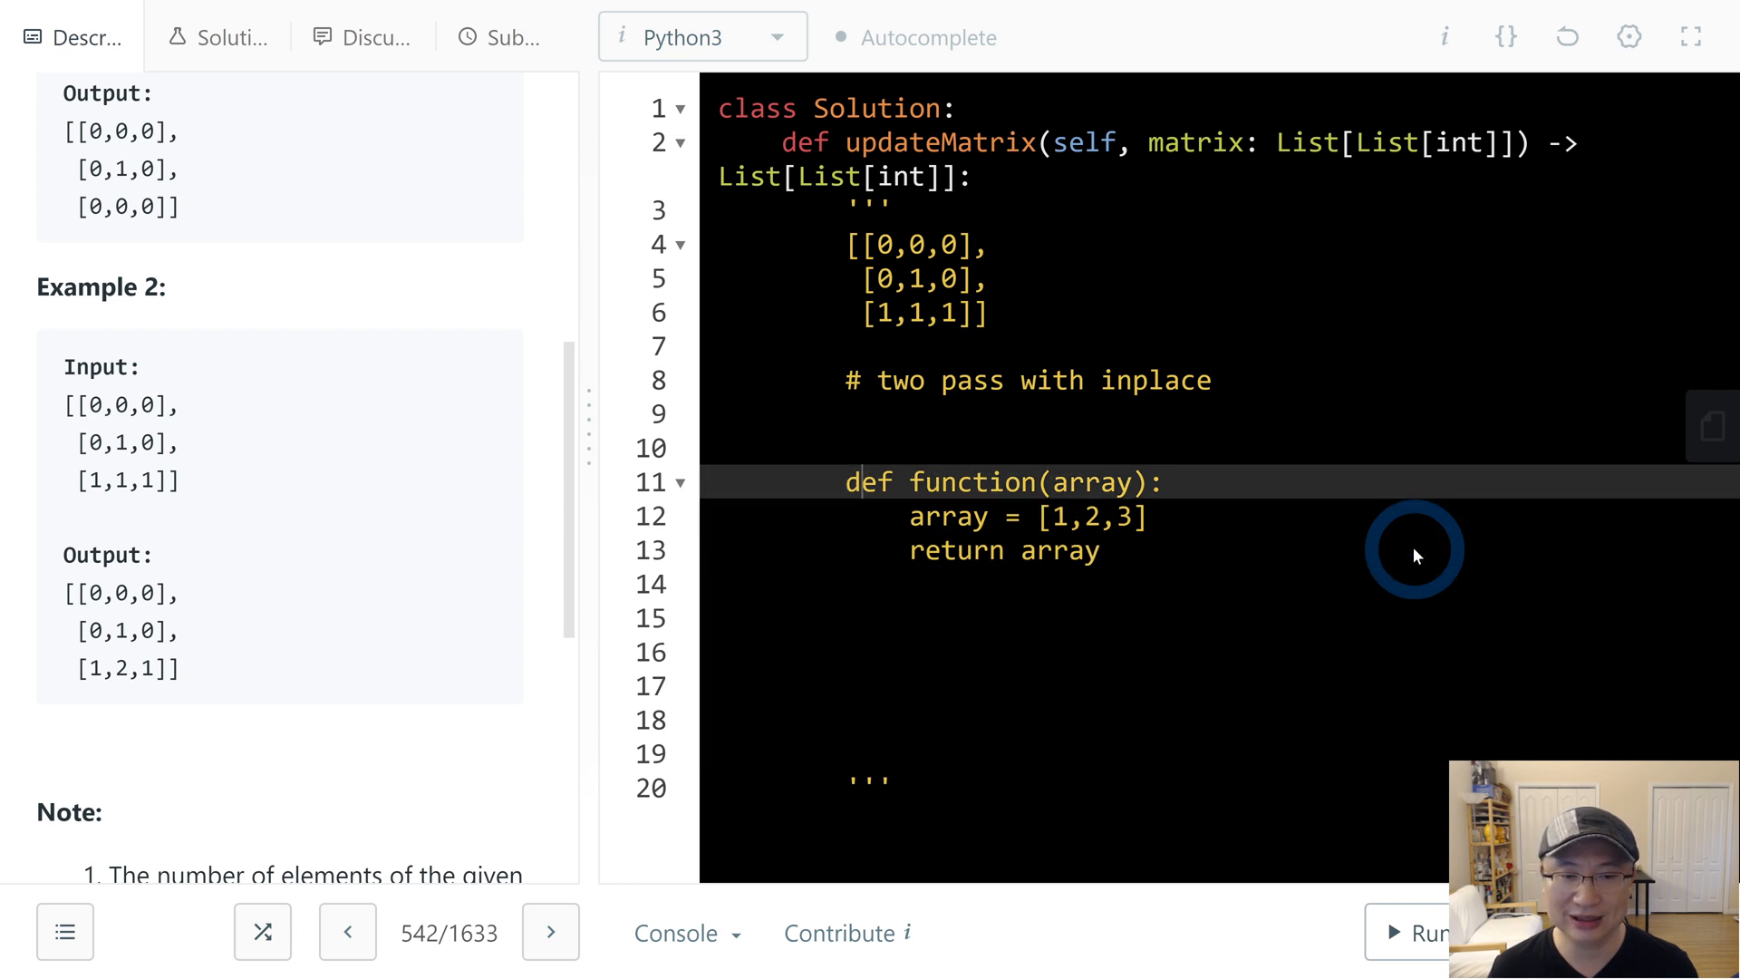
- Add a calling example: array = [4,5,6], temp = func(array), print(array), and highlight 'inplace'
key(Backspace)
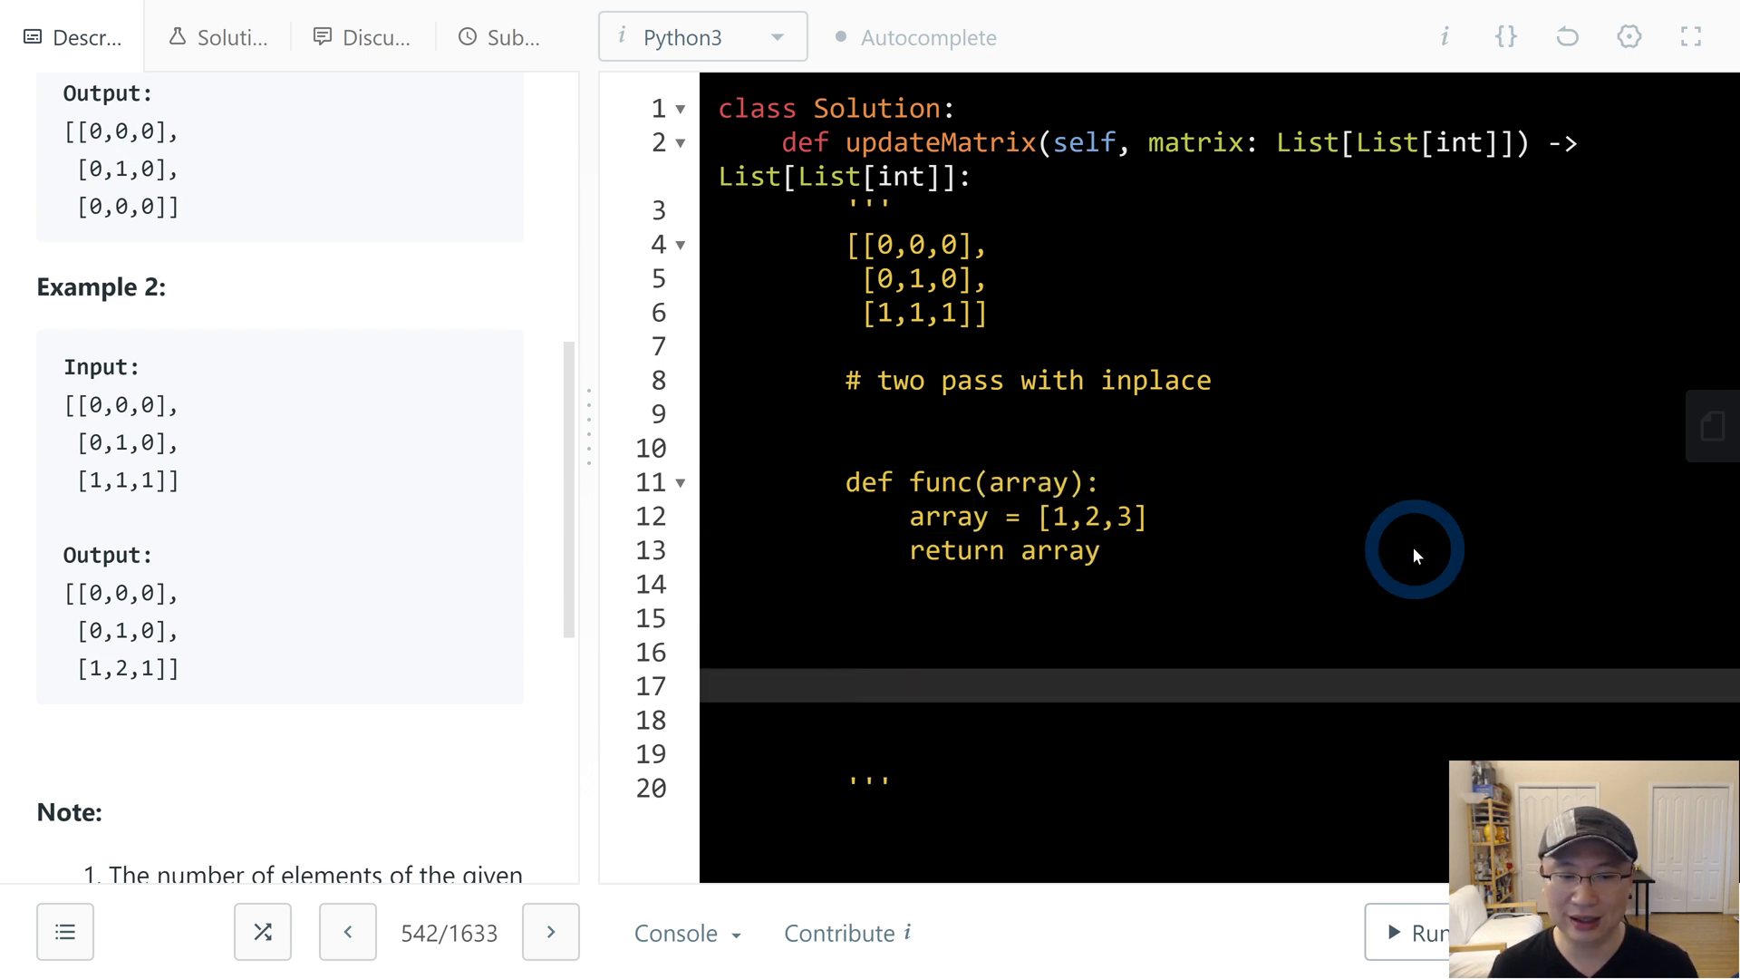
text(array =)
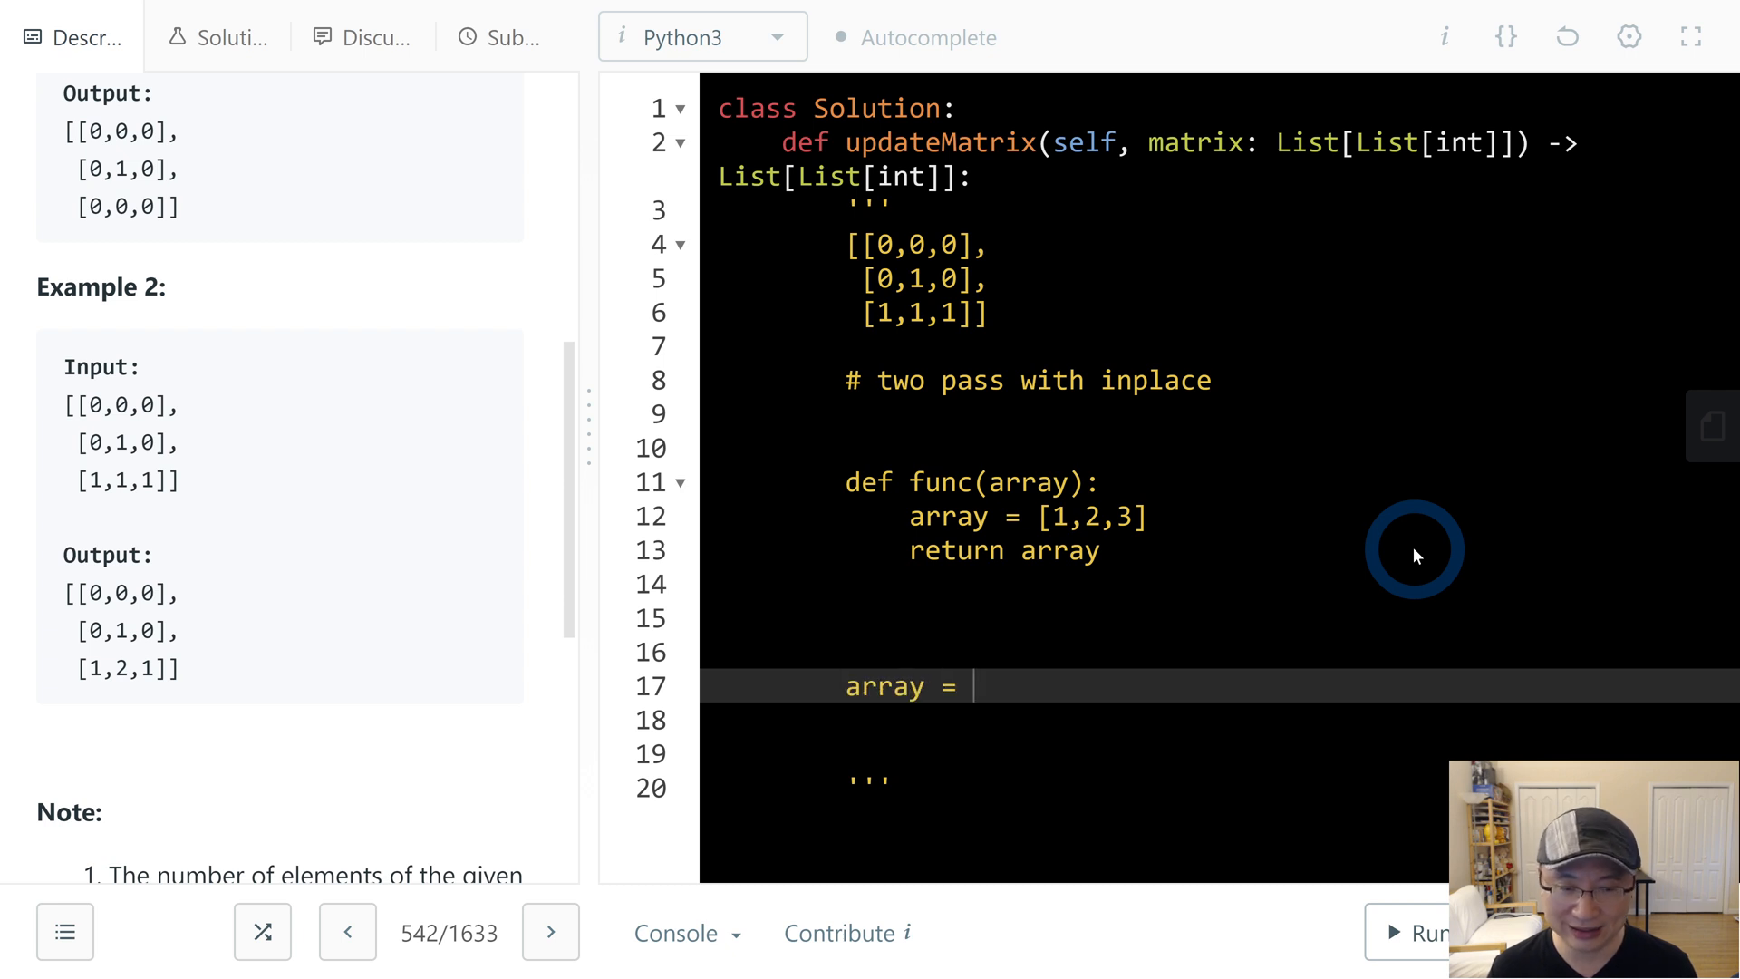
text([4,5,6])
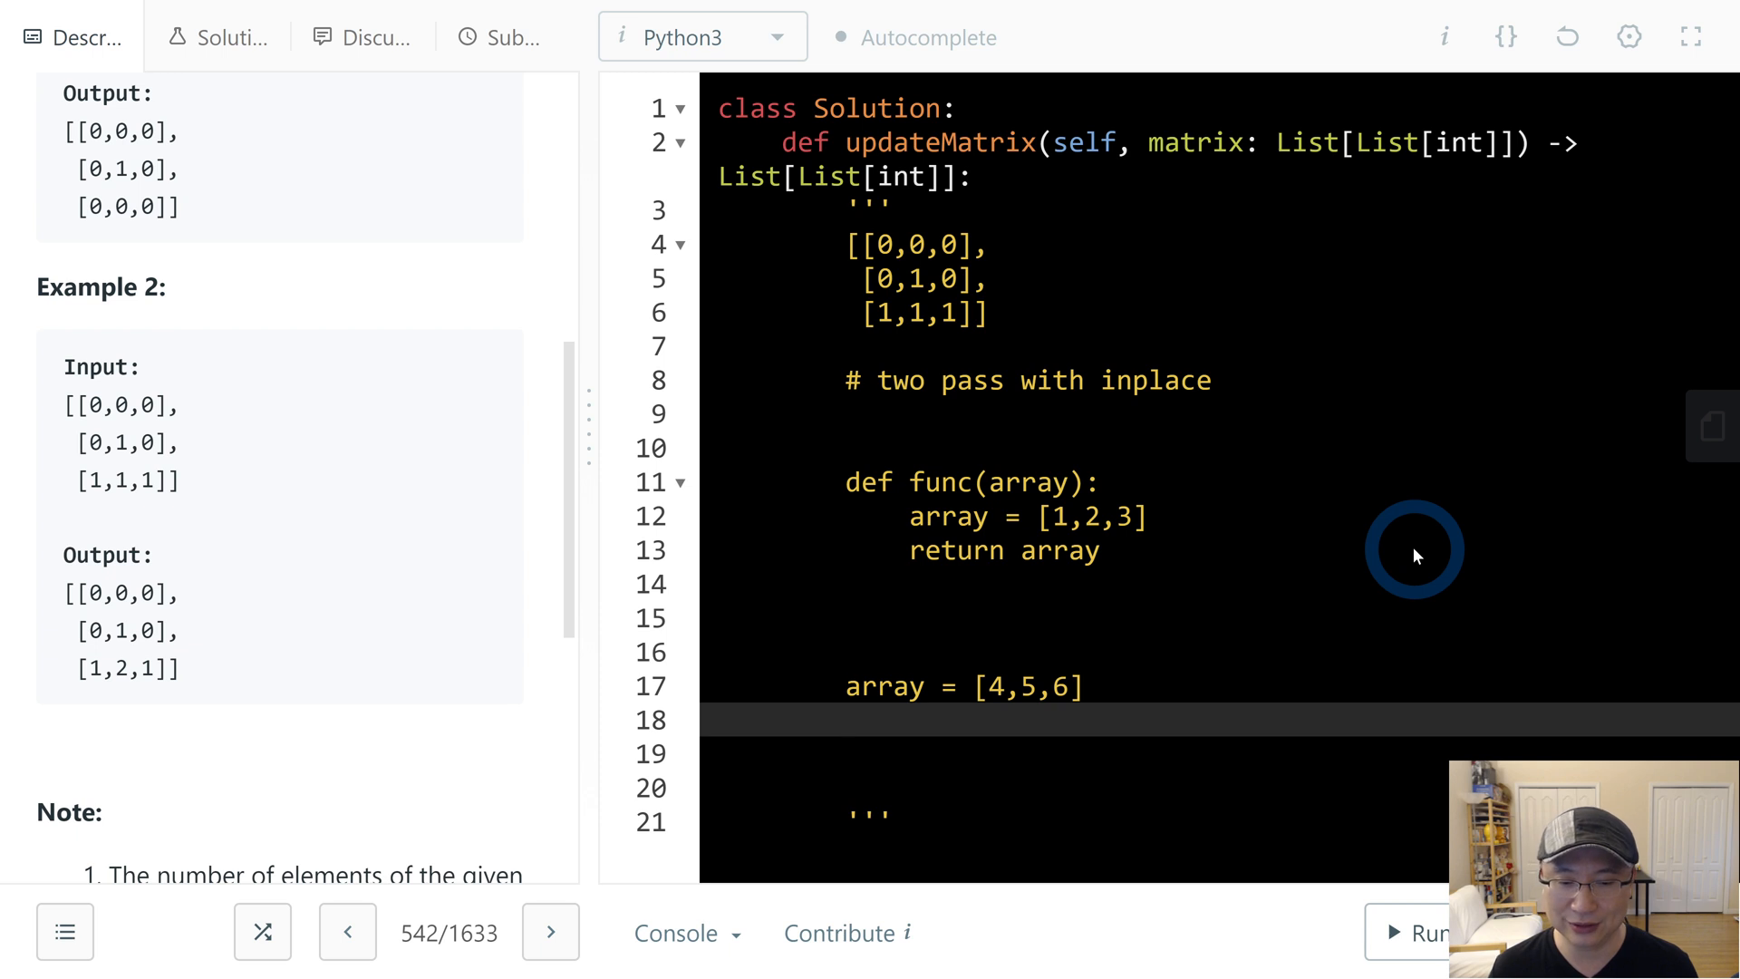
text(temp=)
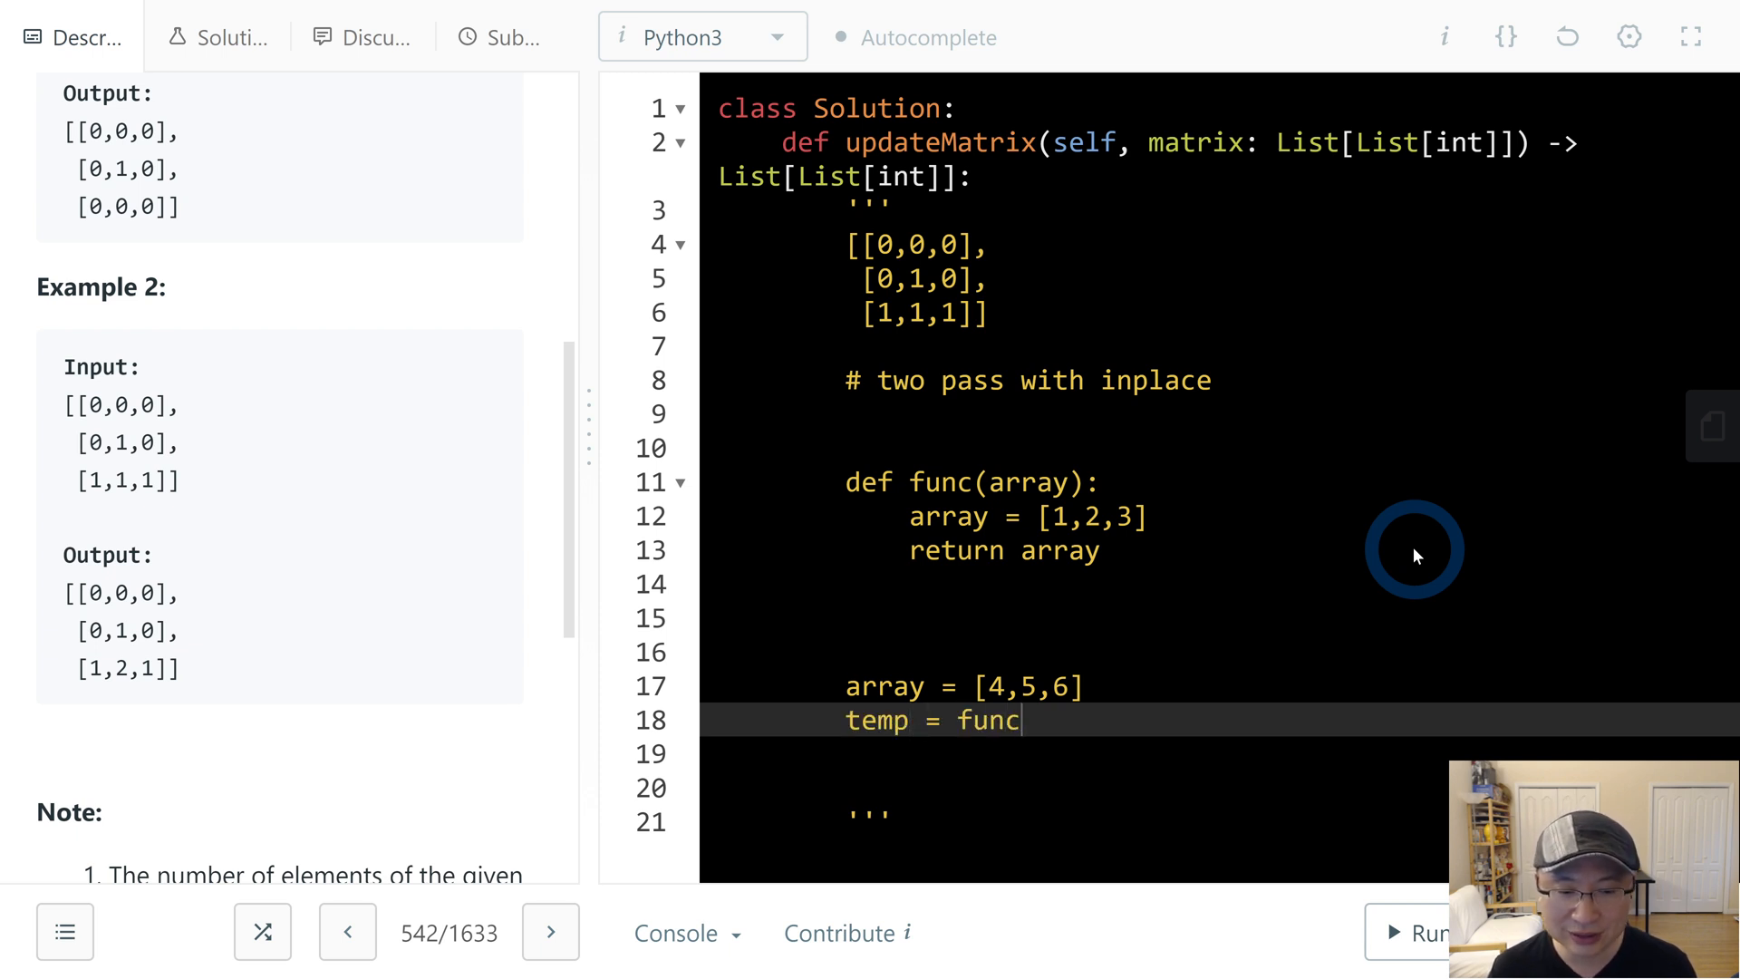
text((a))
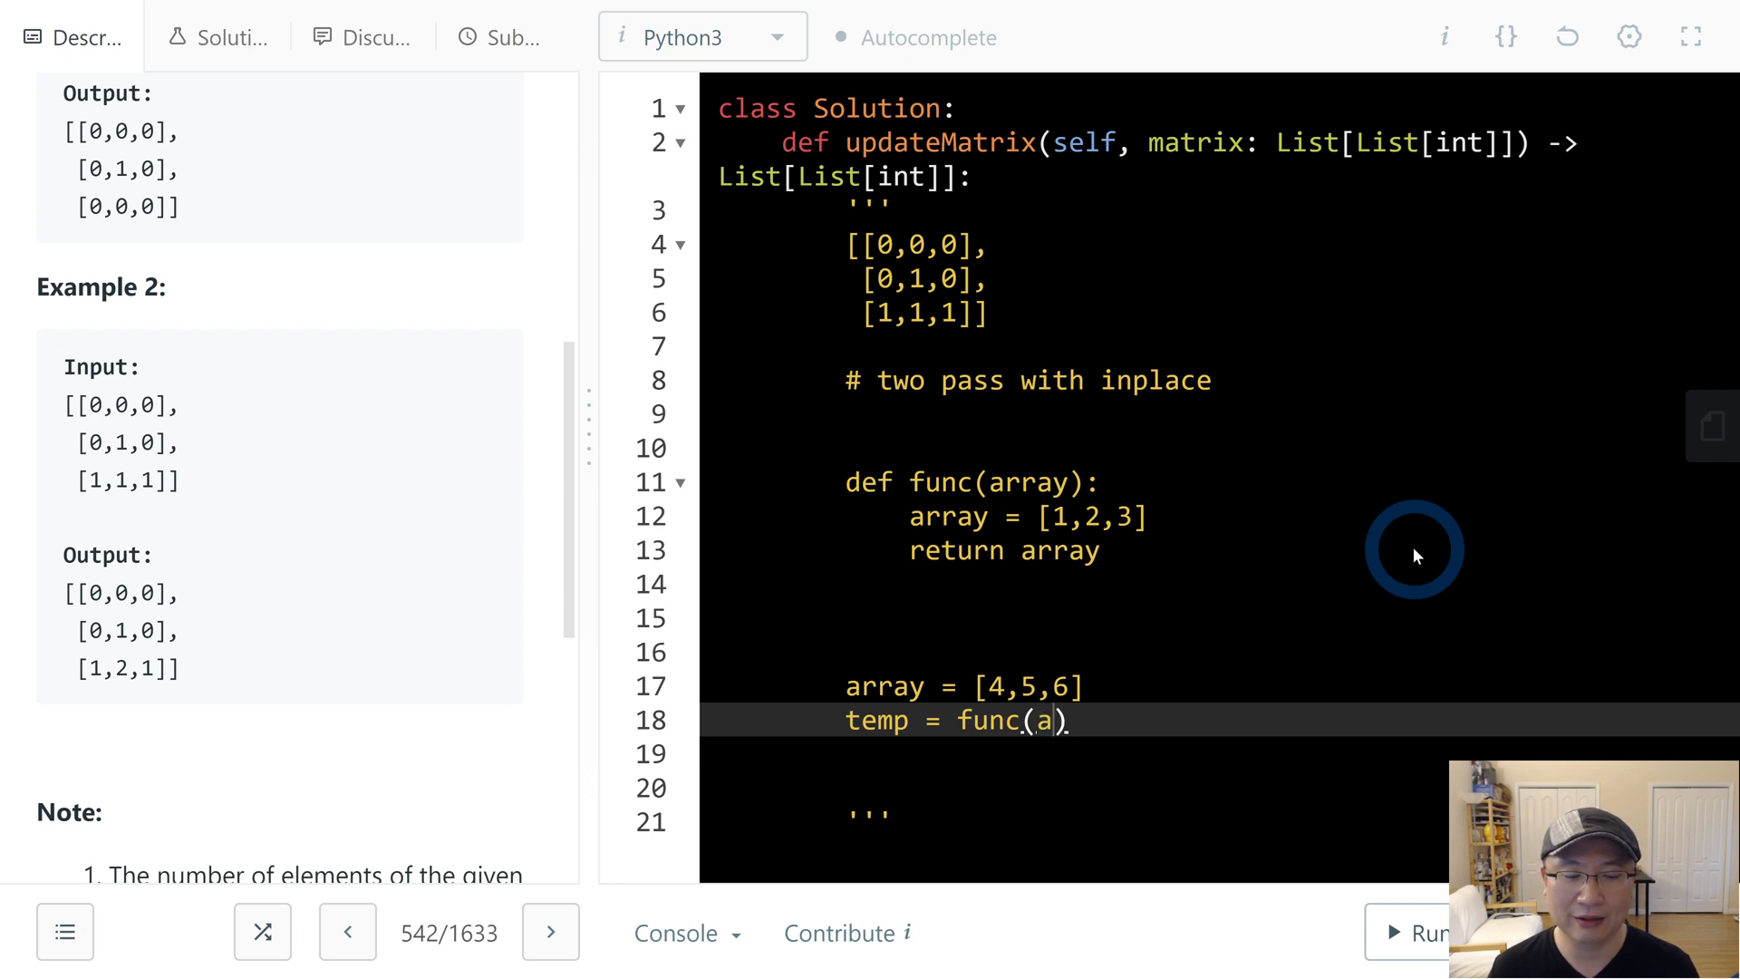
text(rray)
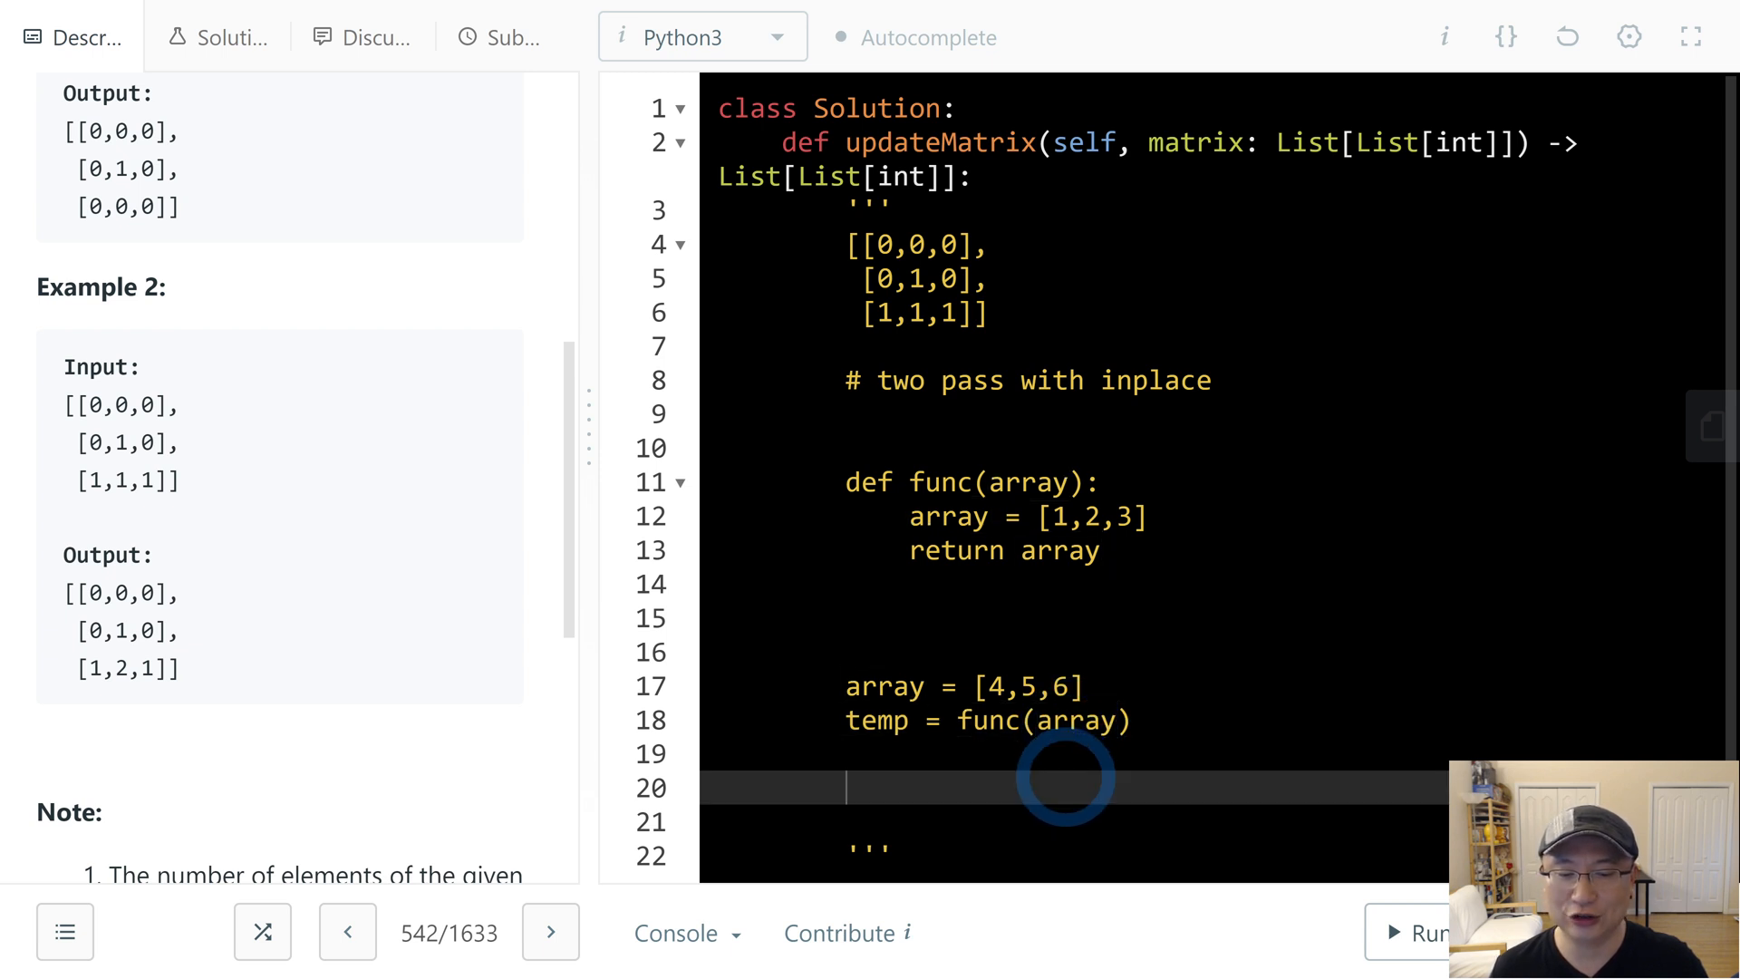
text(pr)
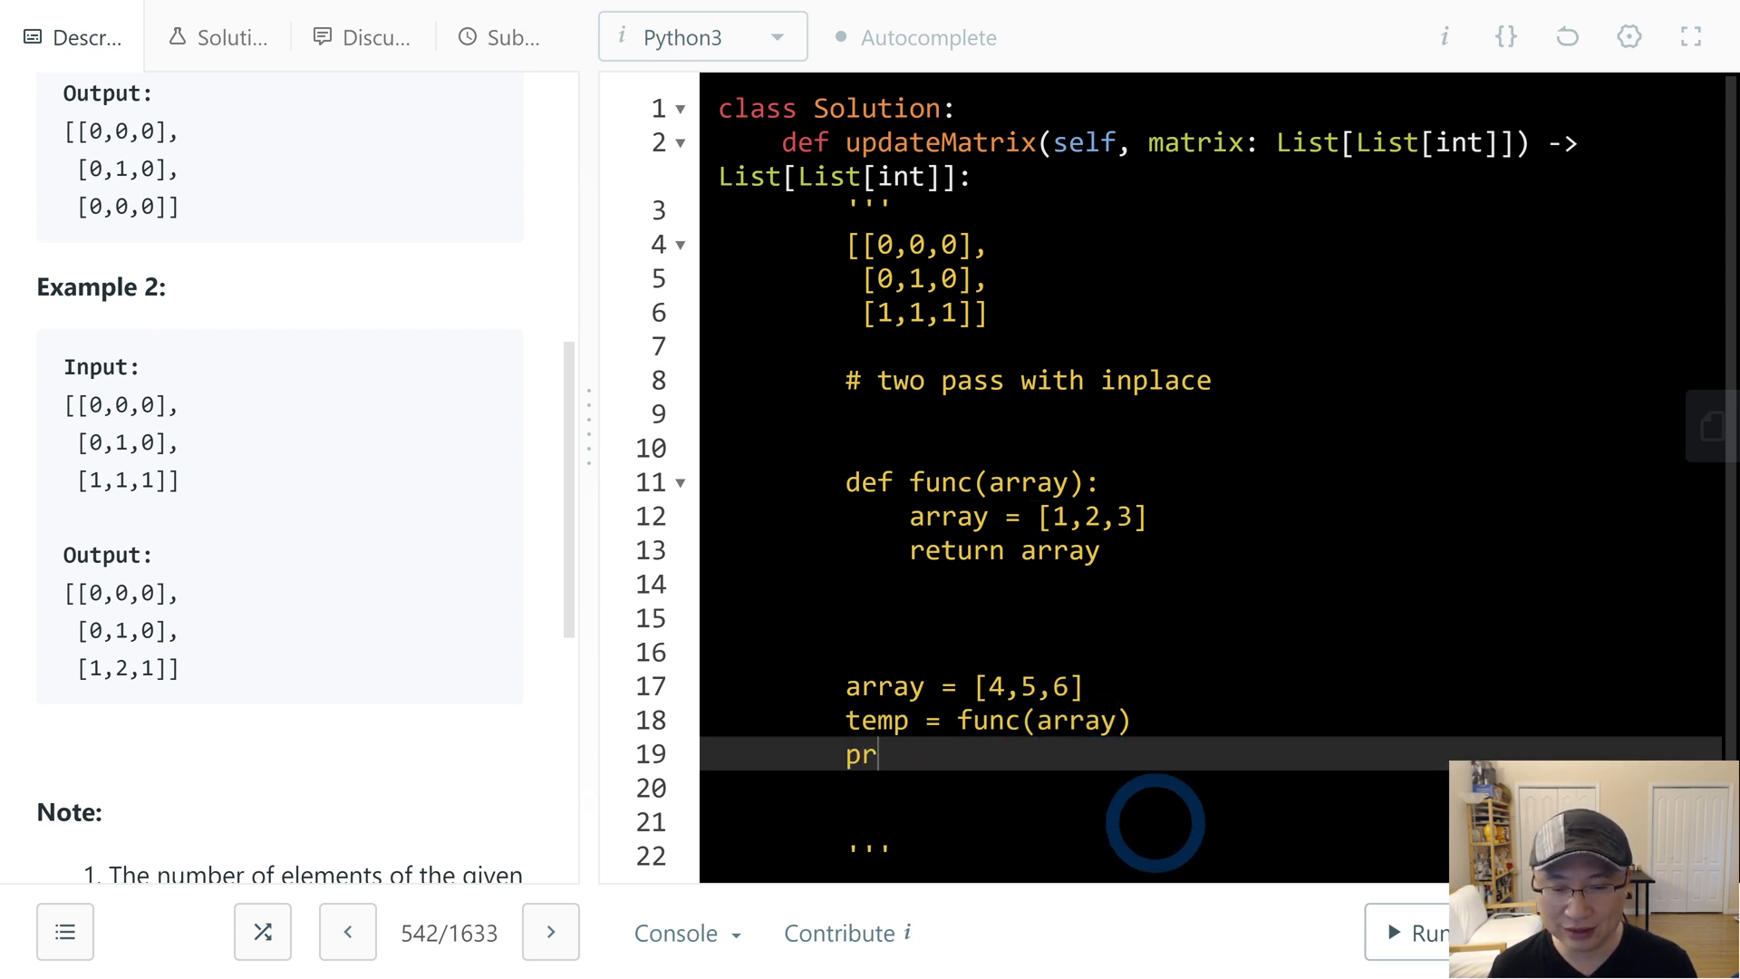
text(int(array))
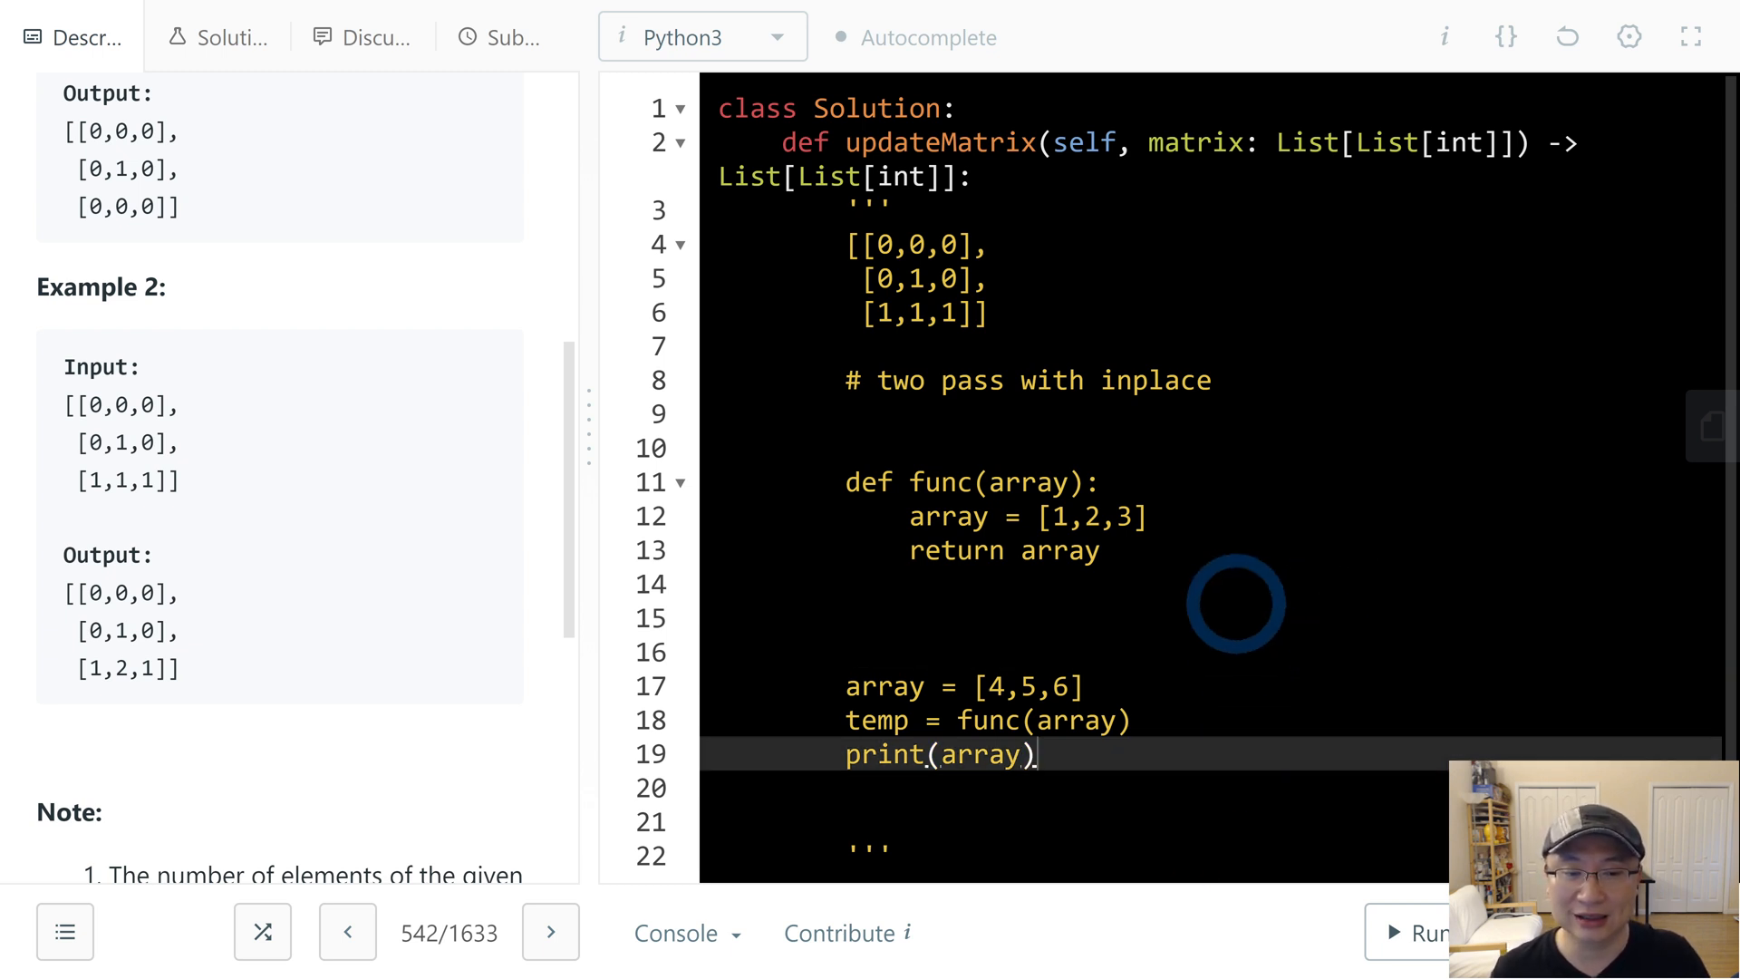
double_click(1156, 379)
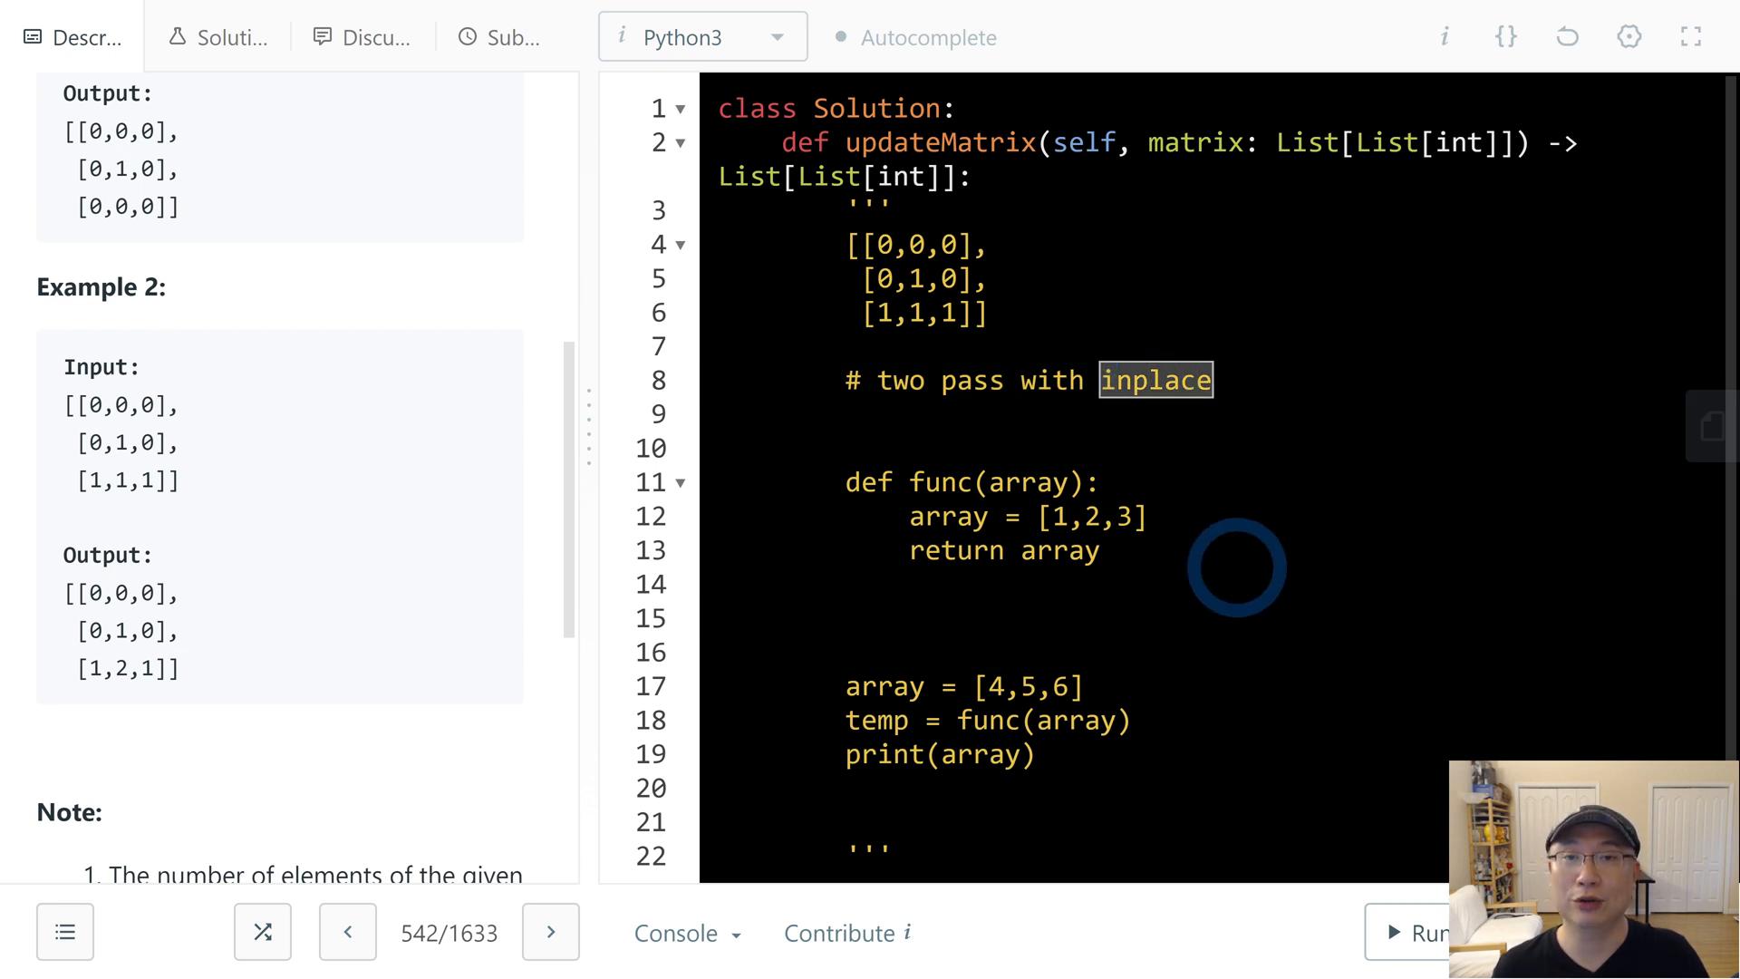
mouse_move(1258, 582)
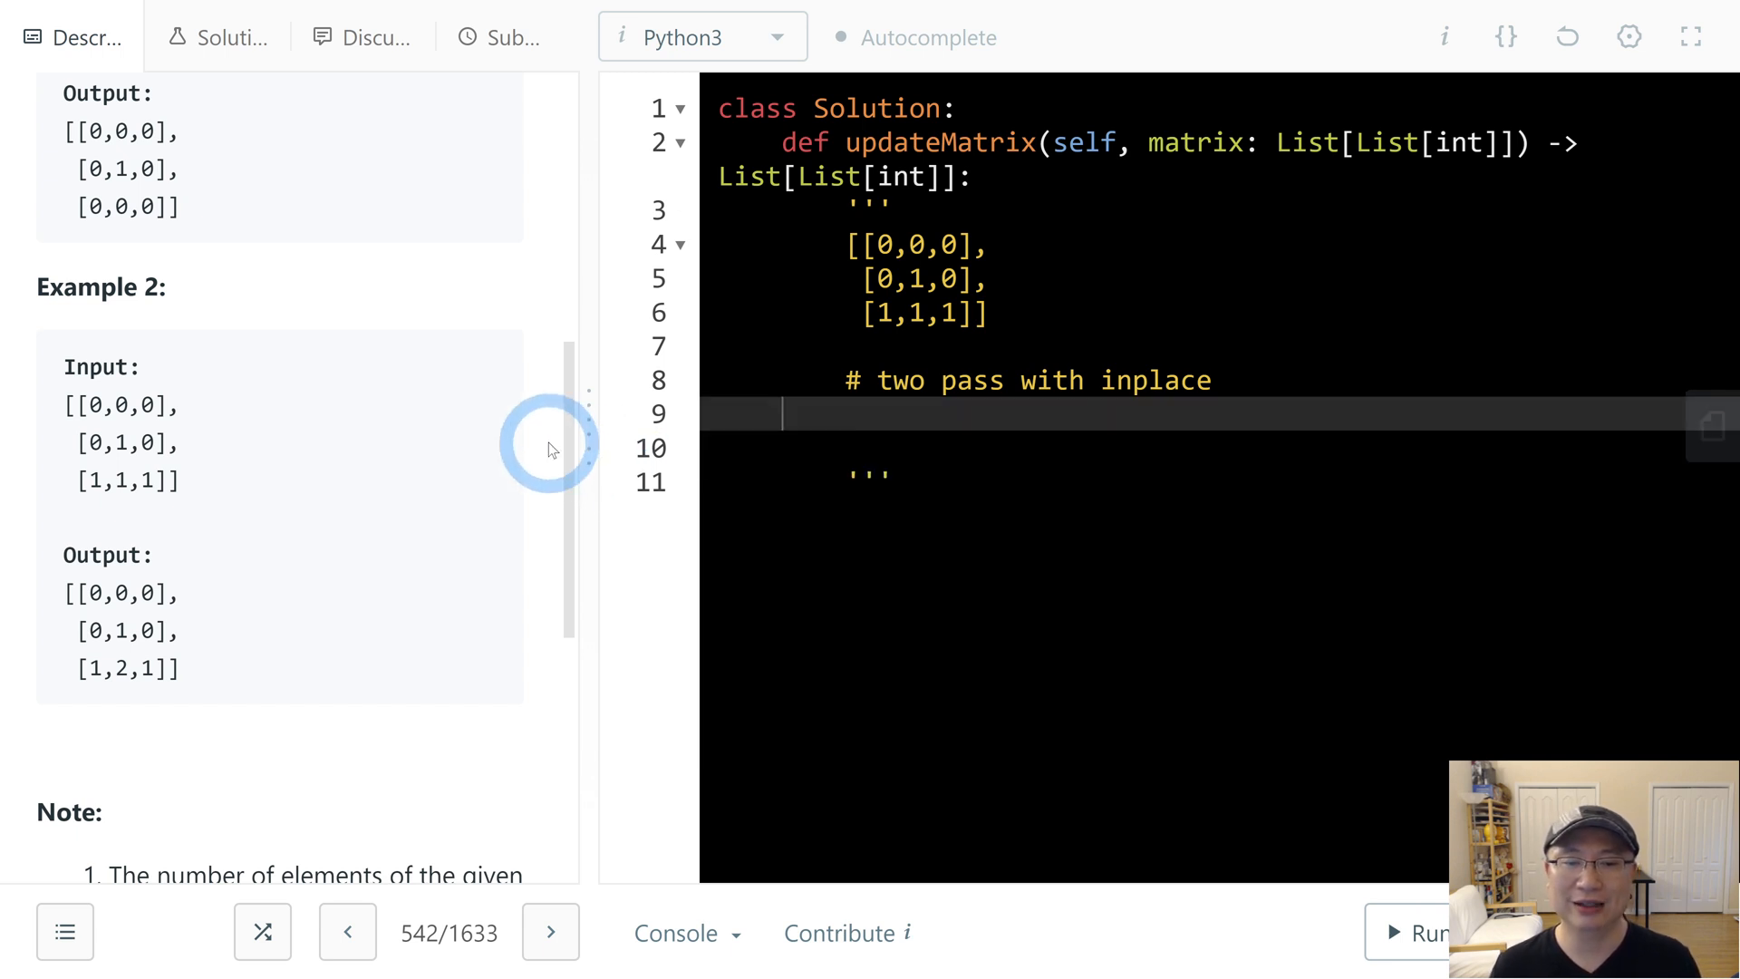
- Write plan step '1. scan the matrix forward' under the approach comment
text(1.)
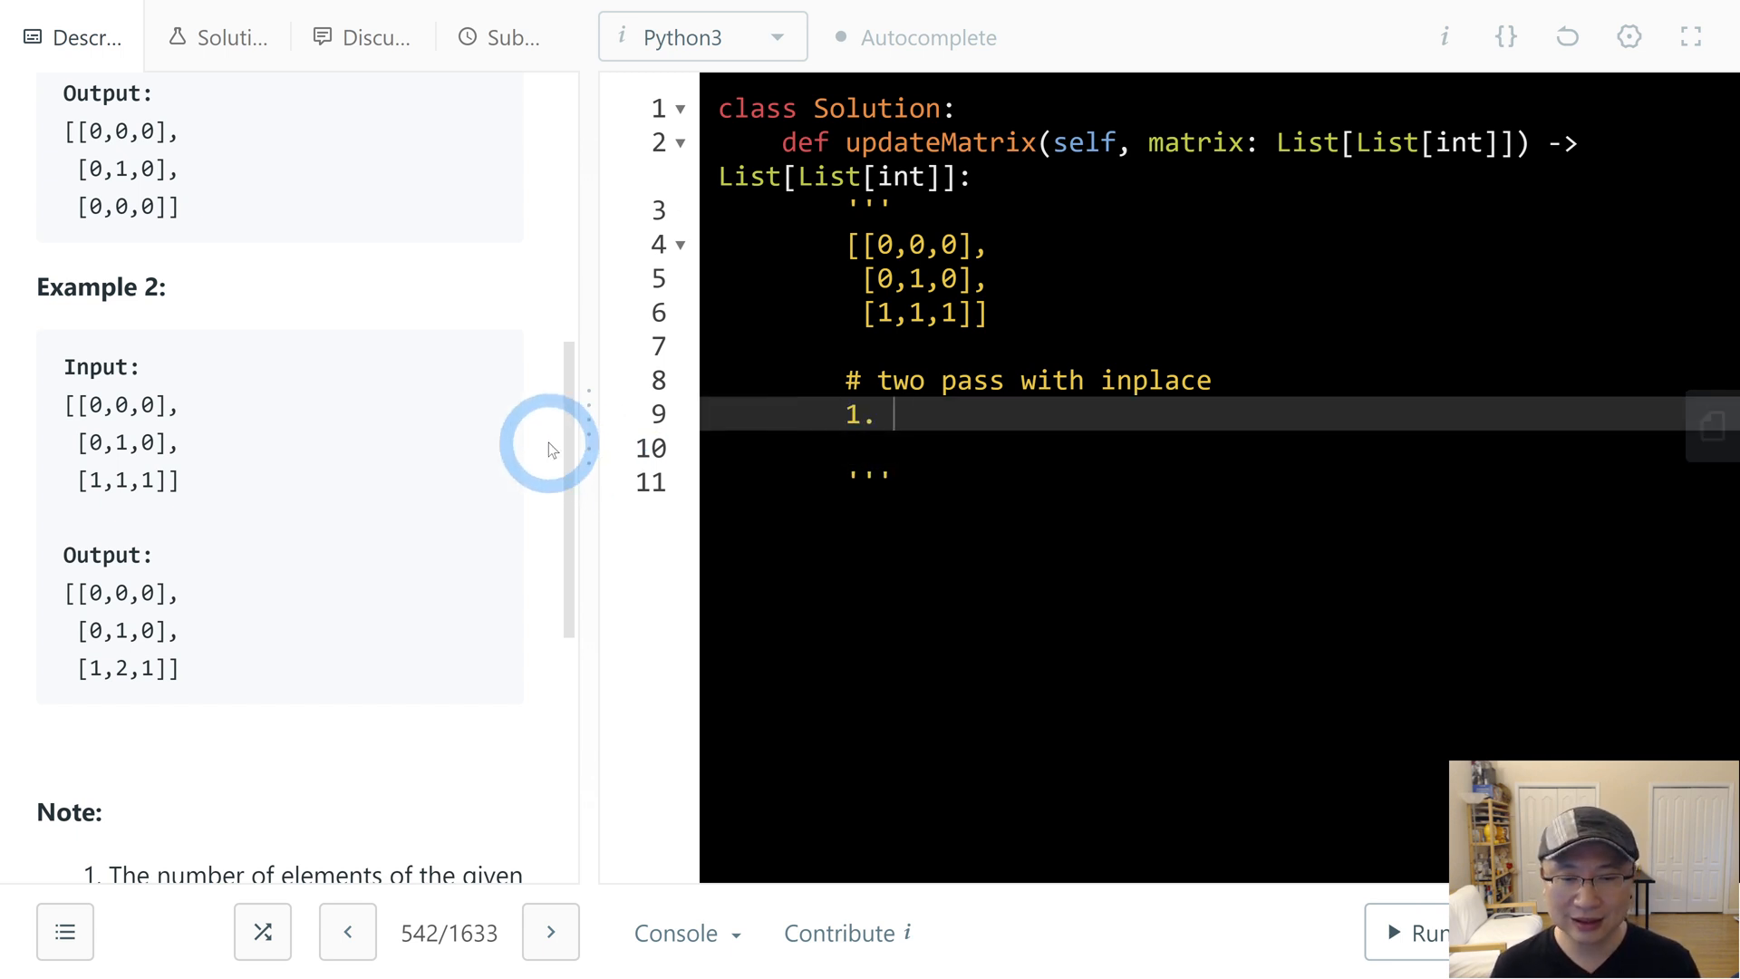
text(sc)
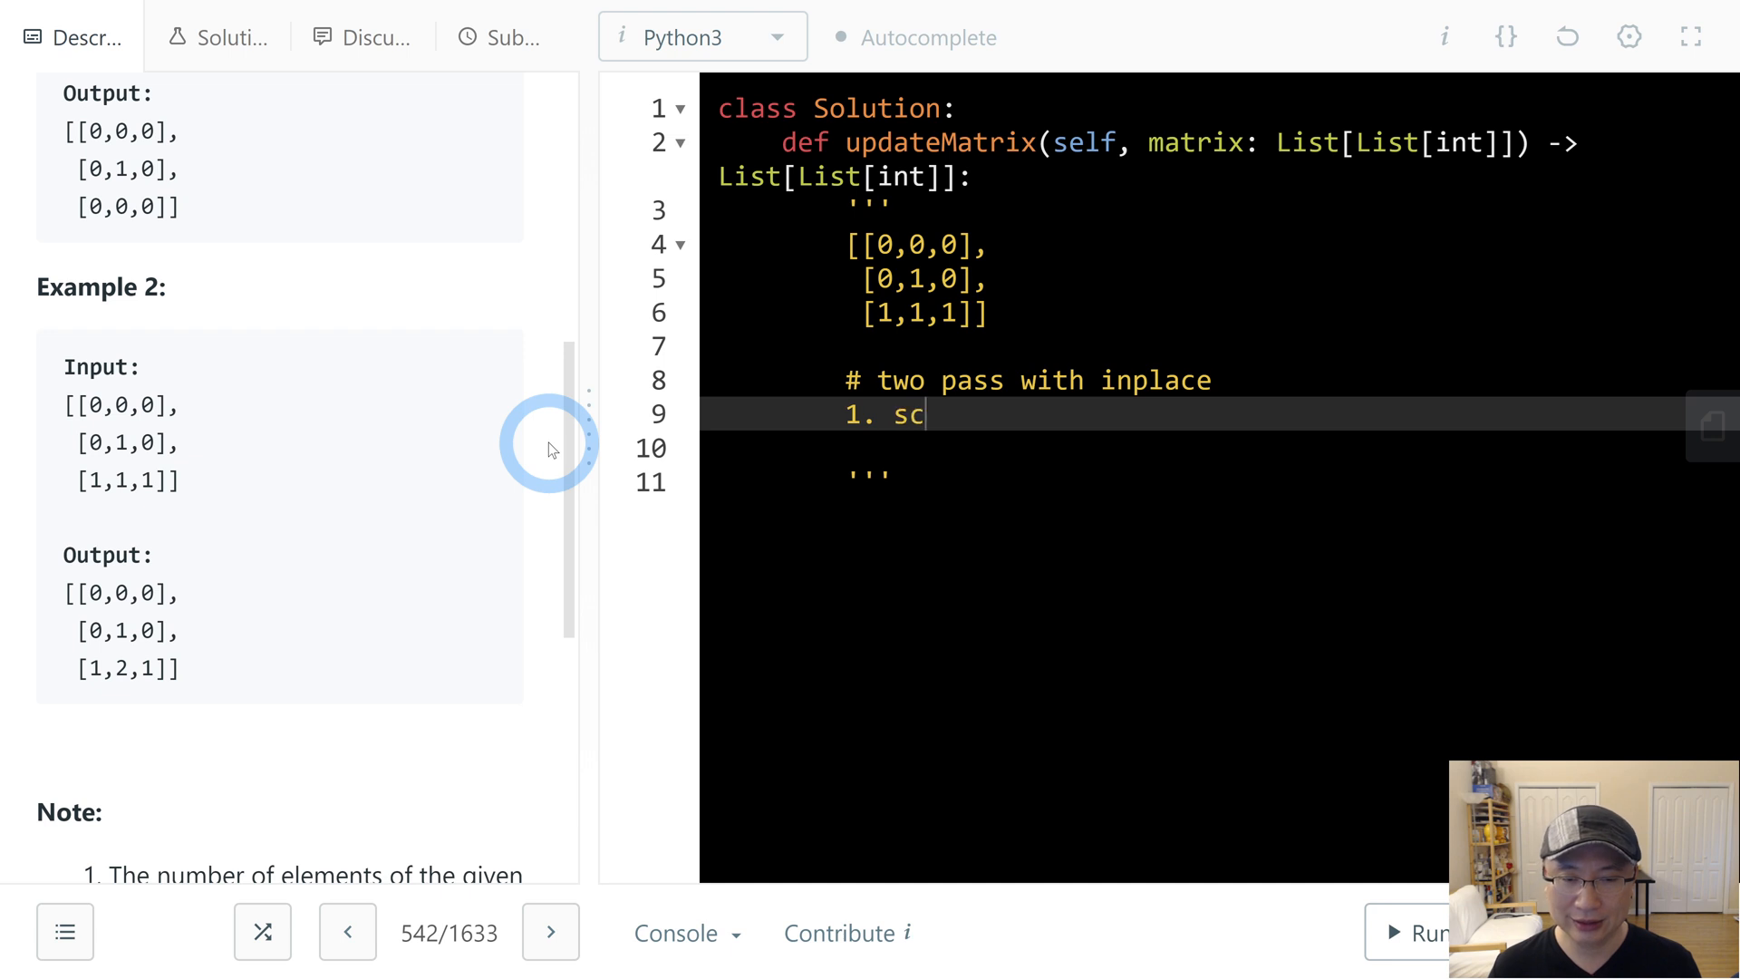
text(an)
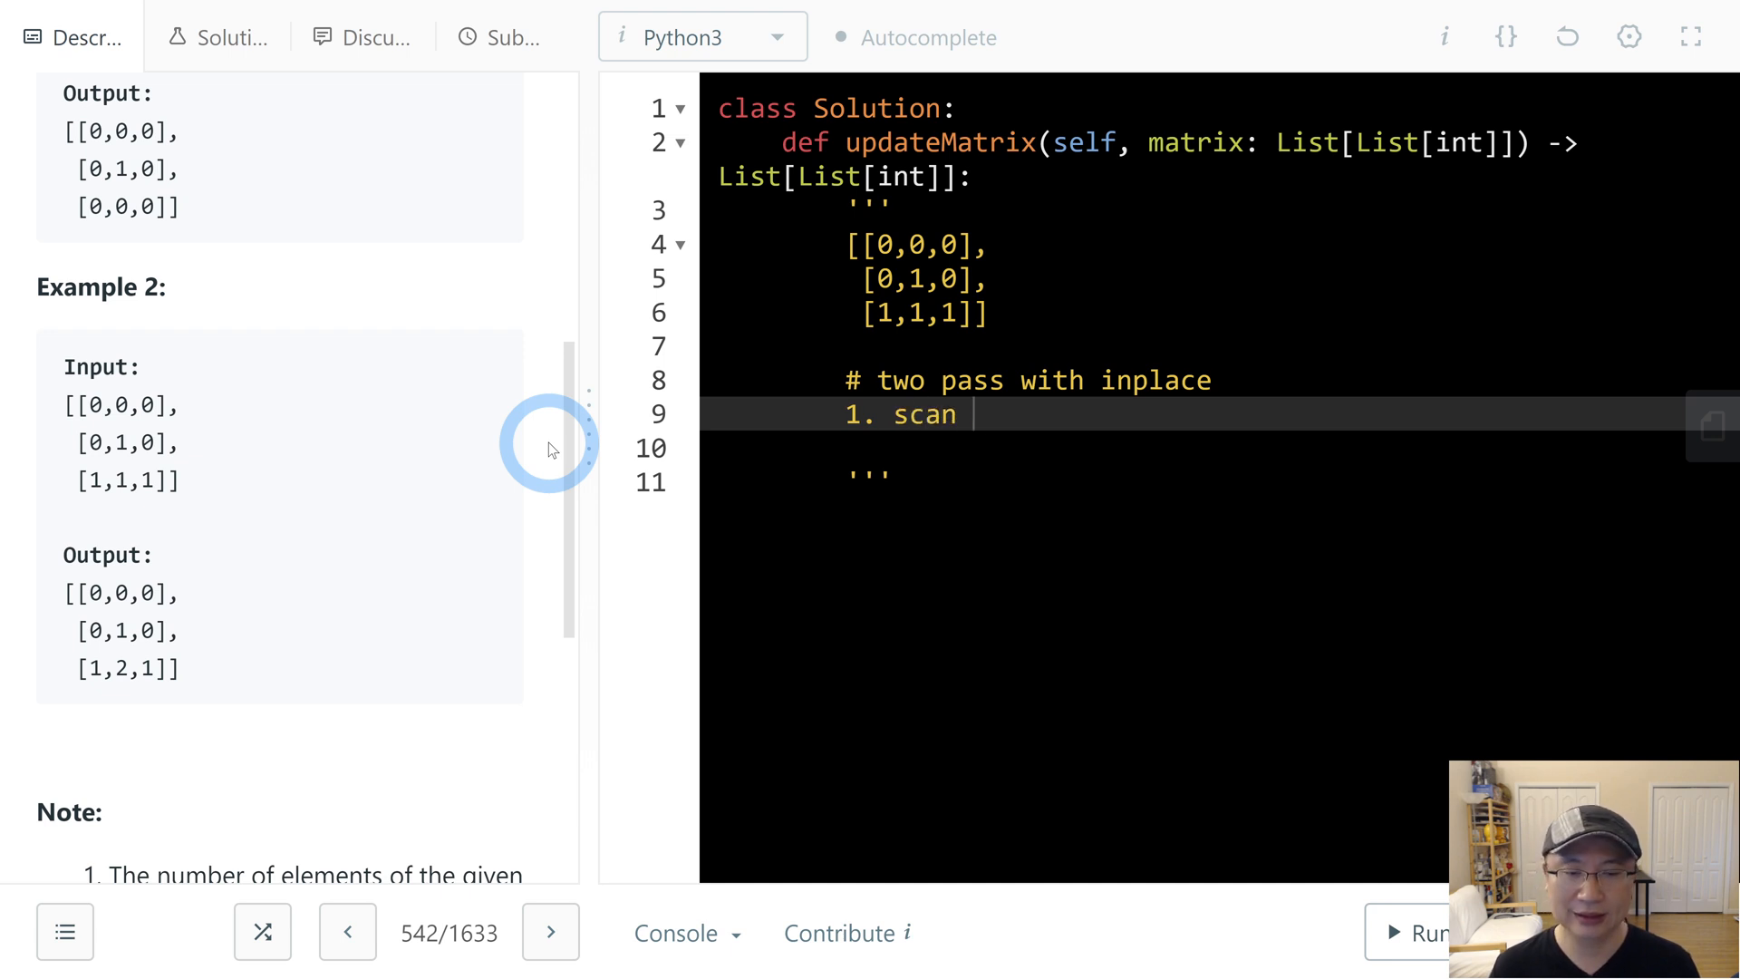
text(the mat)
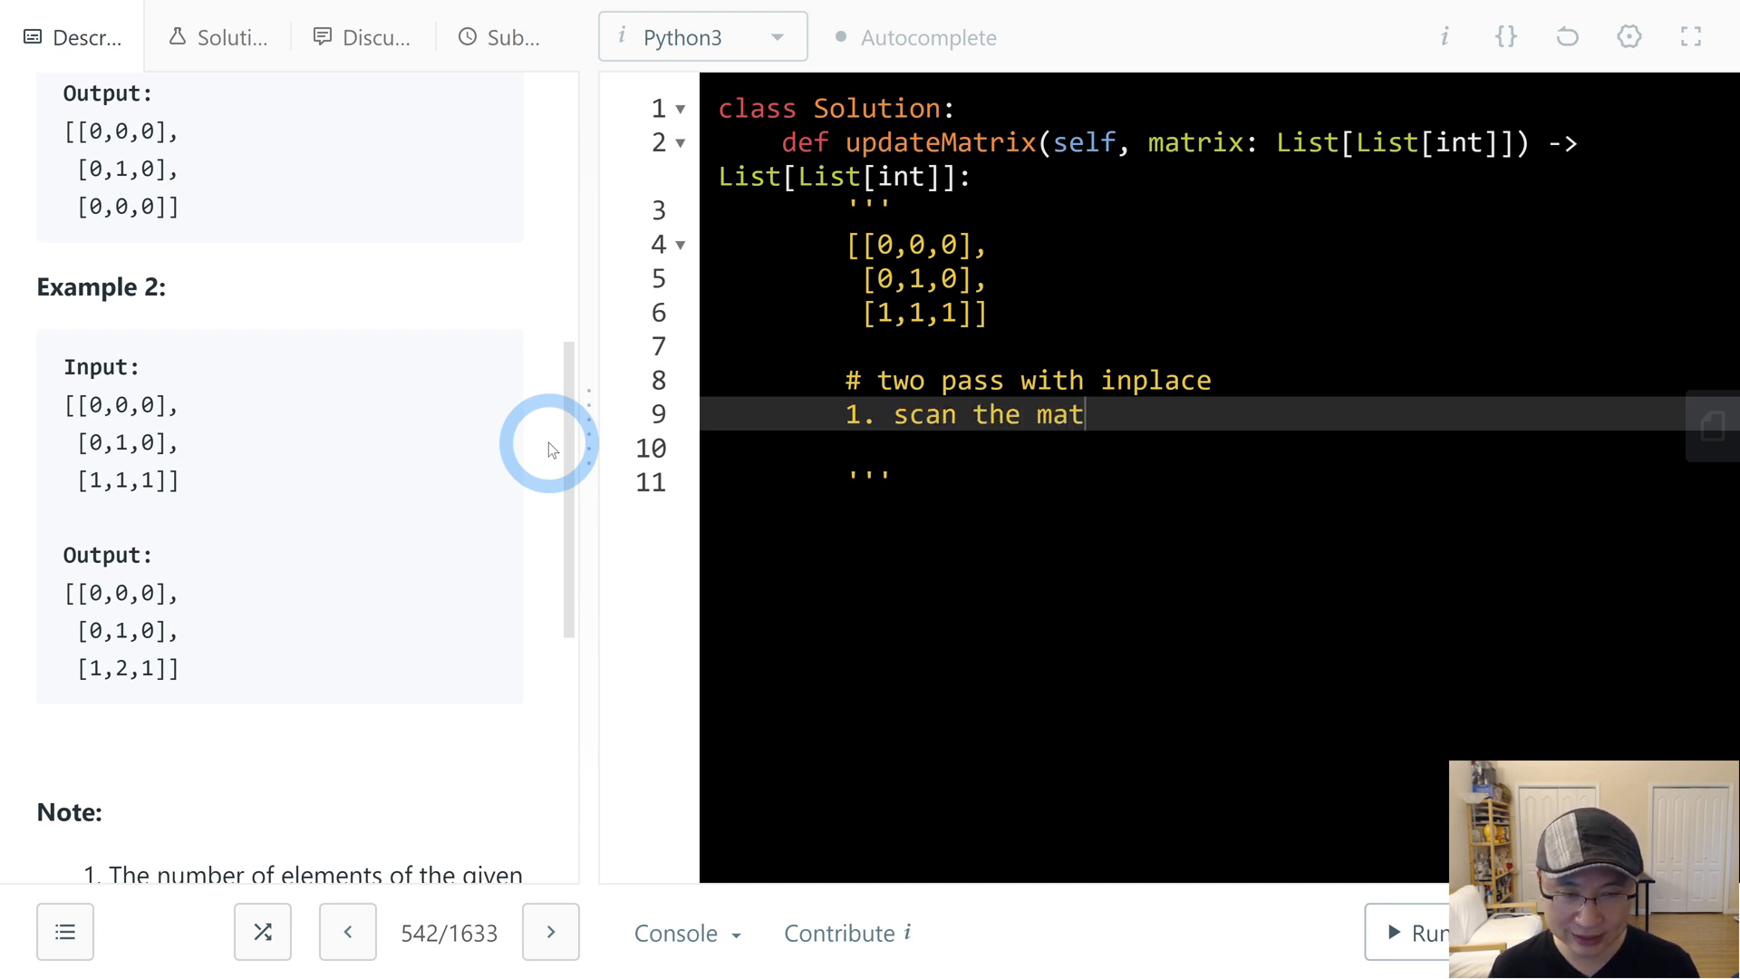
text(rix for)
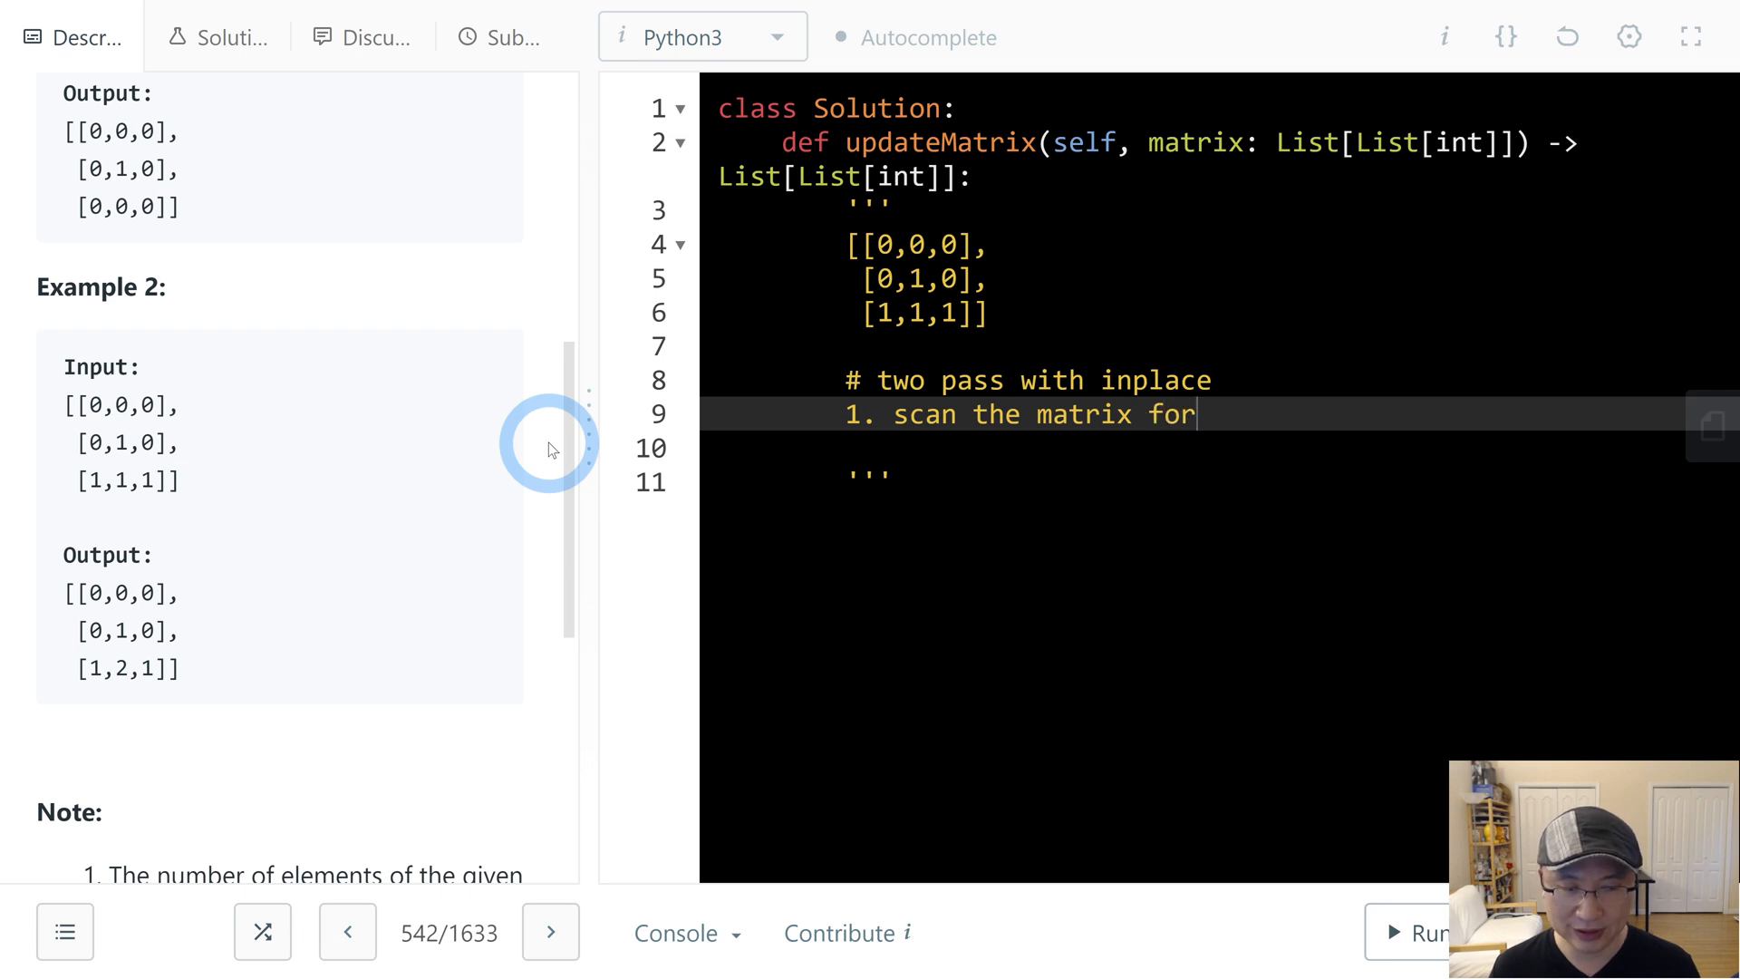
text(ward)
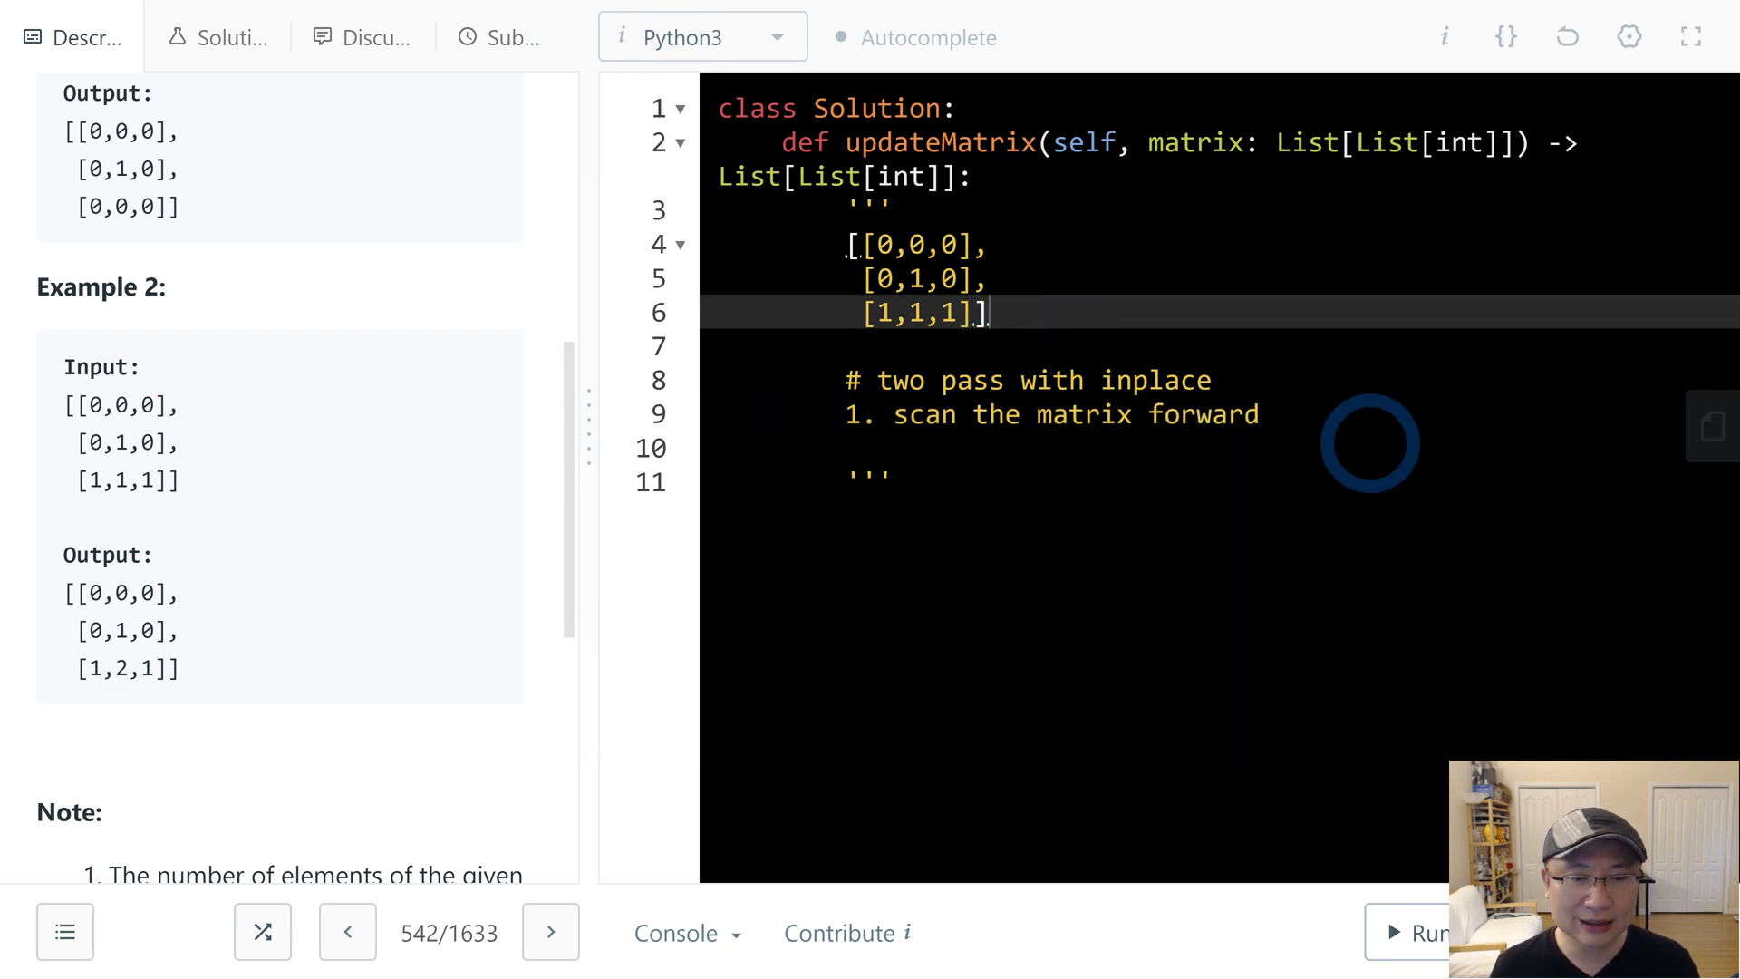
- Note the condition: if matrix[row][col] > matrix[row-1][col]+1 or matrix[row][col-1]+1
key(enter)
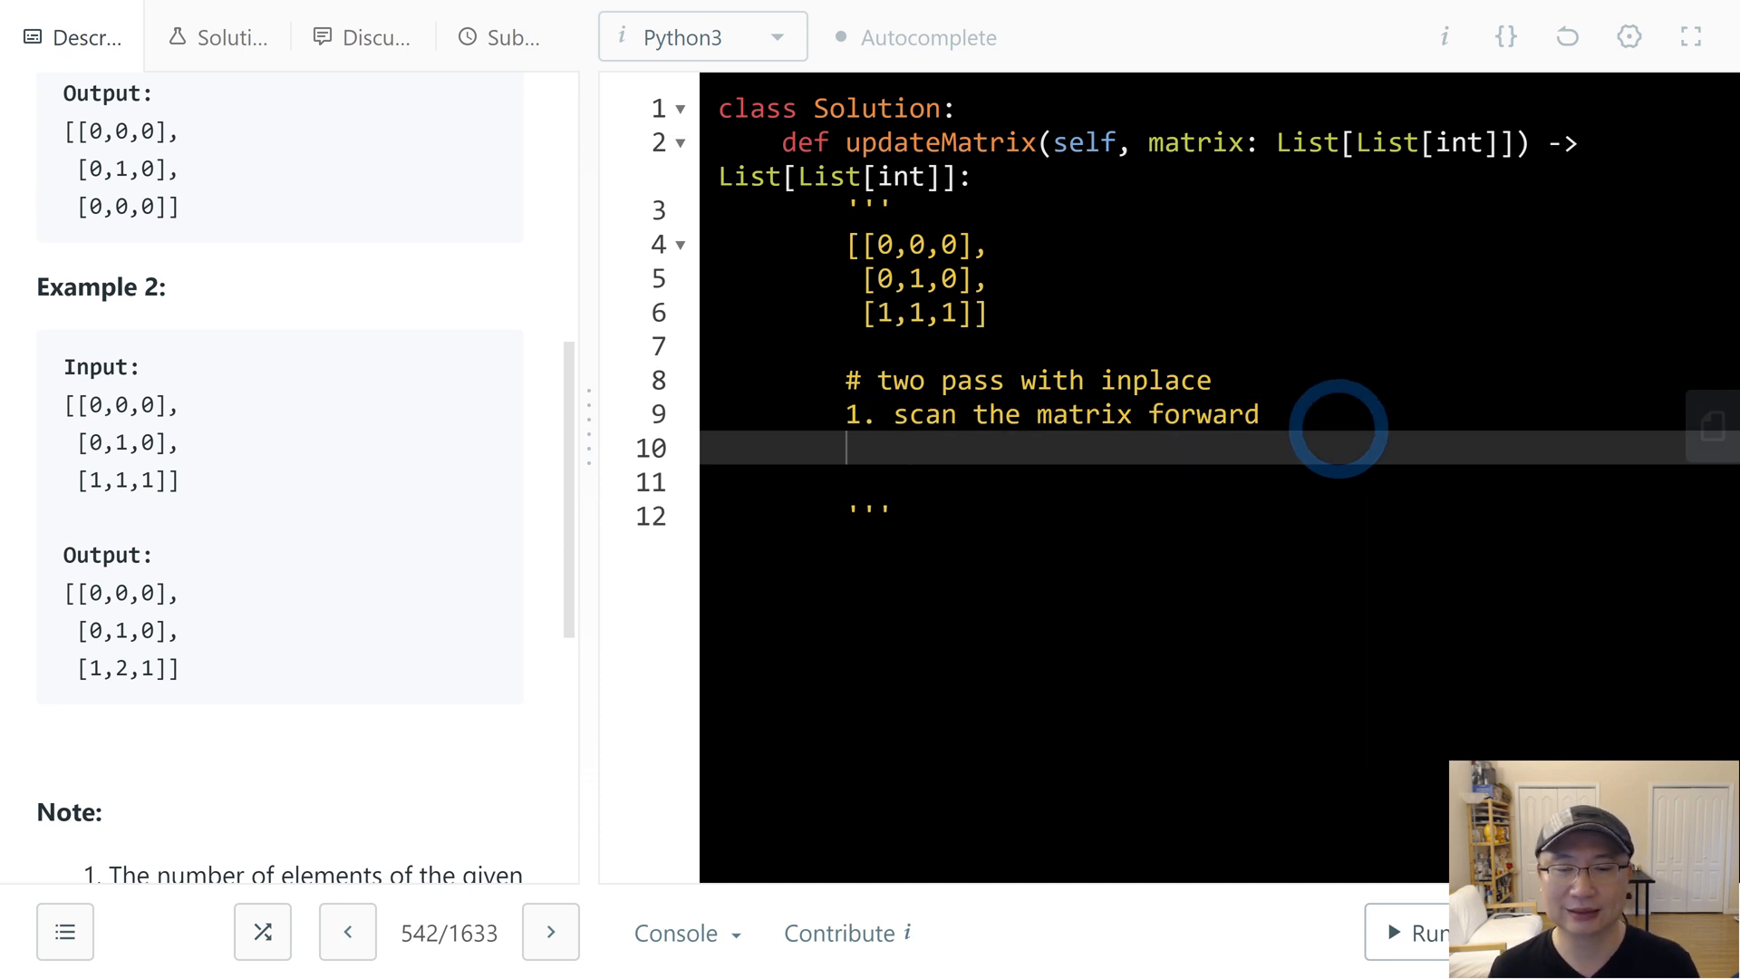
text(2. if)
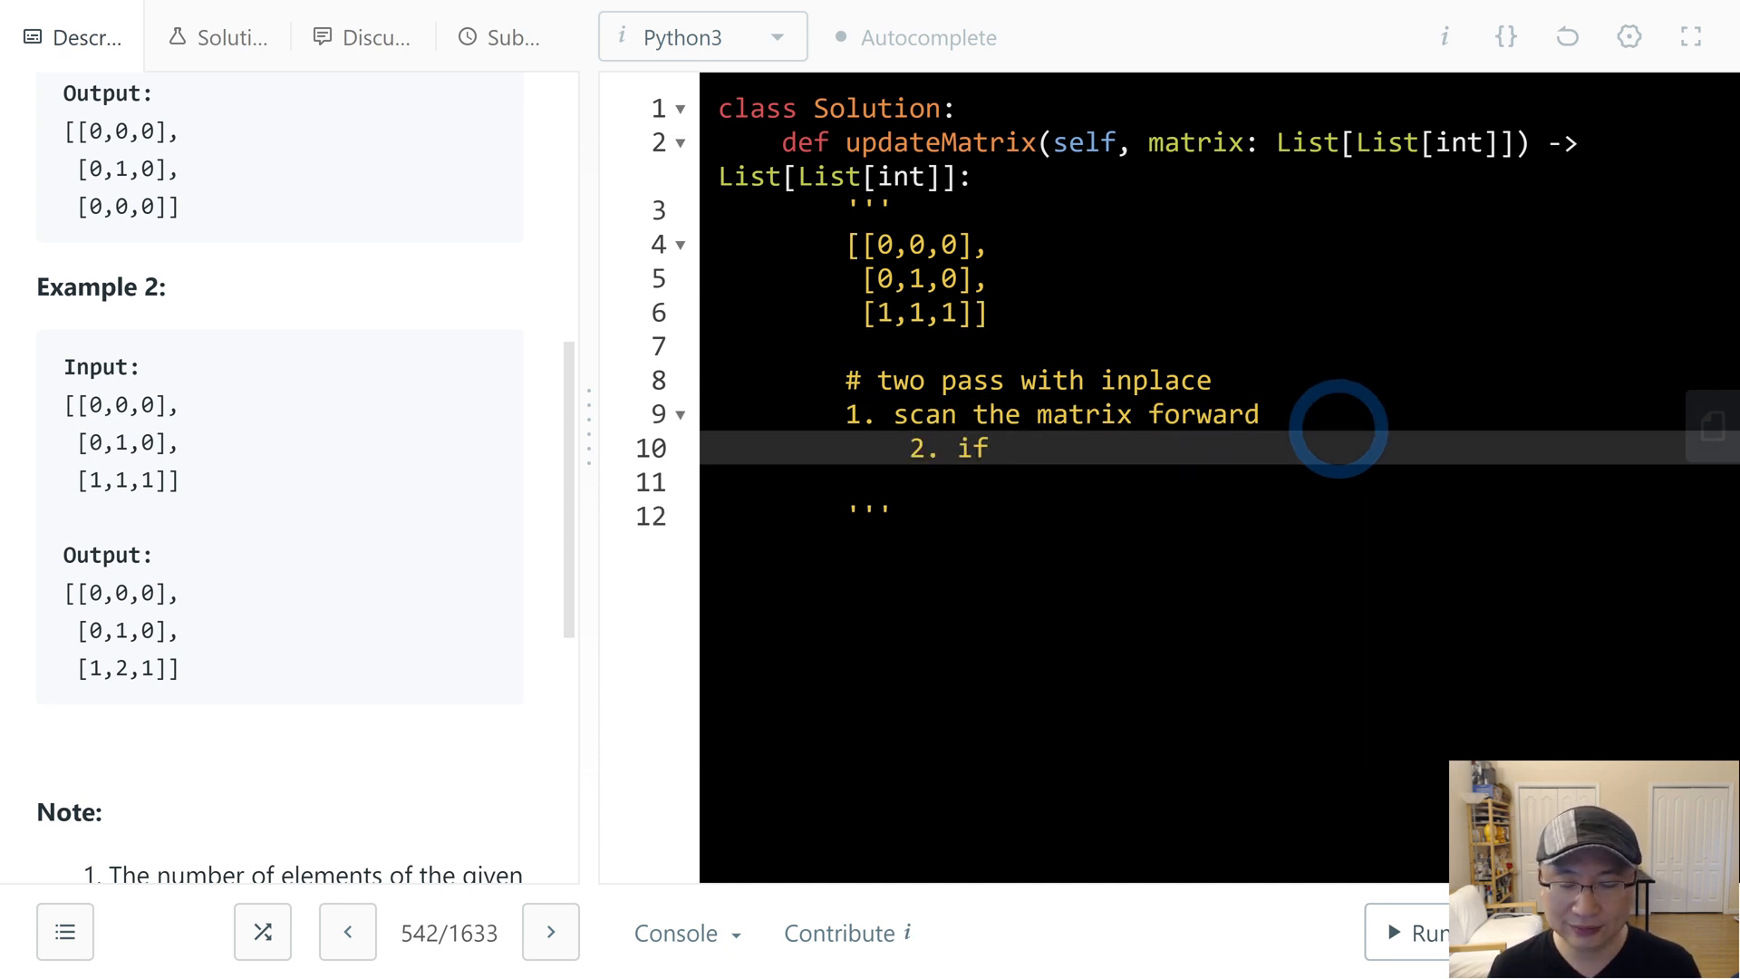
text(matrix[ro])
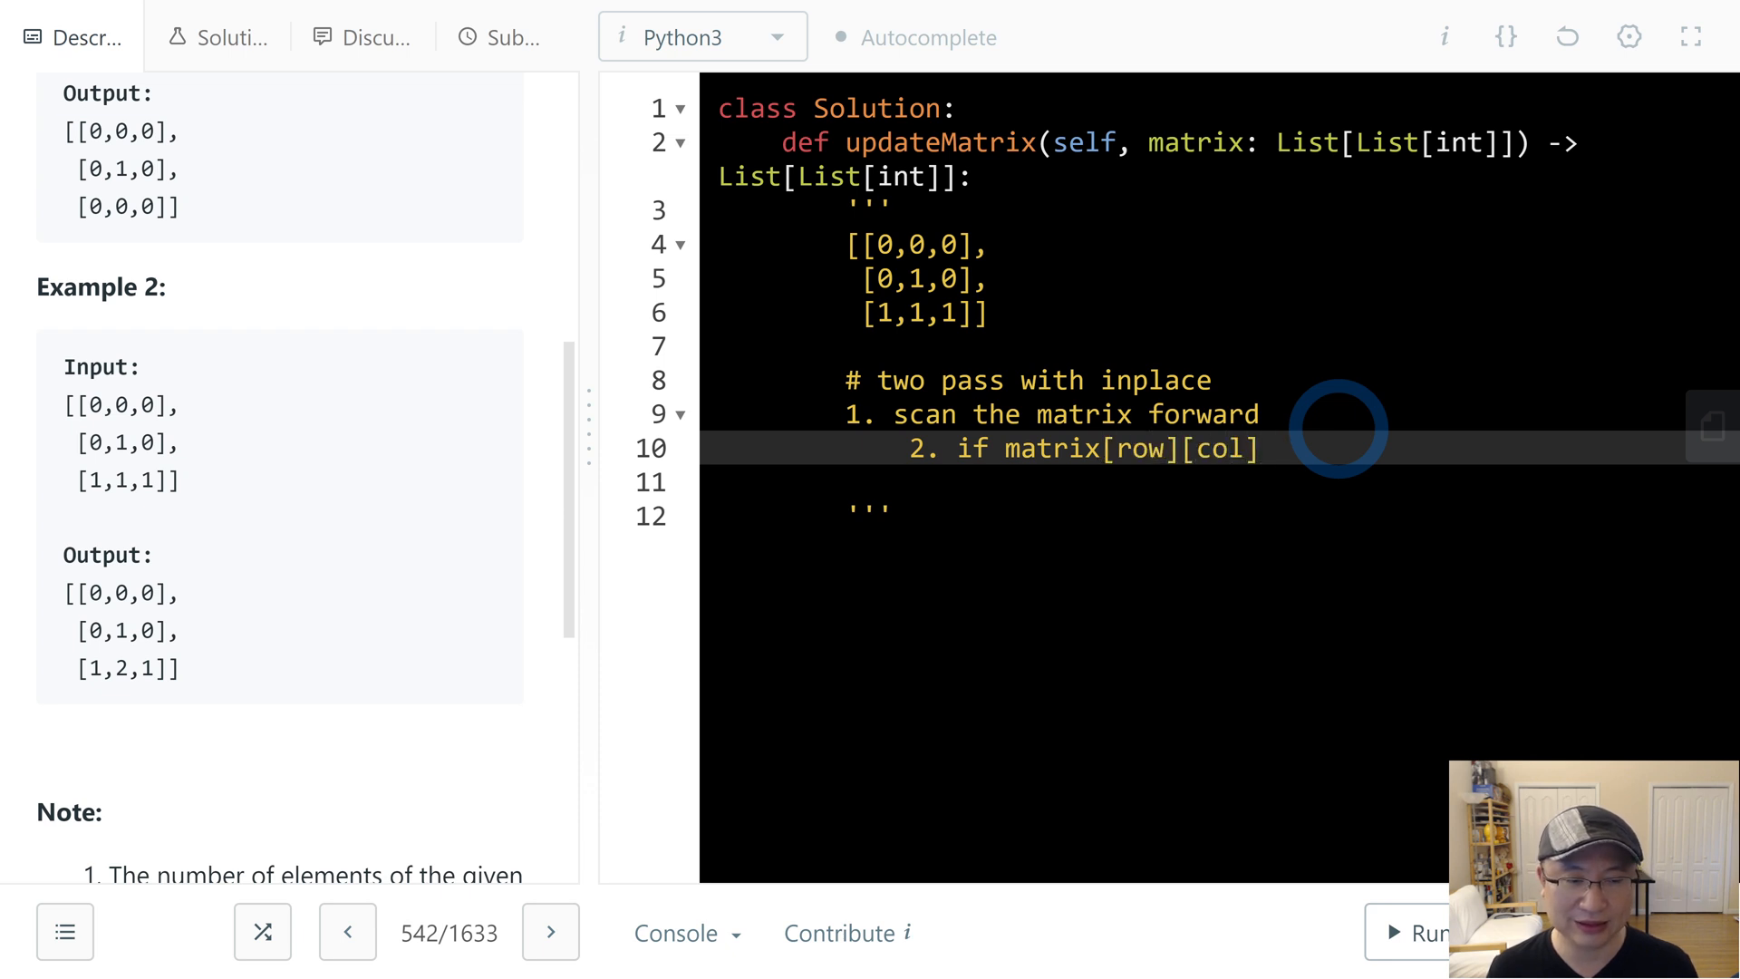
text(>)
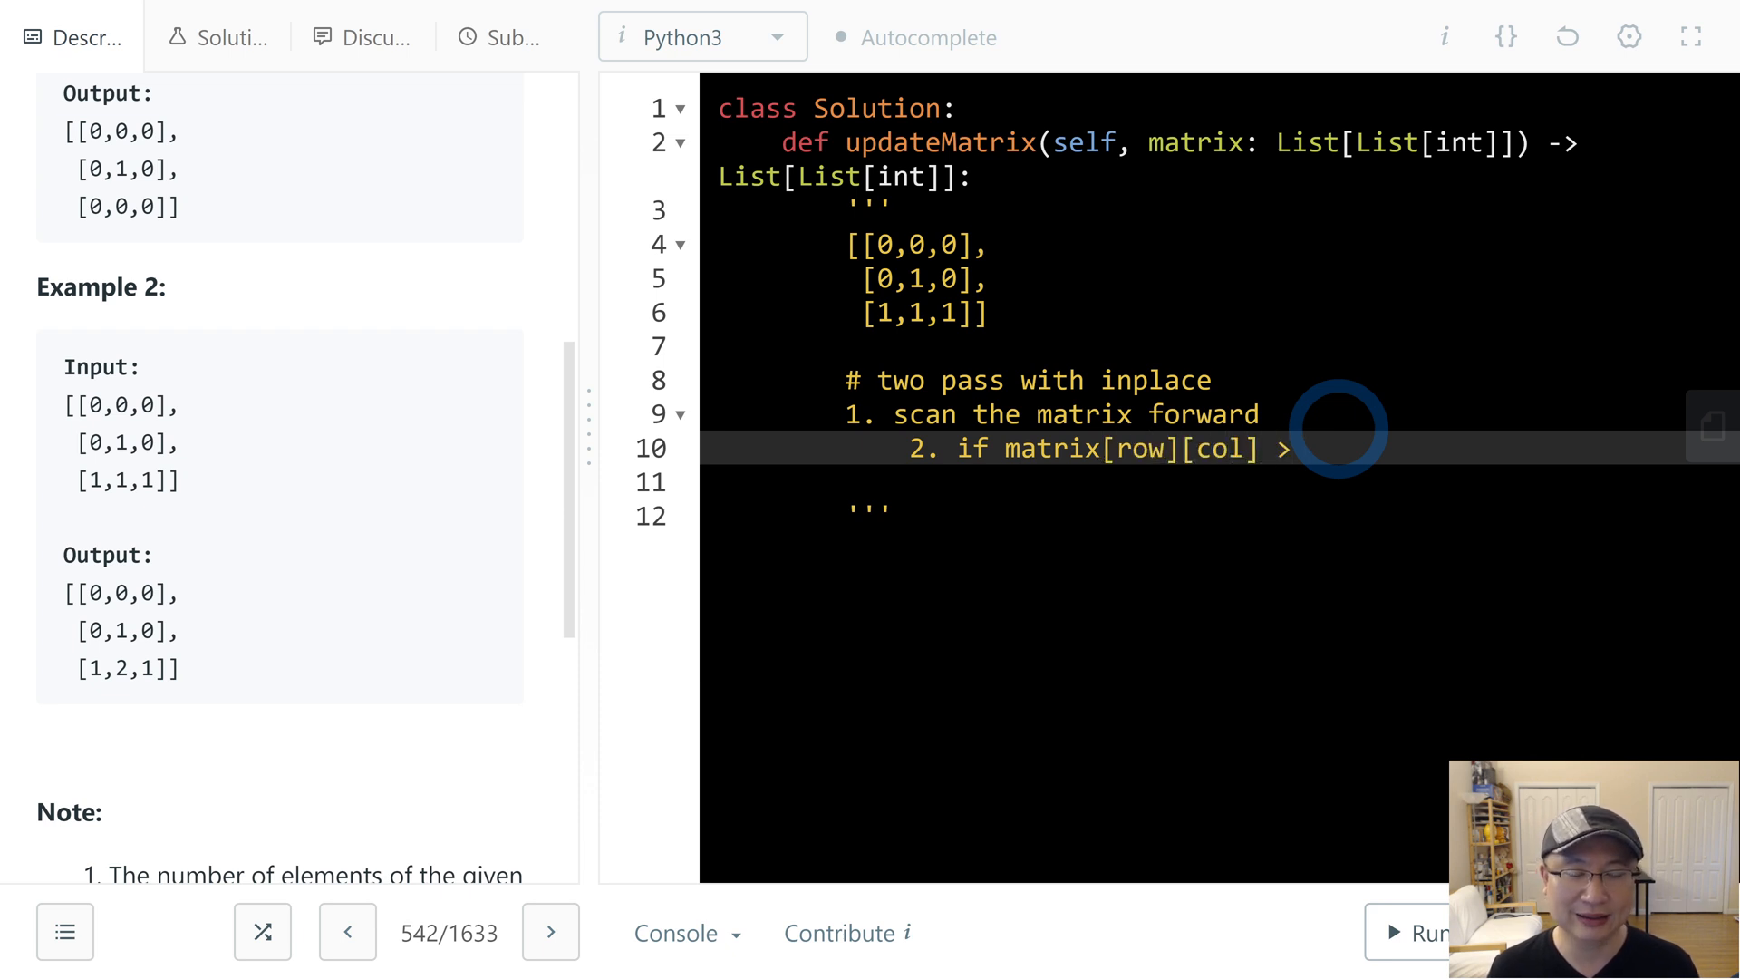
text(matrix)
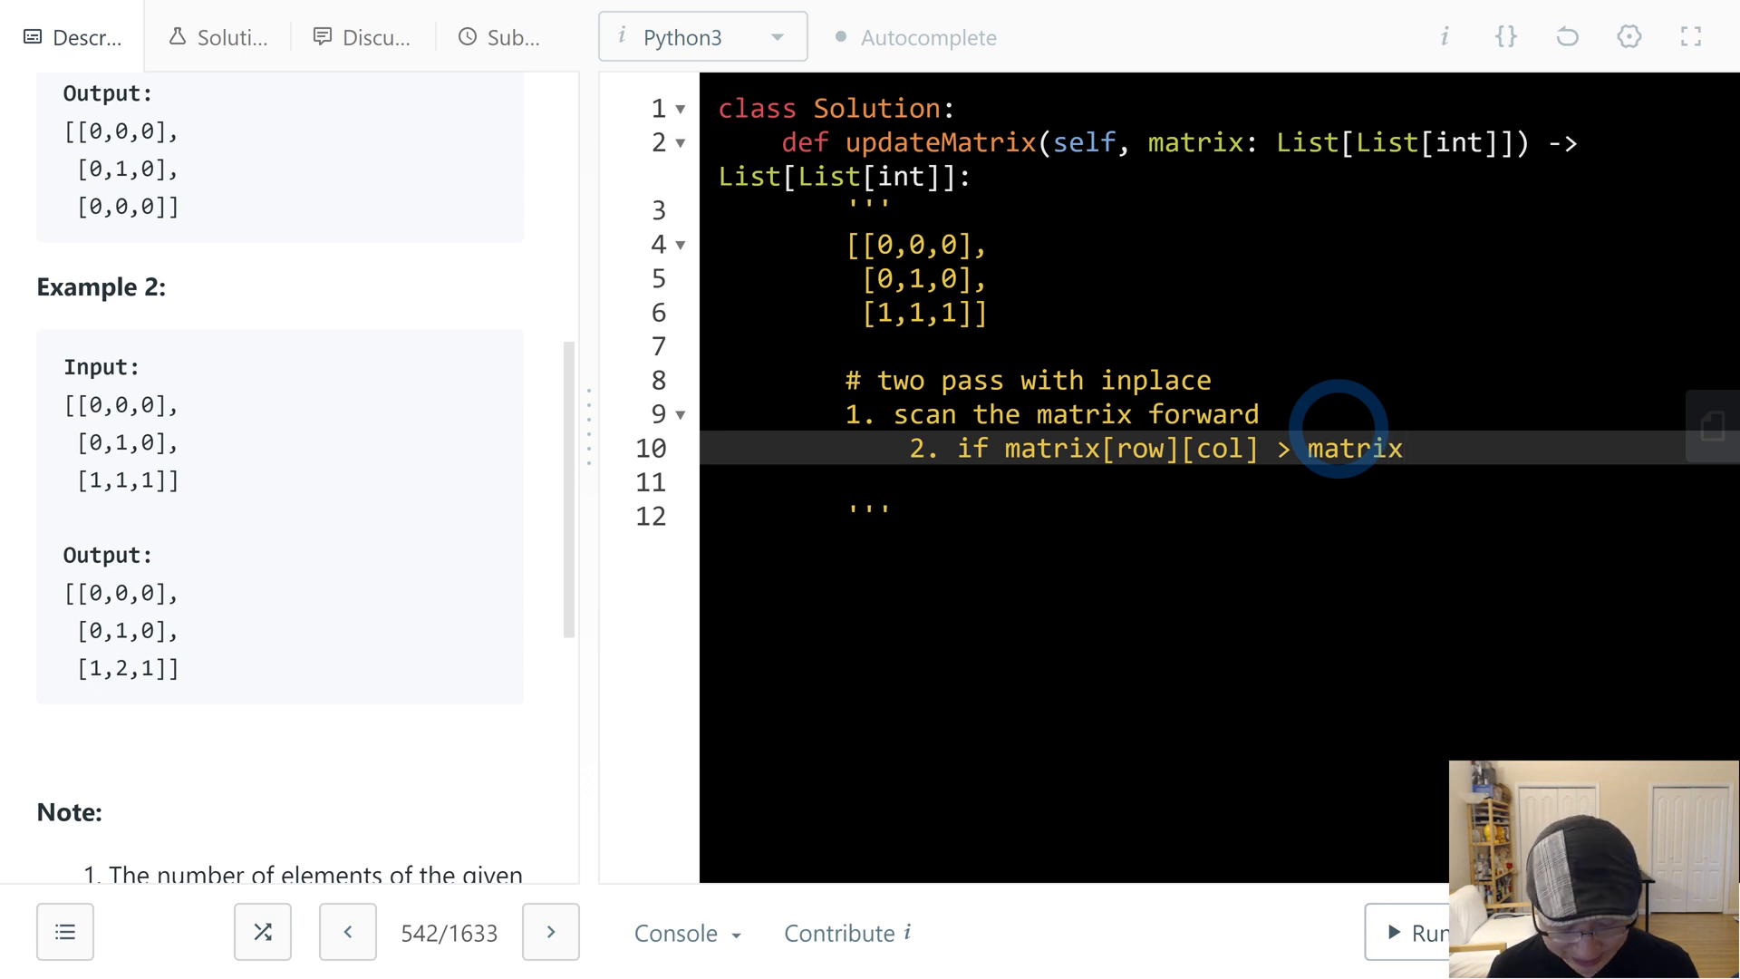
text([row])
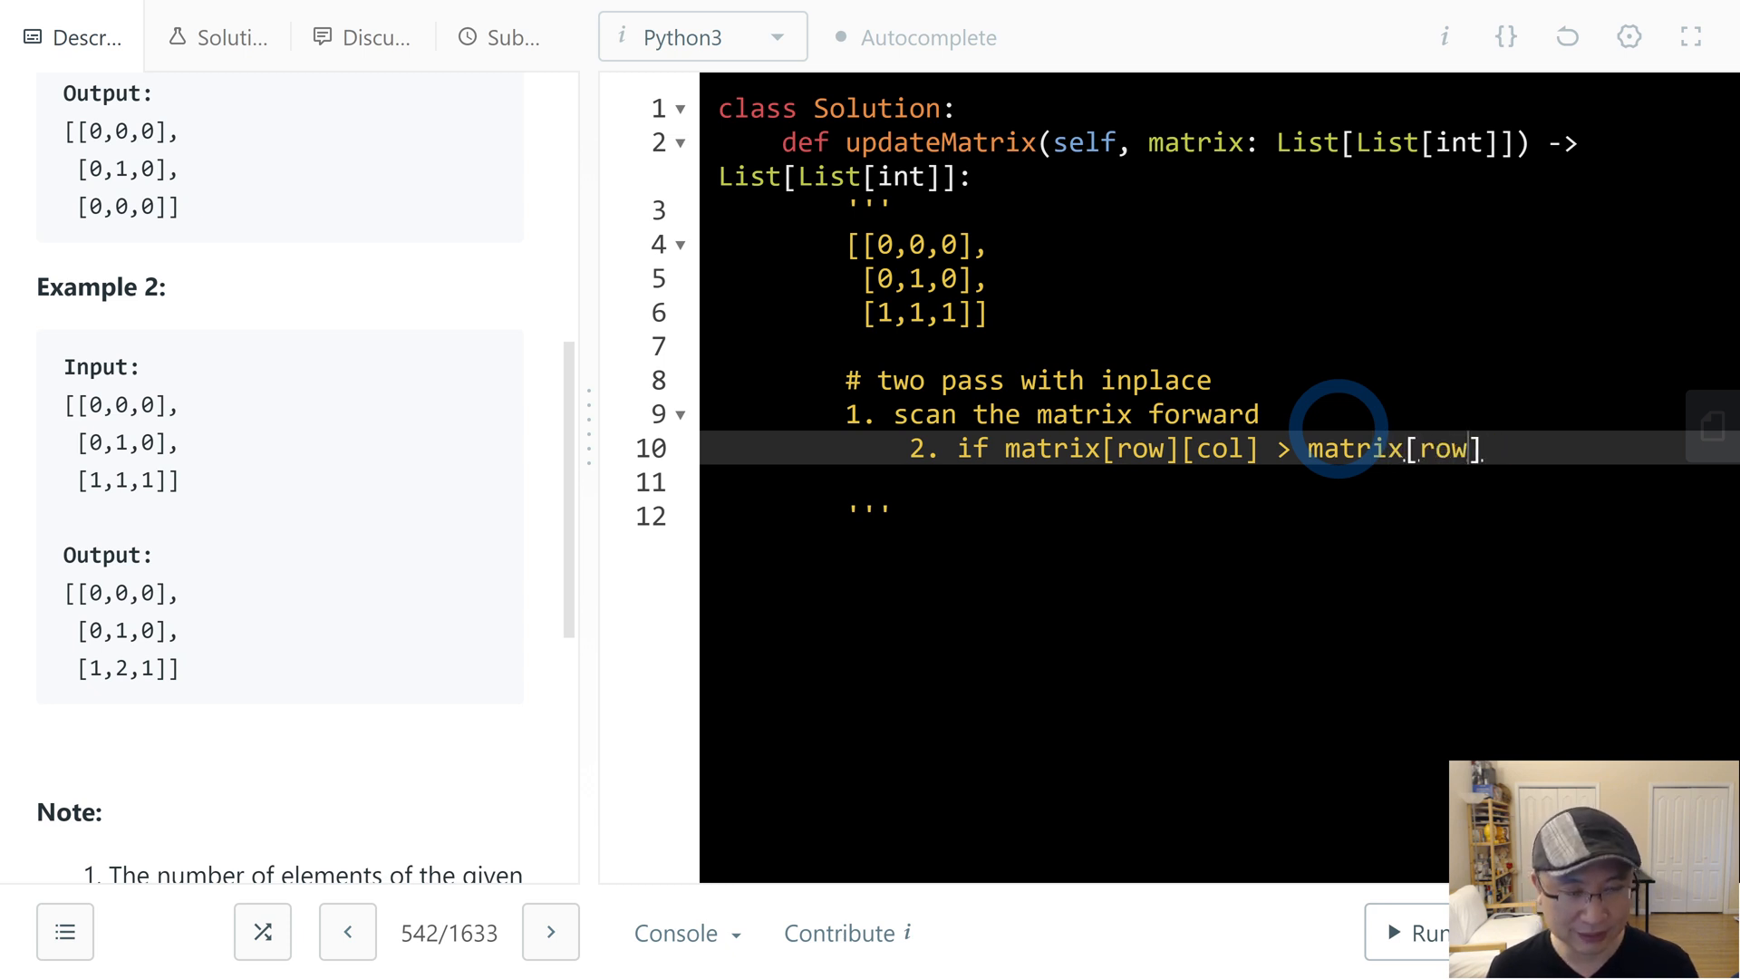
text(-1)
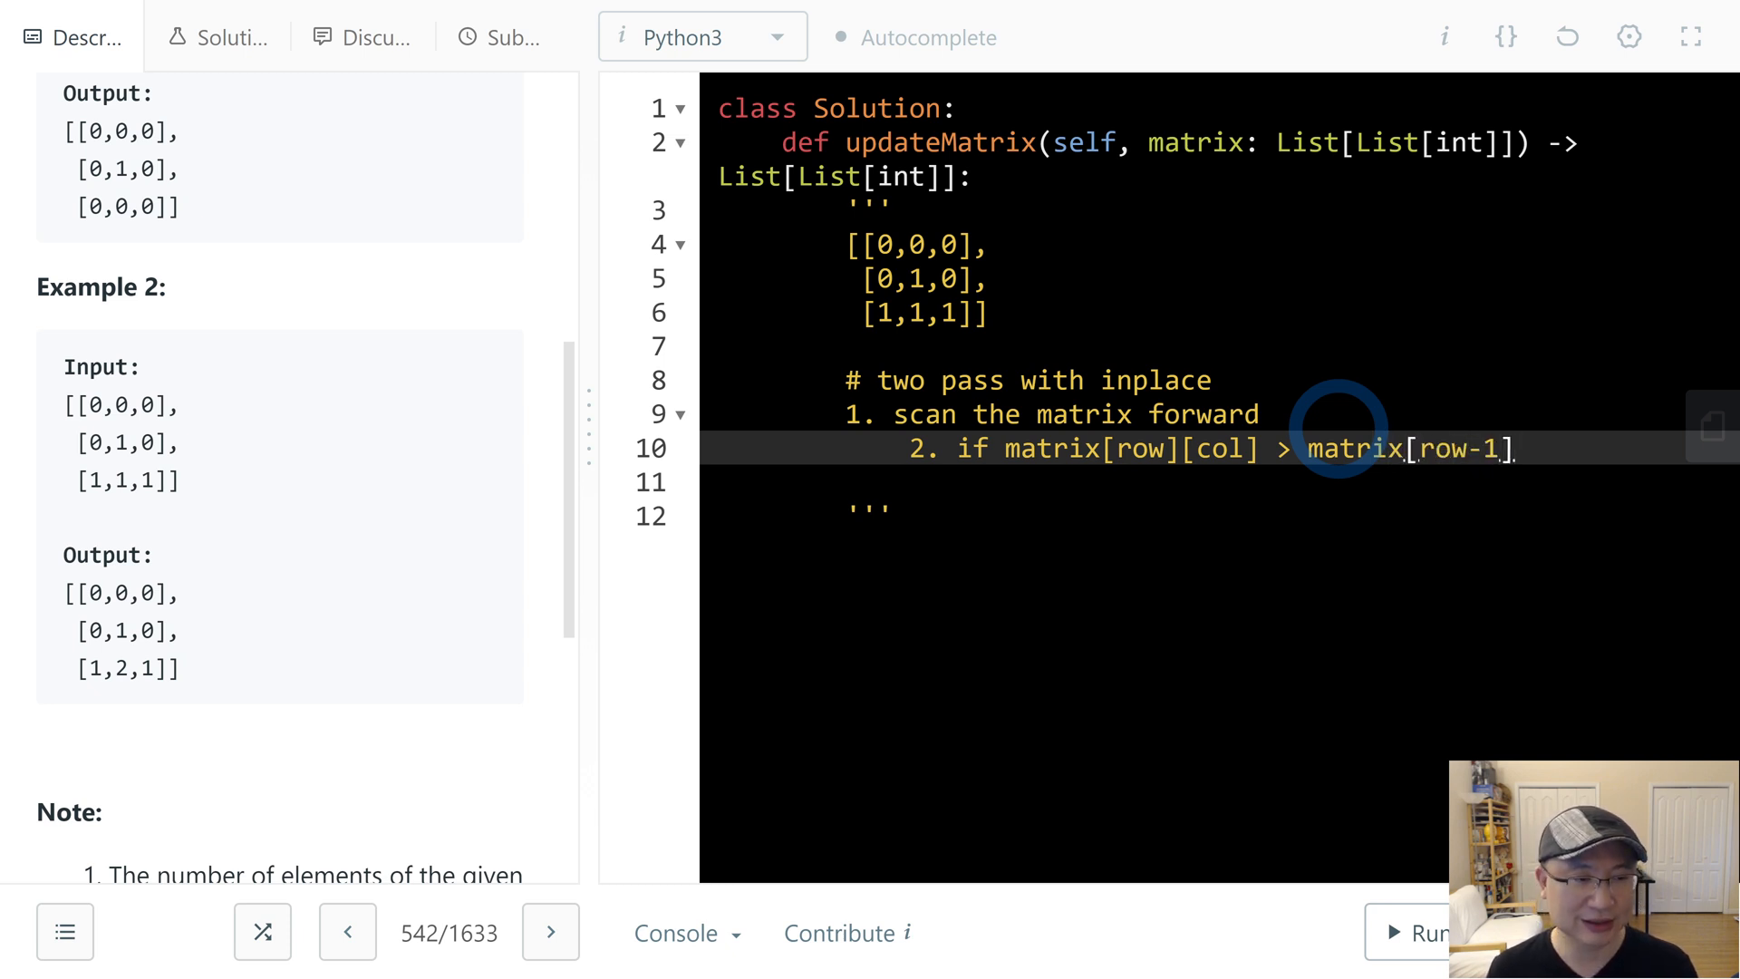
text([col] or matrix[)
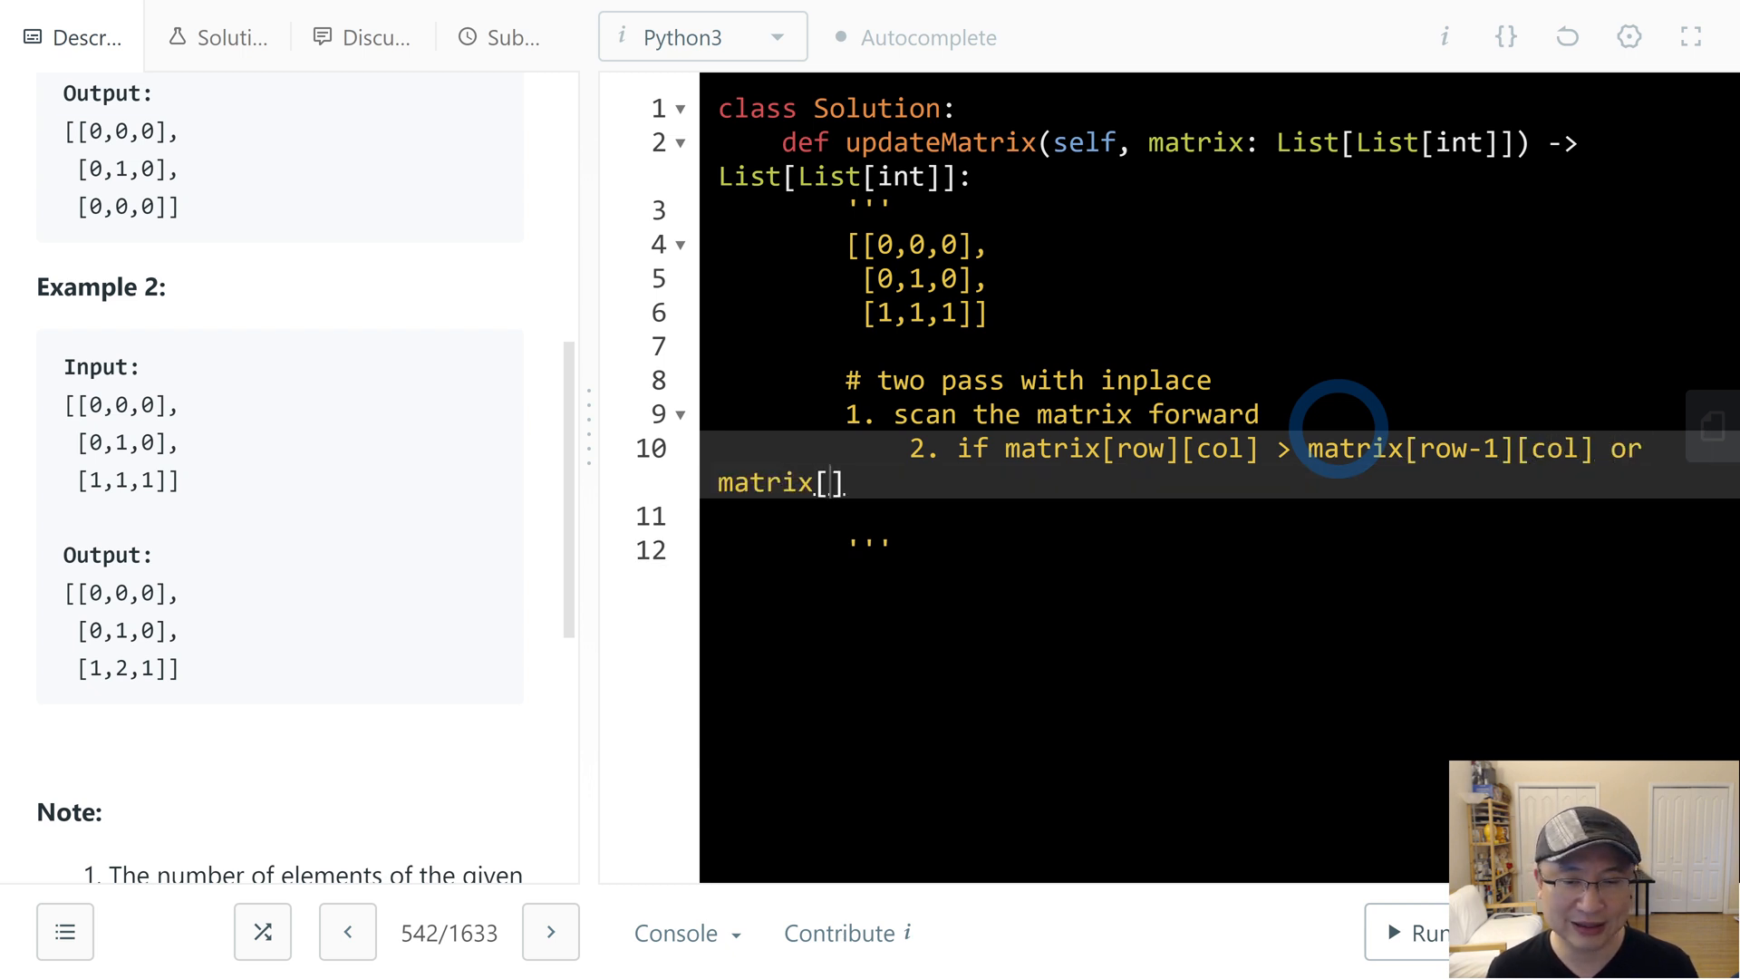
text(row][col])
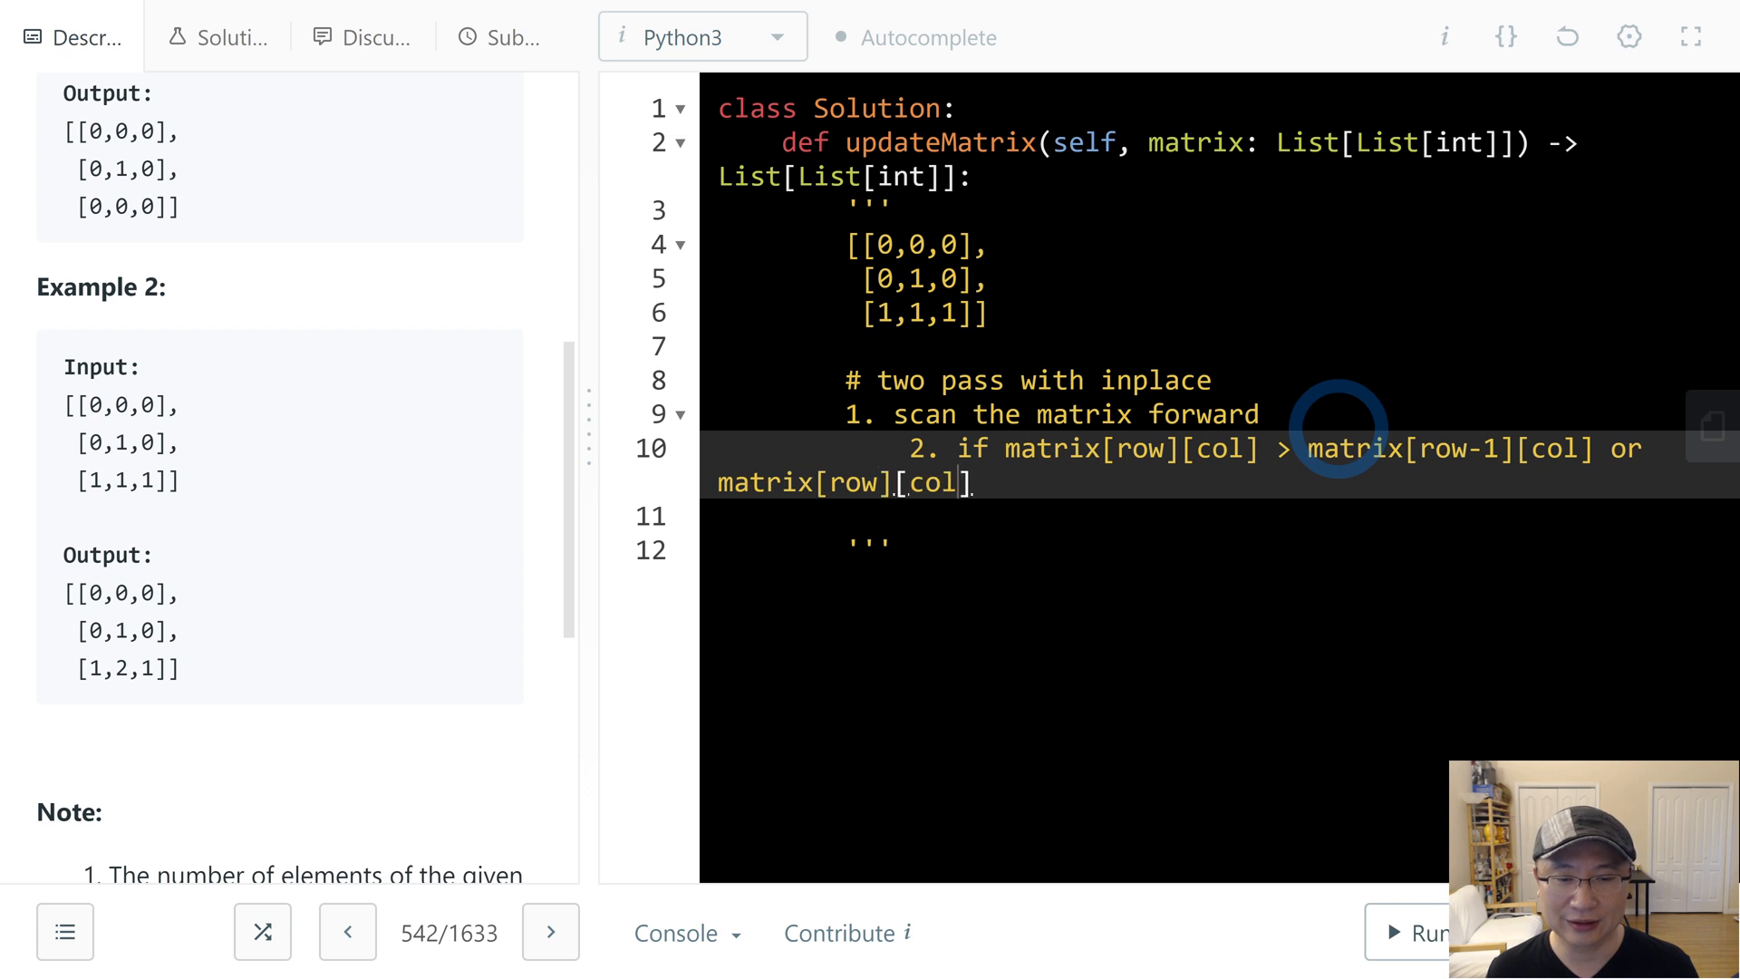
text(-1)
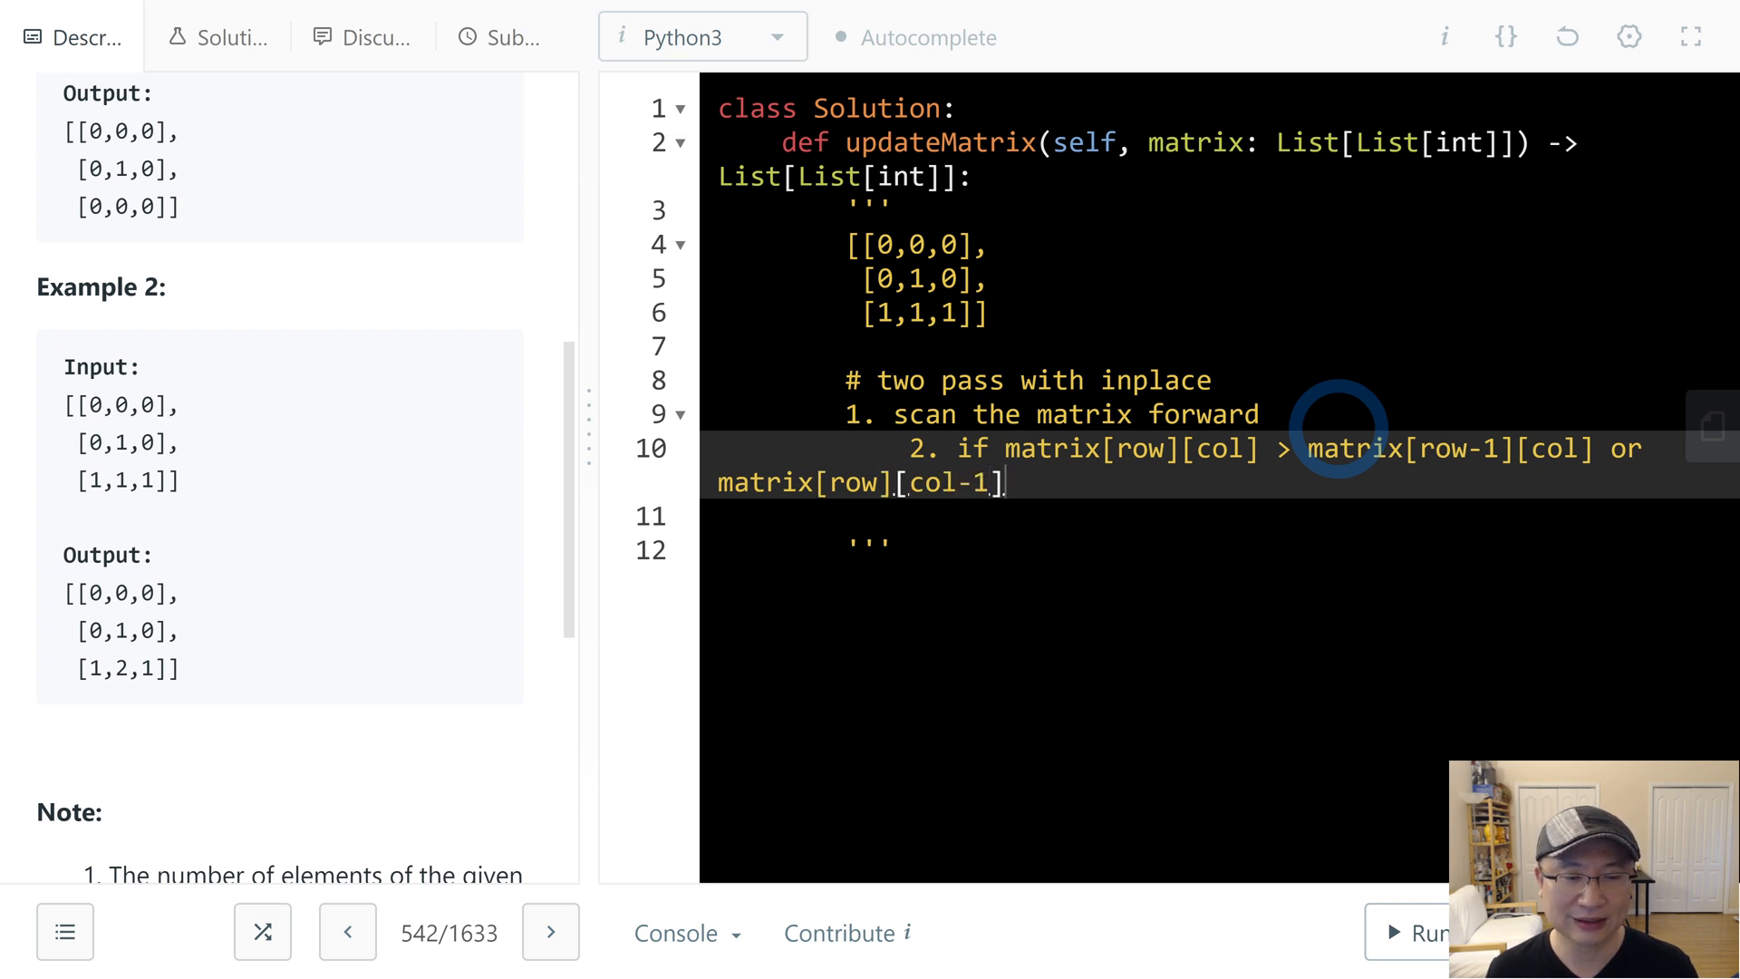
text(+1)
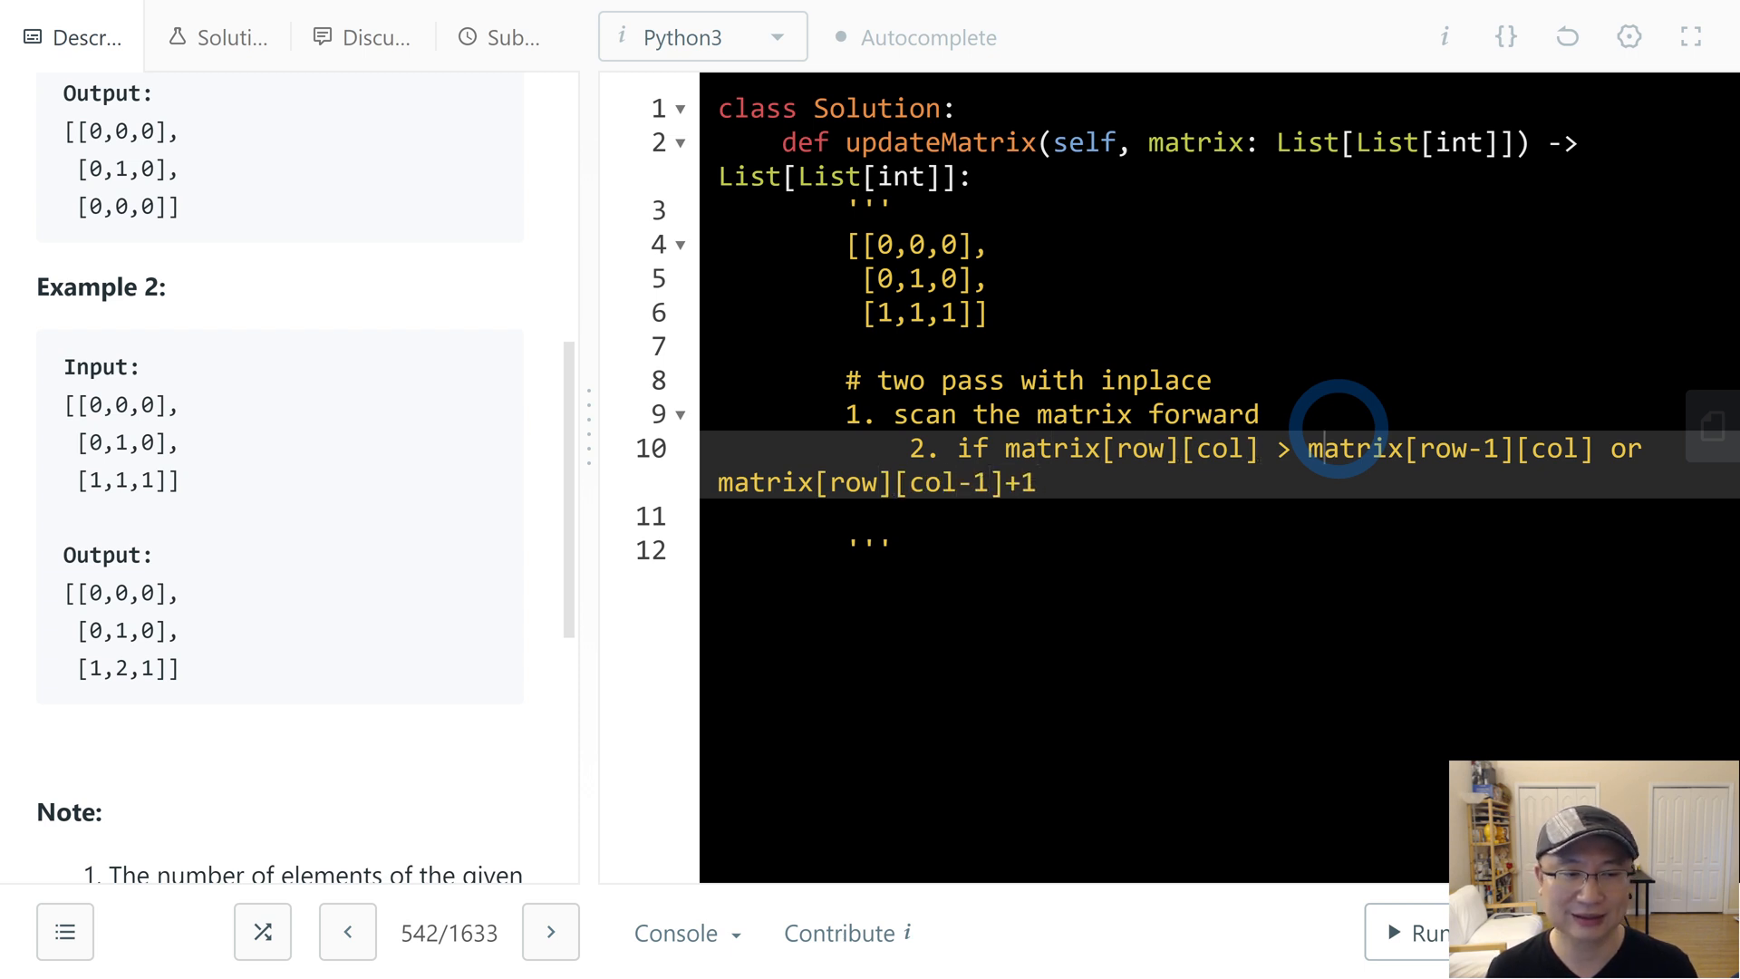
text(+1)
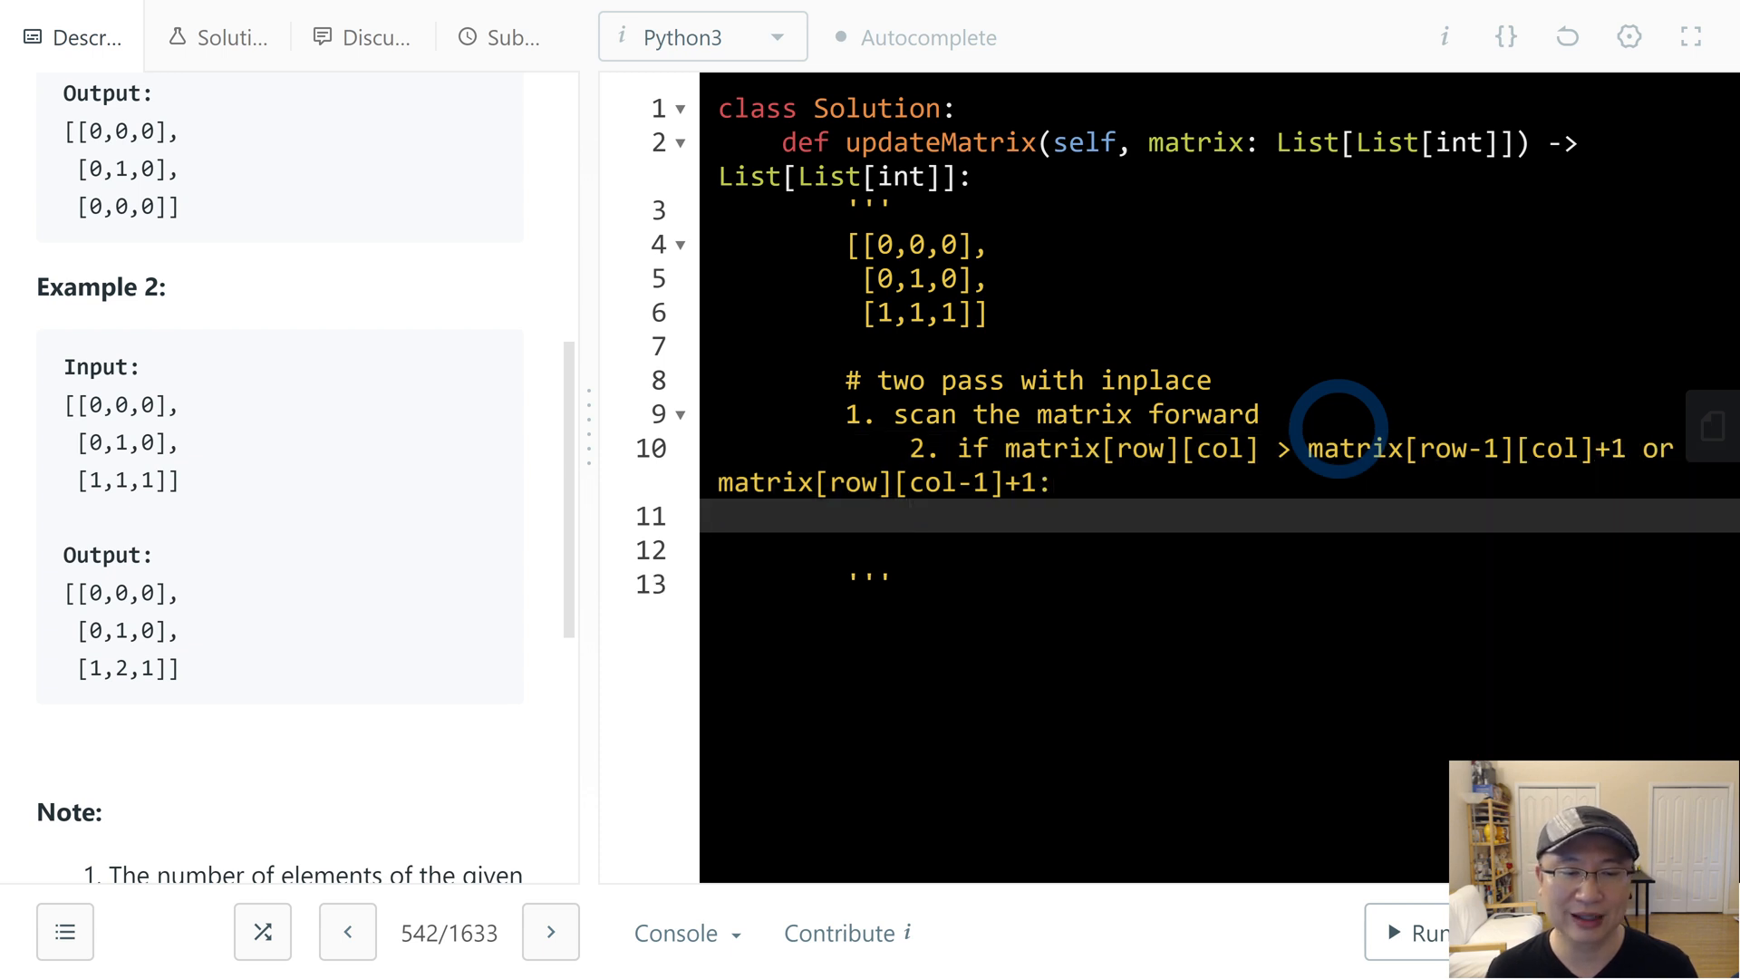
- Add the update line setting matrix[row][col] to the top/left neighbor plus one, checking against the example grid
text(matrix[row].)
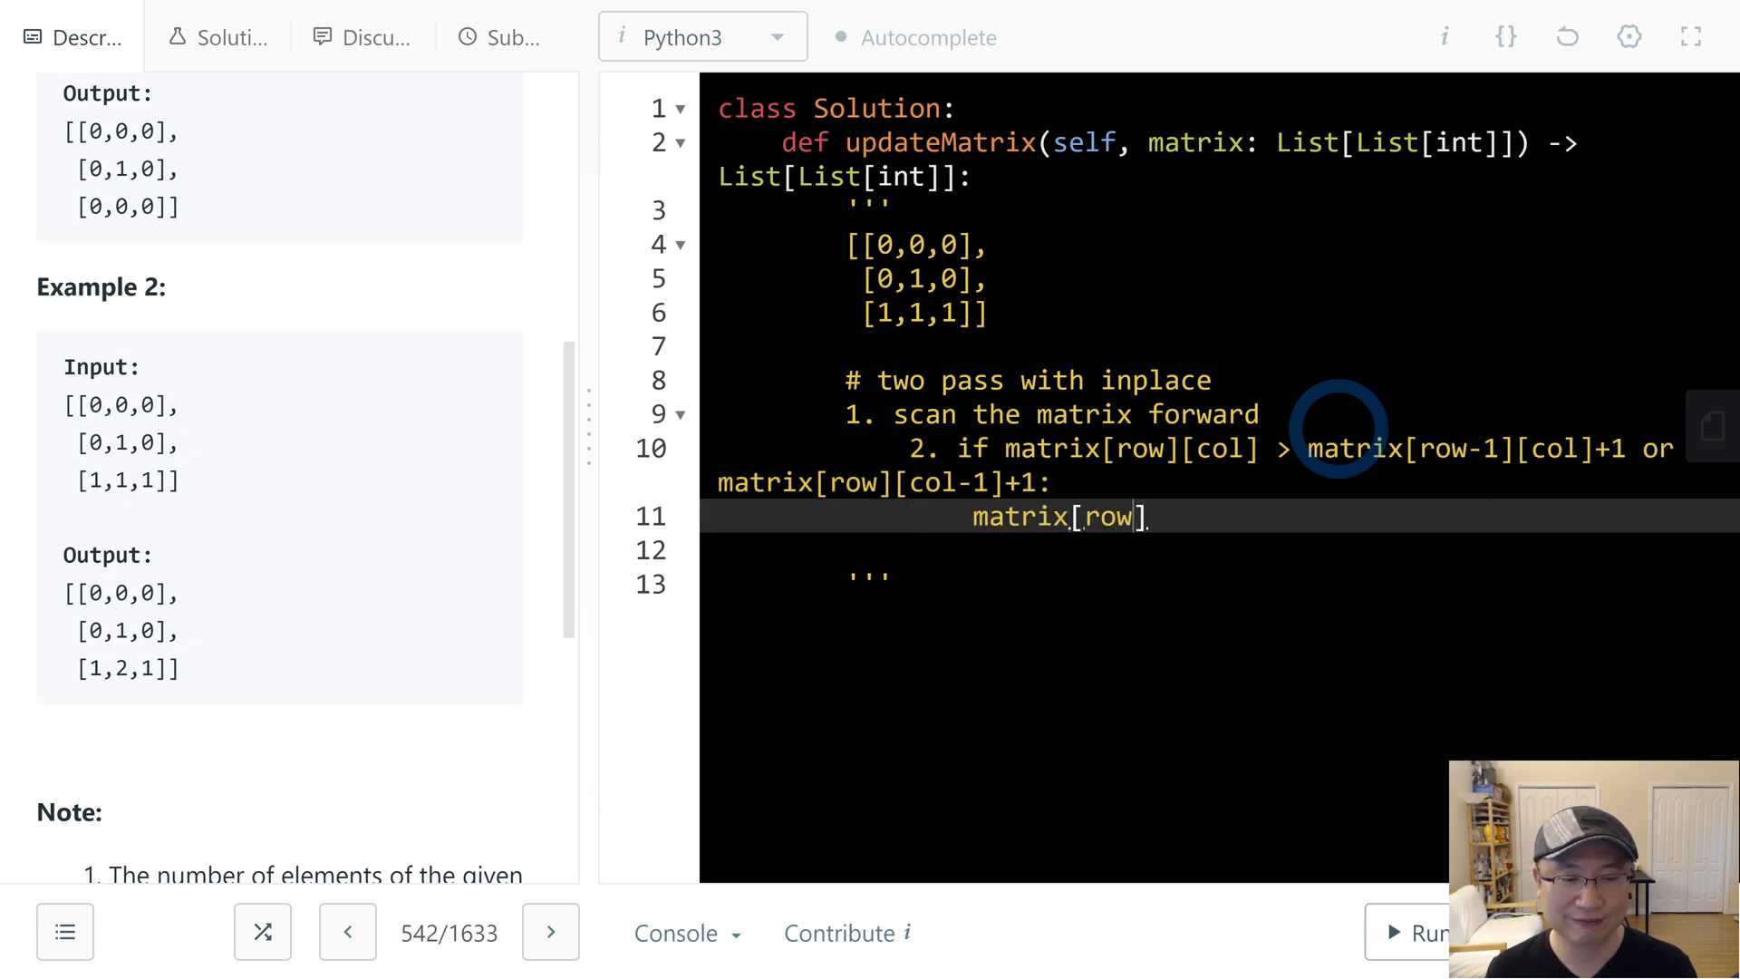
text([col] =)
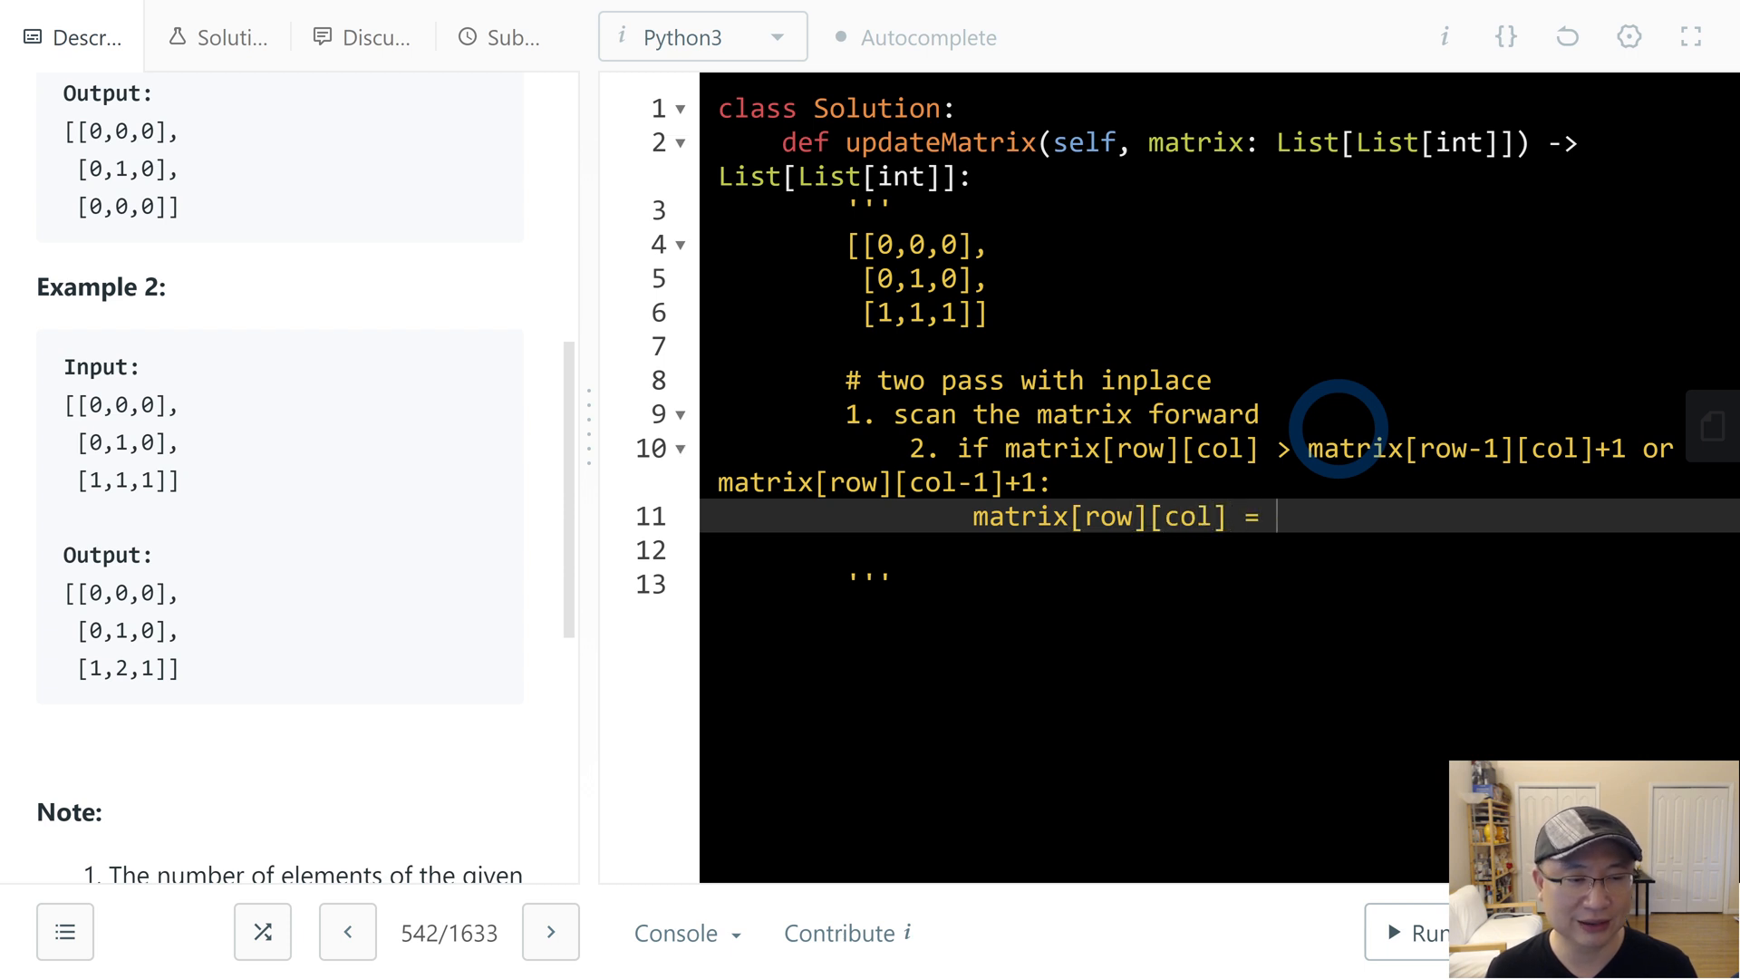
text(matrix[rpw])
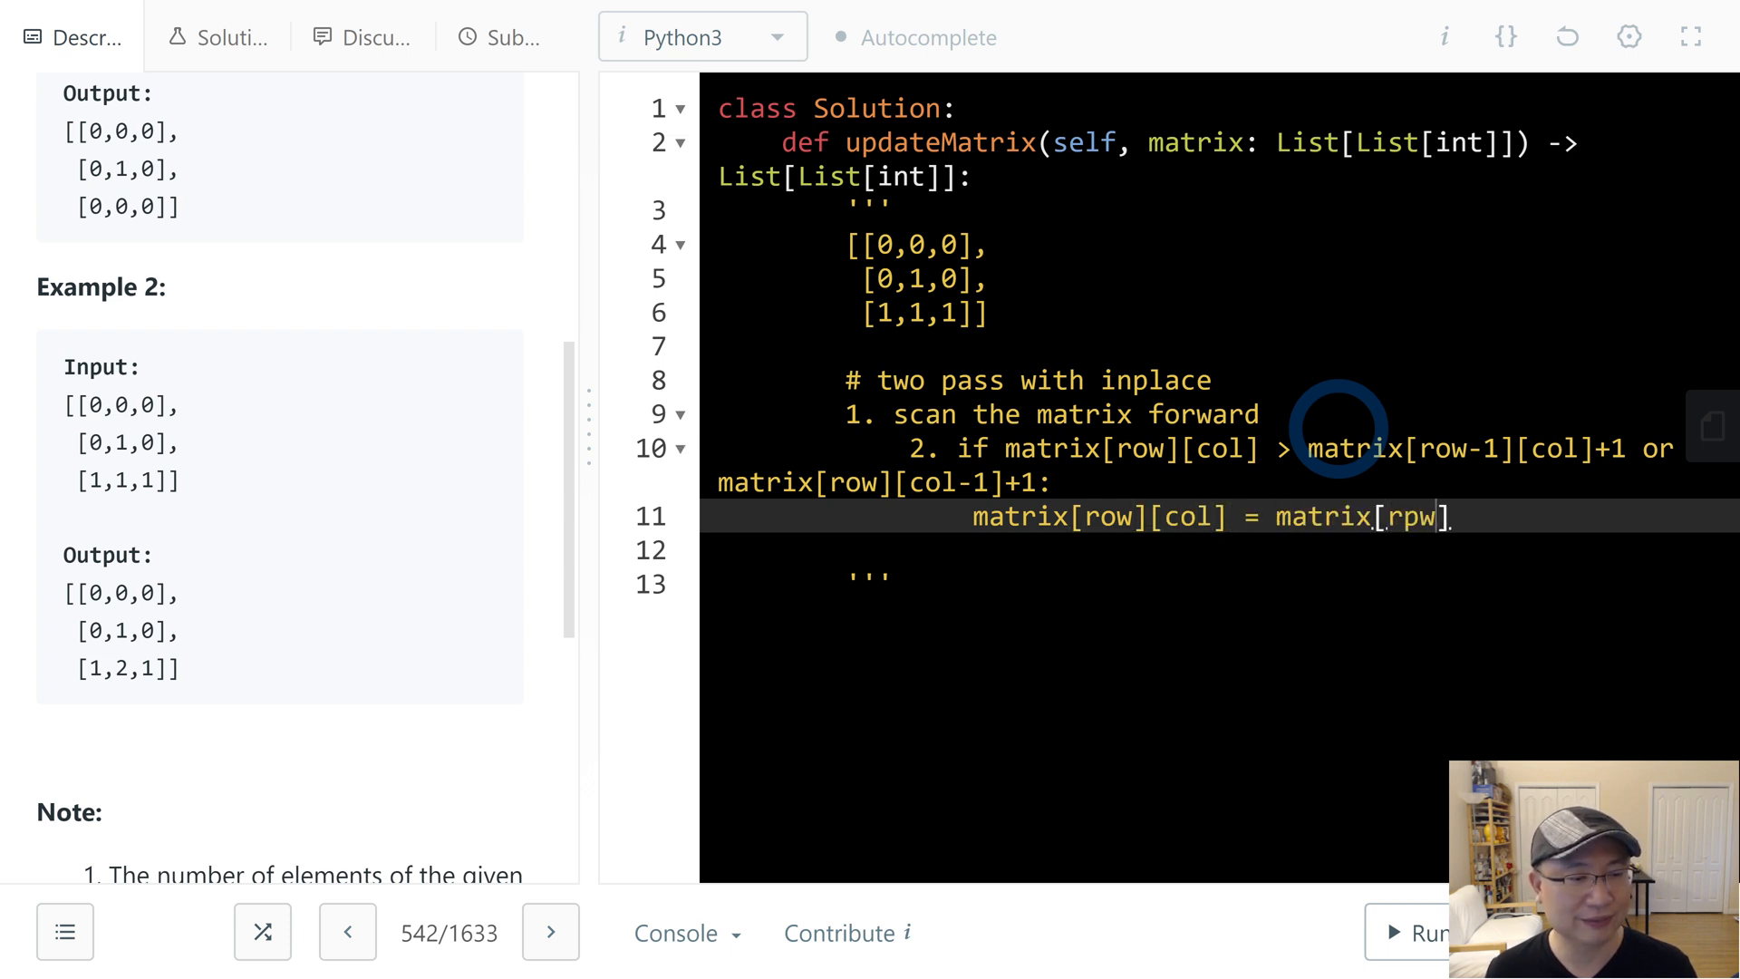
key(Backspace)
text(neighbo)
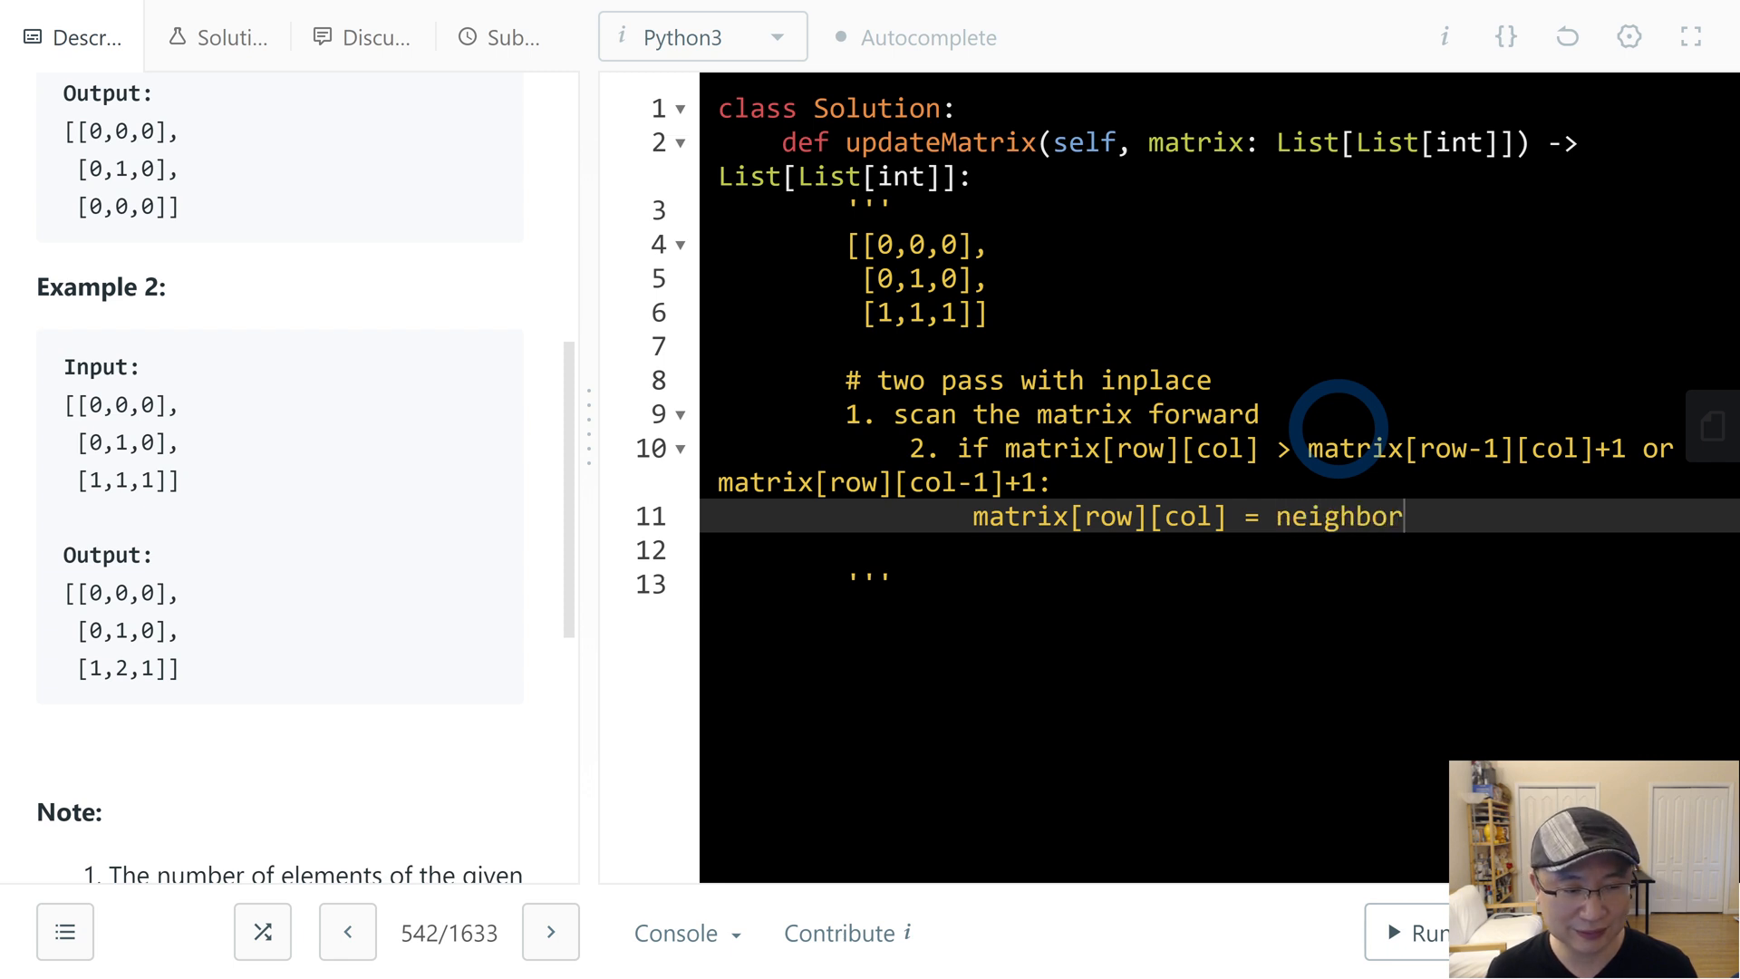
text((tp))
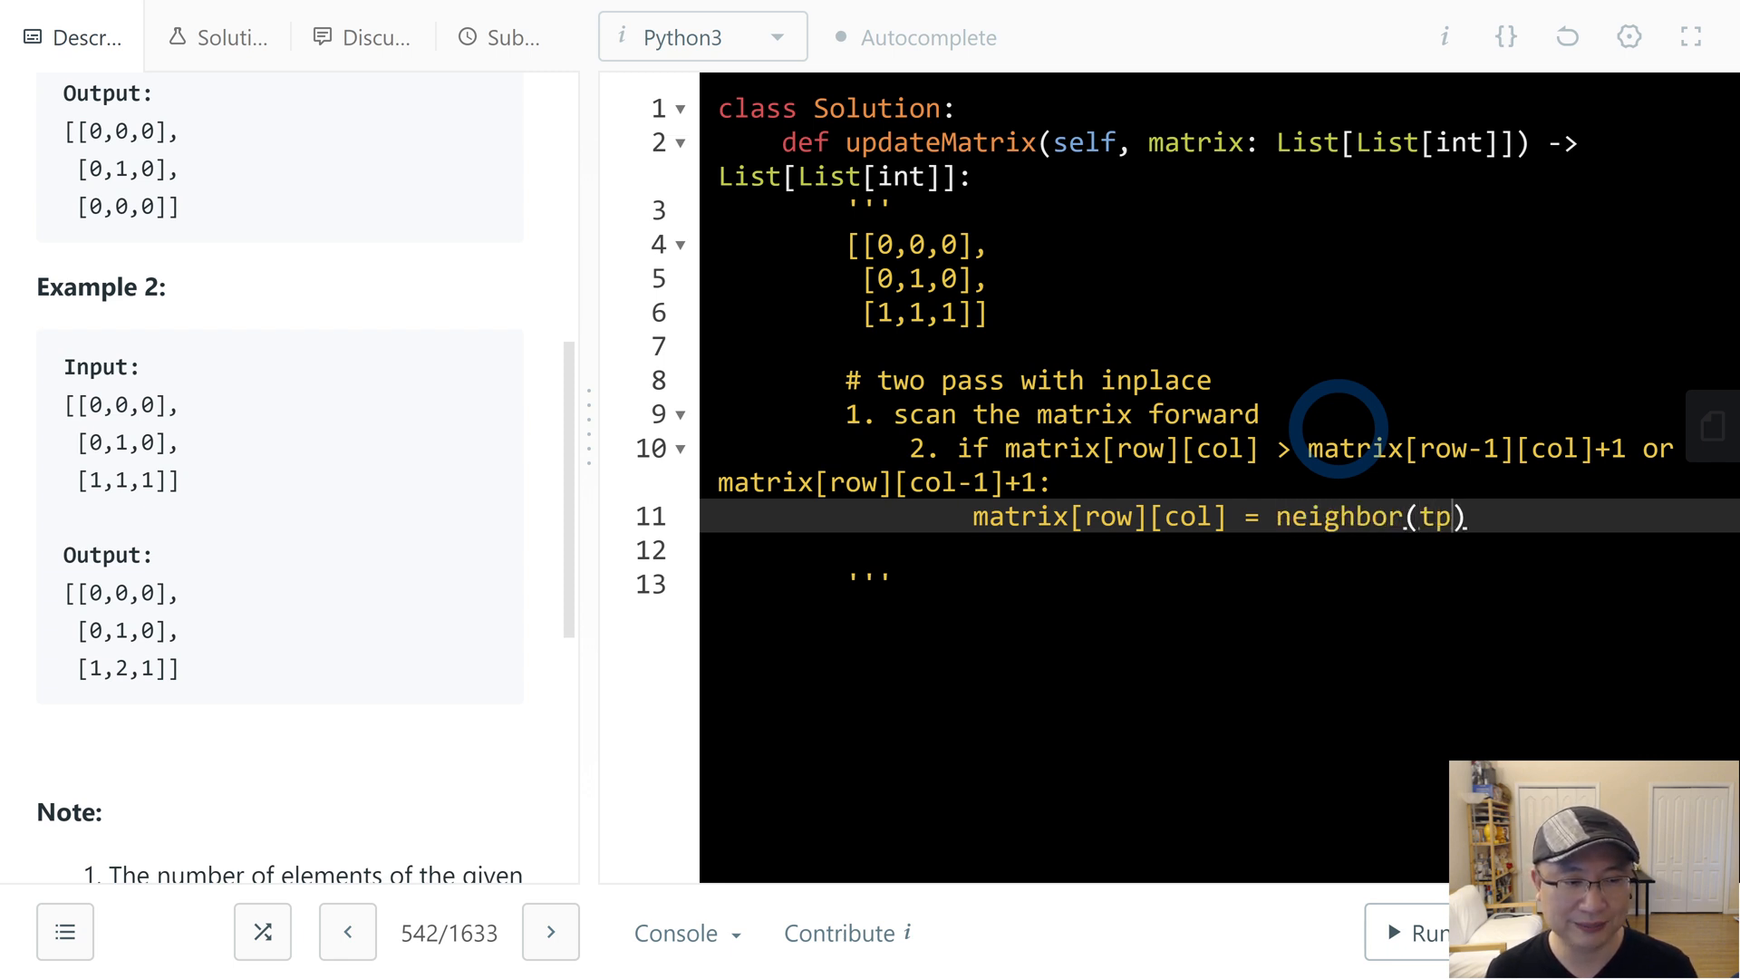
text(o)
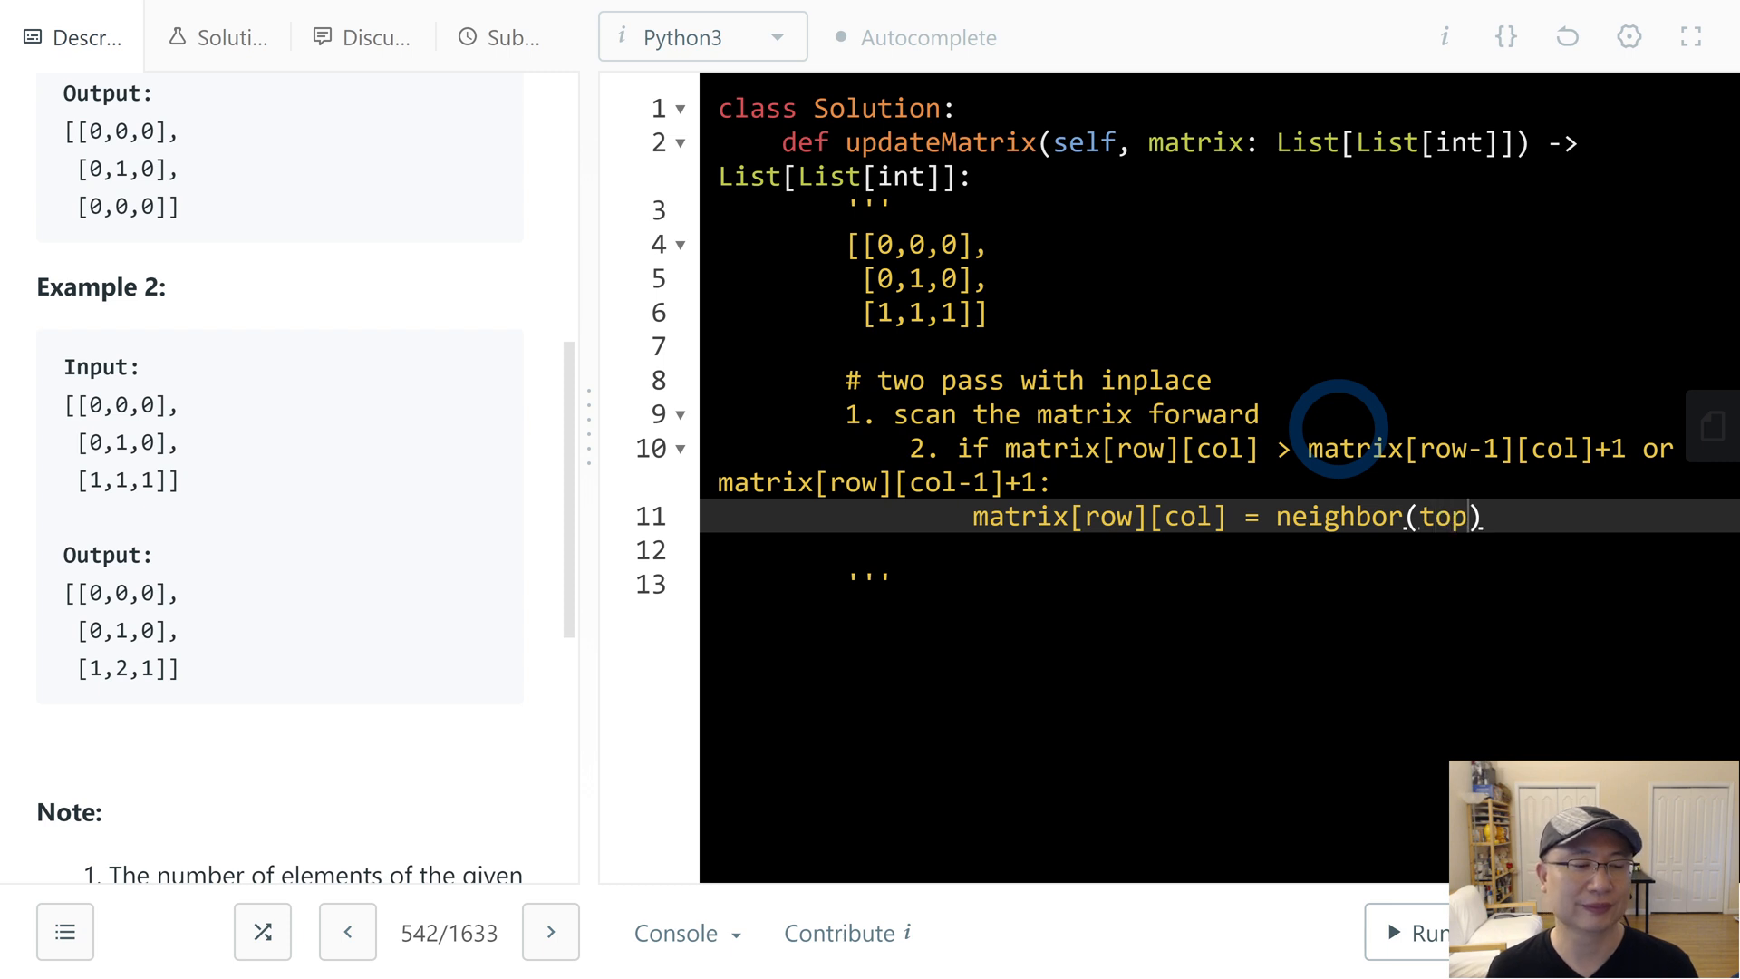
text(or left)
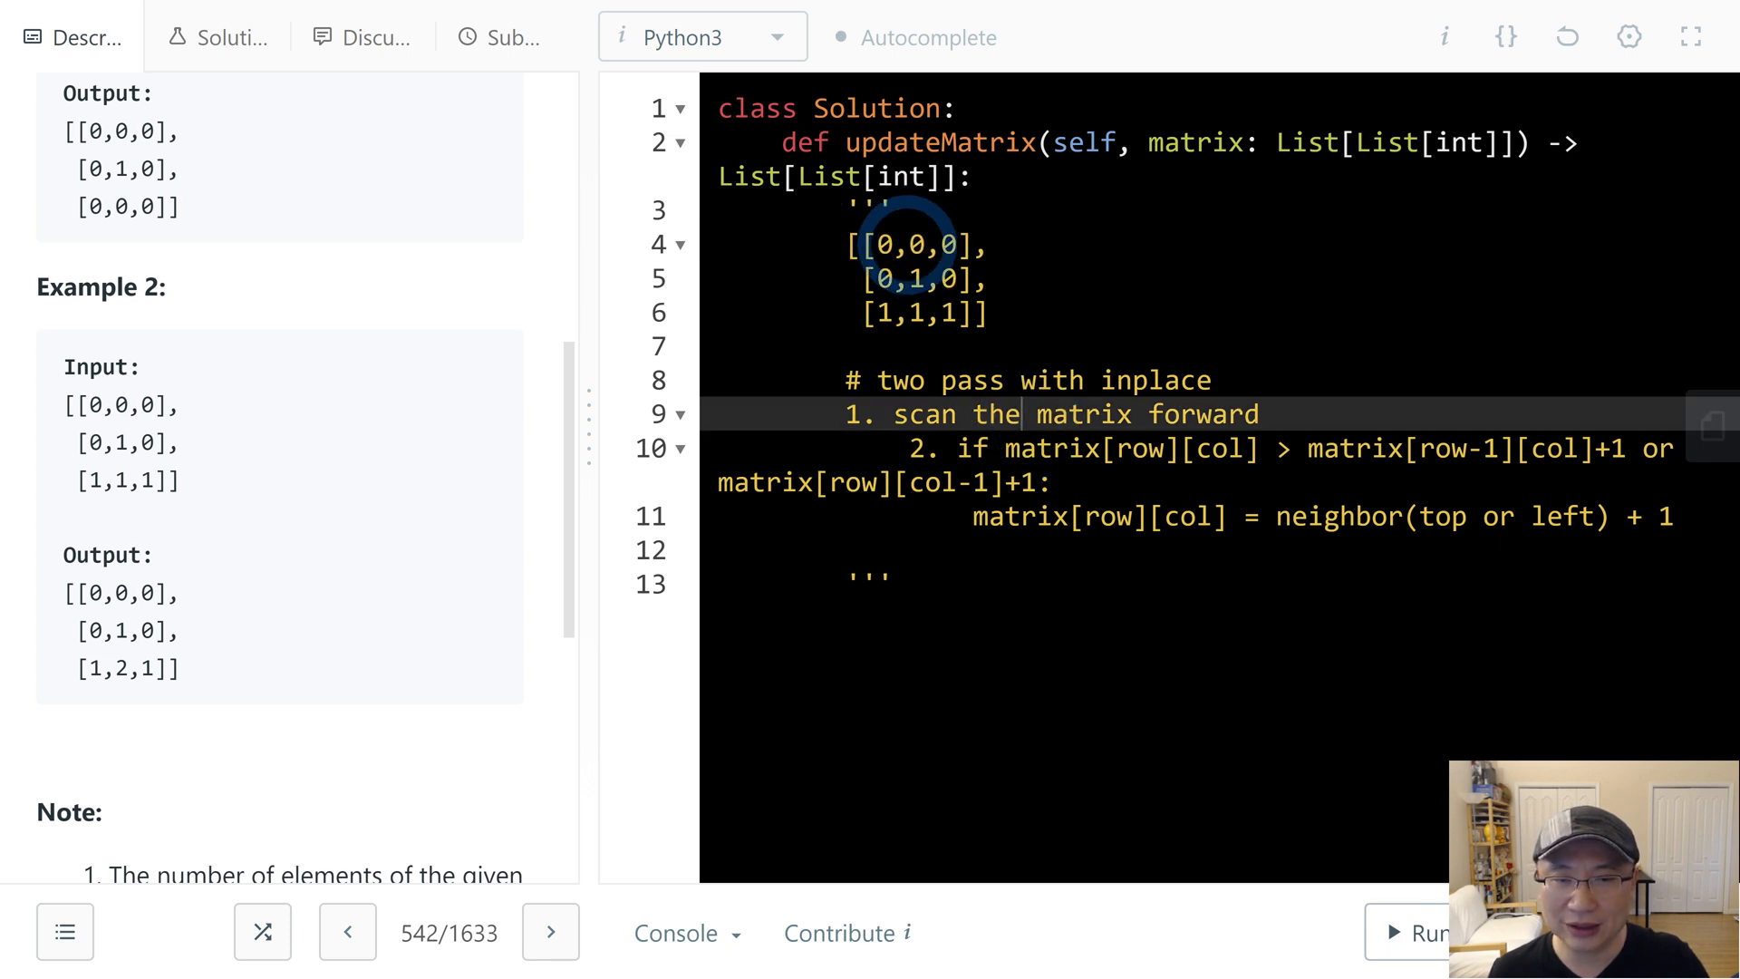
click(910, 245)
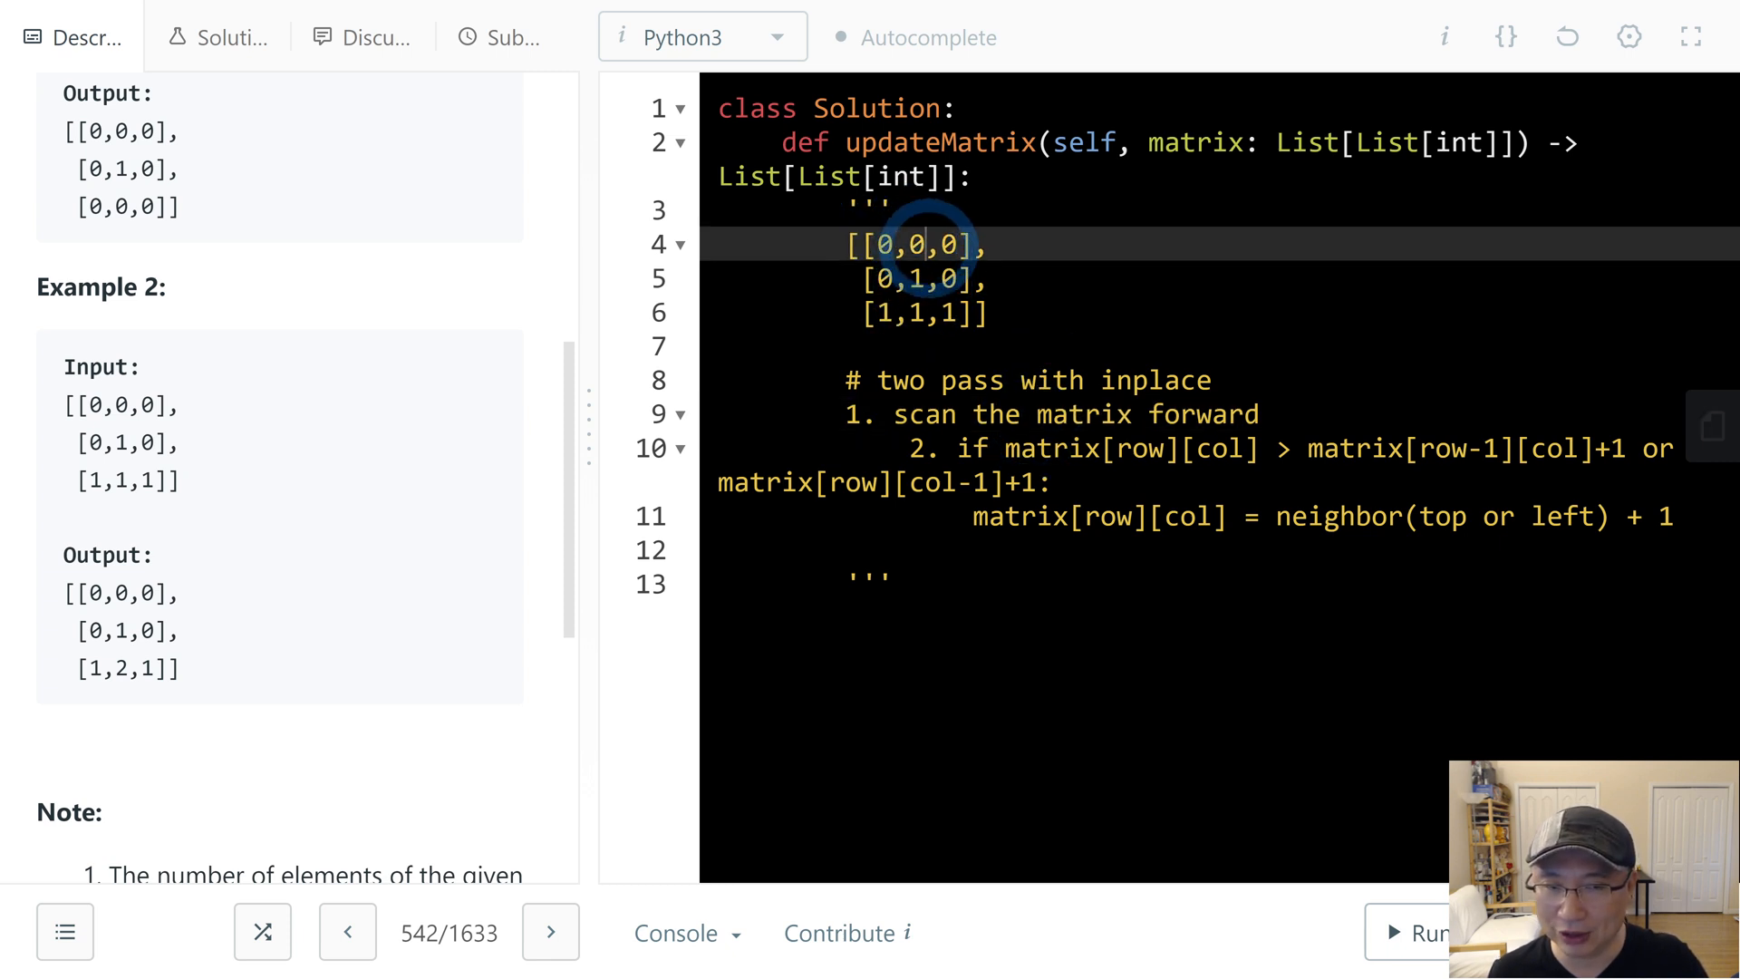
click(921, 280)
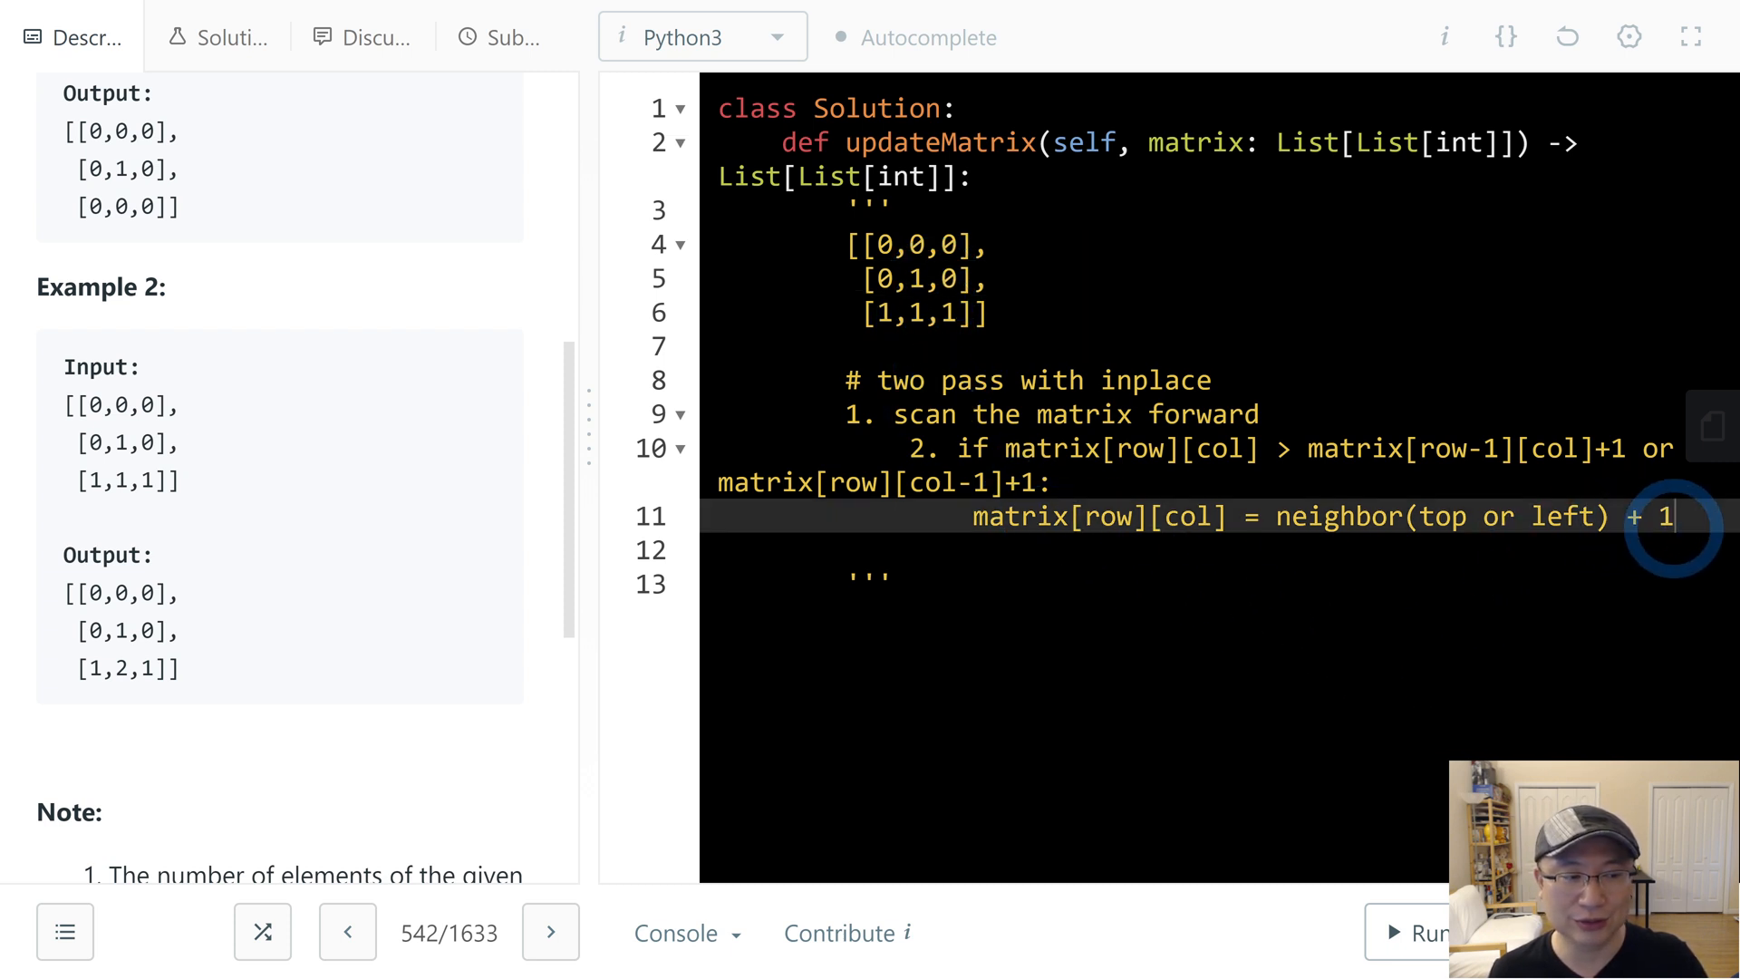
- Write plan step '2. scan the matrix backward' and move below the docstring
text(2.)
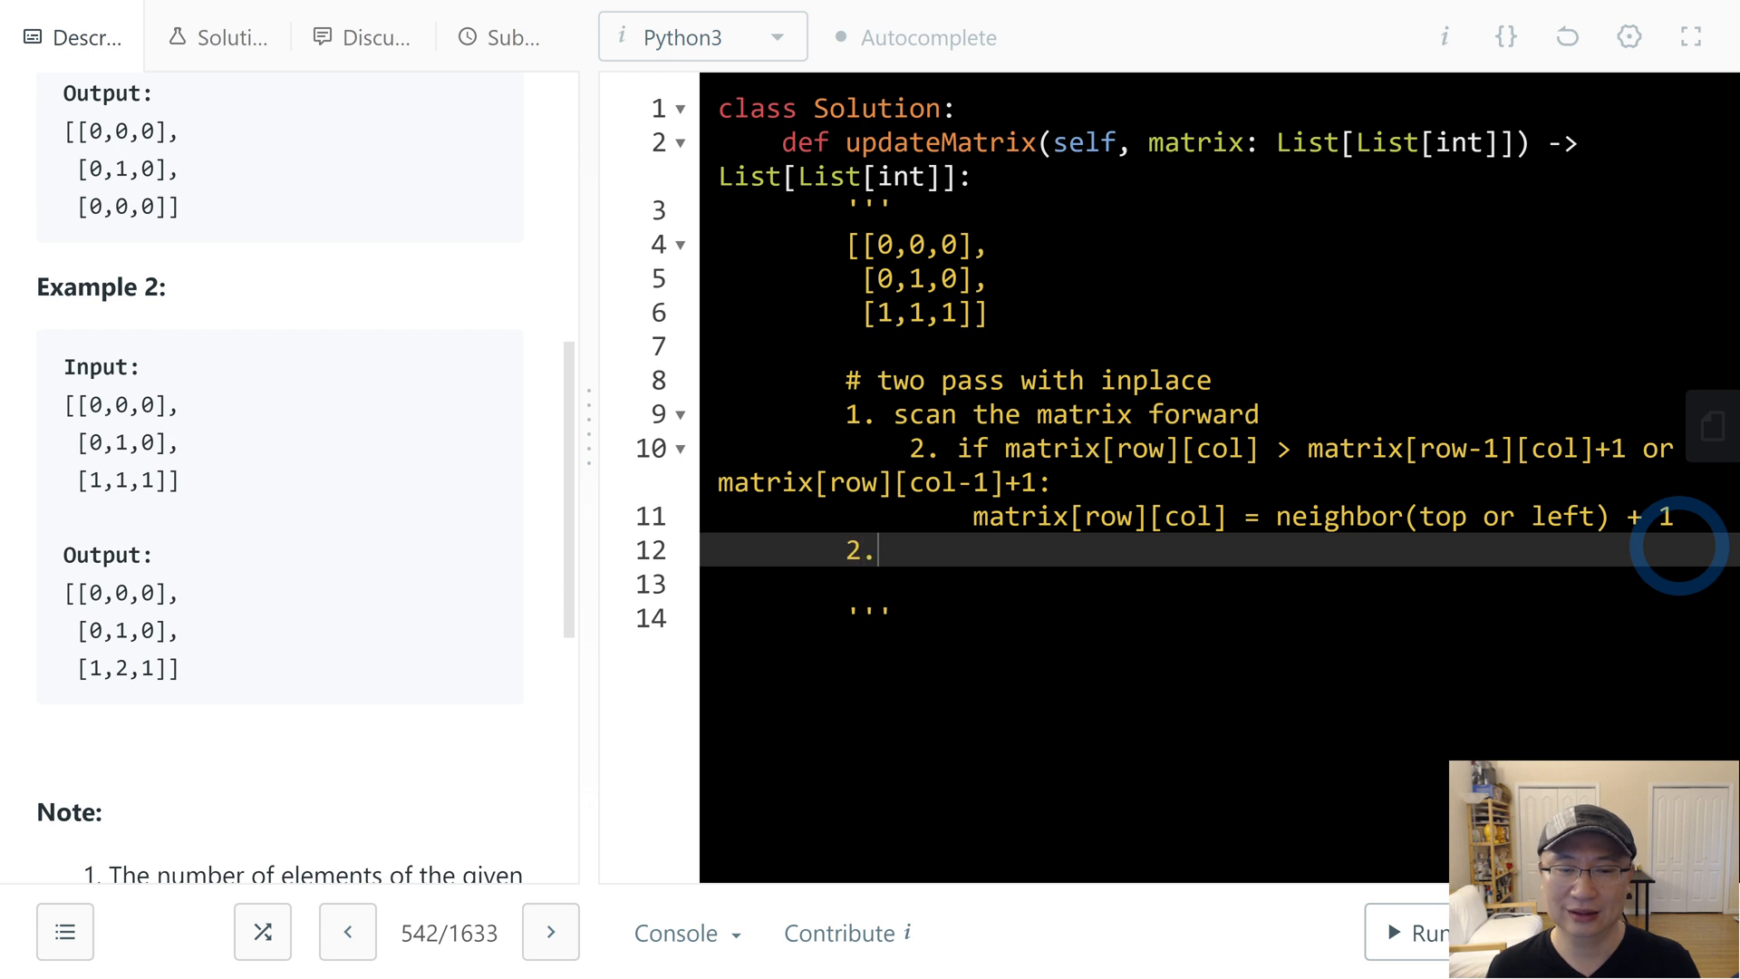
text(c)
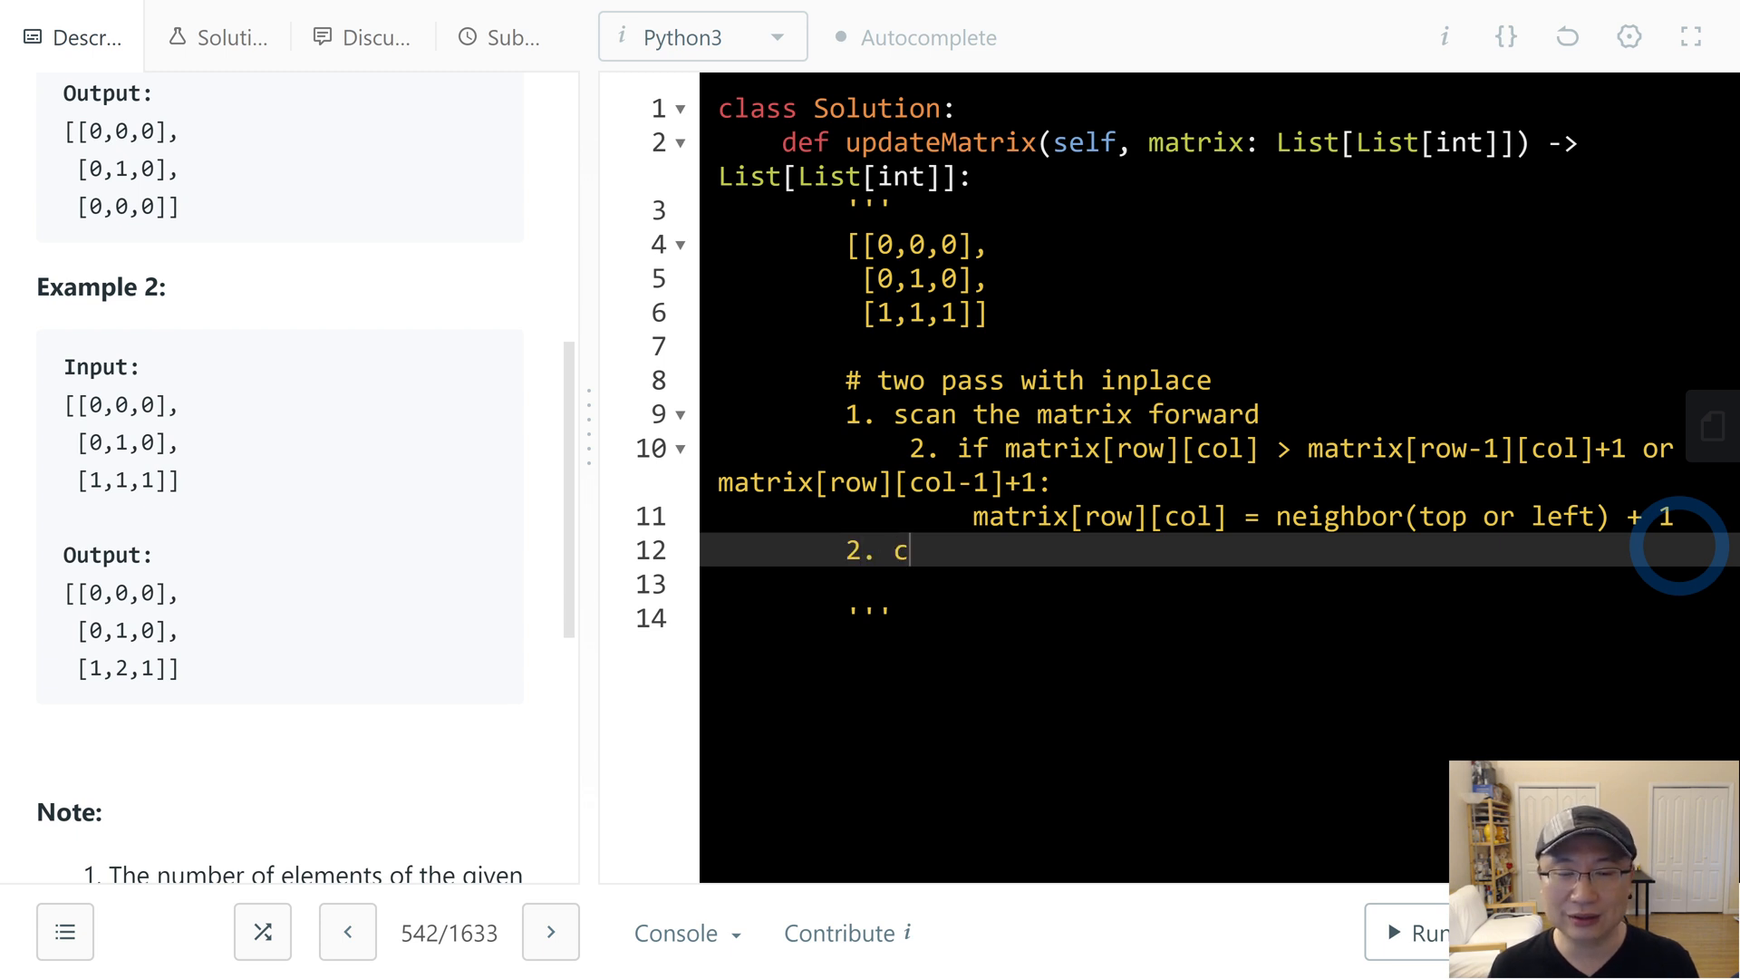
text(and the matrix backw)
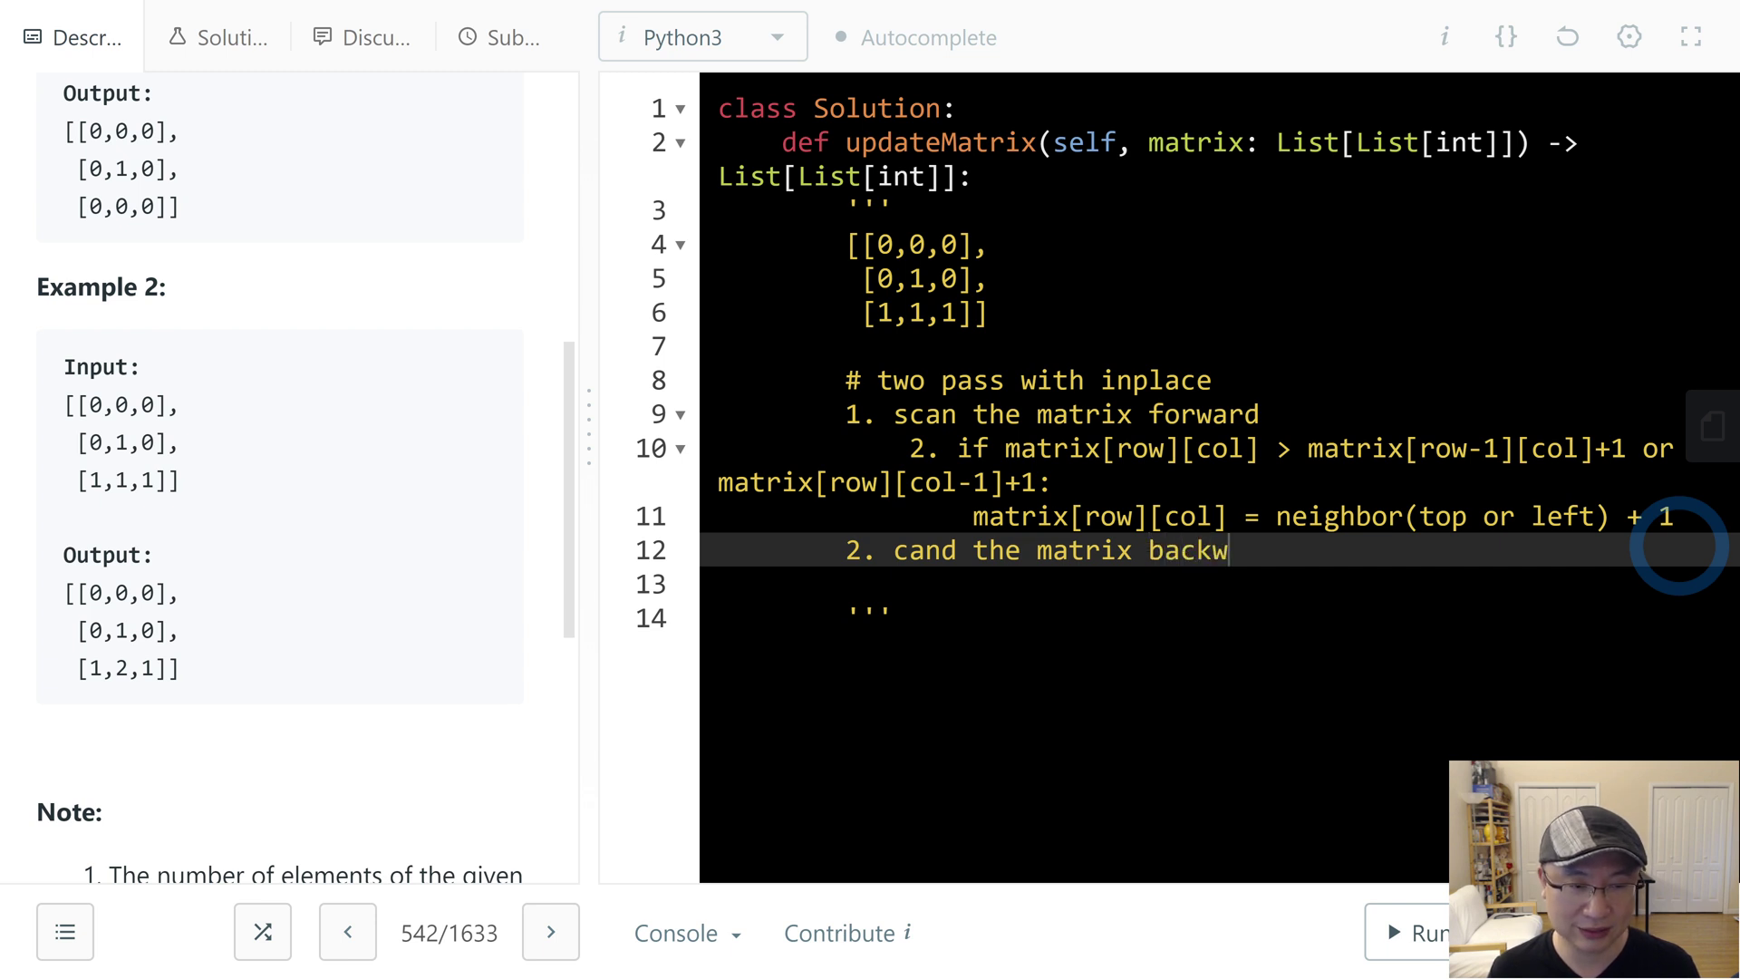
text(ard)
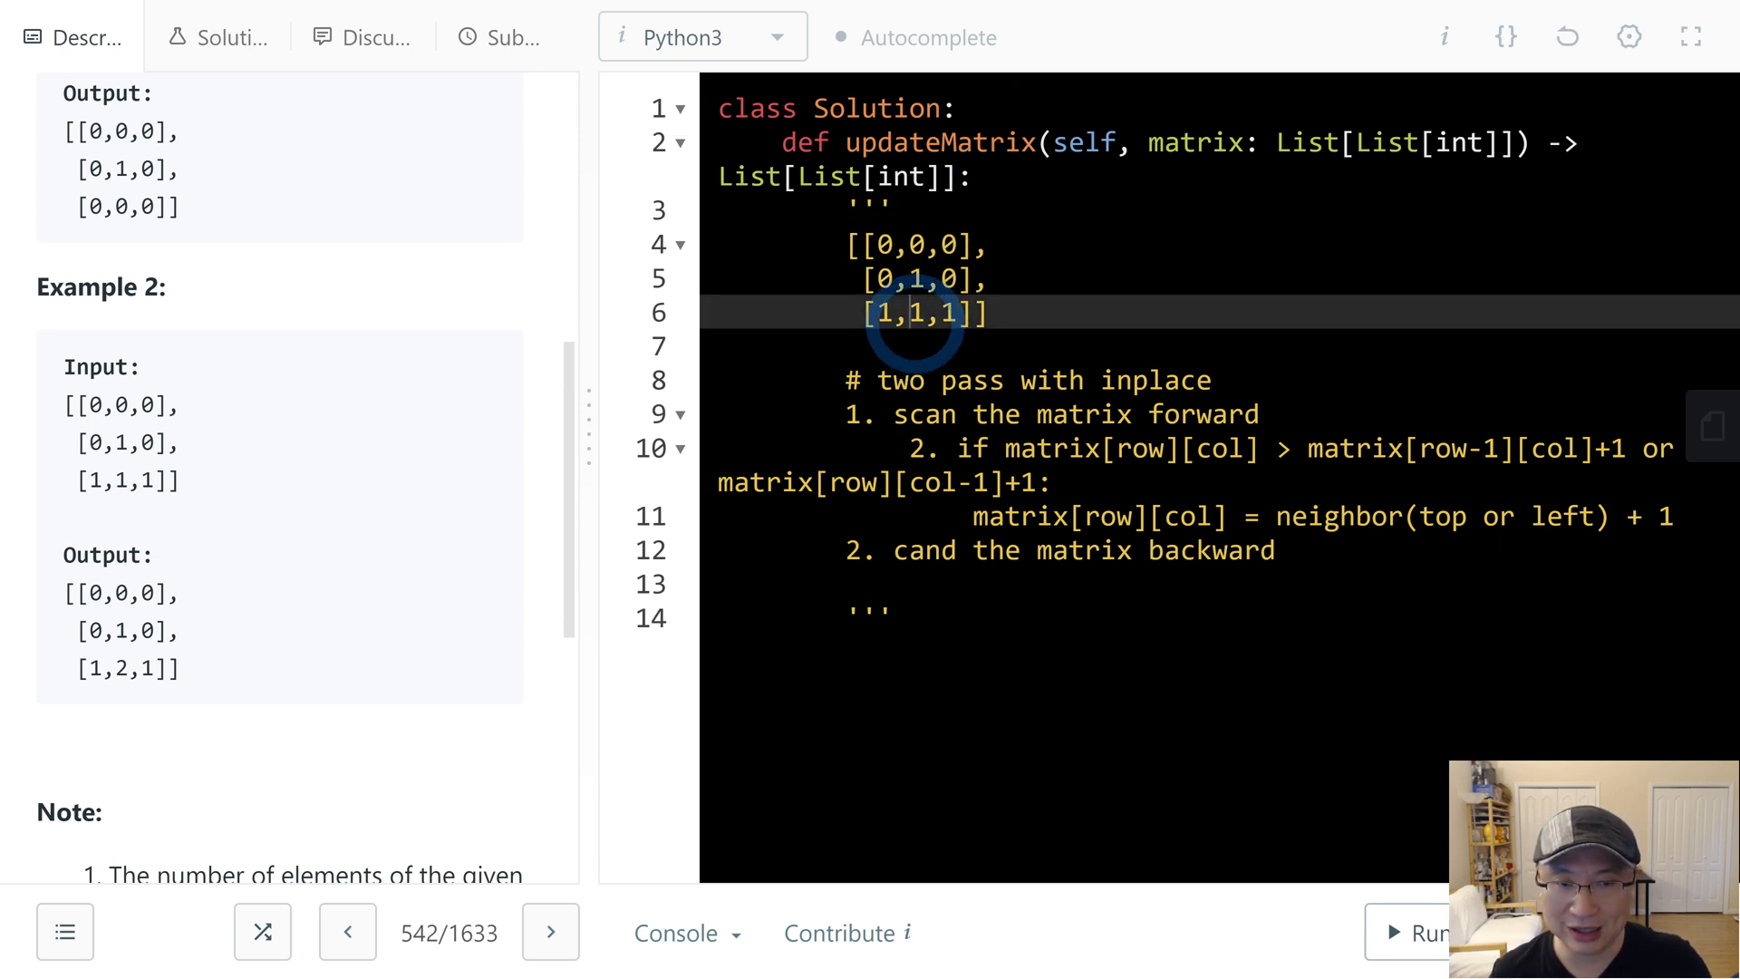
click(867, 345)
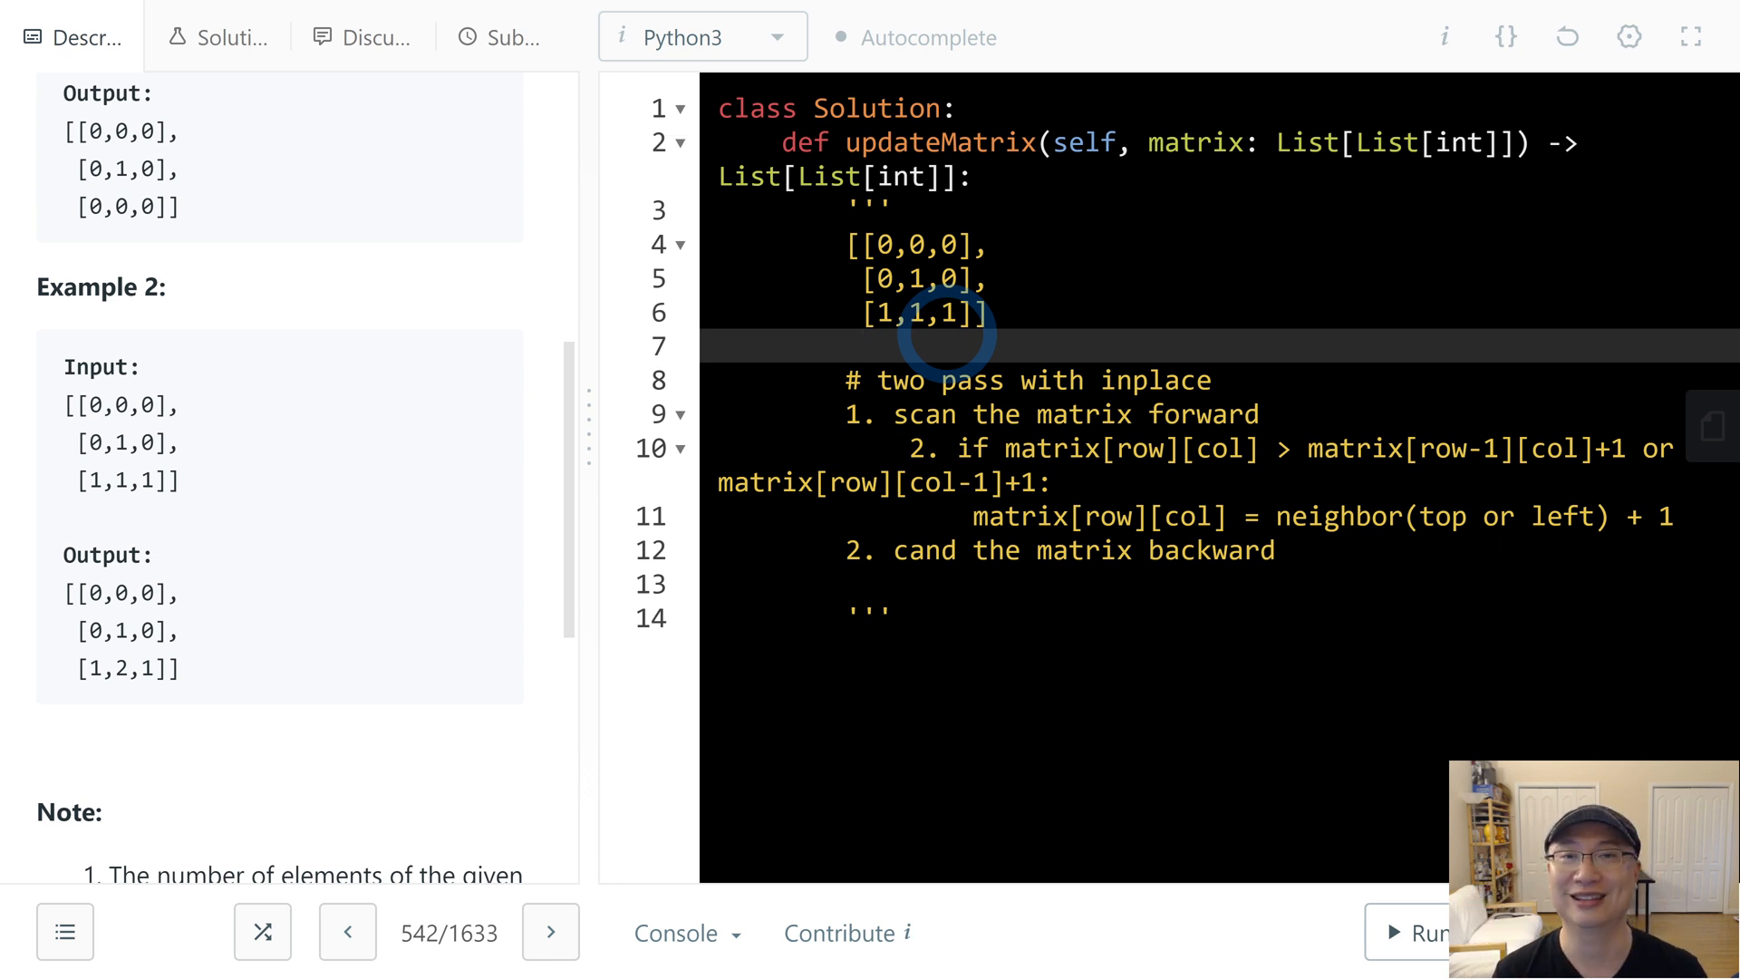
click(859, 549)
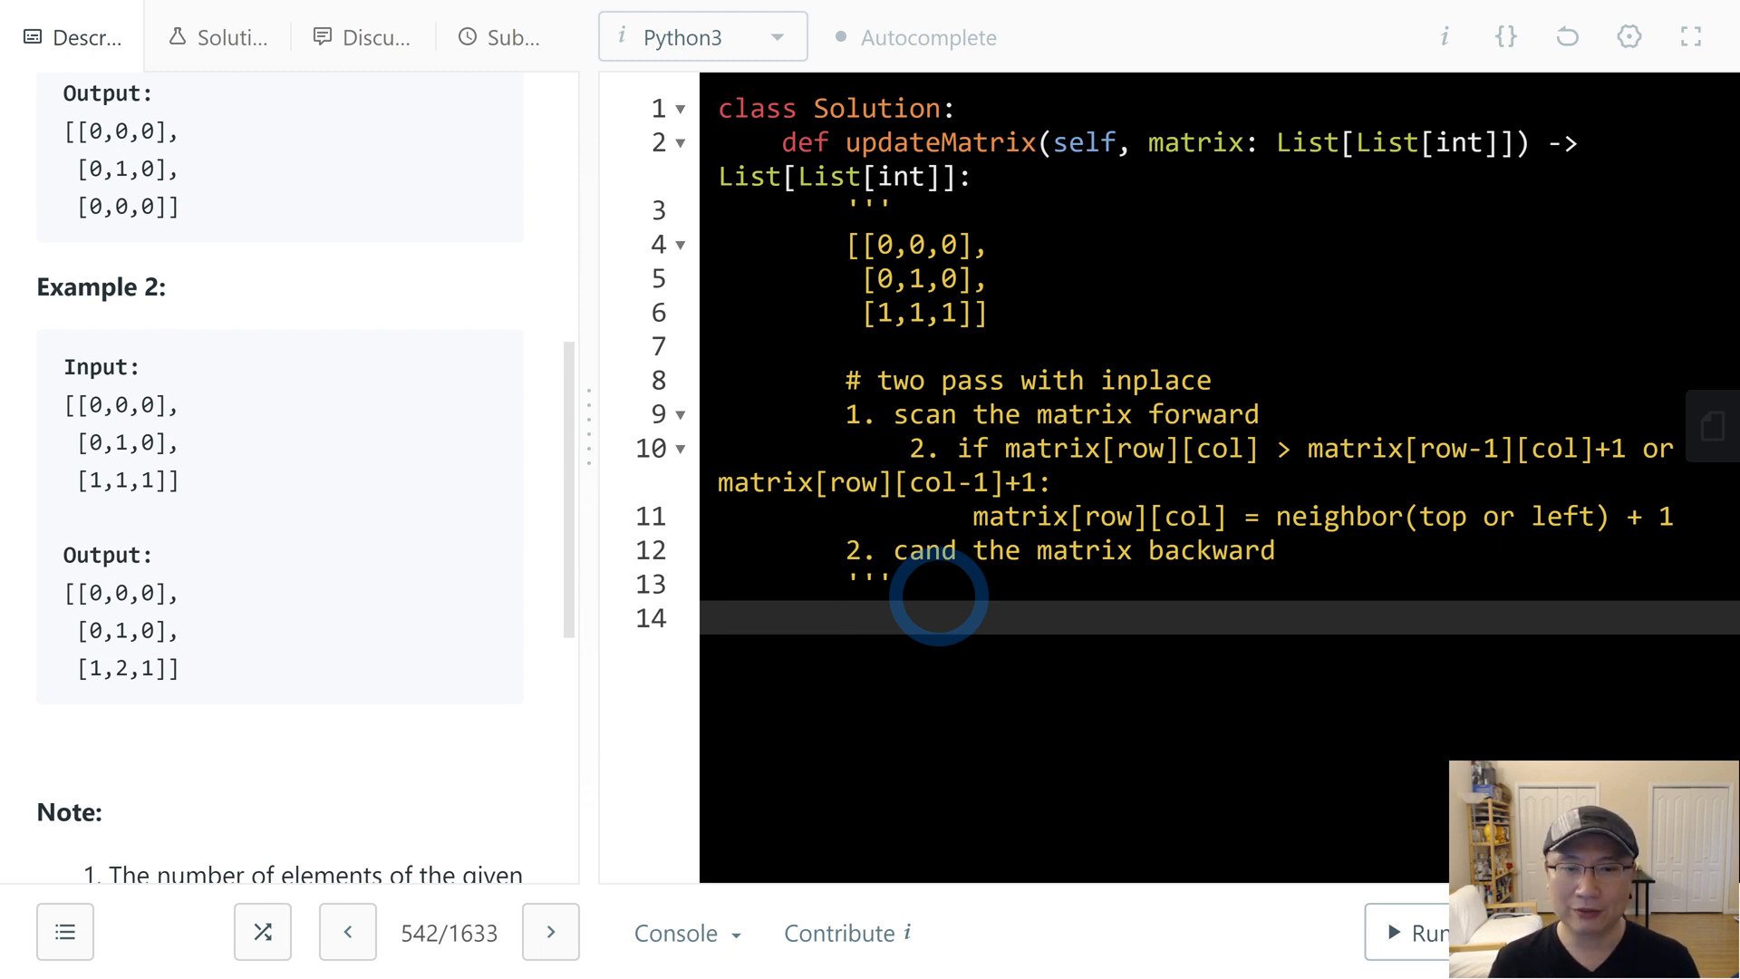
- Store the dimensions as m = len(matrix) and n = len(matrix[0])
text(m =)
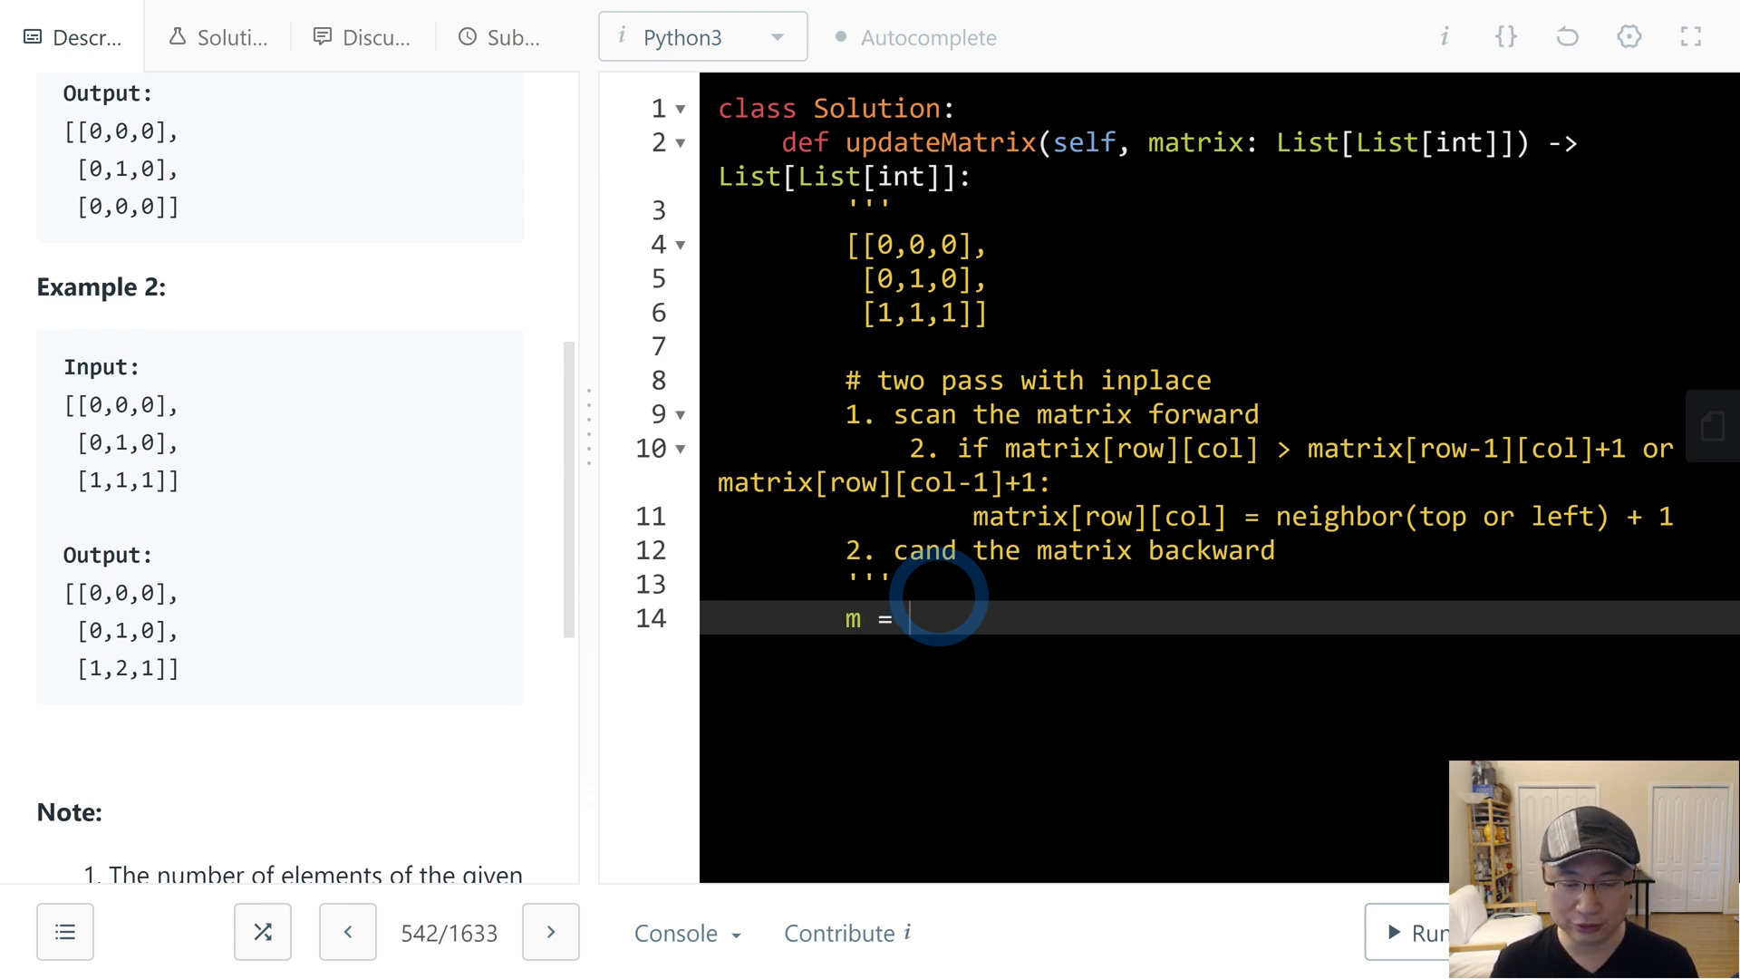
text(len())
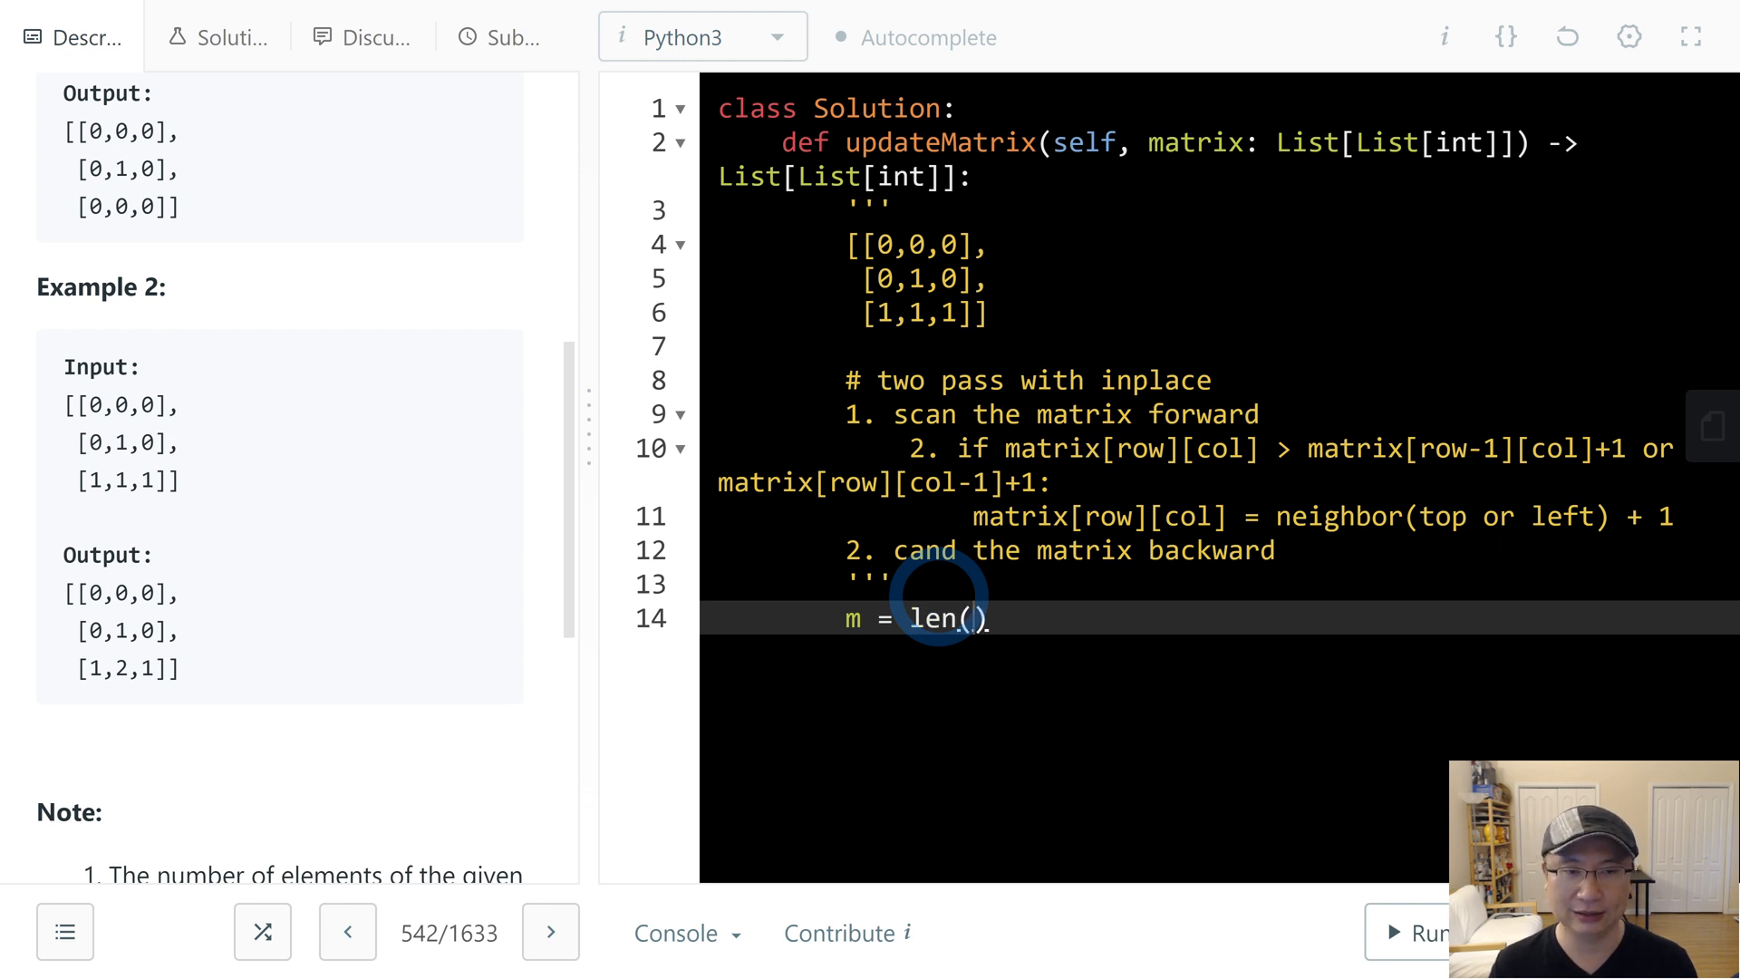
text(matrix)
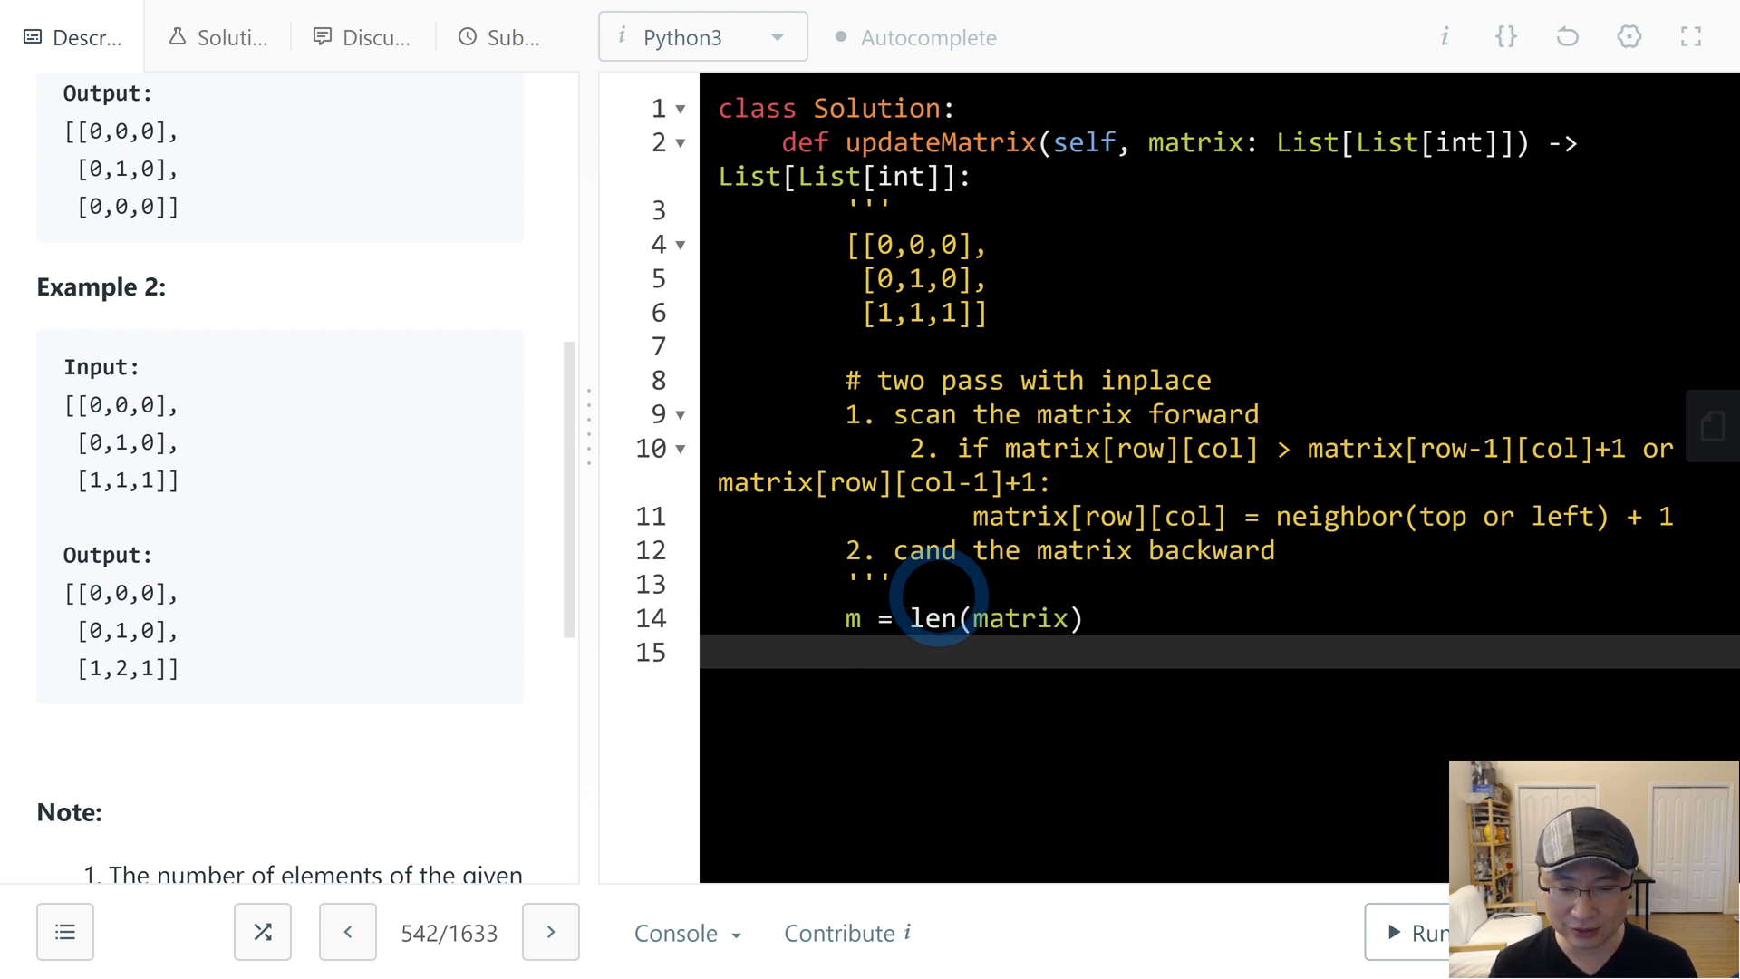
text(n =)
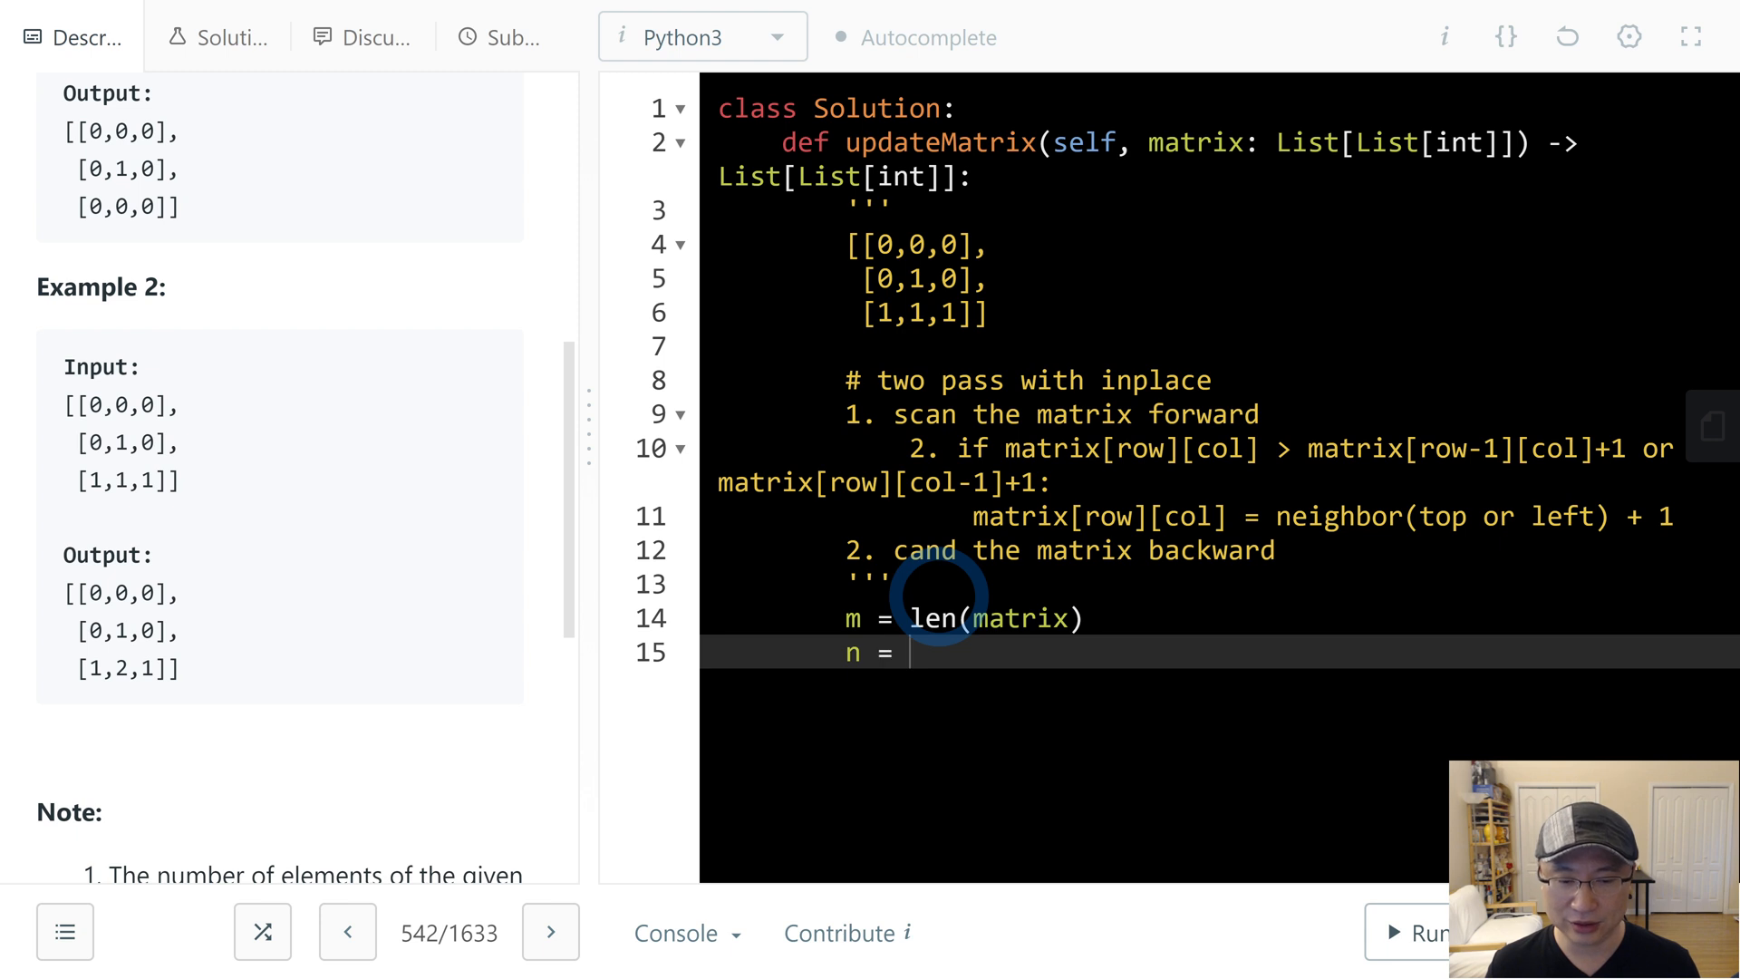
text(len(matrix[)
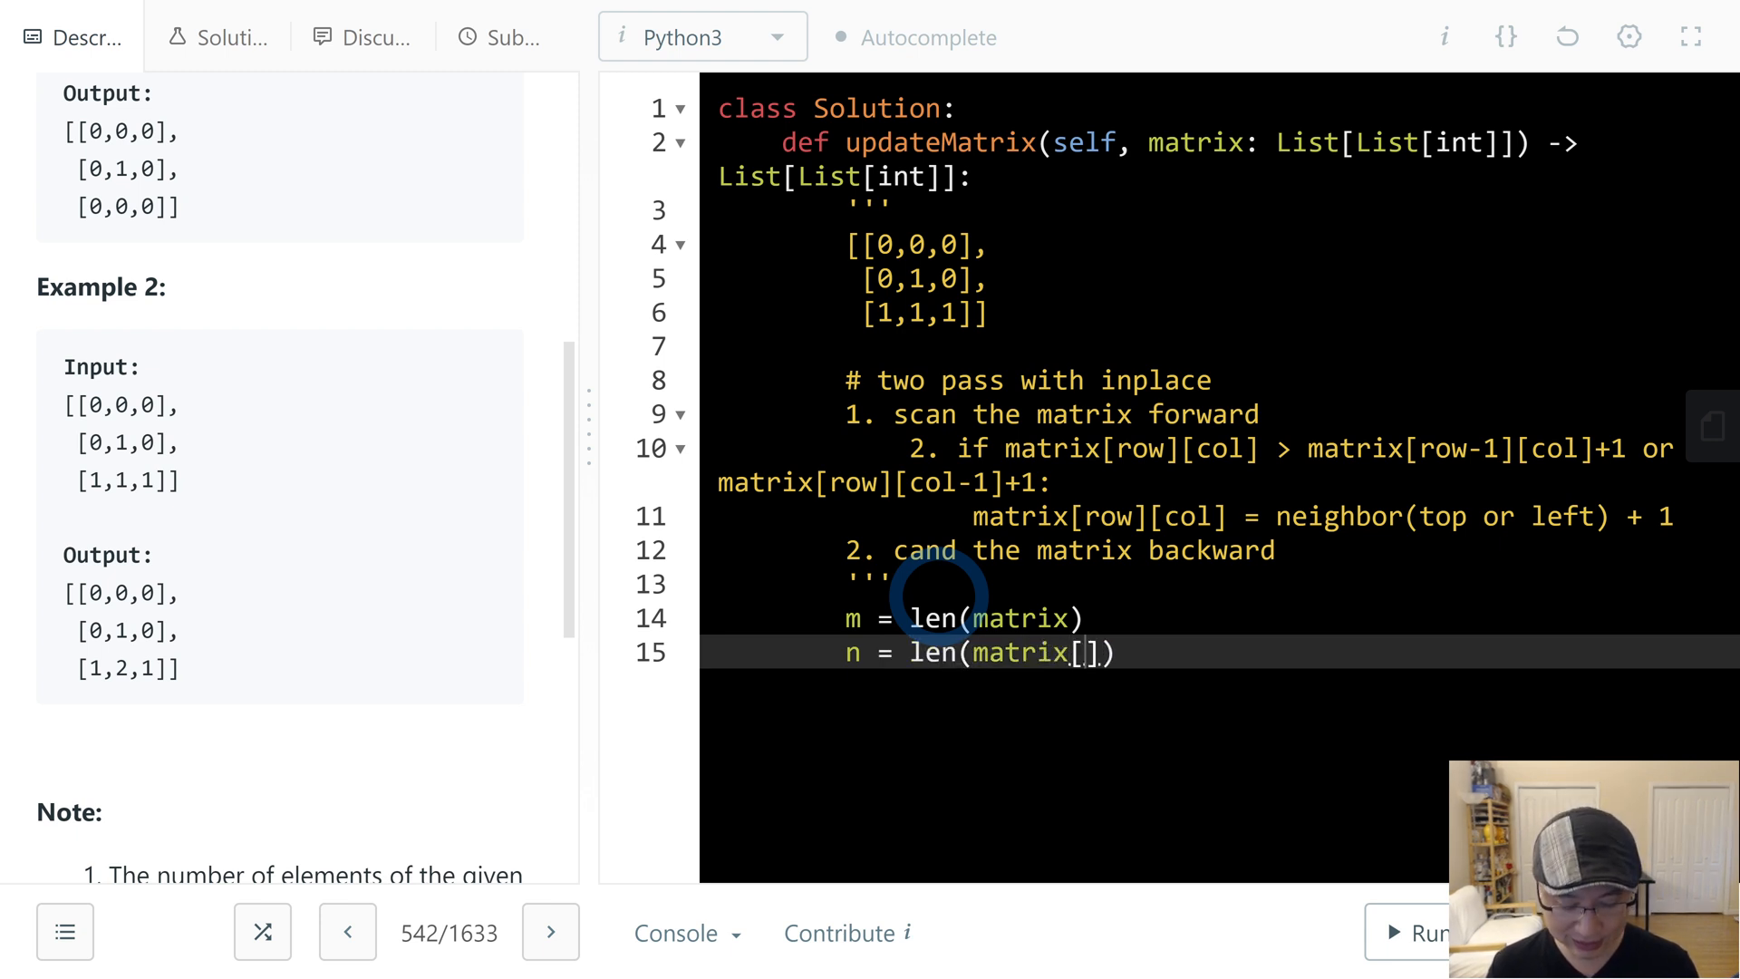
text(0)
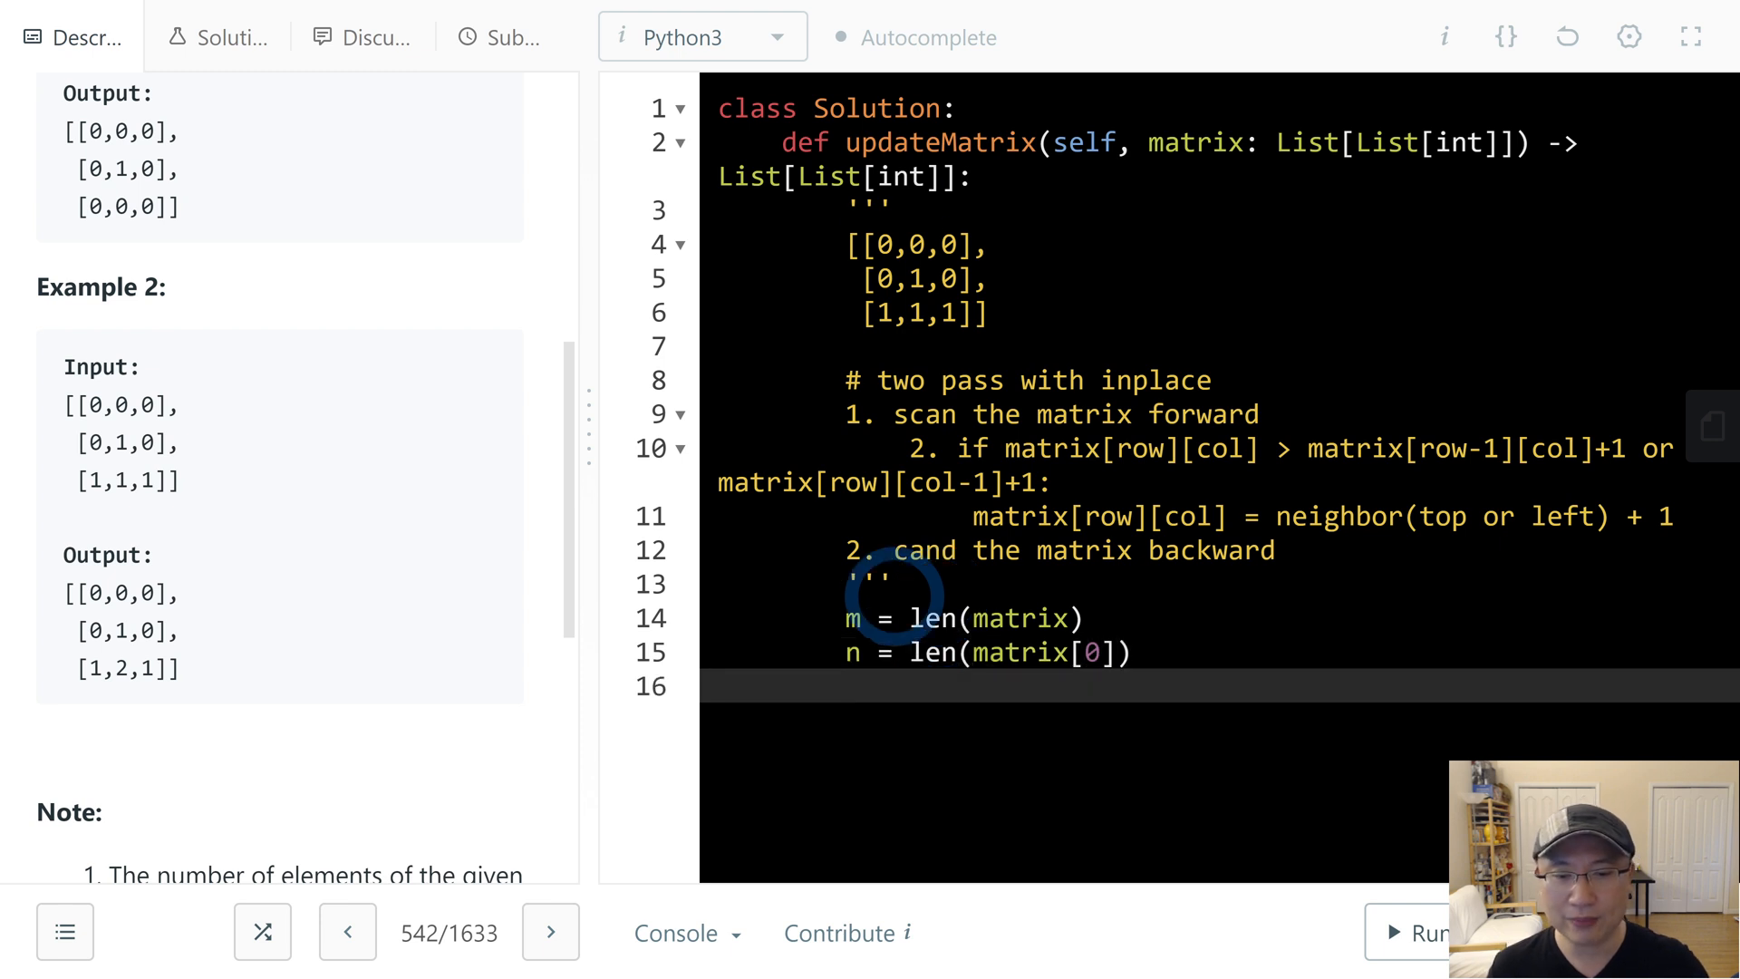
key(enter)
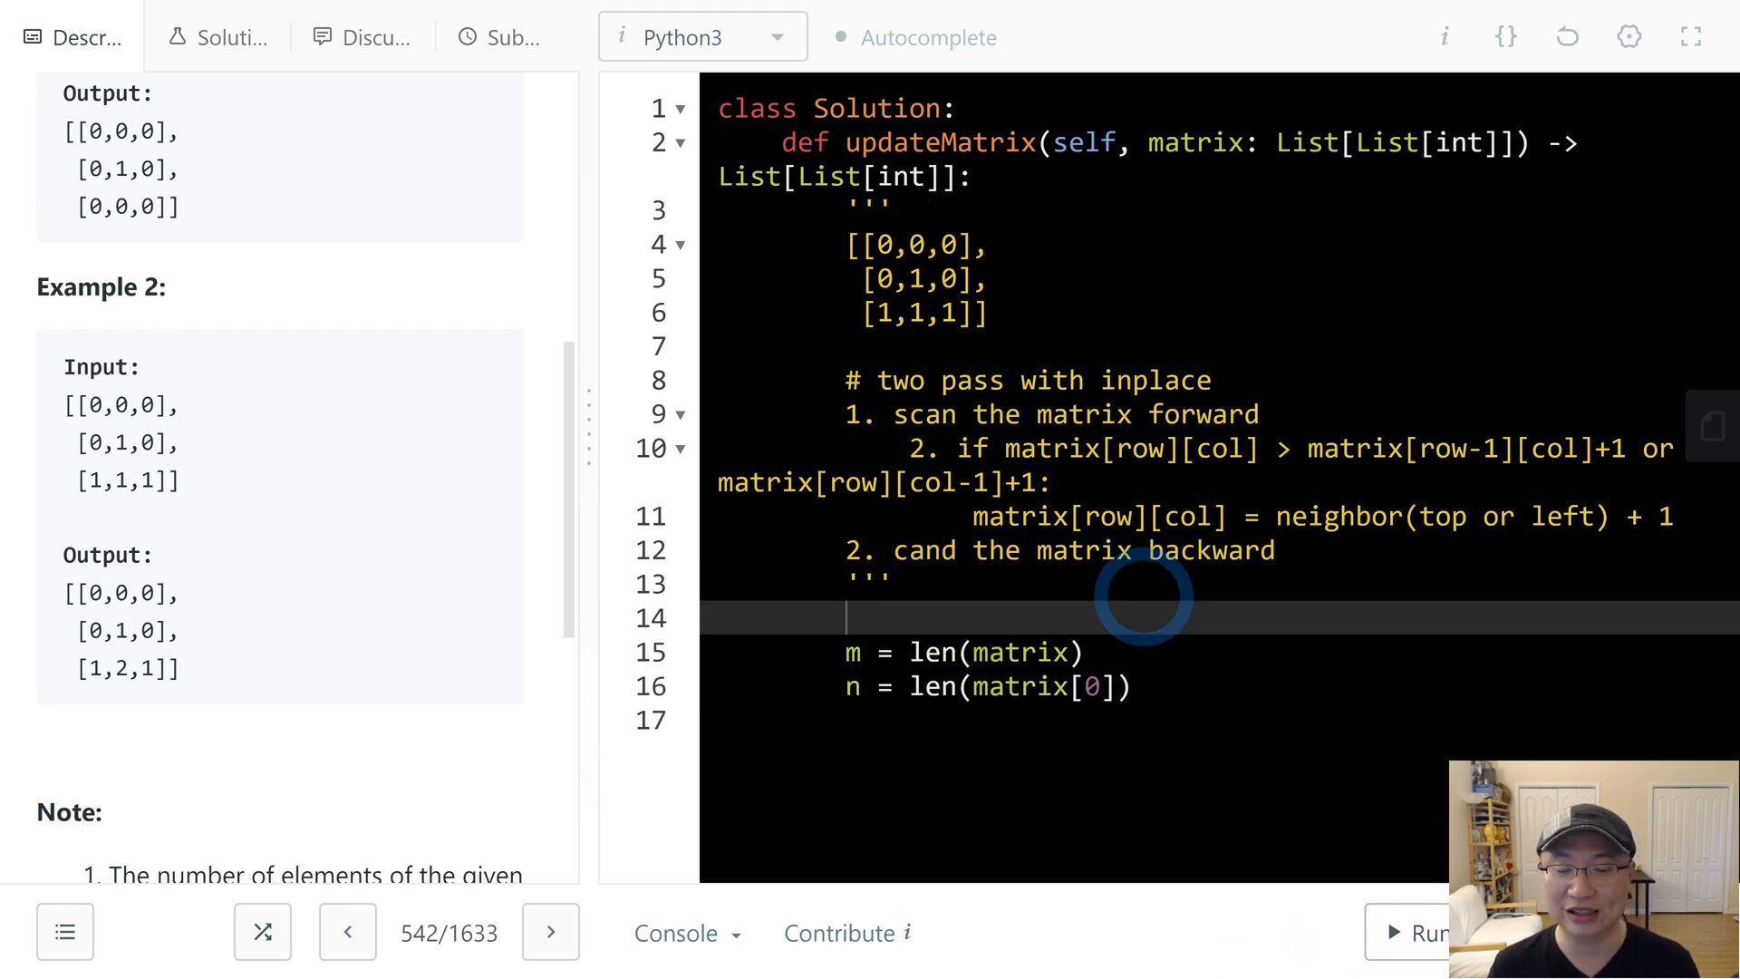
- Add guard 'if not matrix or not matrix[0]: return matrix' with a '# <- ?' comment
text(if not m)
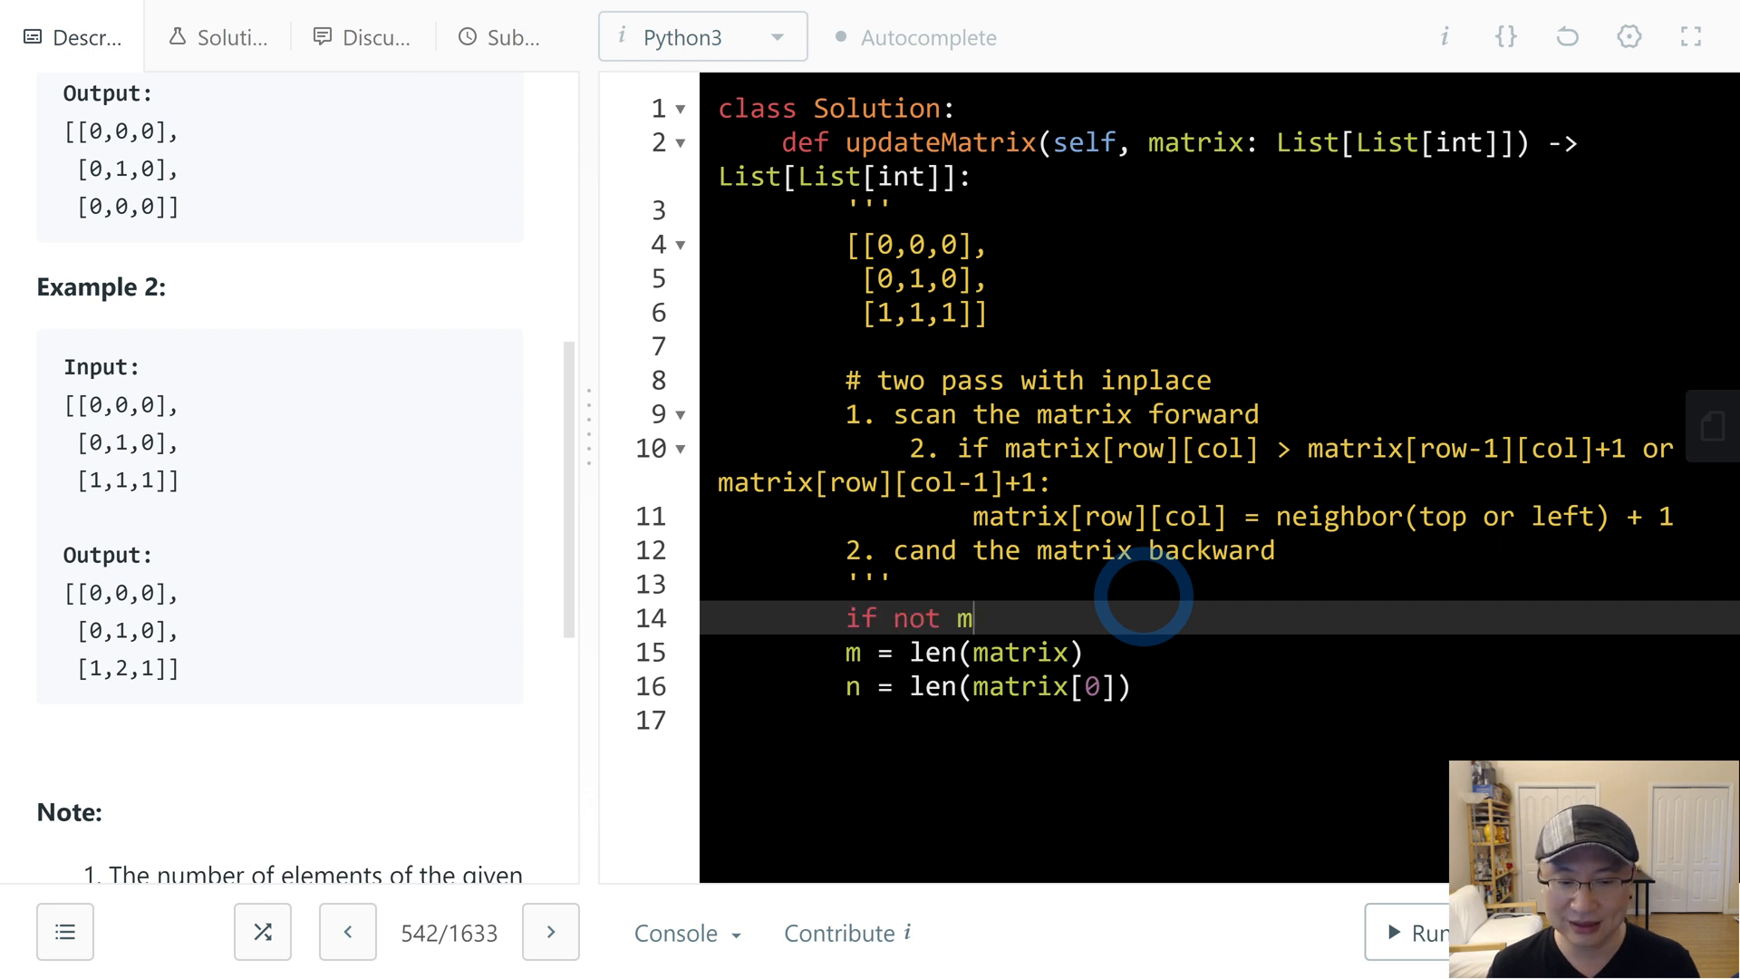
text(atrix)
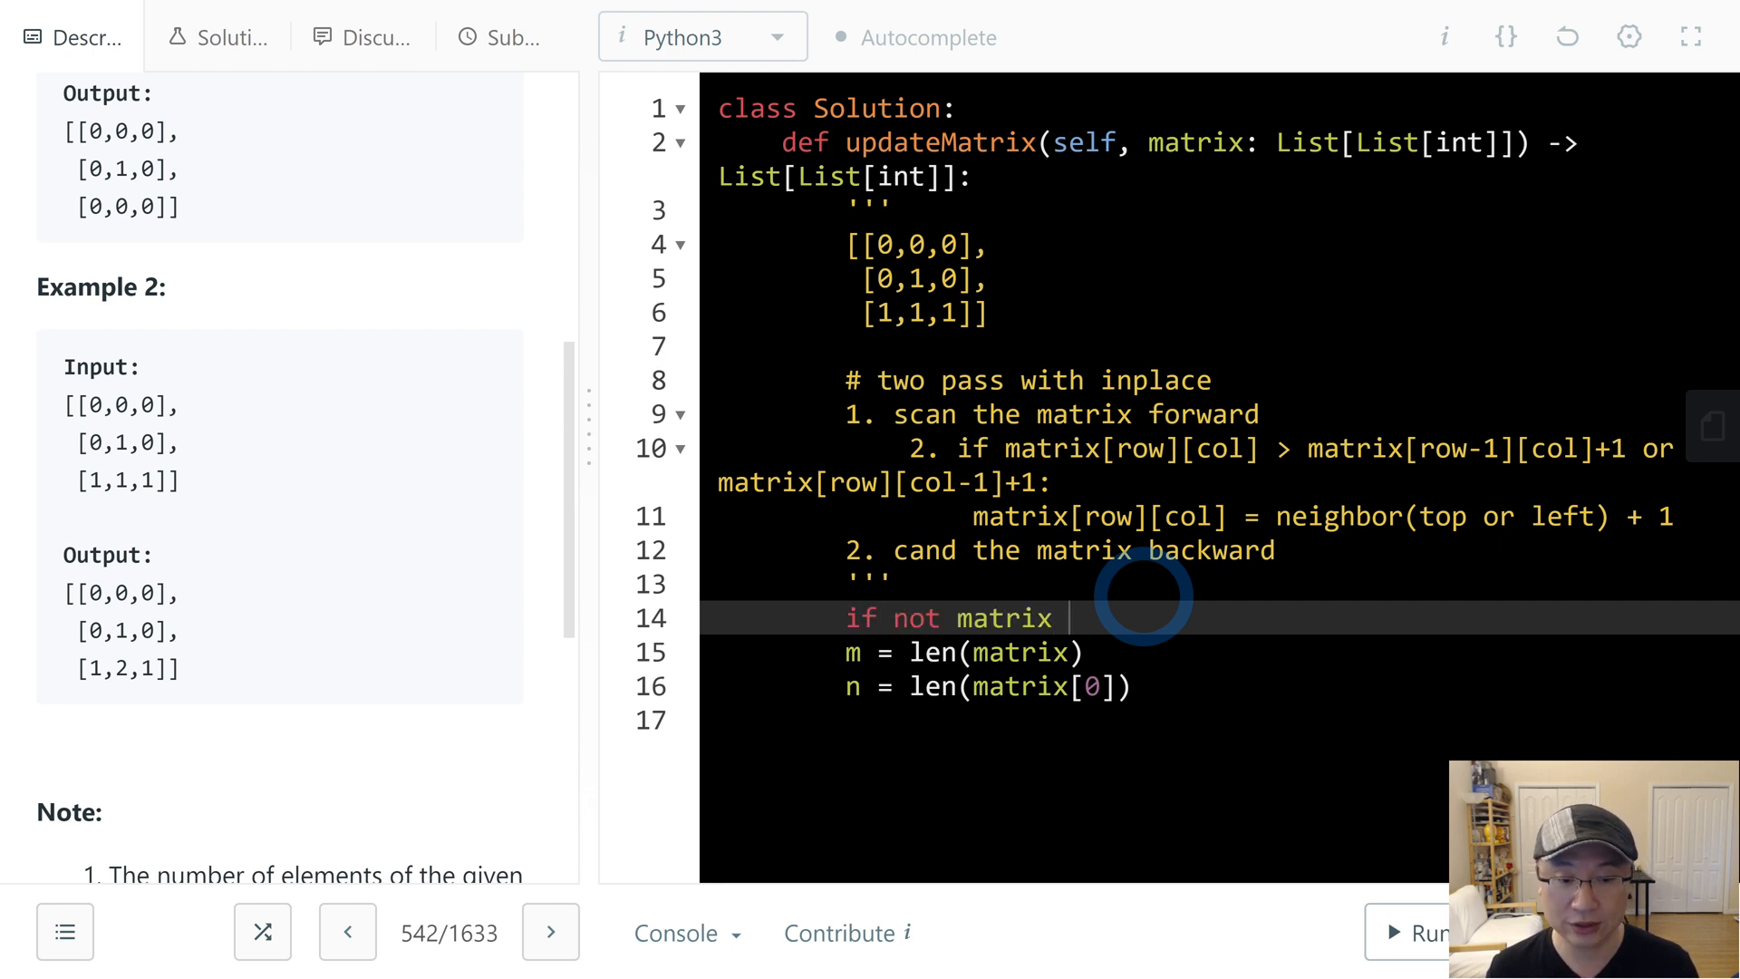
text(or not mat)
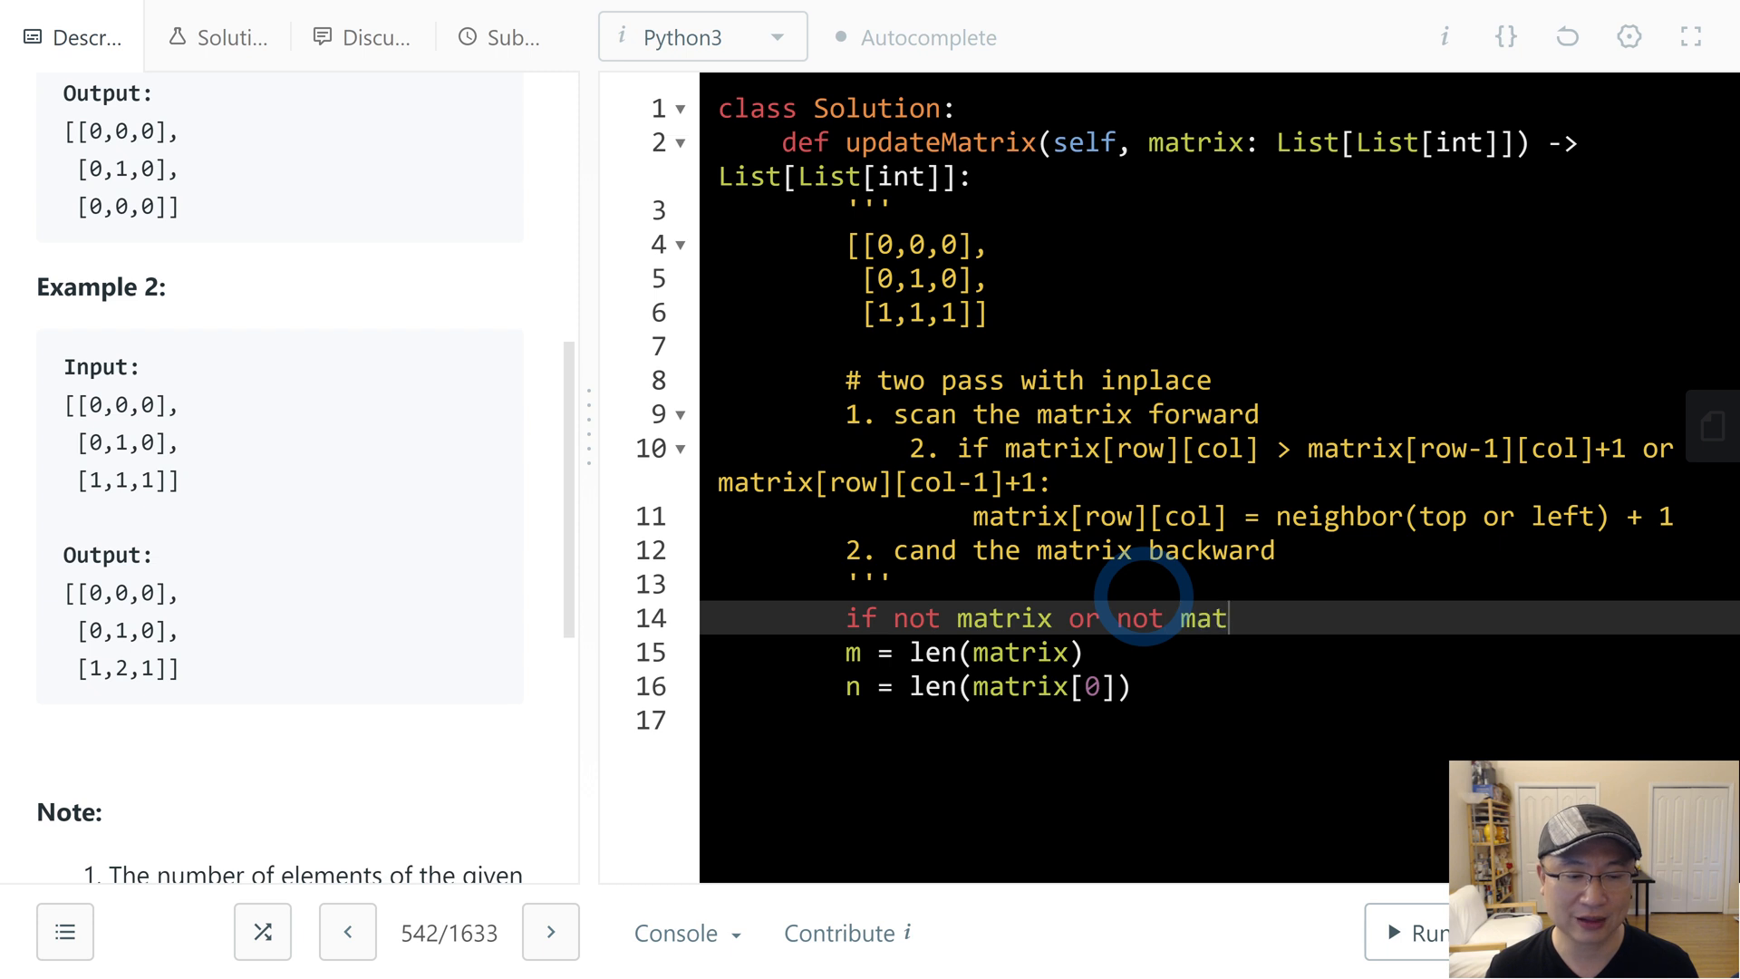
text(rix[0]:)
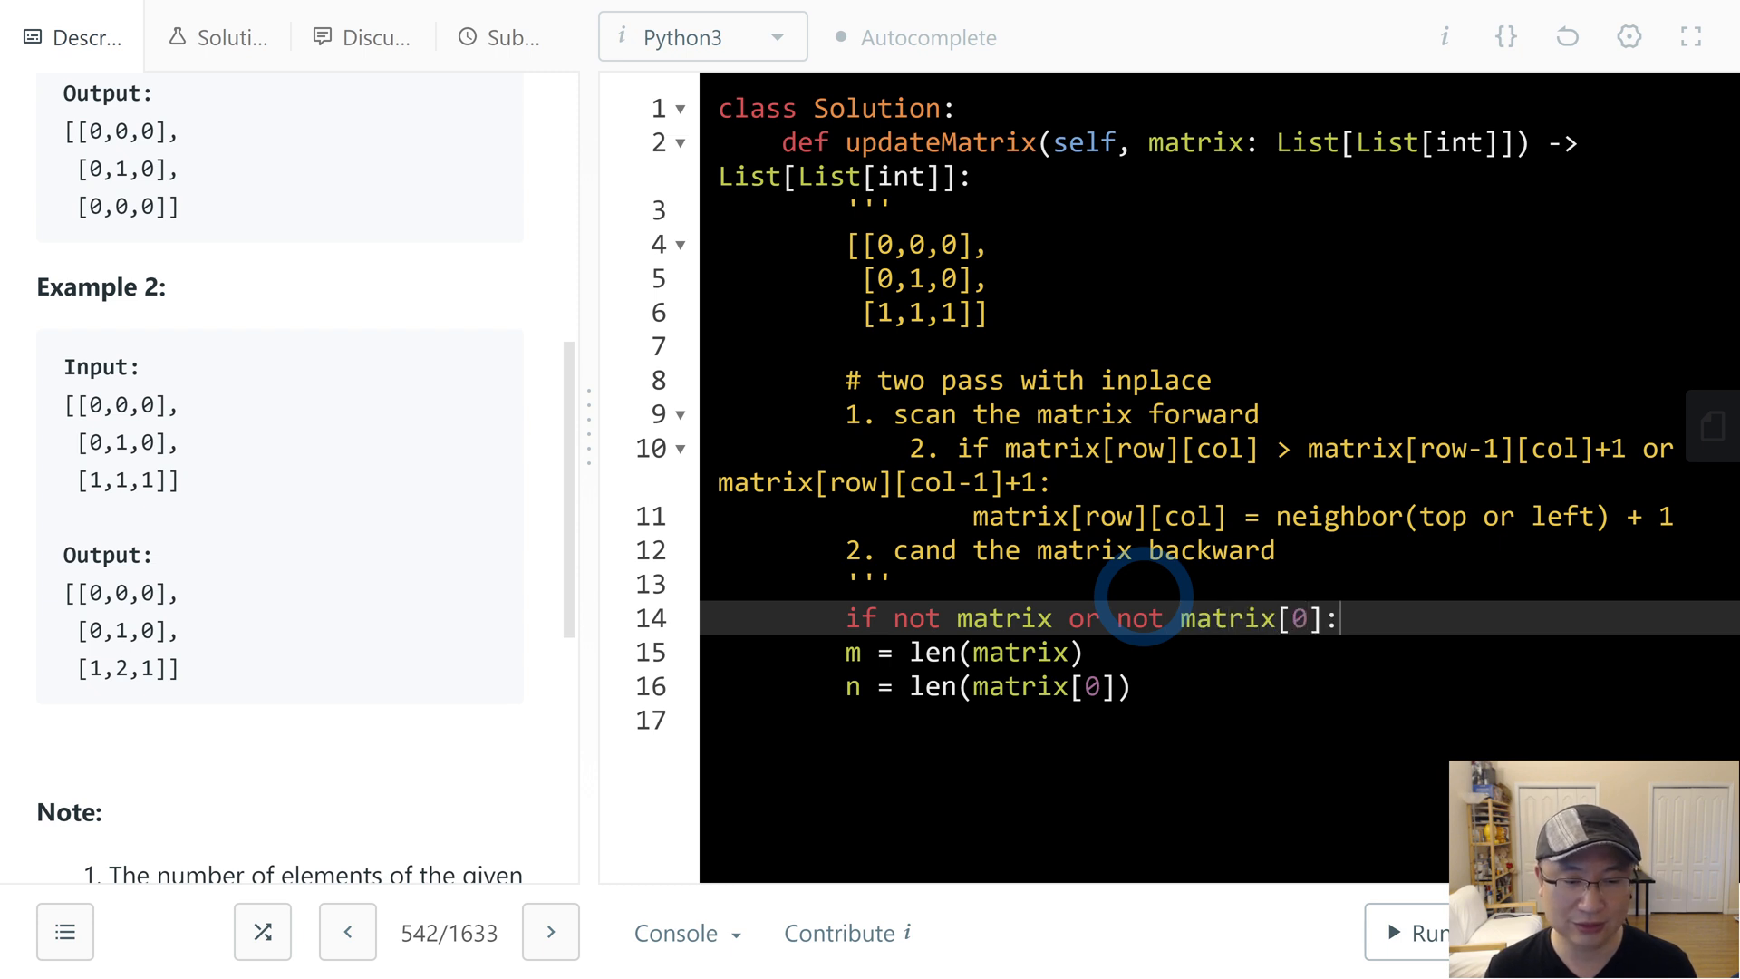
text(return)
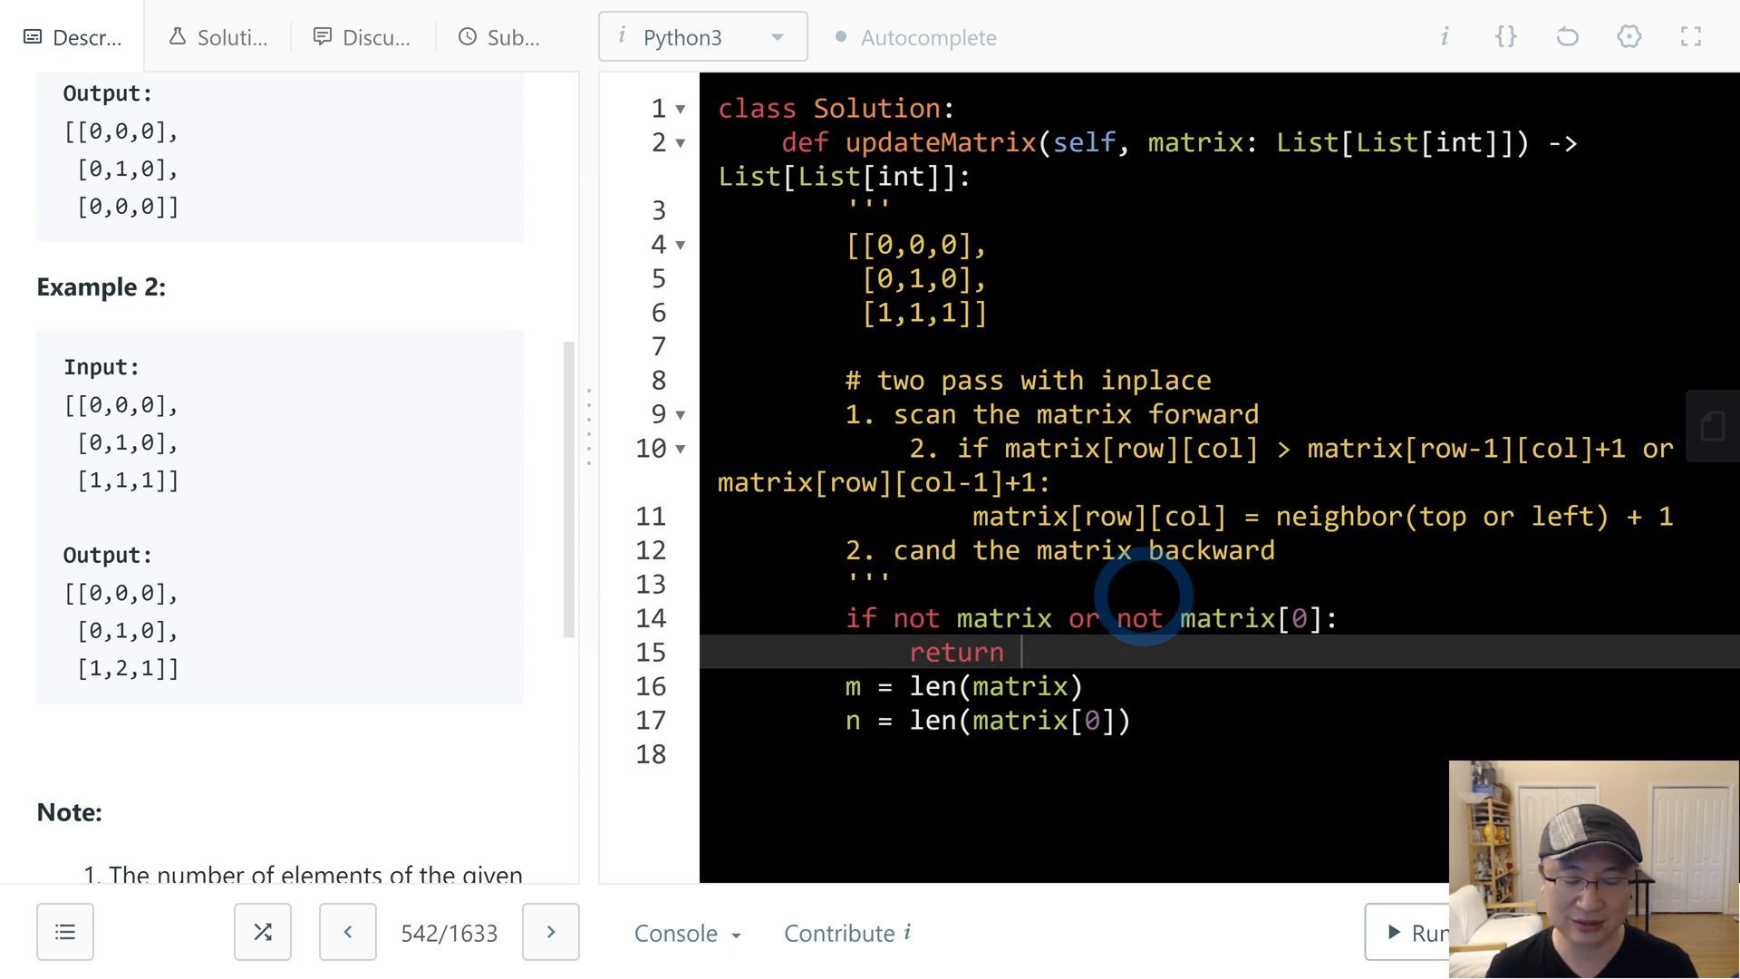
text(None)
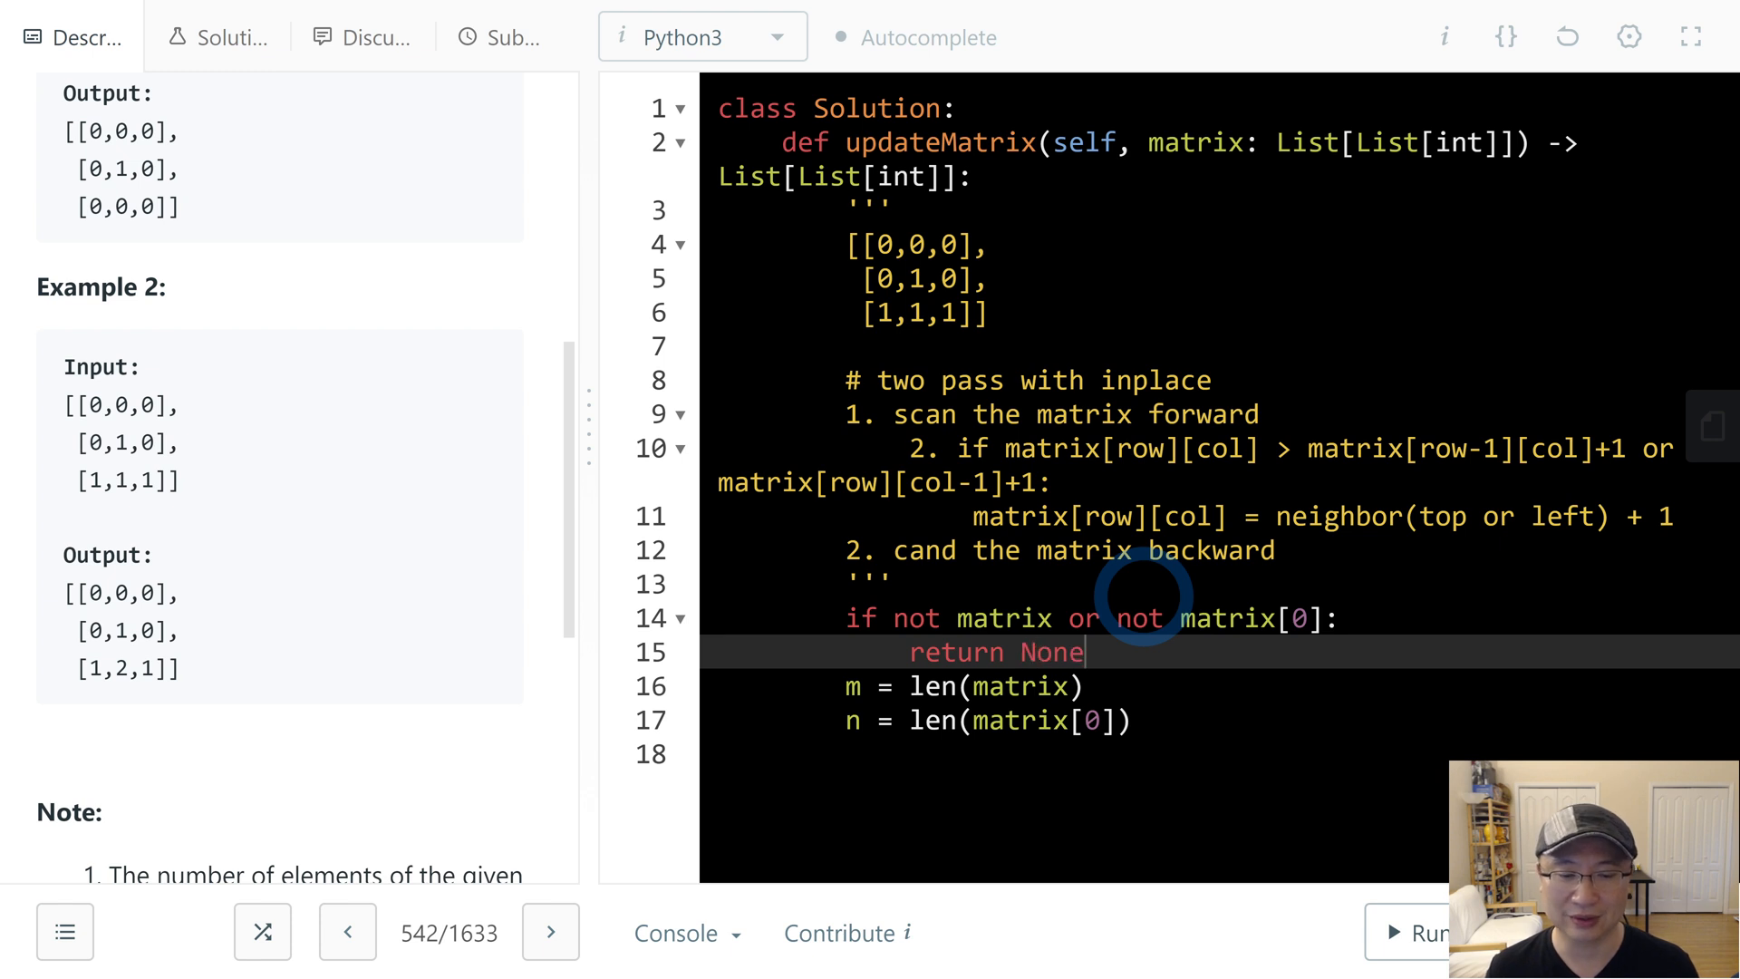
text(t)
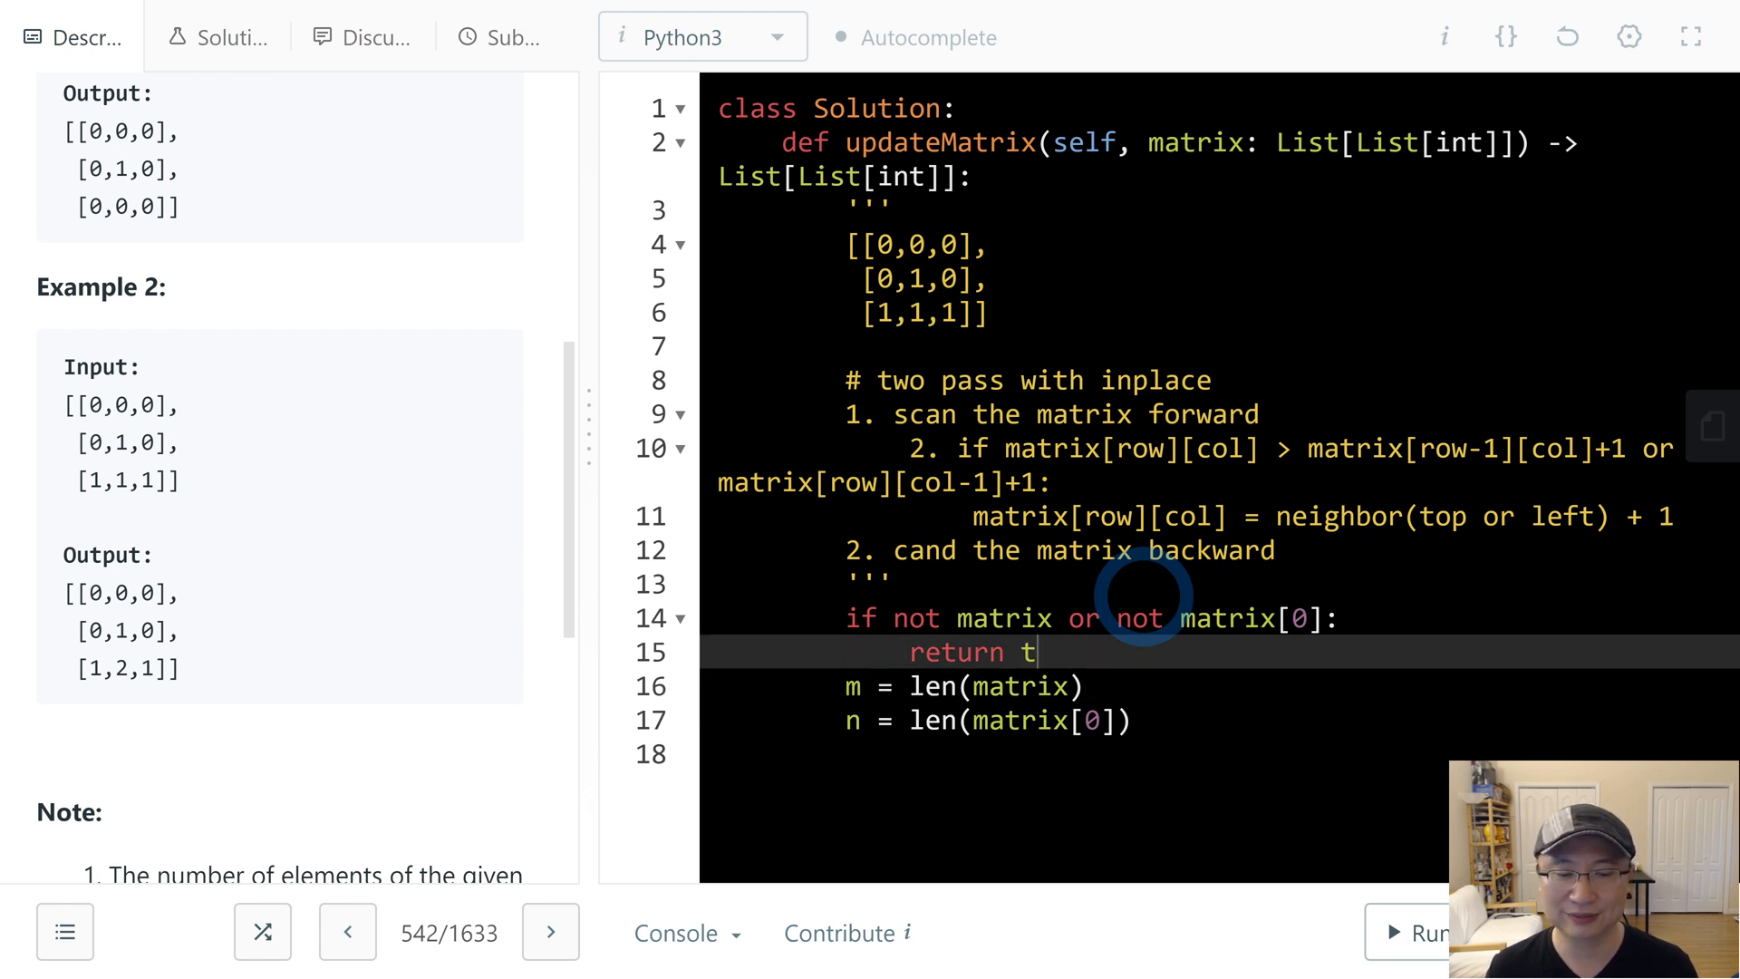
text(matirx)
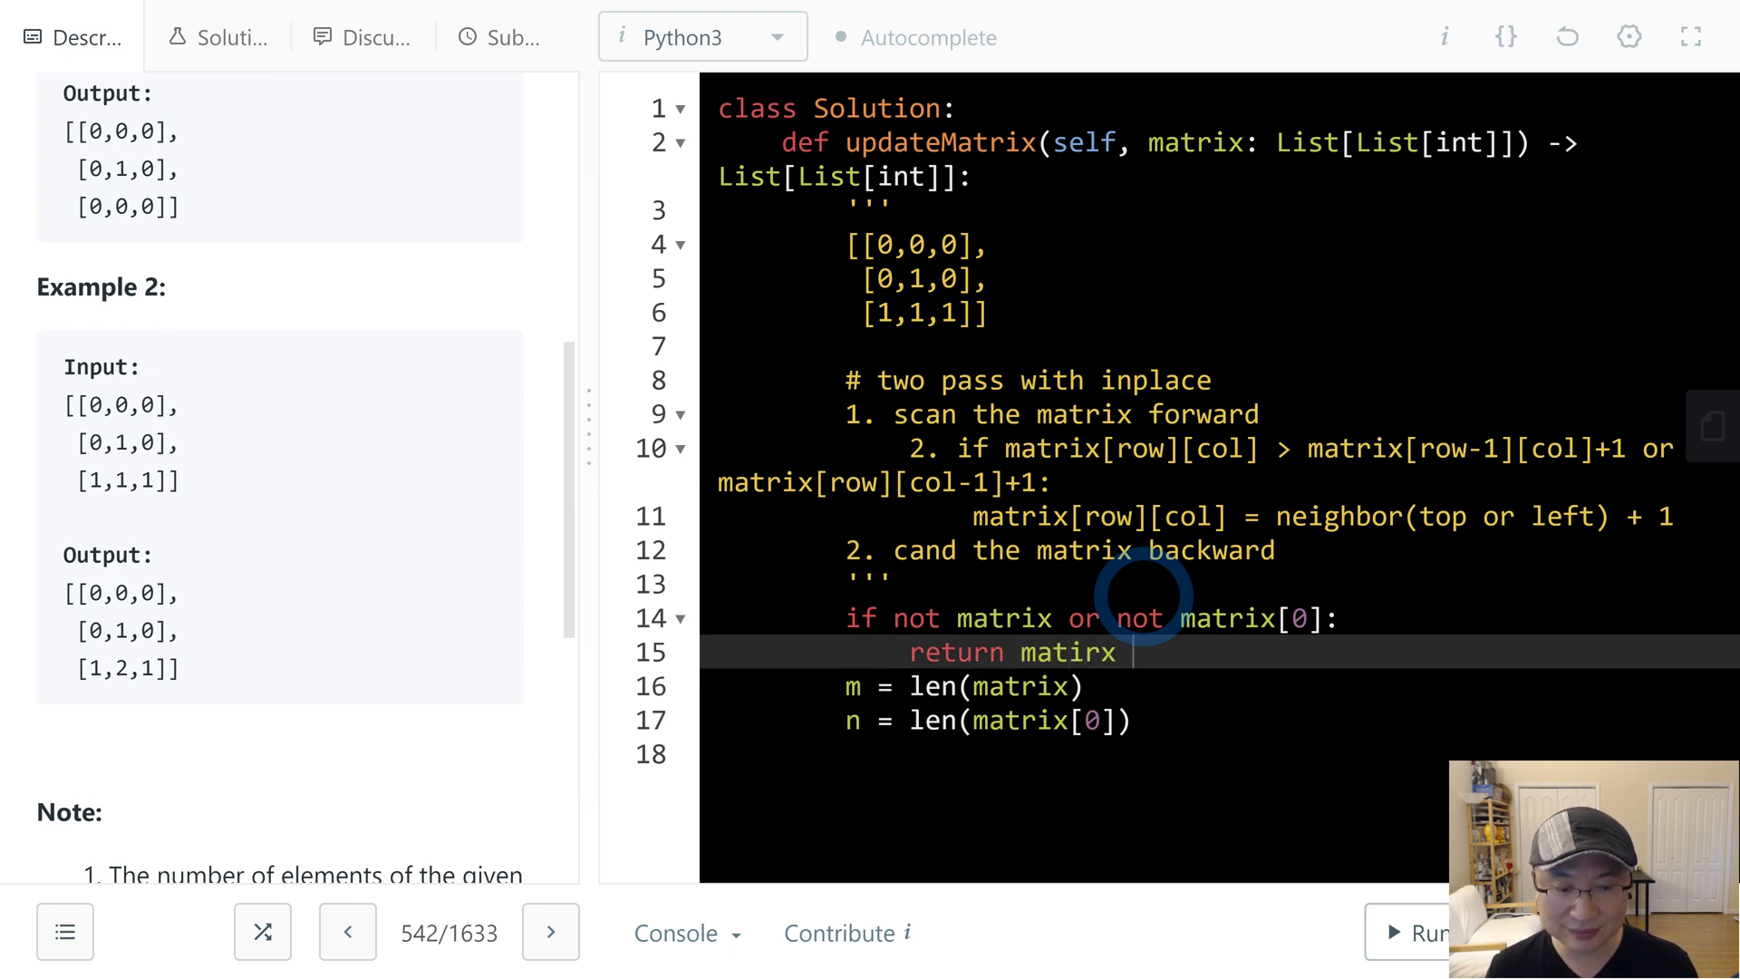
text(#)
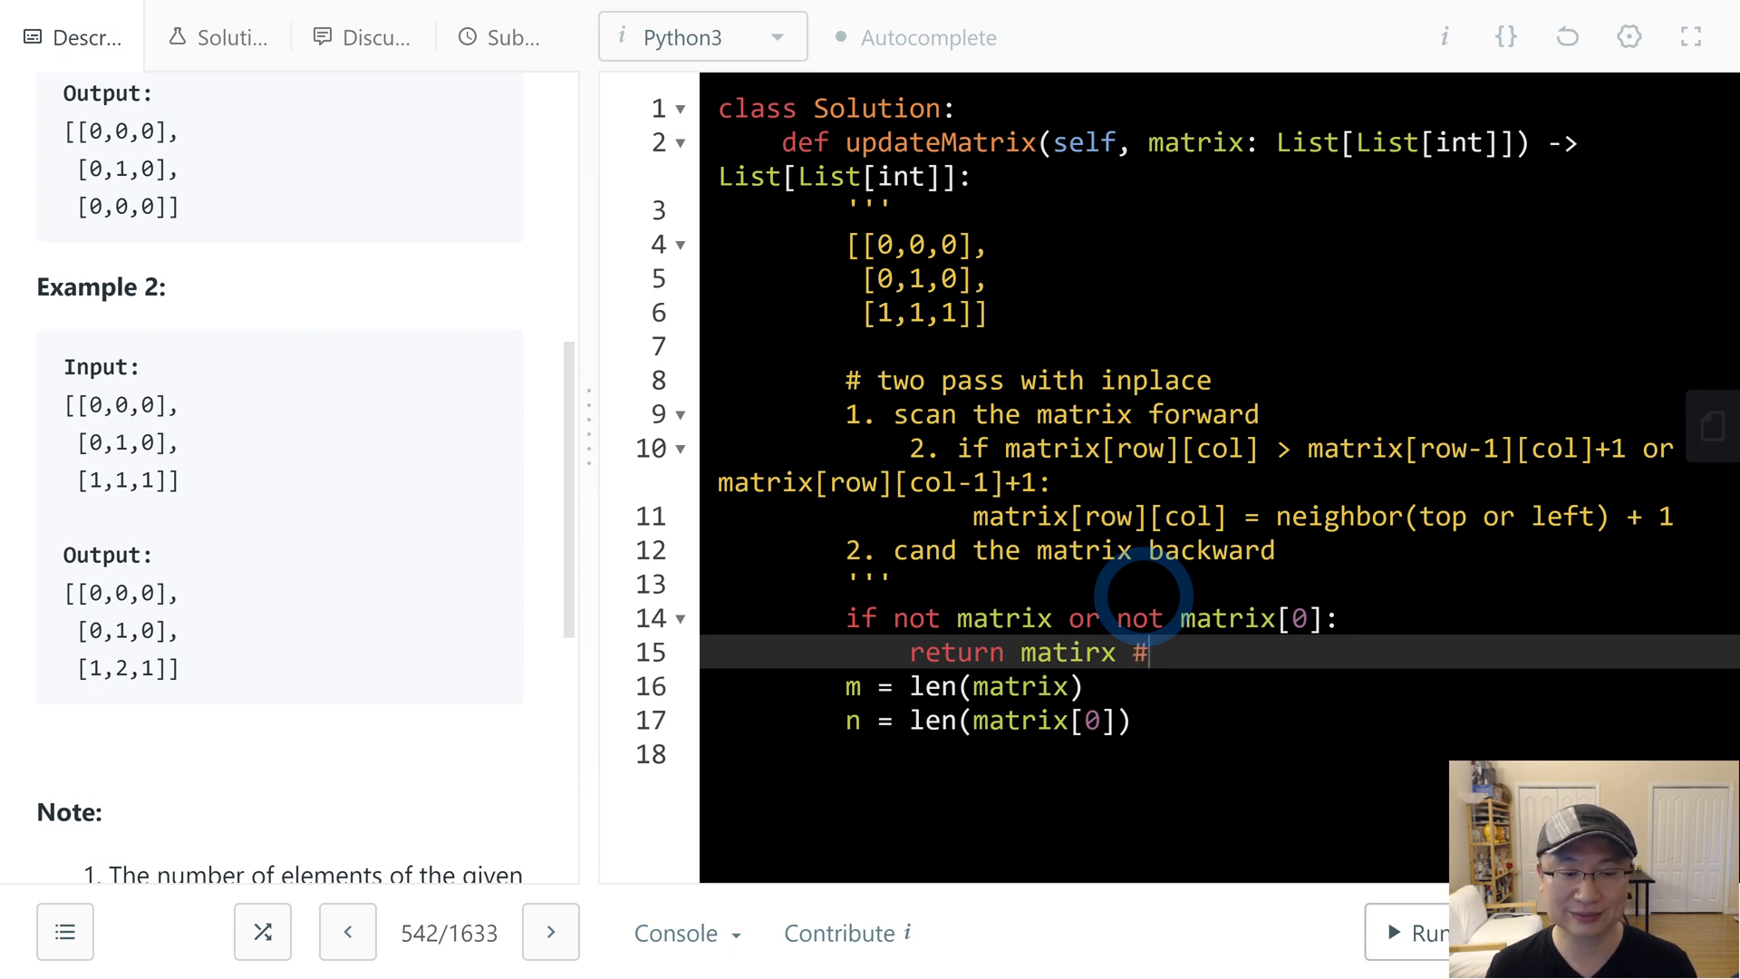
text(<-)
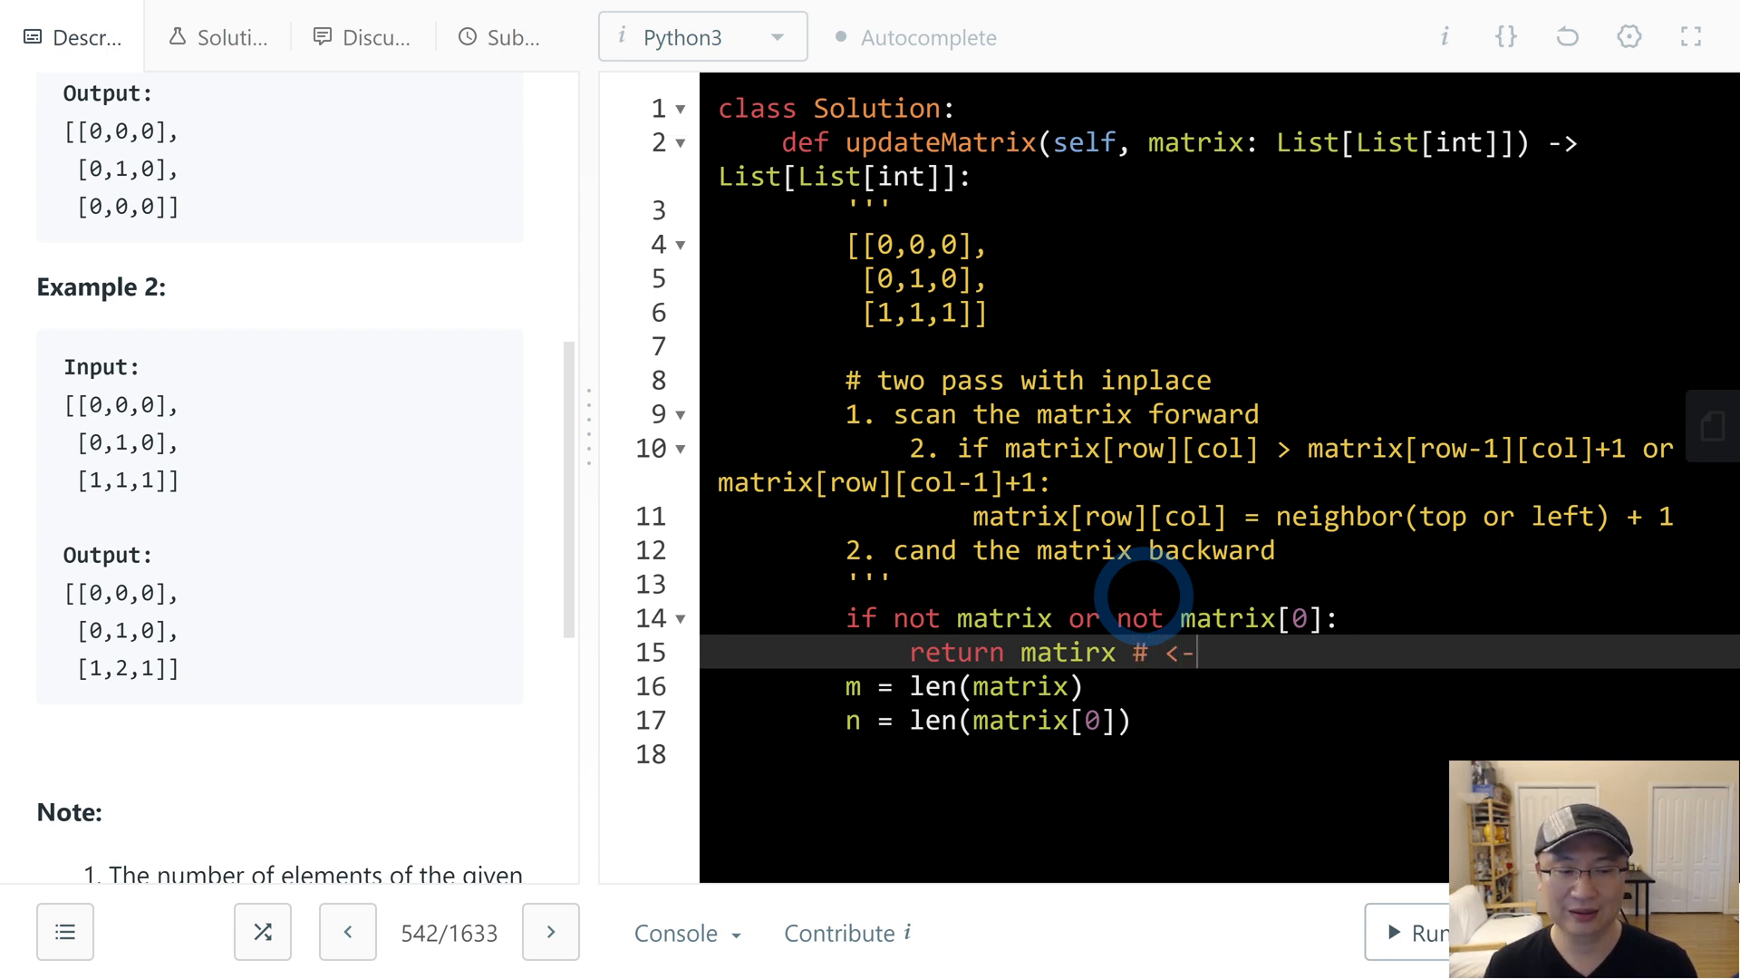
text(?)
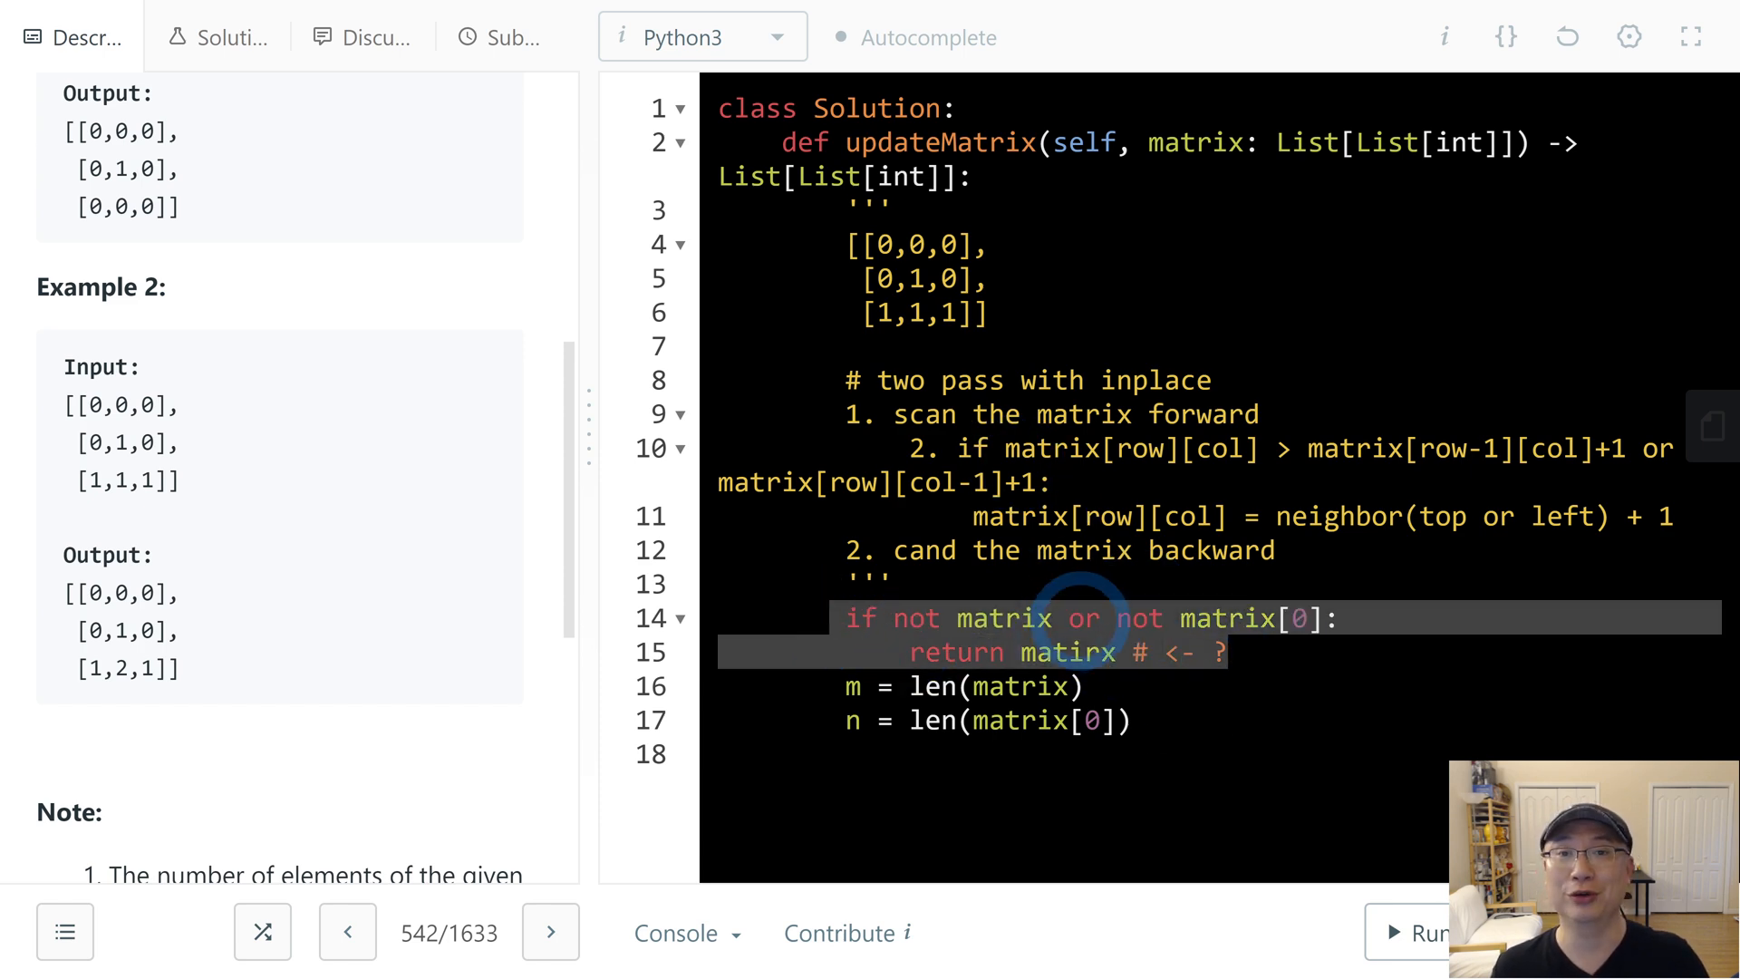
- Scroll to the Note section and highlight the guarantee of at least one 0
scroll(down, 3)
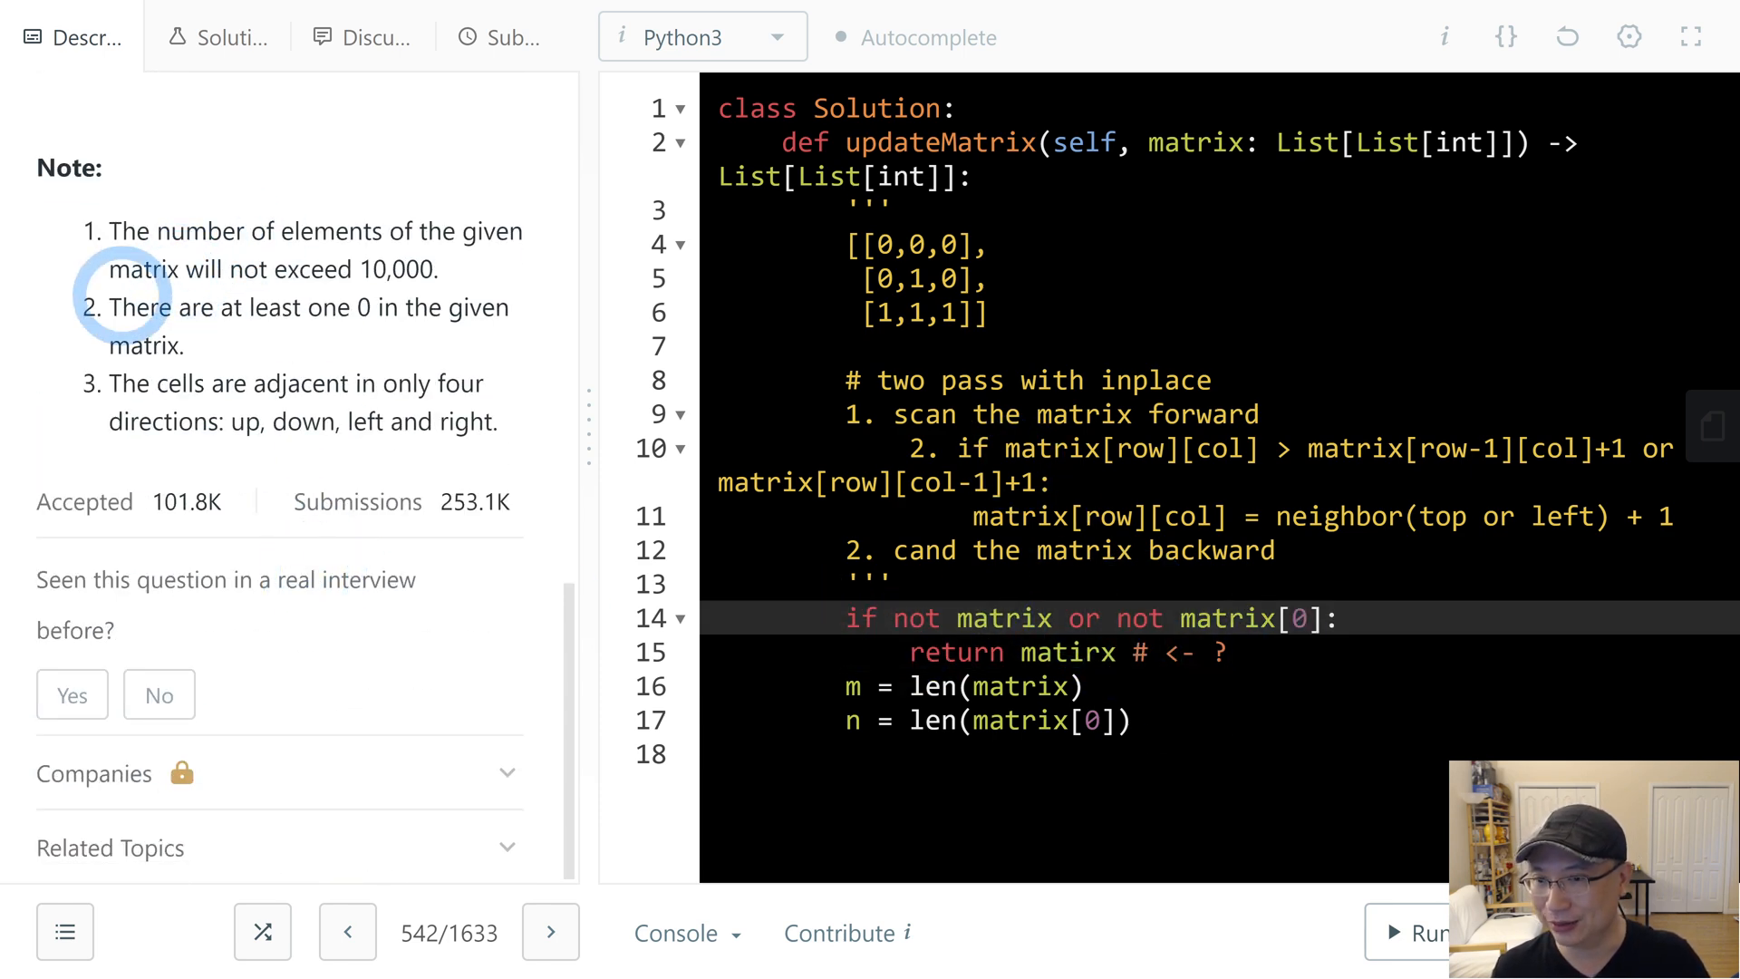
double_click(305, 326)
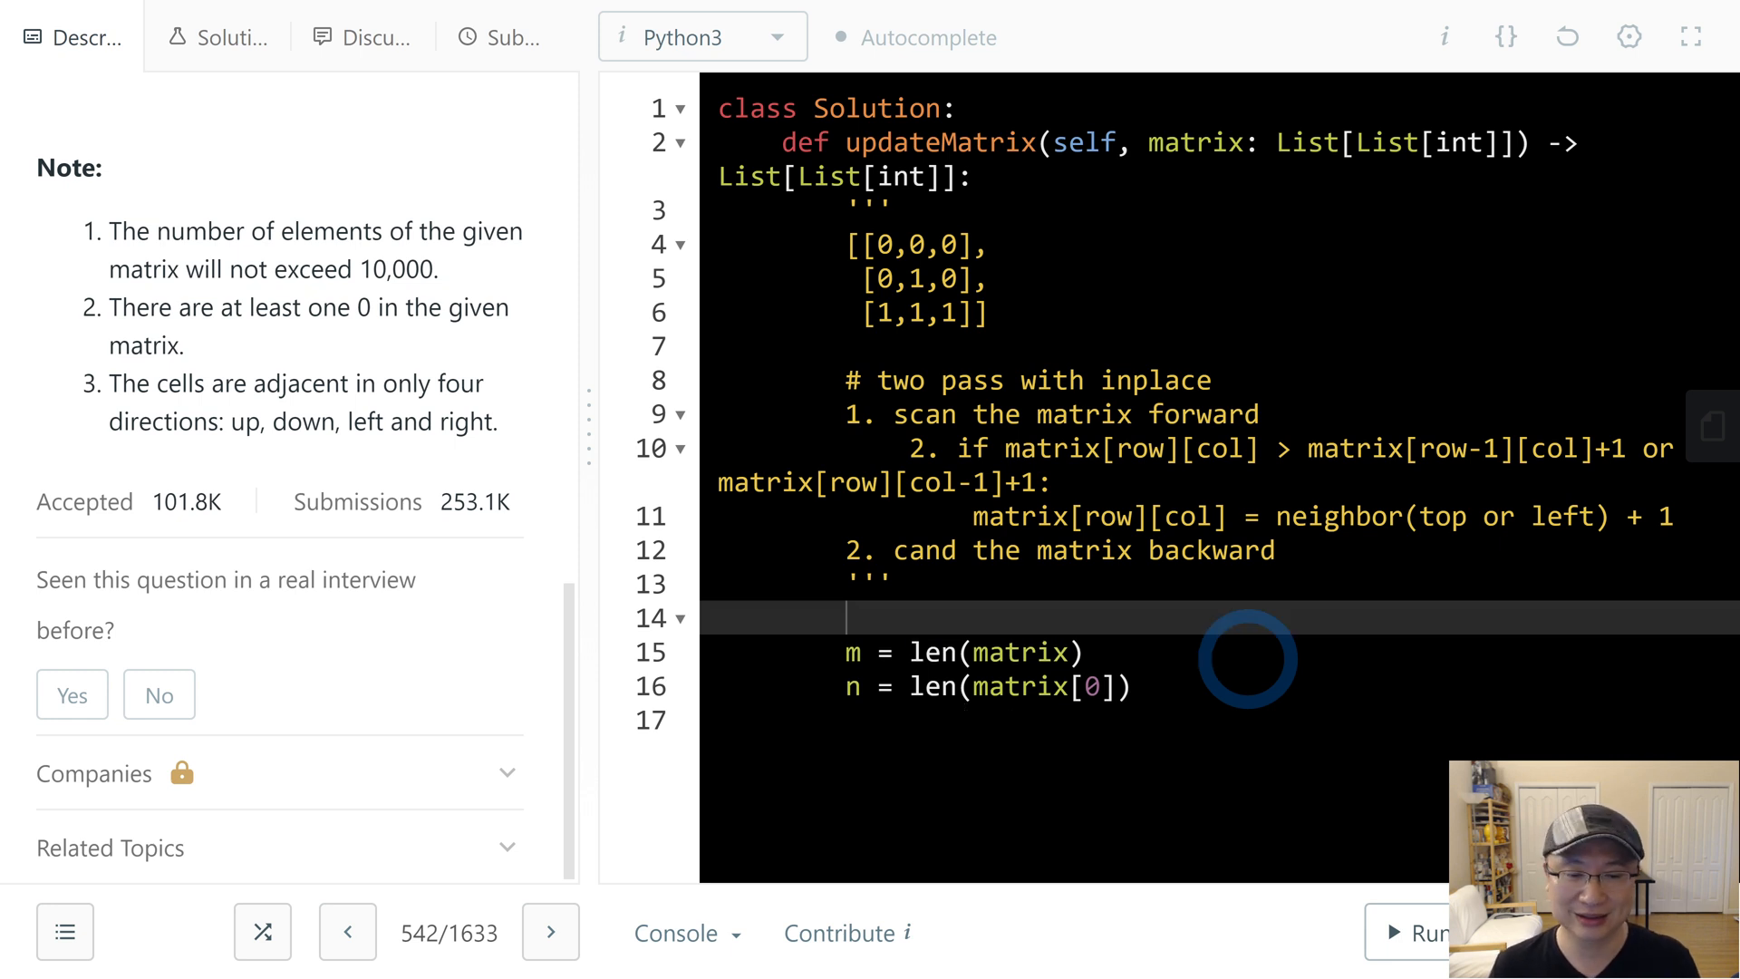
- Write the nested for row in range(m) / for col in range loops over every cell
key(Backspace)
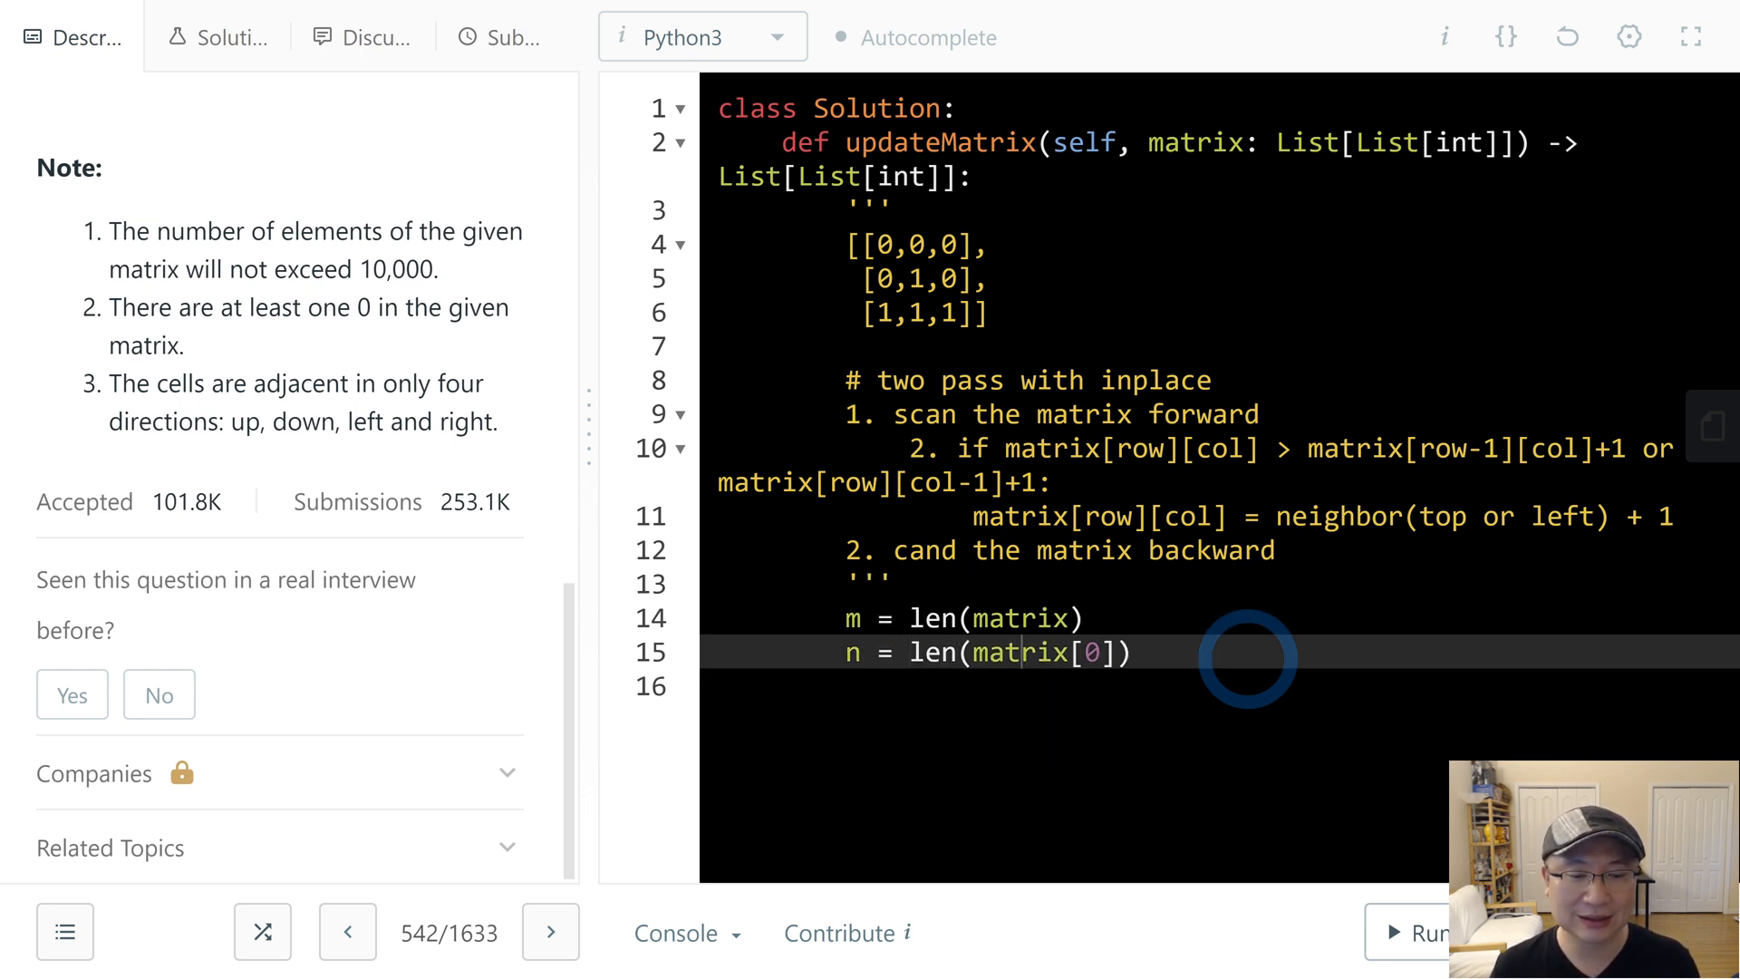
text(for)
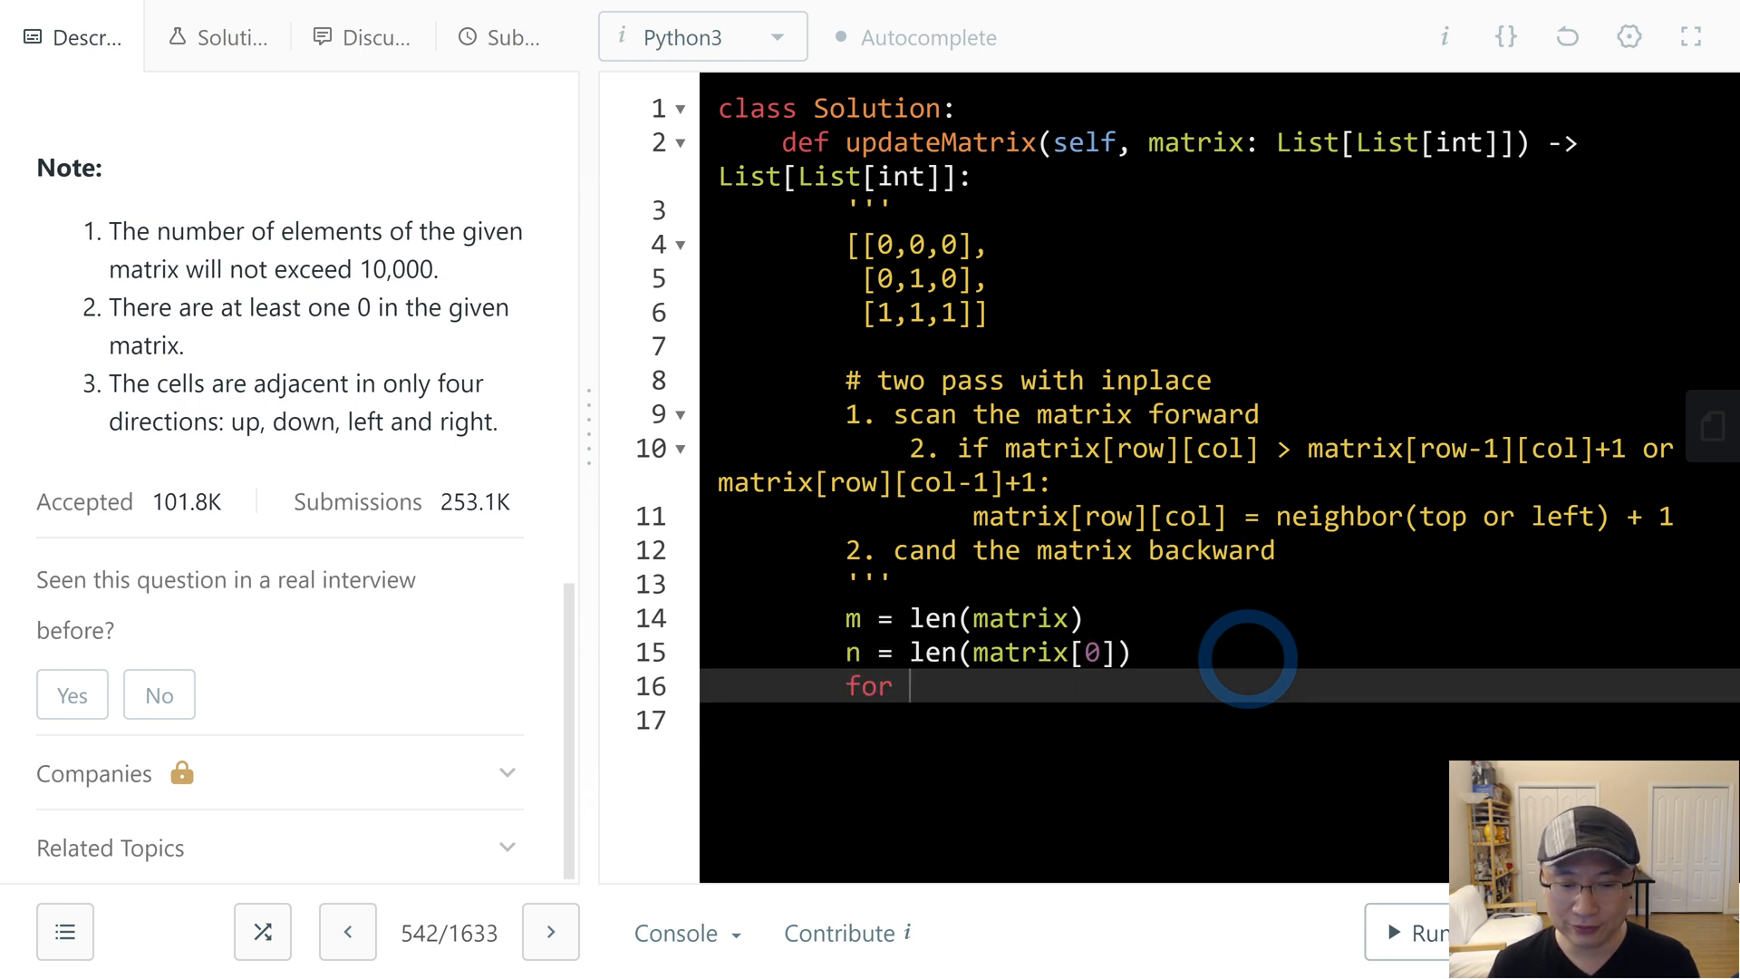
text(row in range)
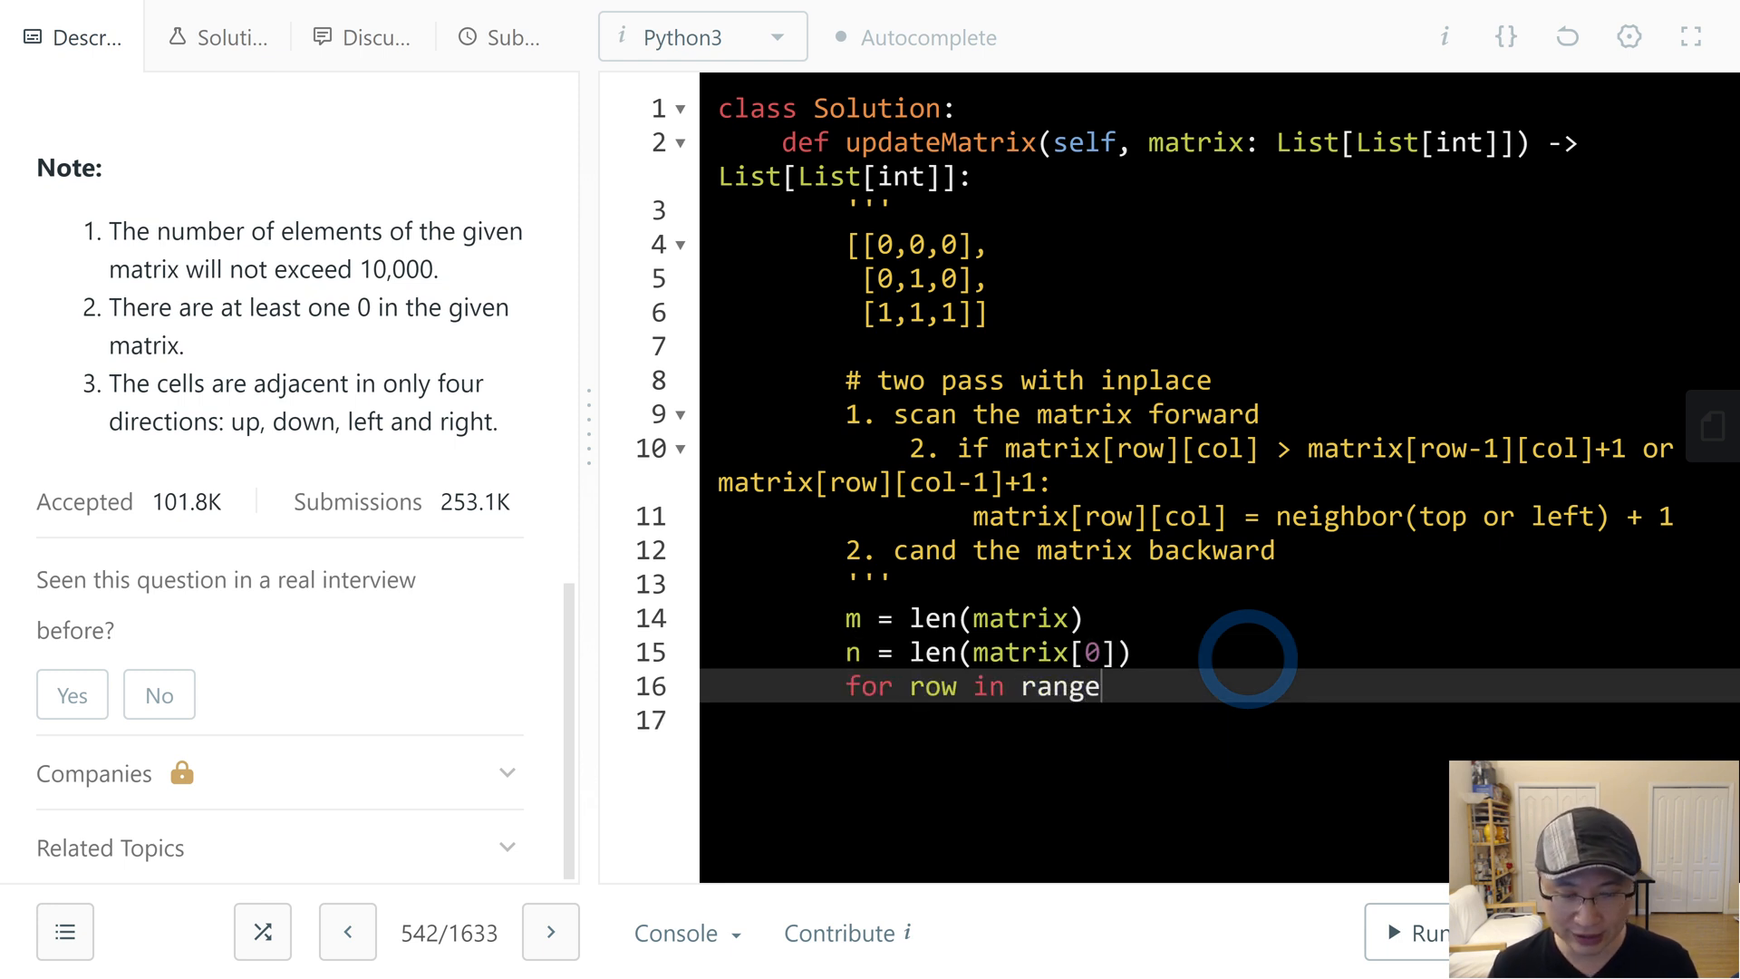
text(())
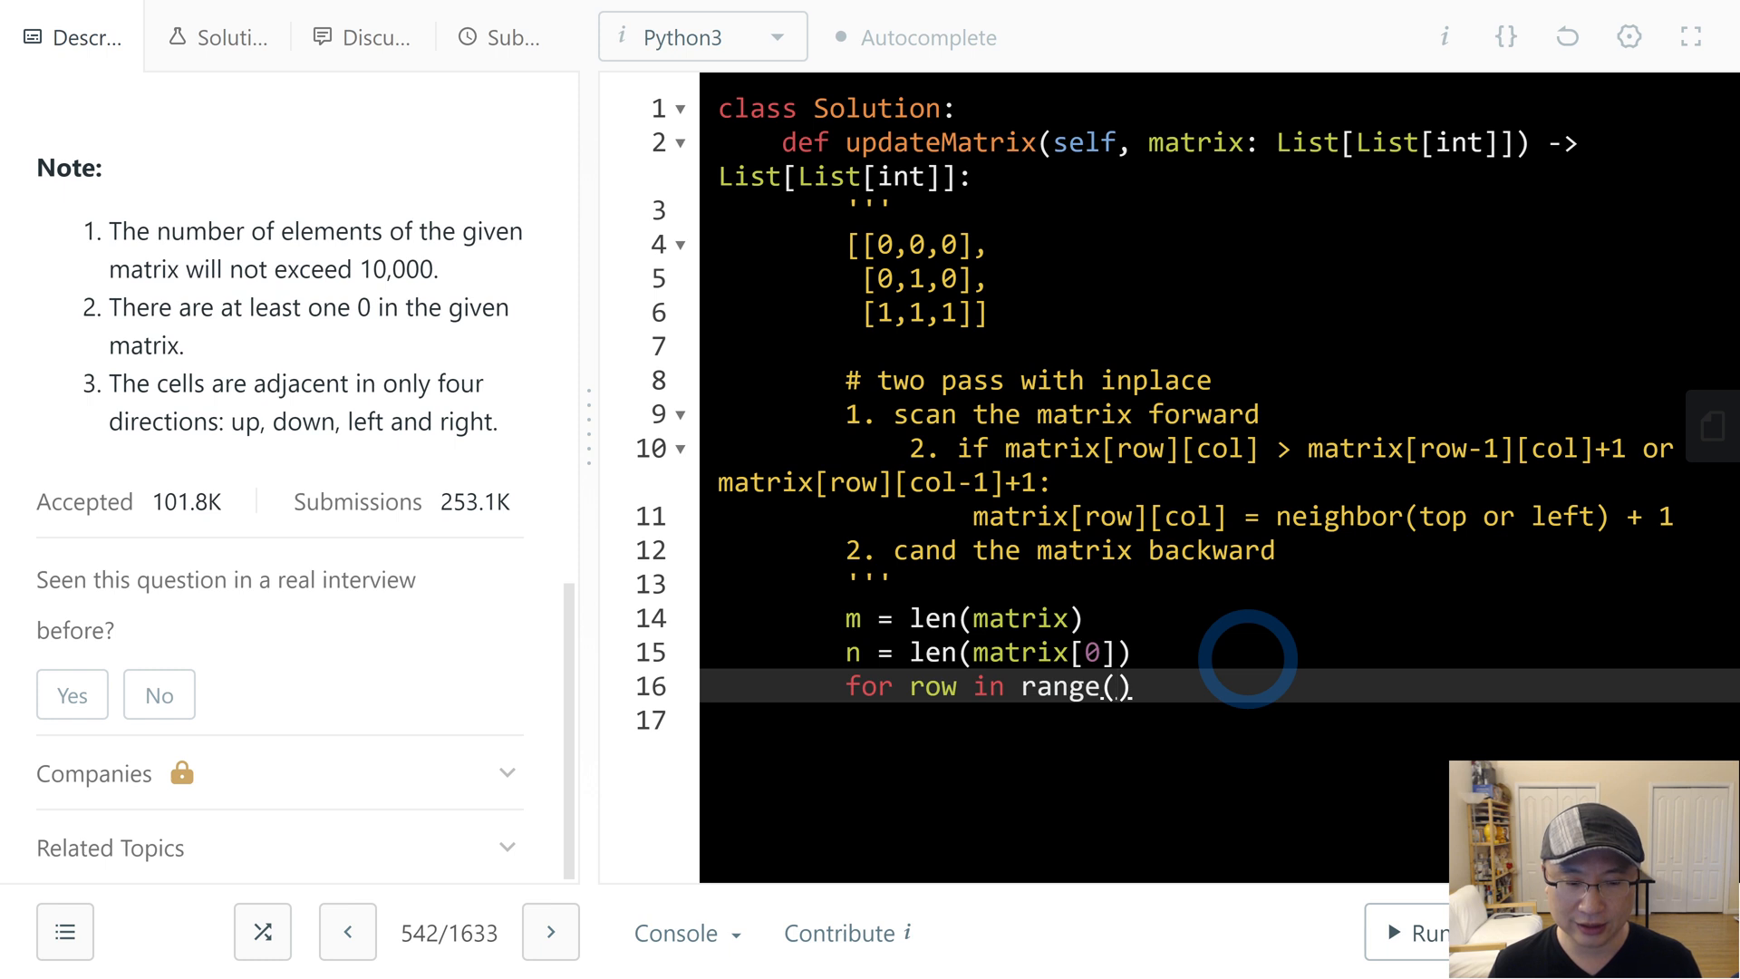
text(m:)
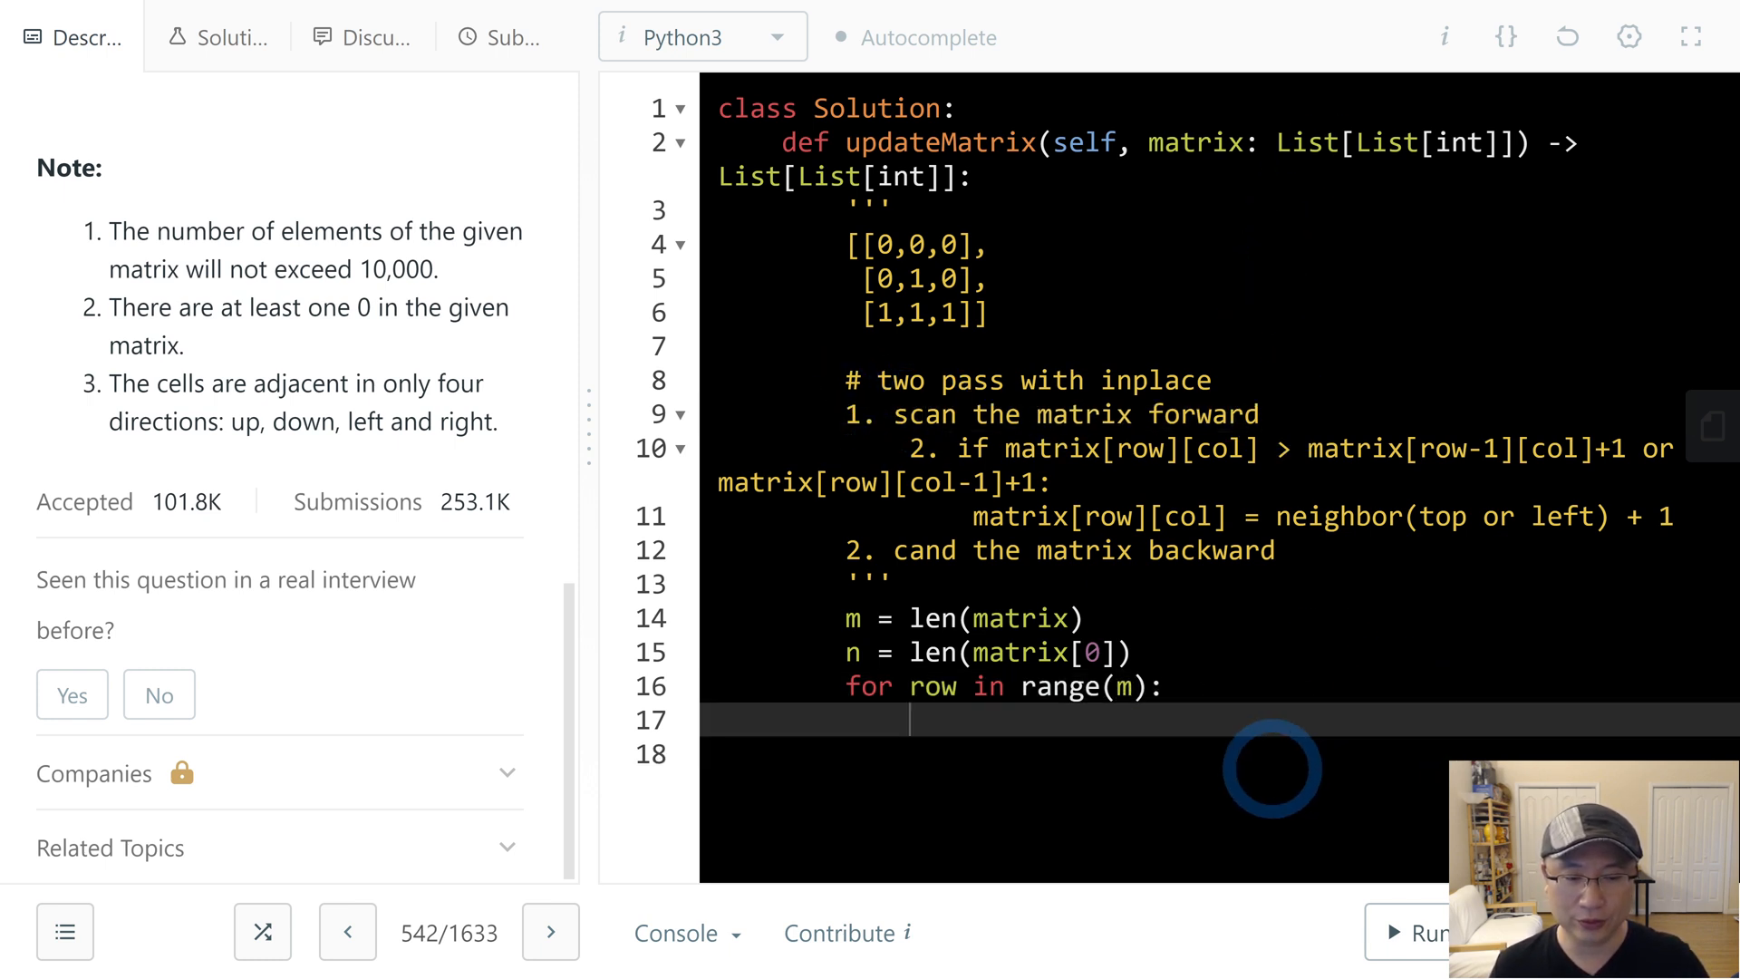
text(fo)
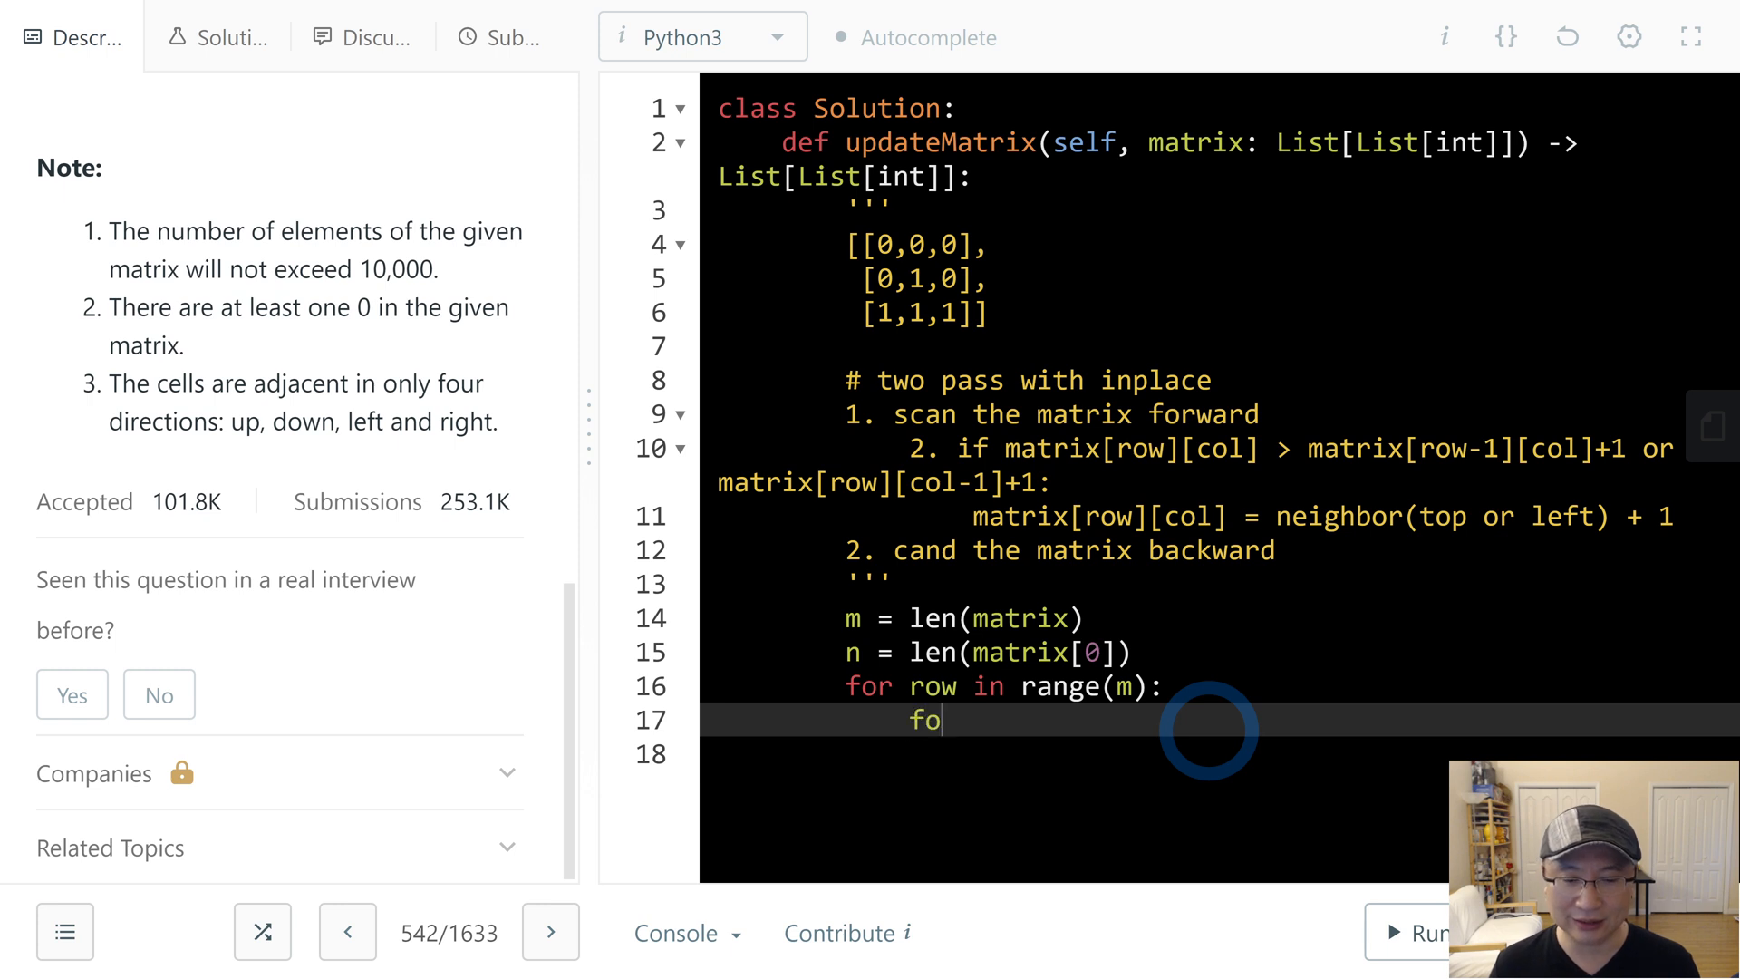
text(r col in range(n):)
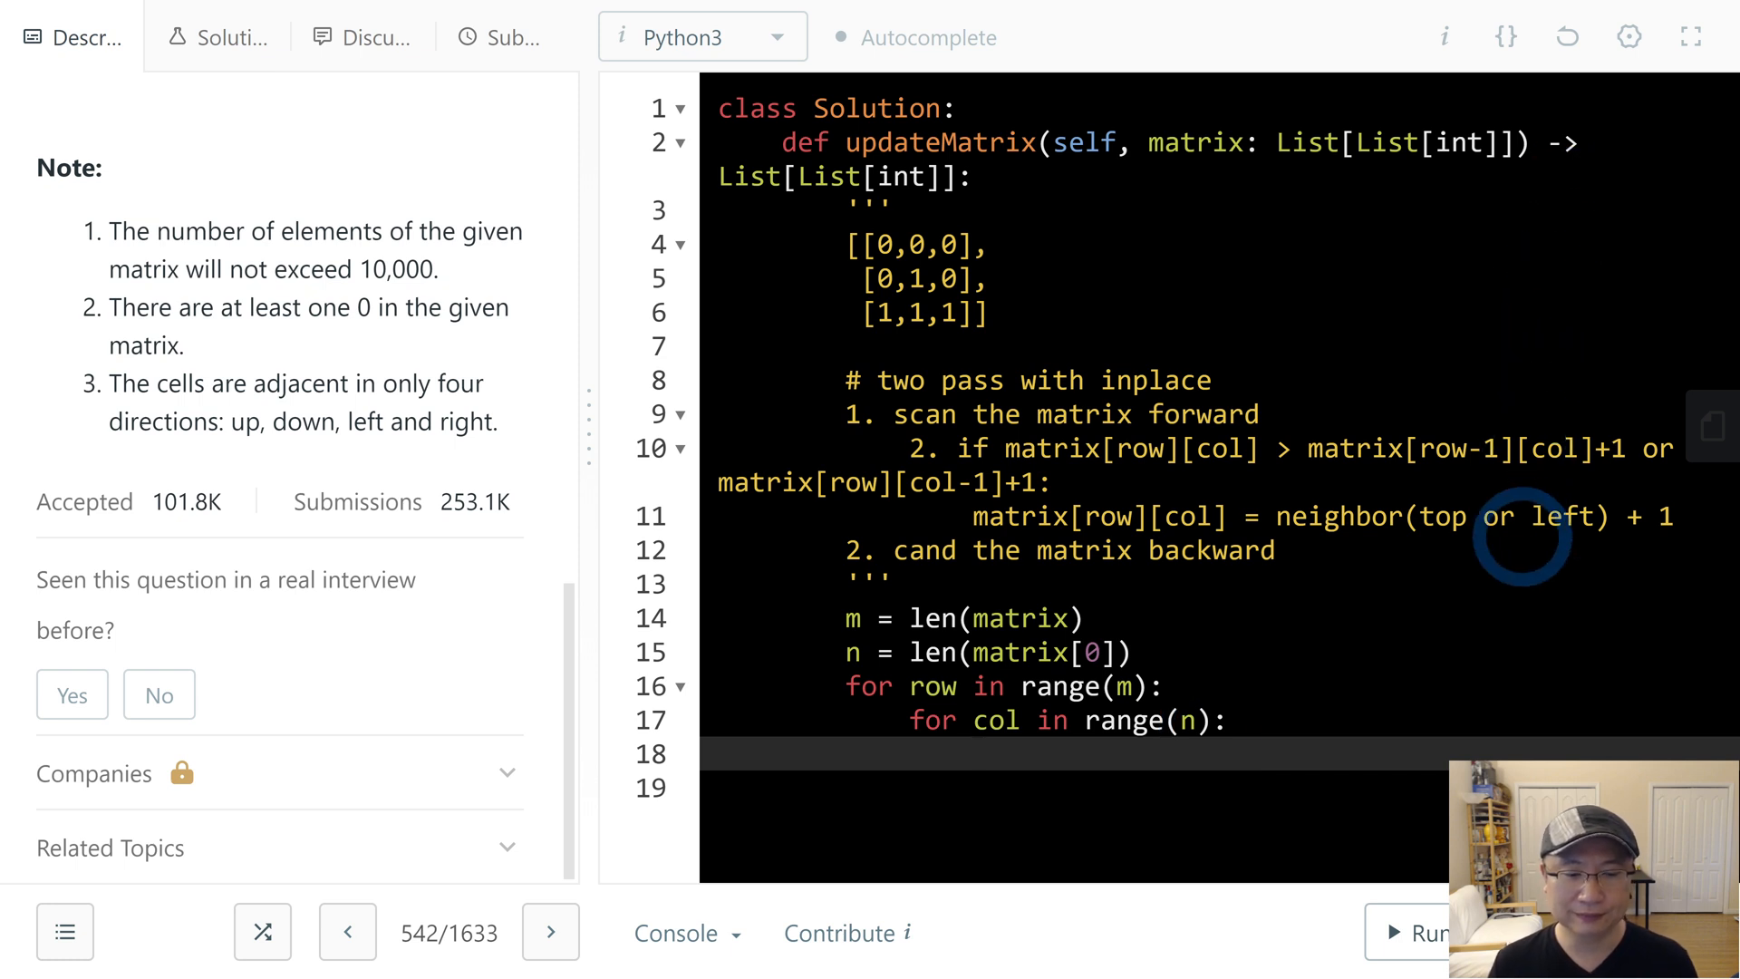
- Reset each nonzero matrix[row][col] to float('inf') inside the loops
text(if matrix[r])
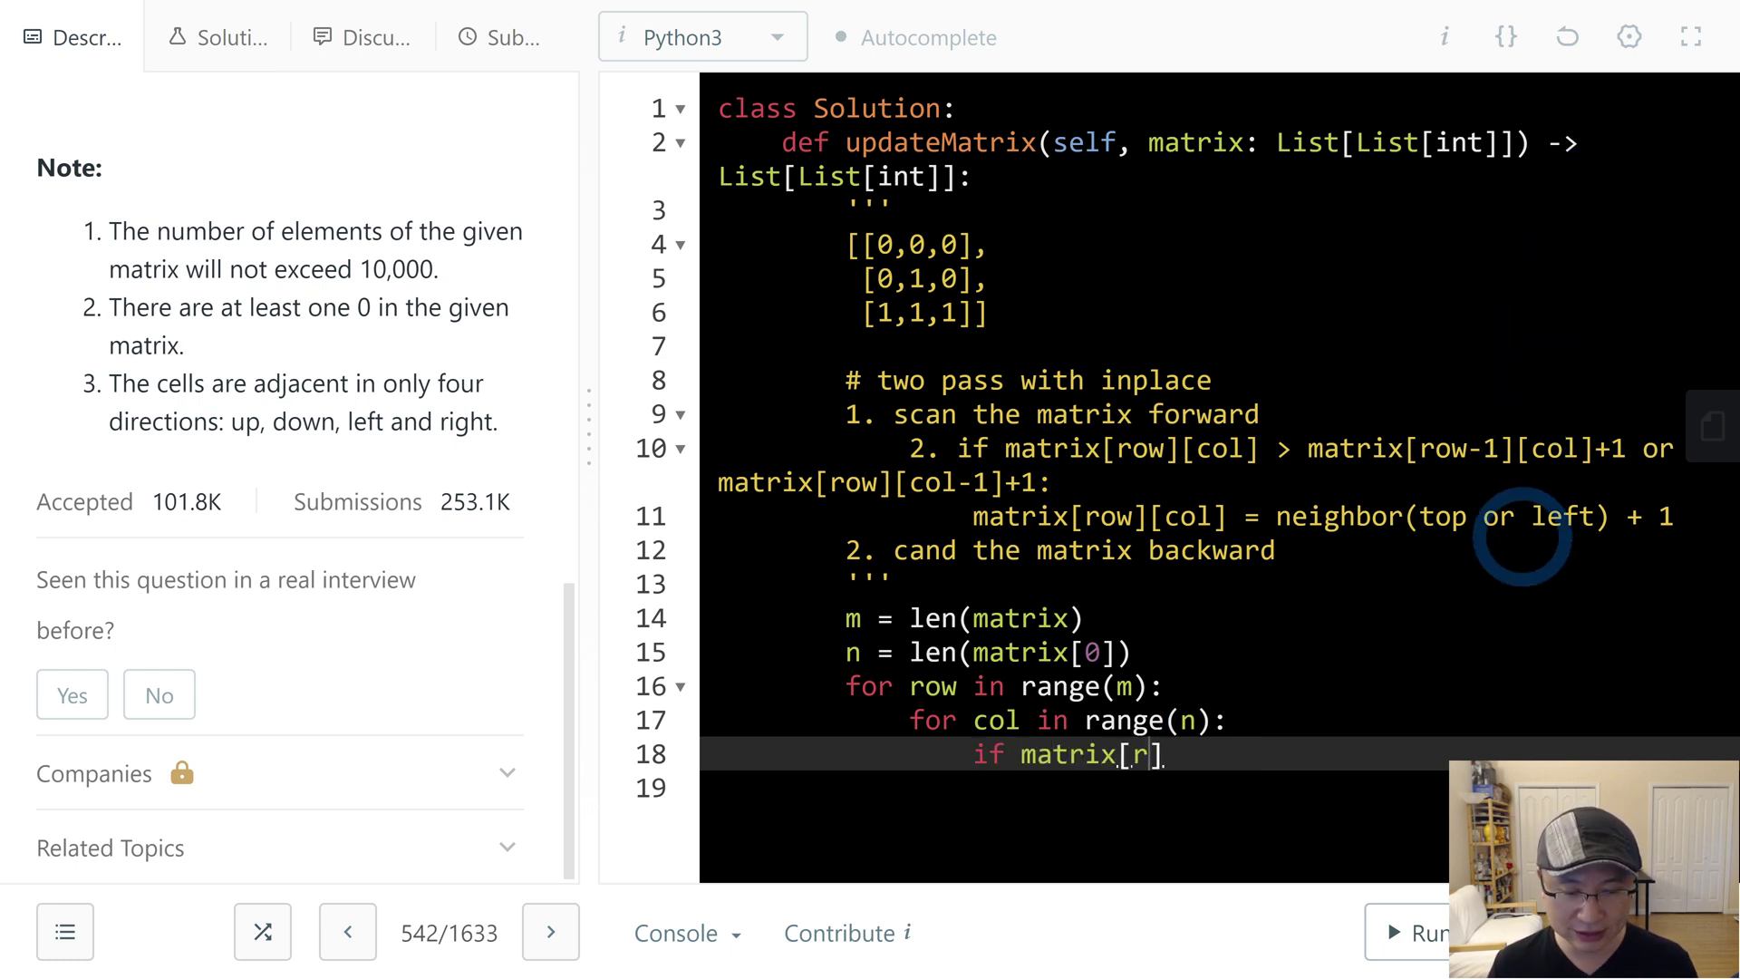
text(ow][col])
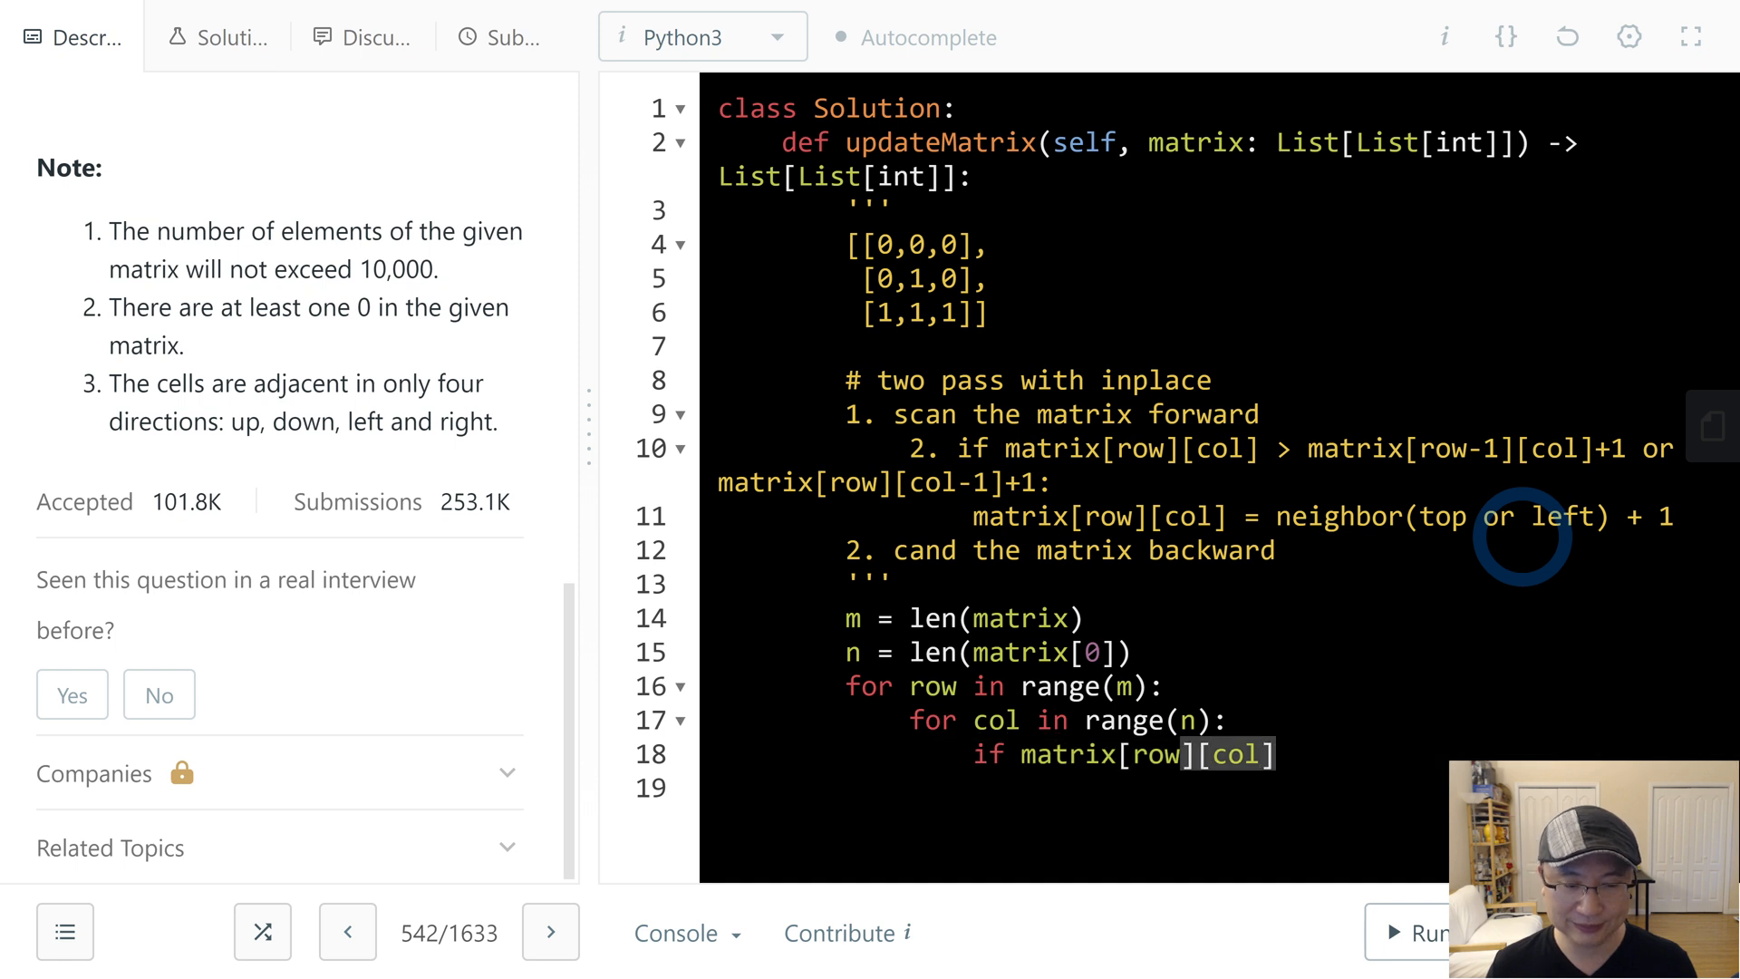
text(:)
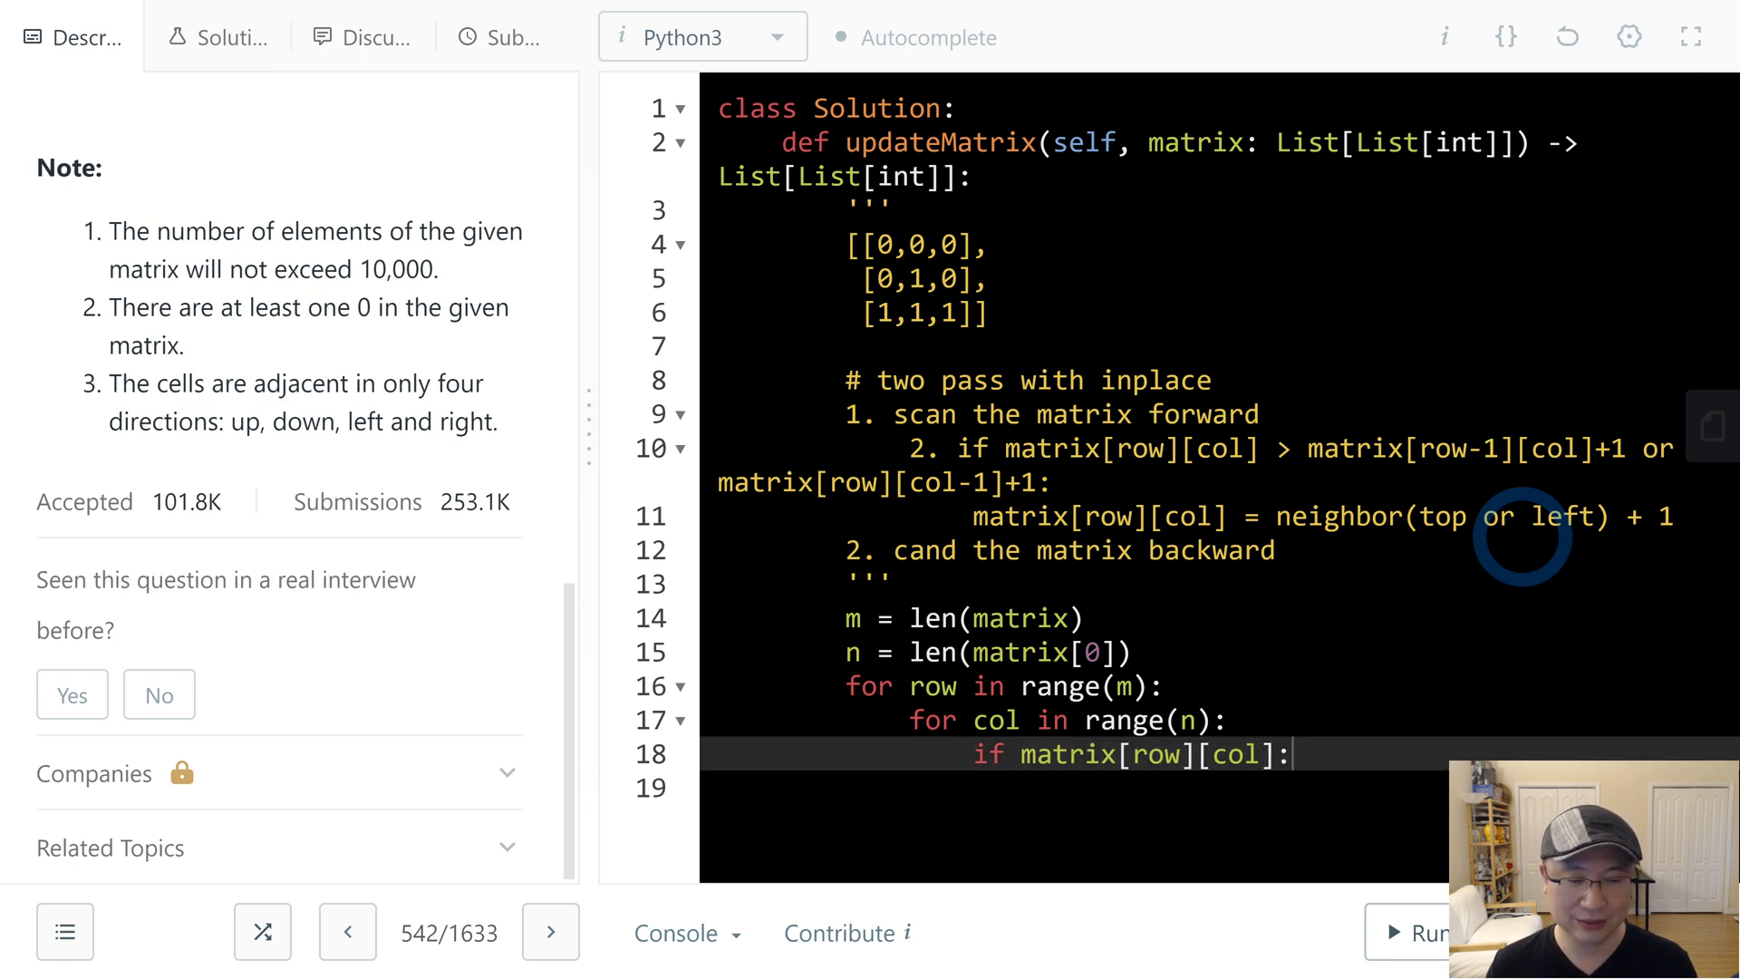
text(matrix[row][col])
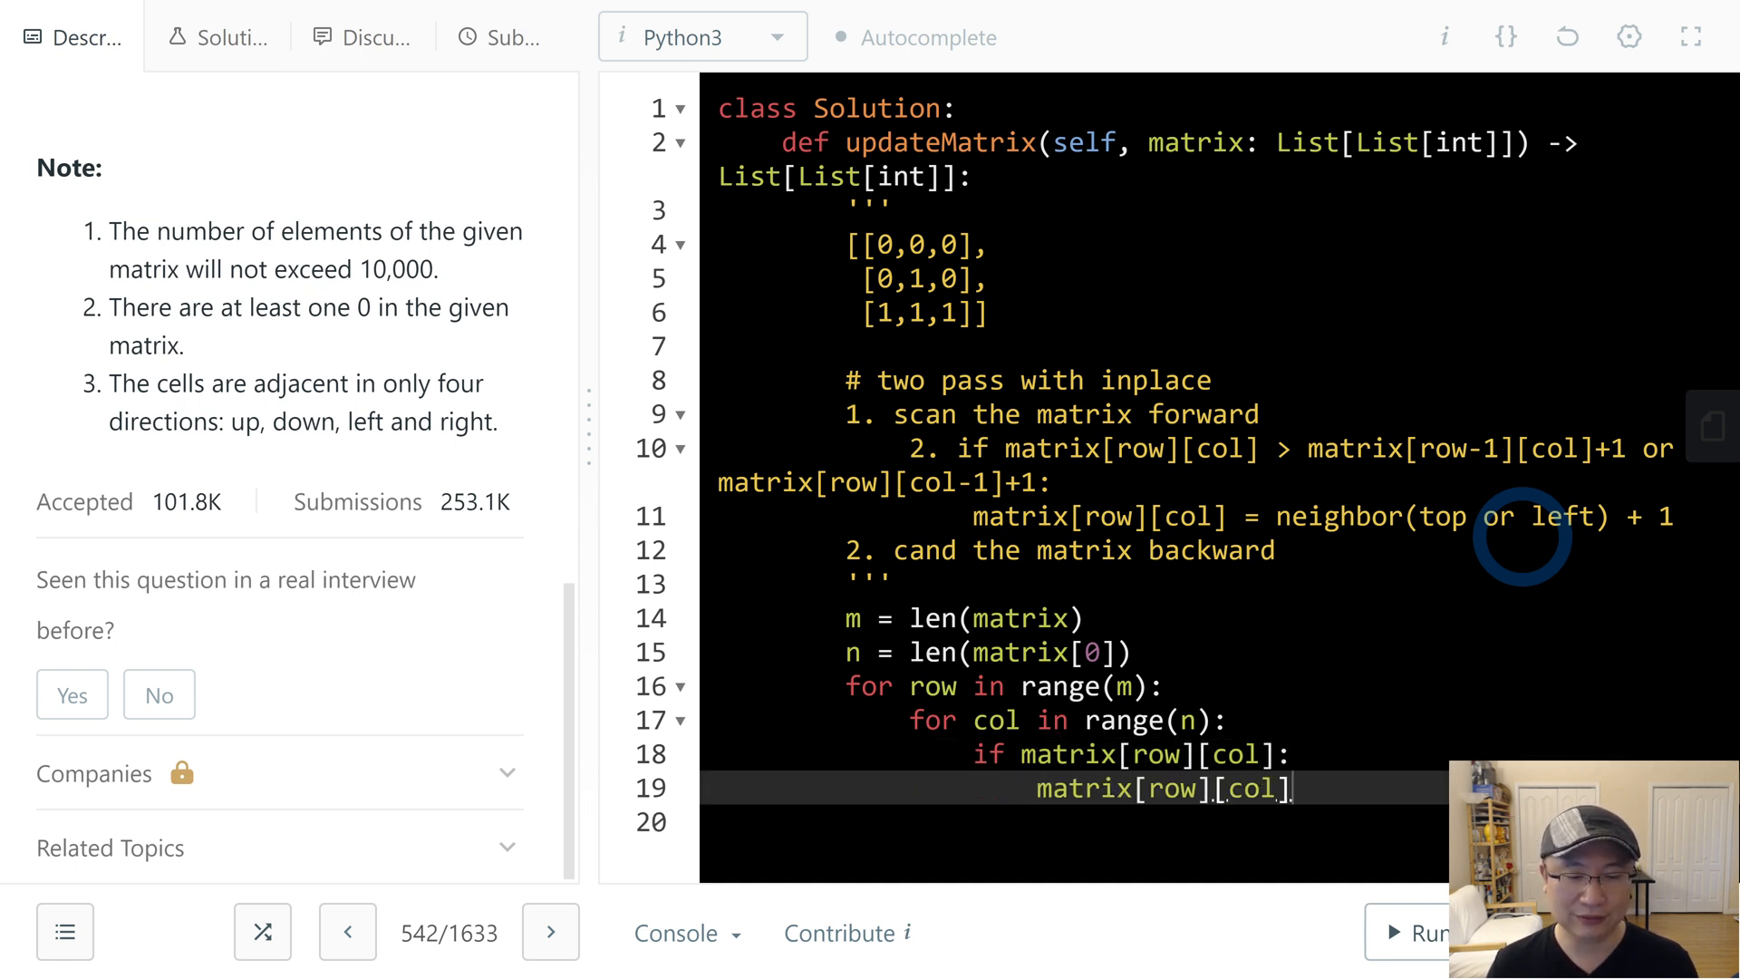
text(= fl)
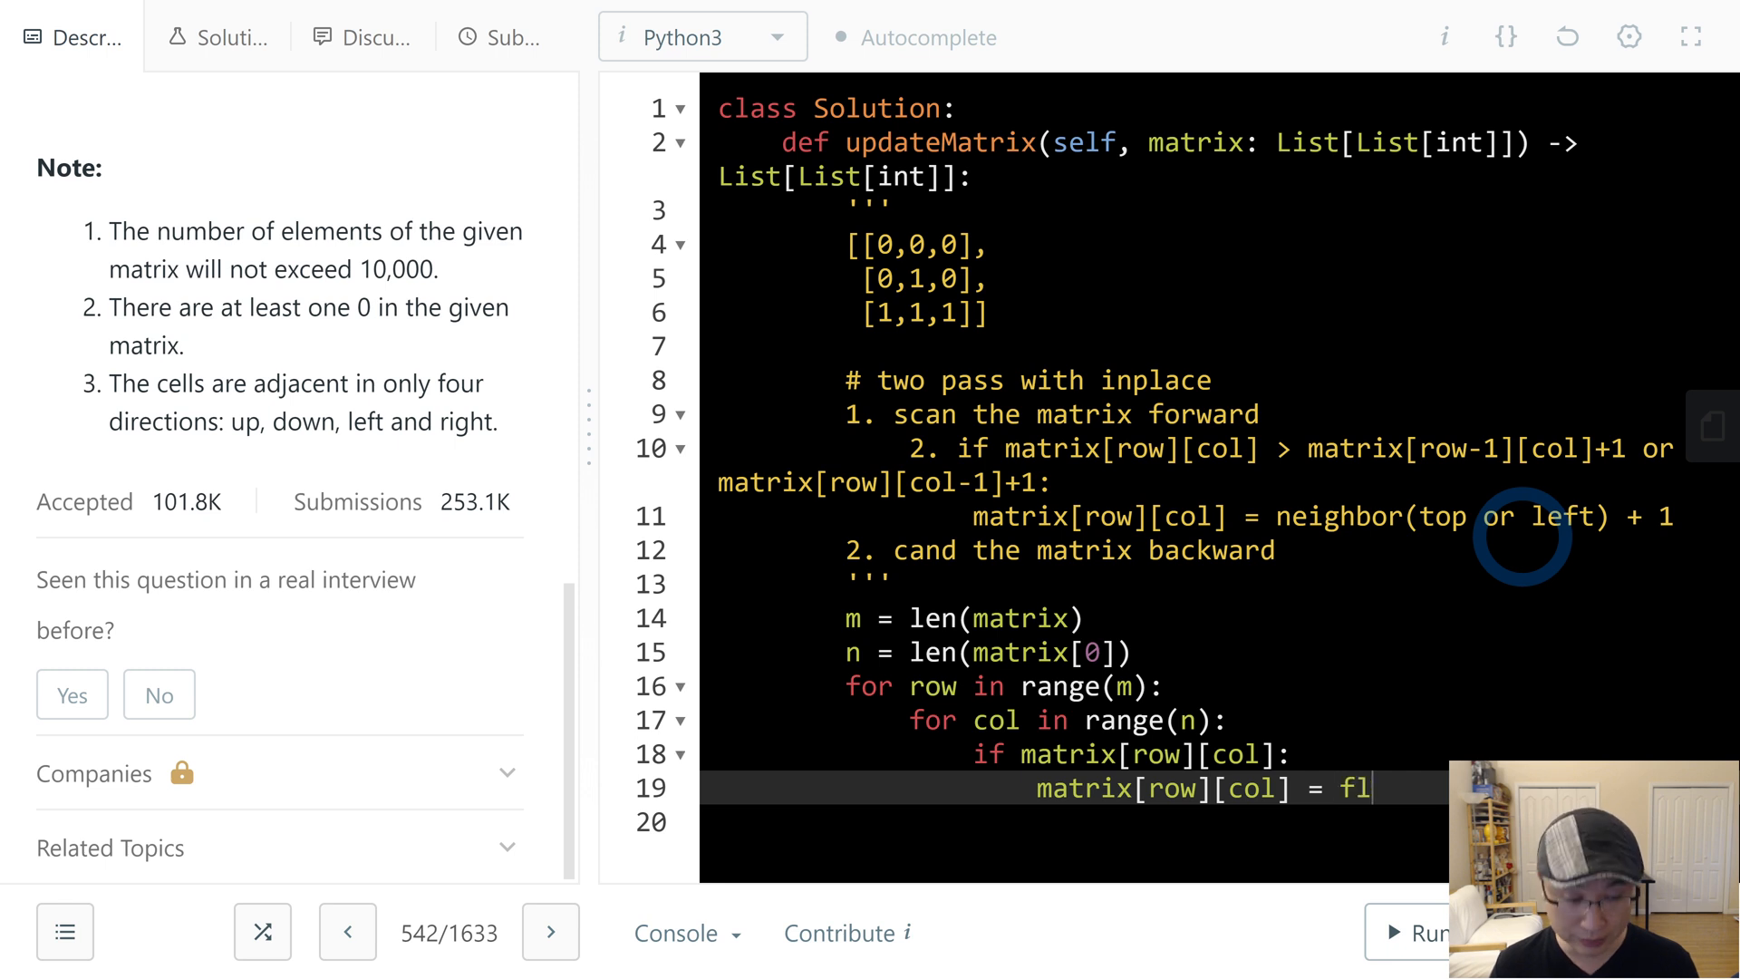
text(oat(')
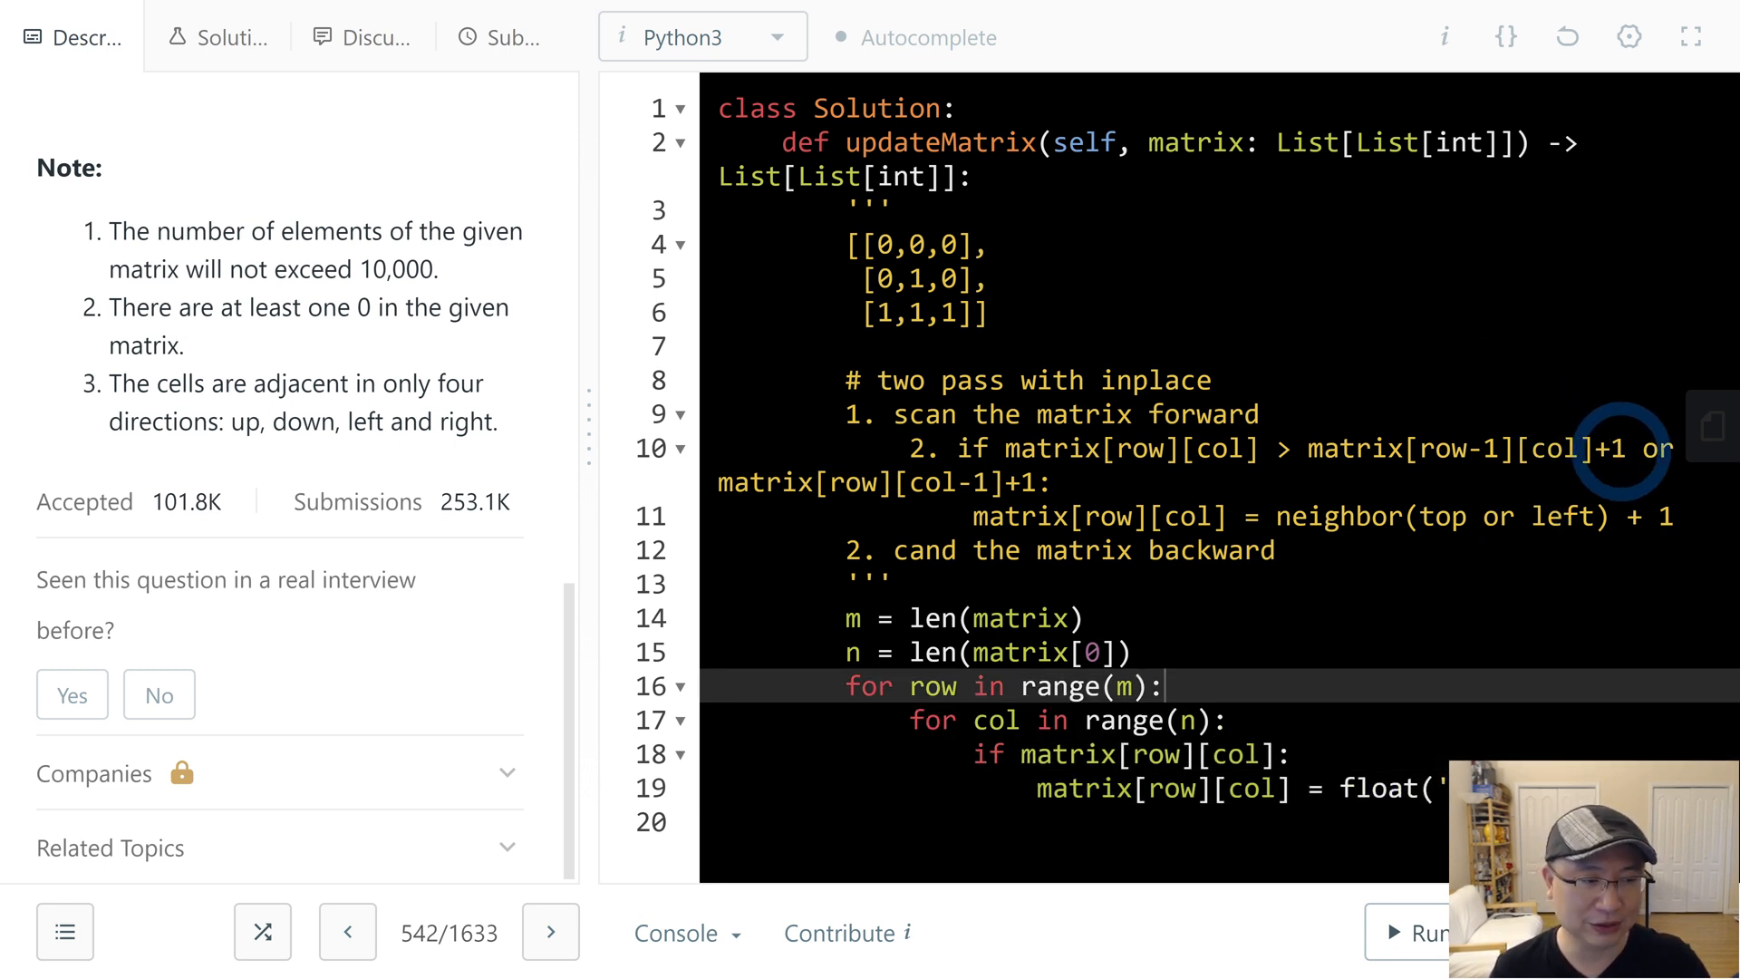
click(1220, 789)
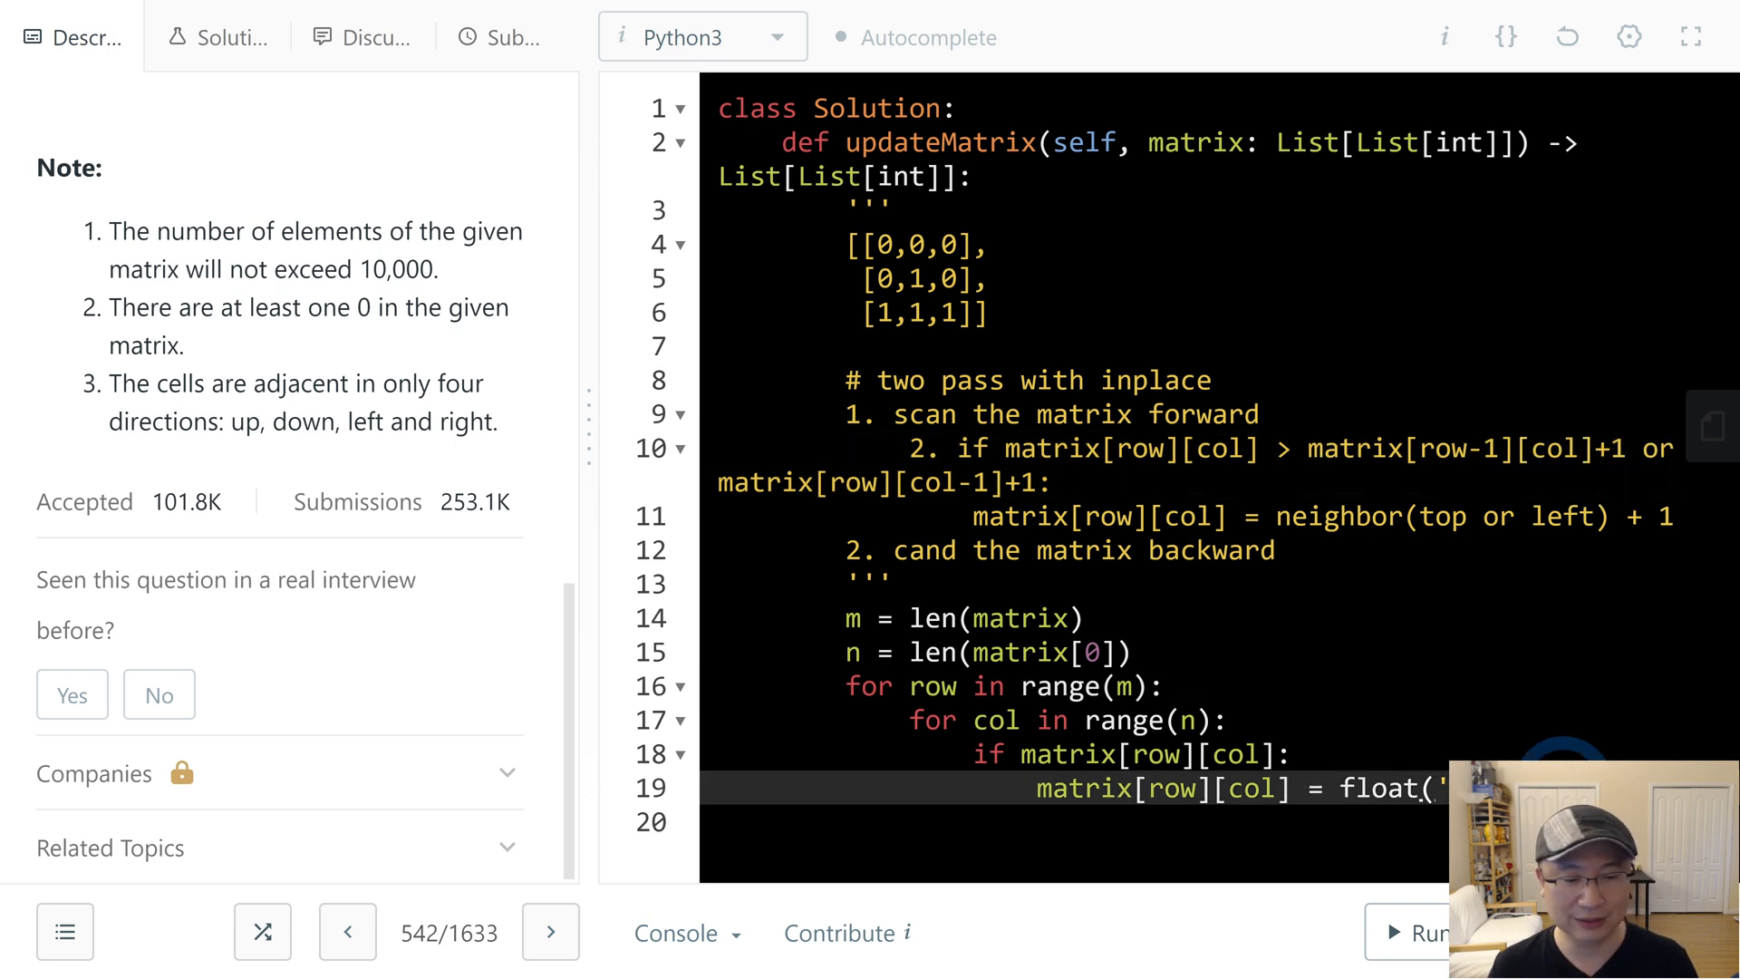
- Start the 'if row > 0 and matrix...[row][col]' top-neighbour check and hide the description panel
text(if ro)
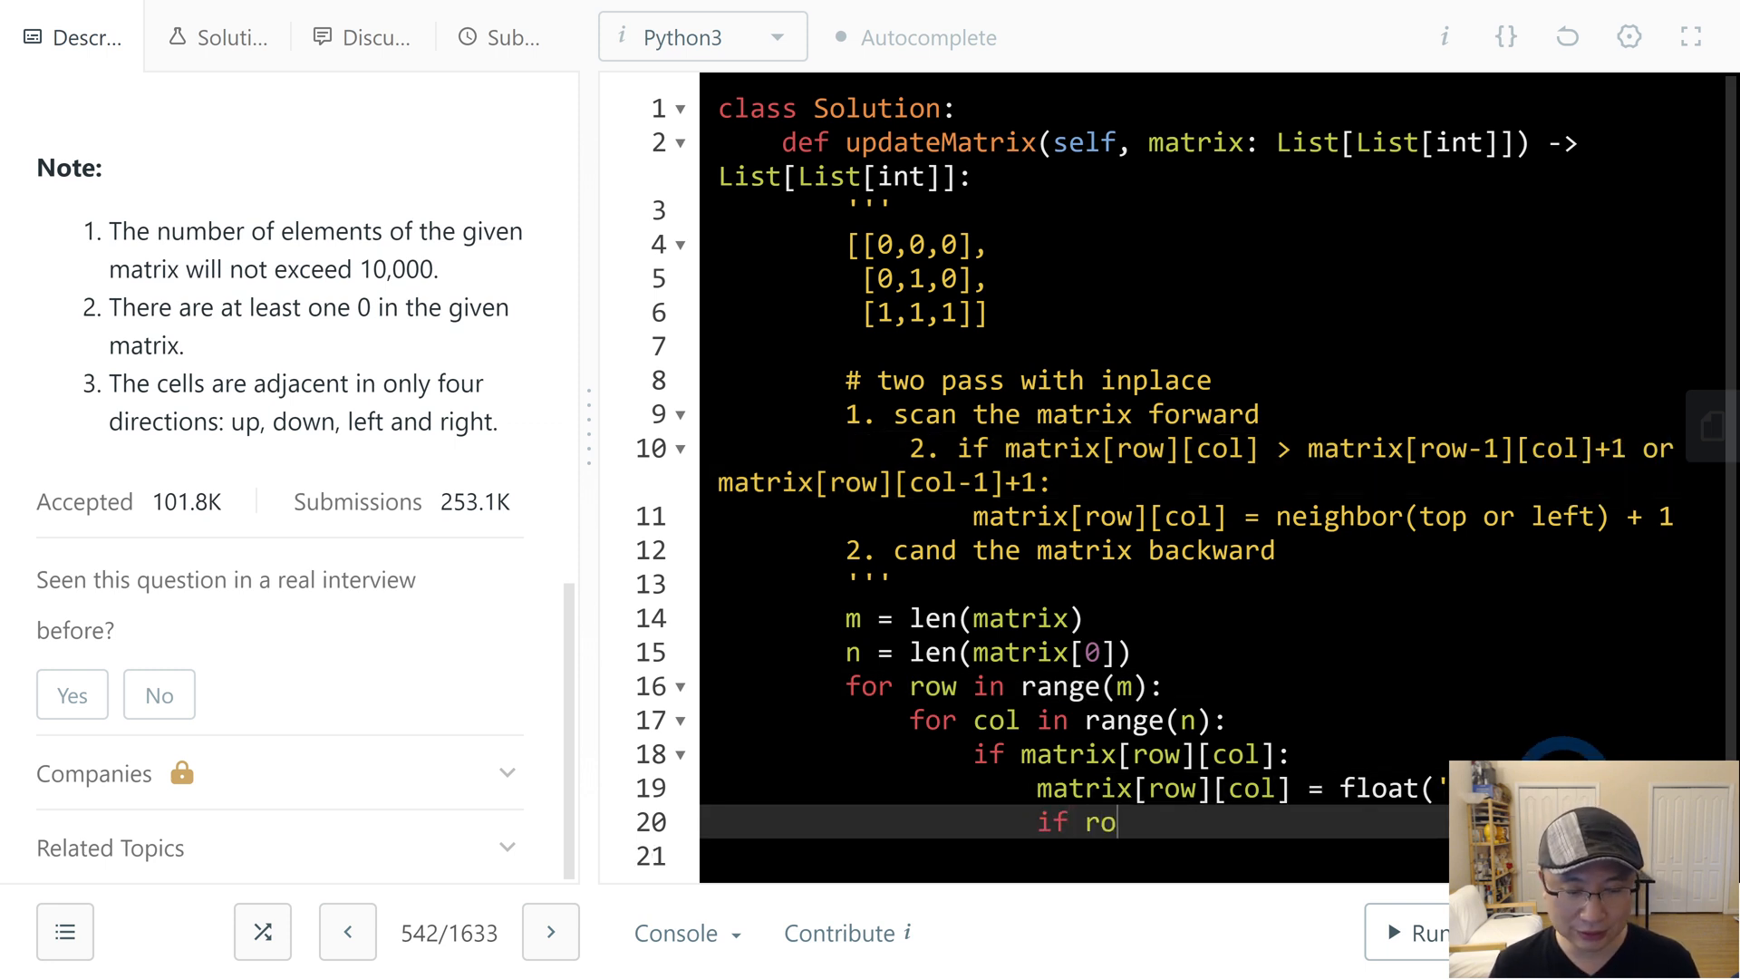
text(w > 0 and)
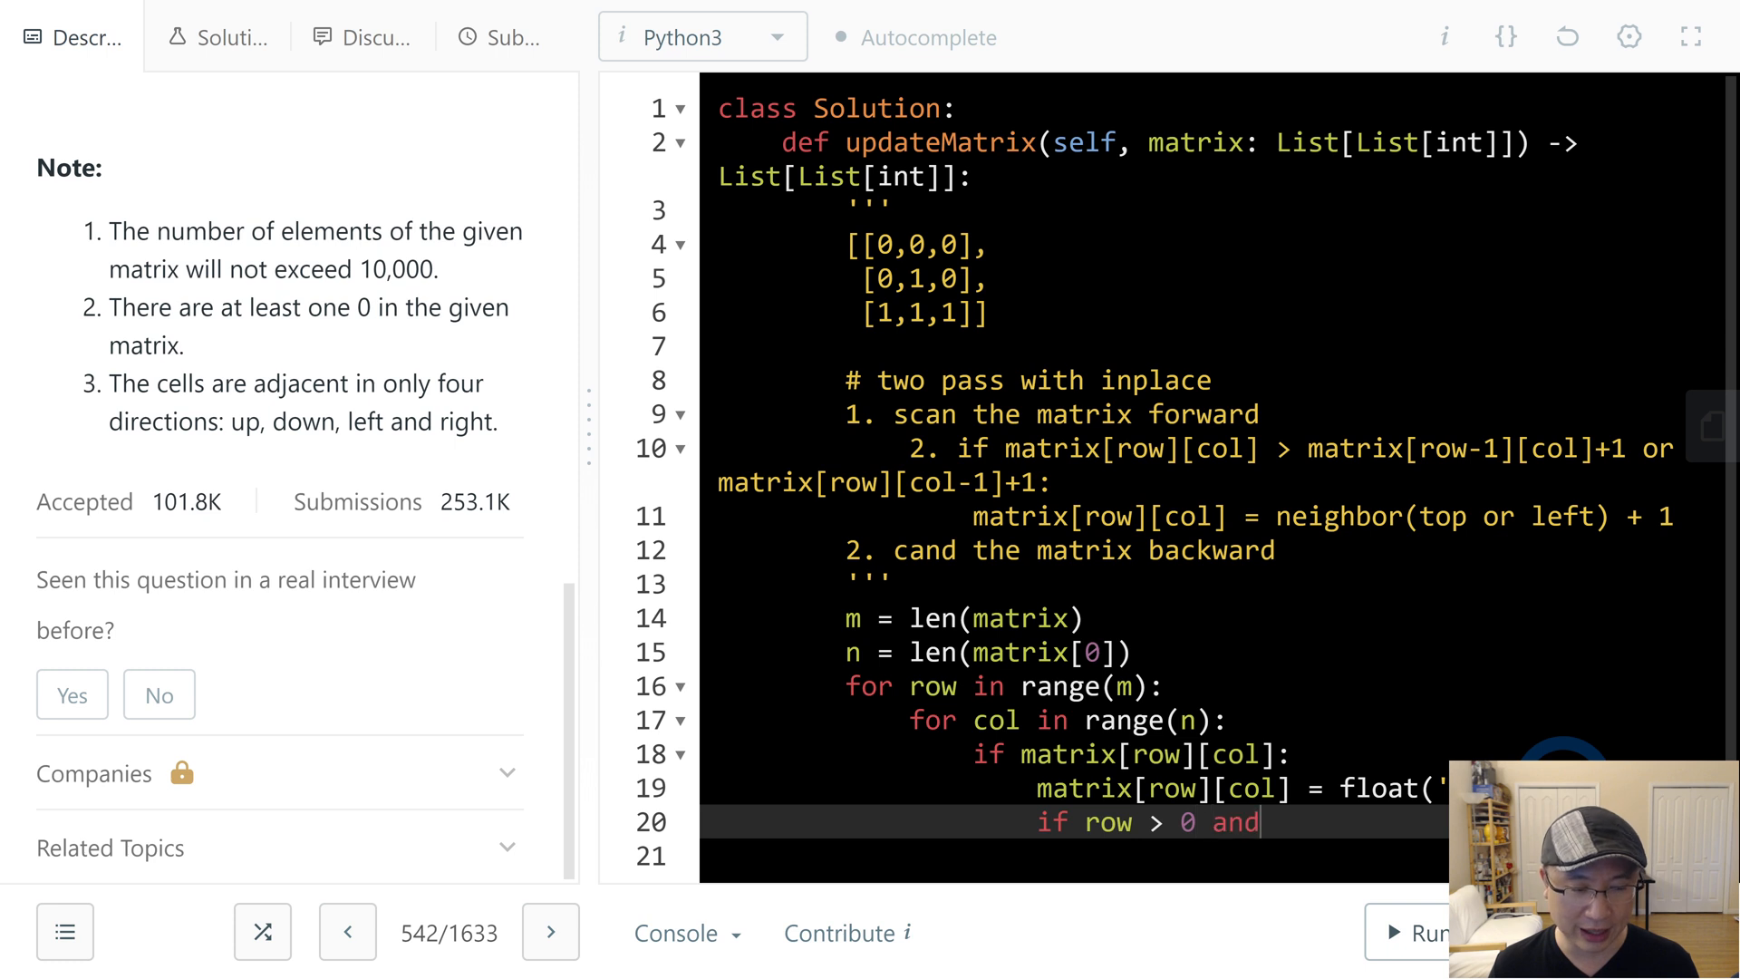
text(matrix[row])
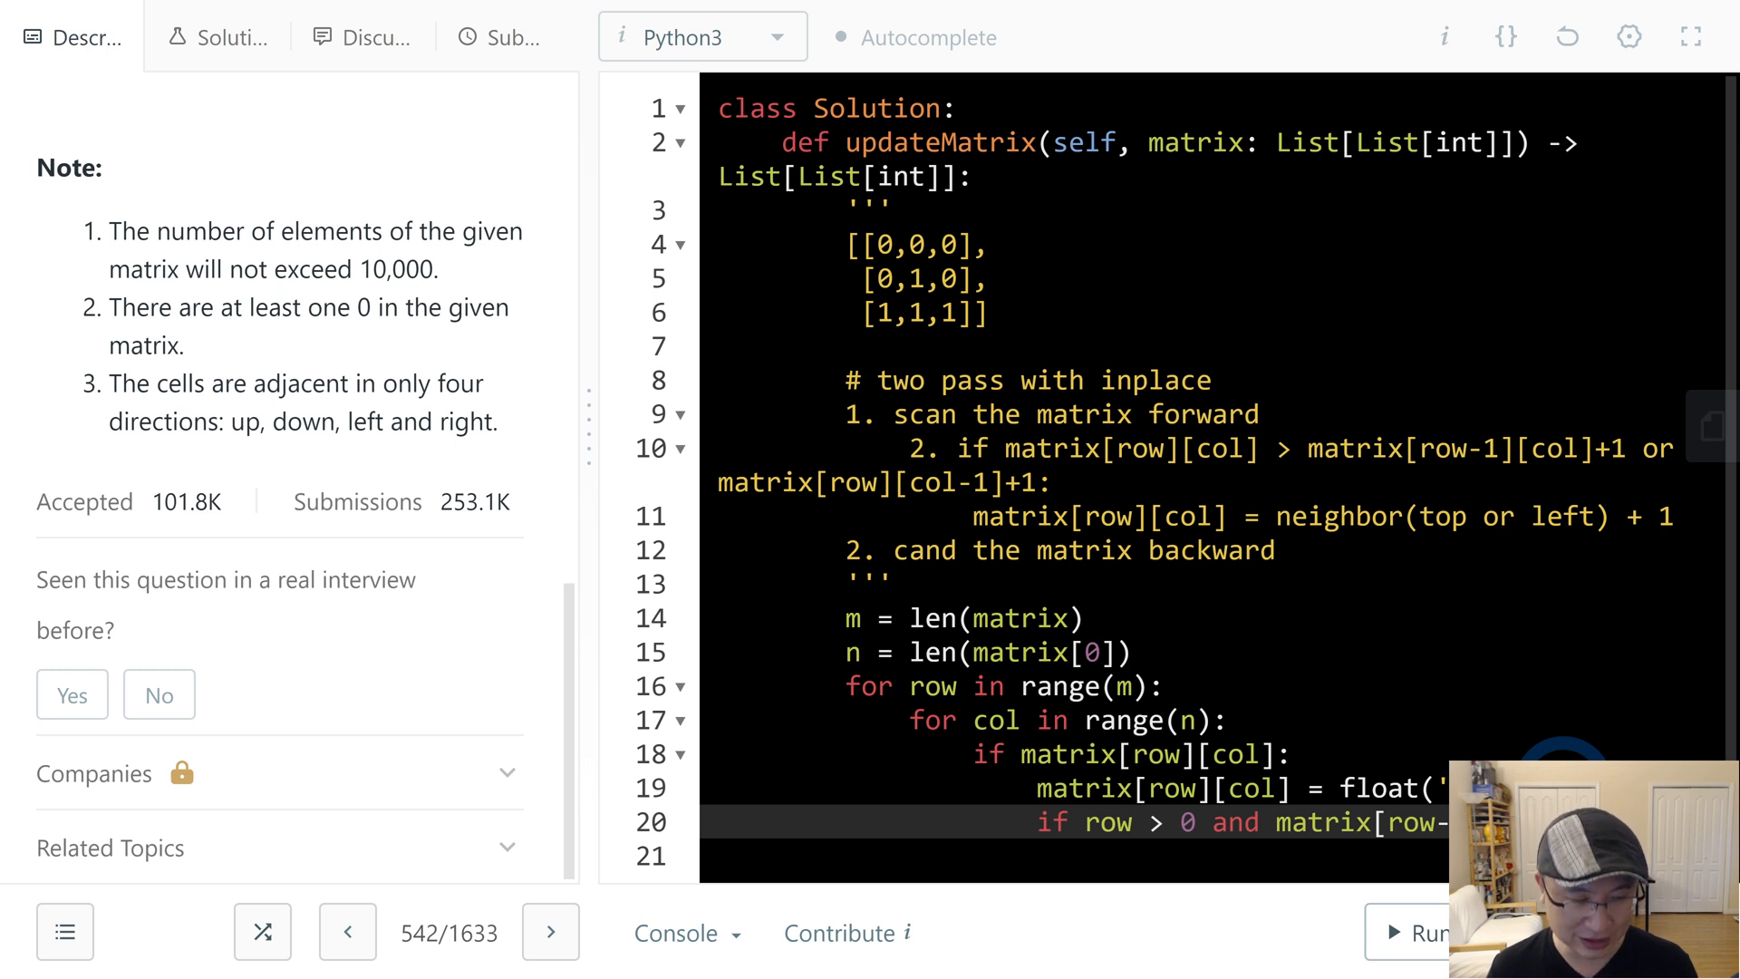
click(901, 279)
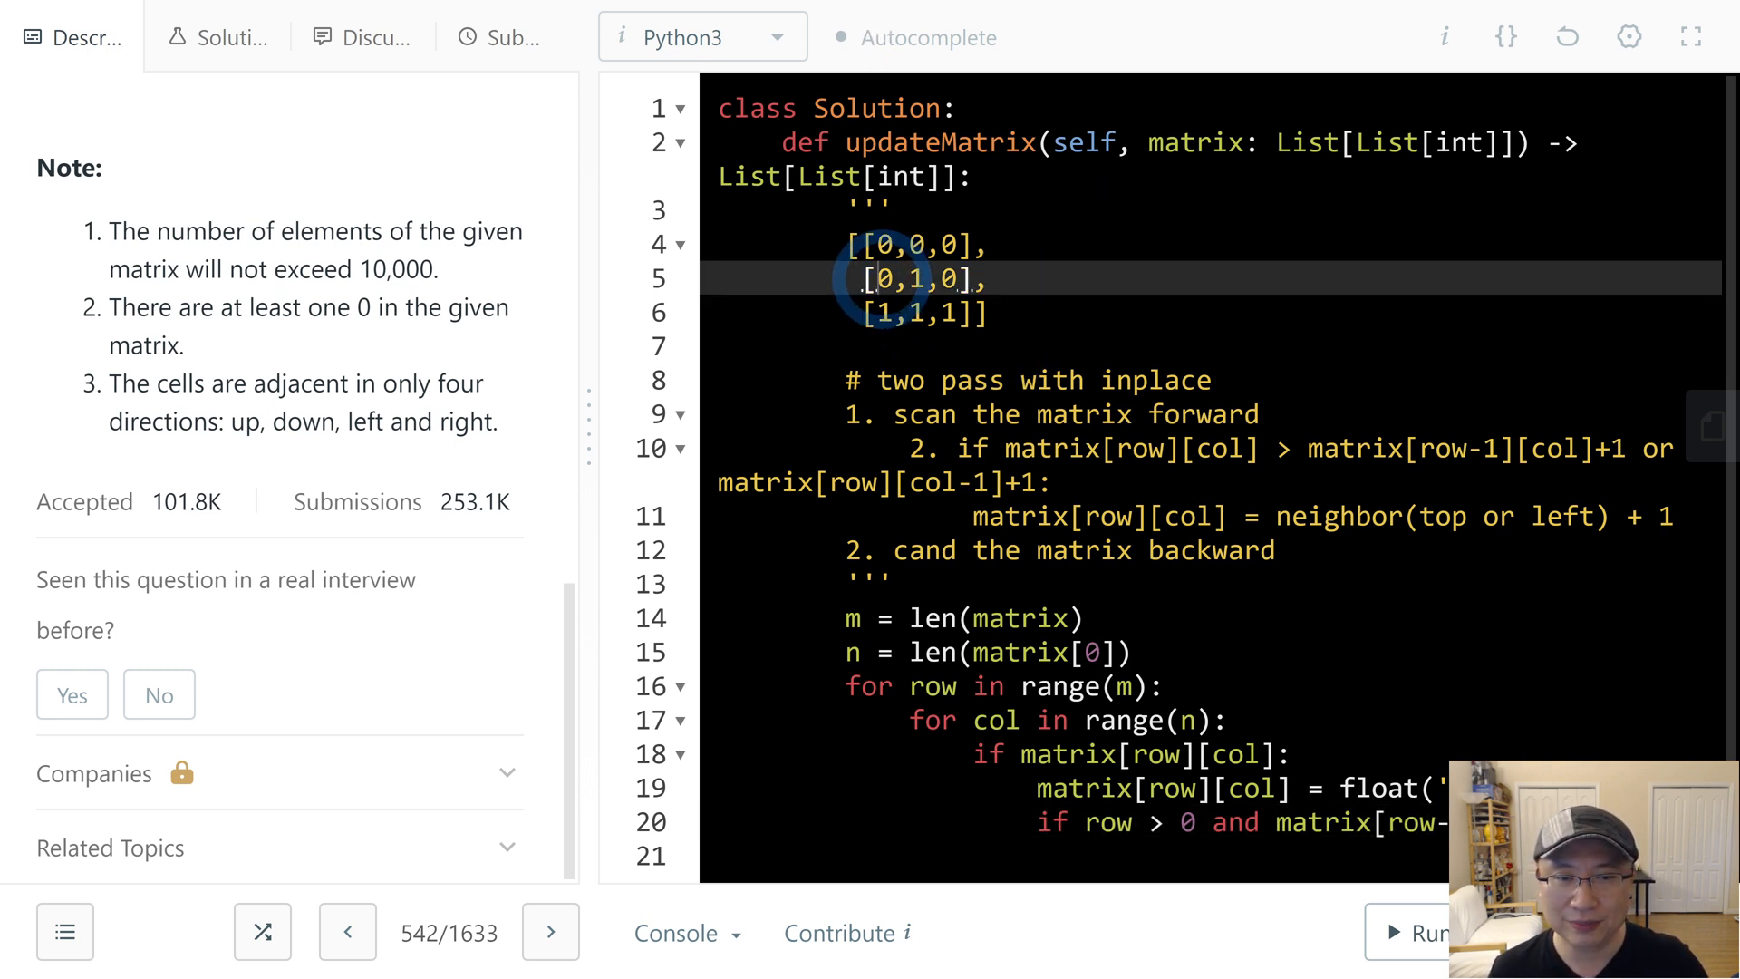
click(899, 245)
text(matrix)
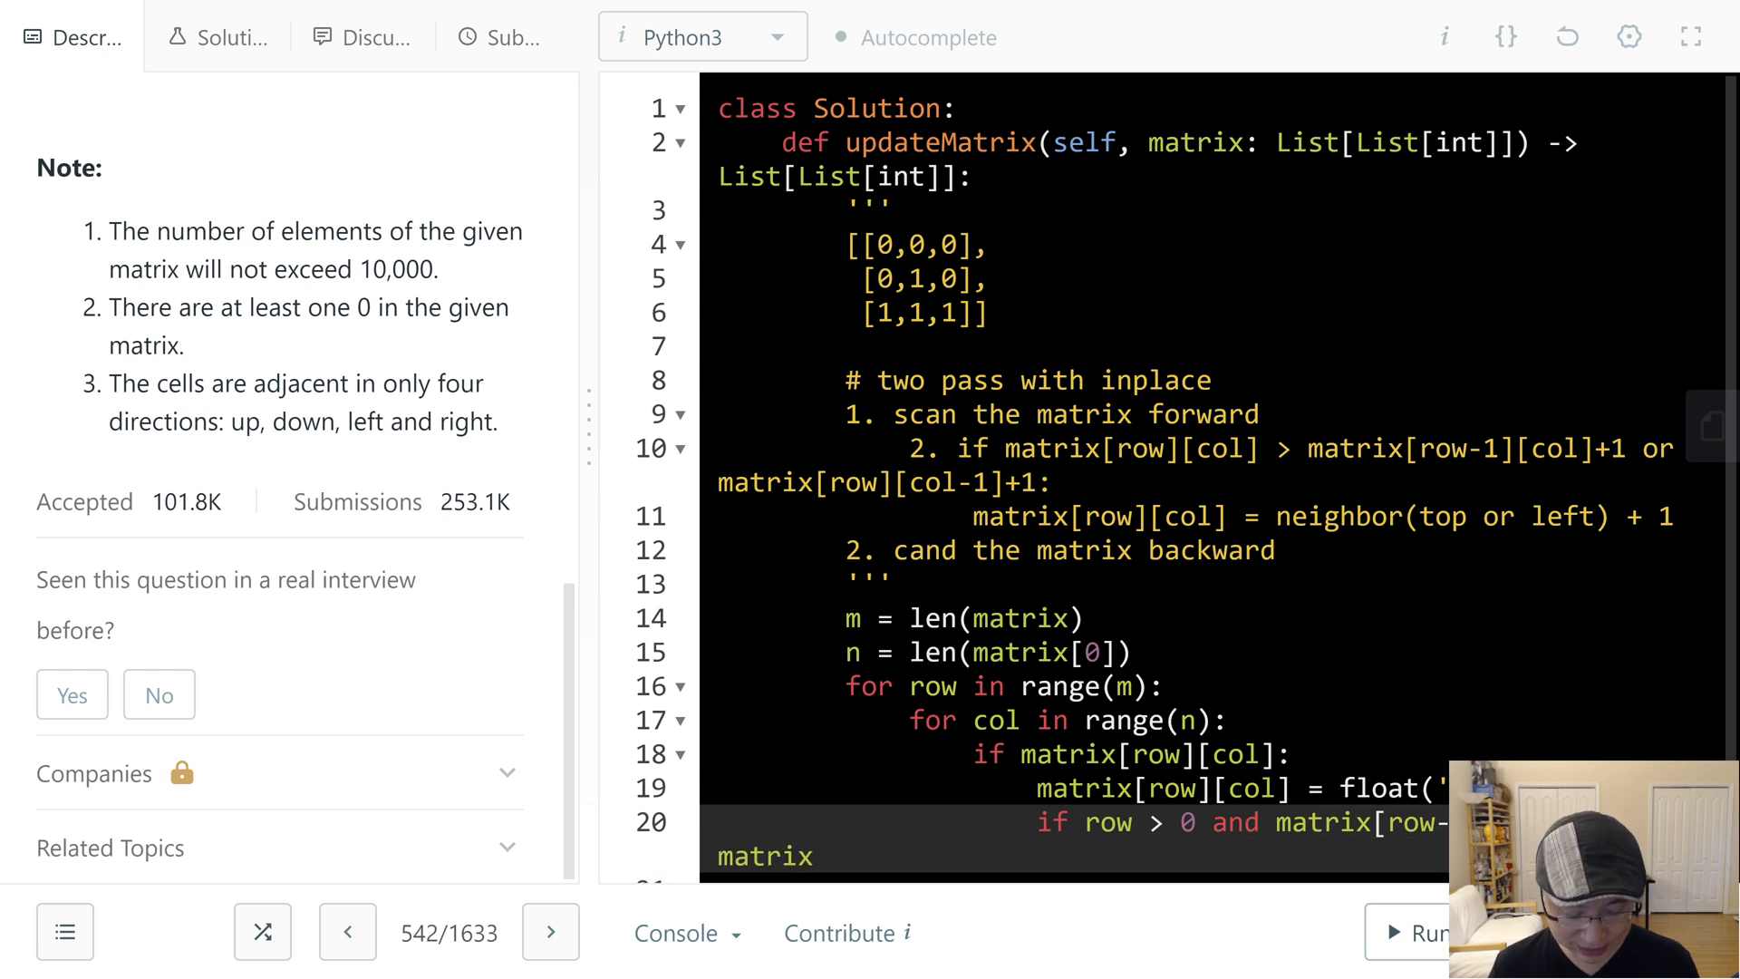
text([row][col])
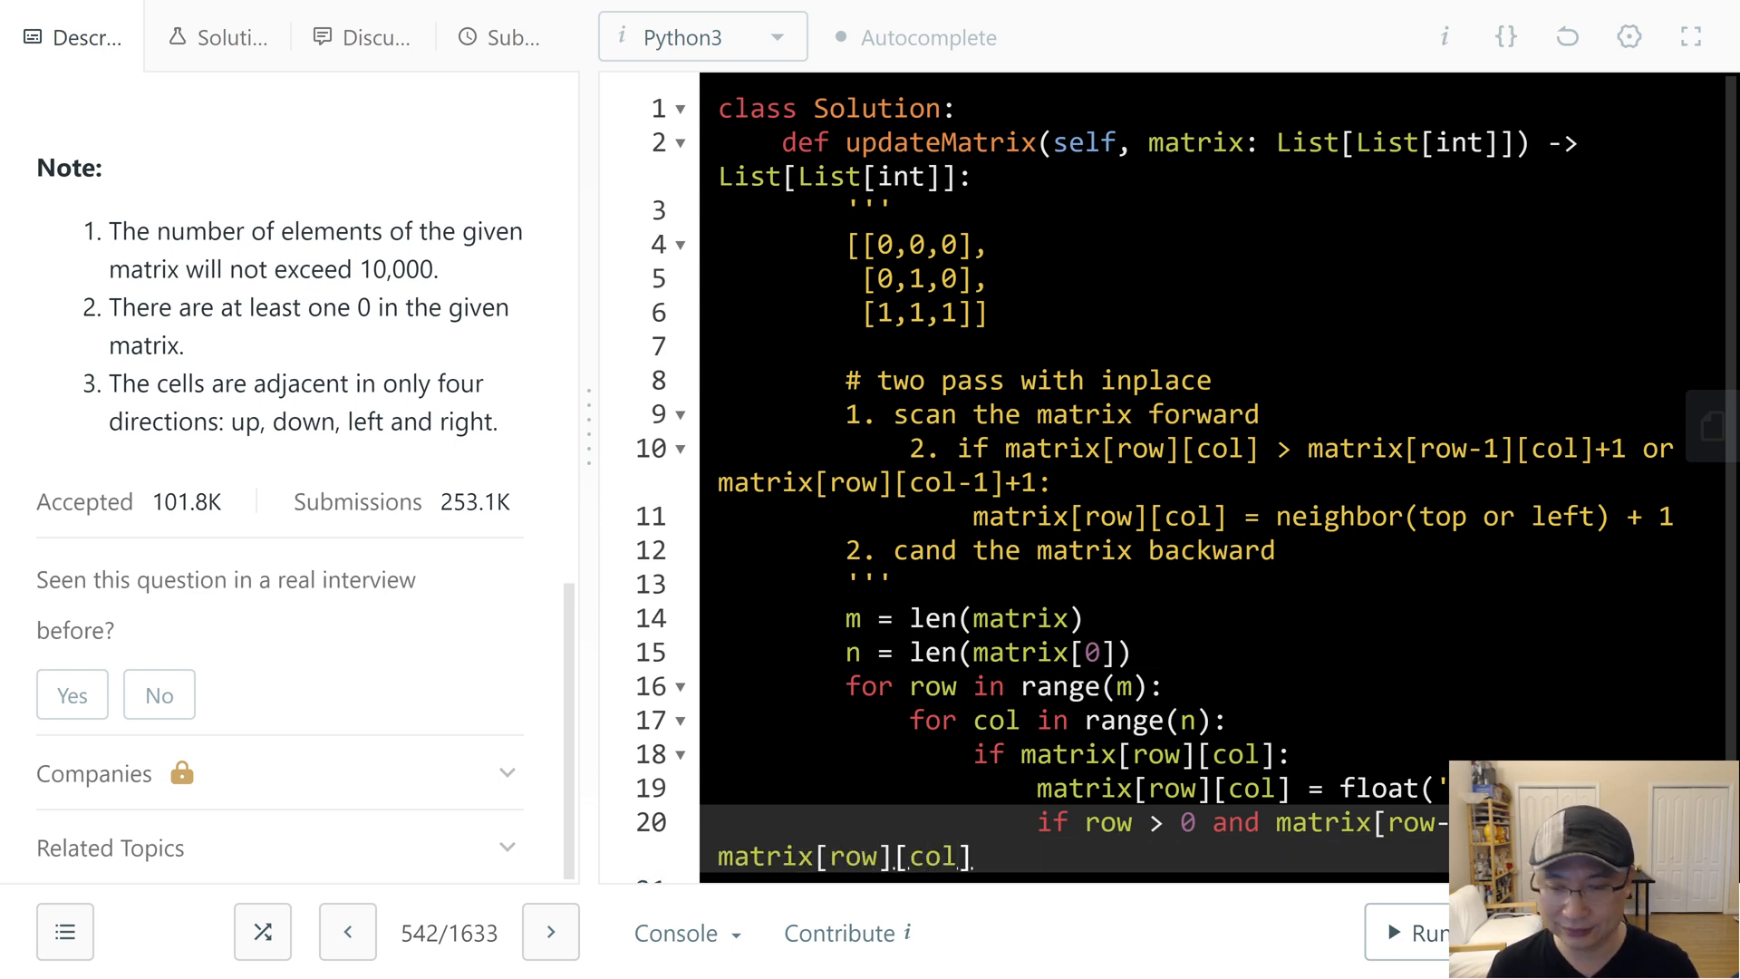
click(1691, 36)
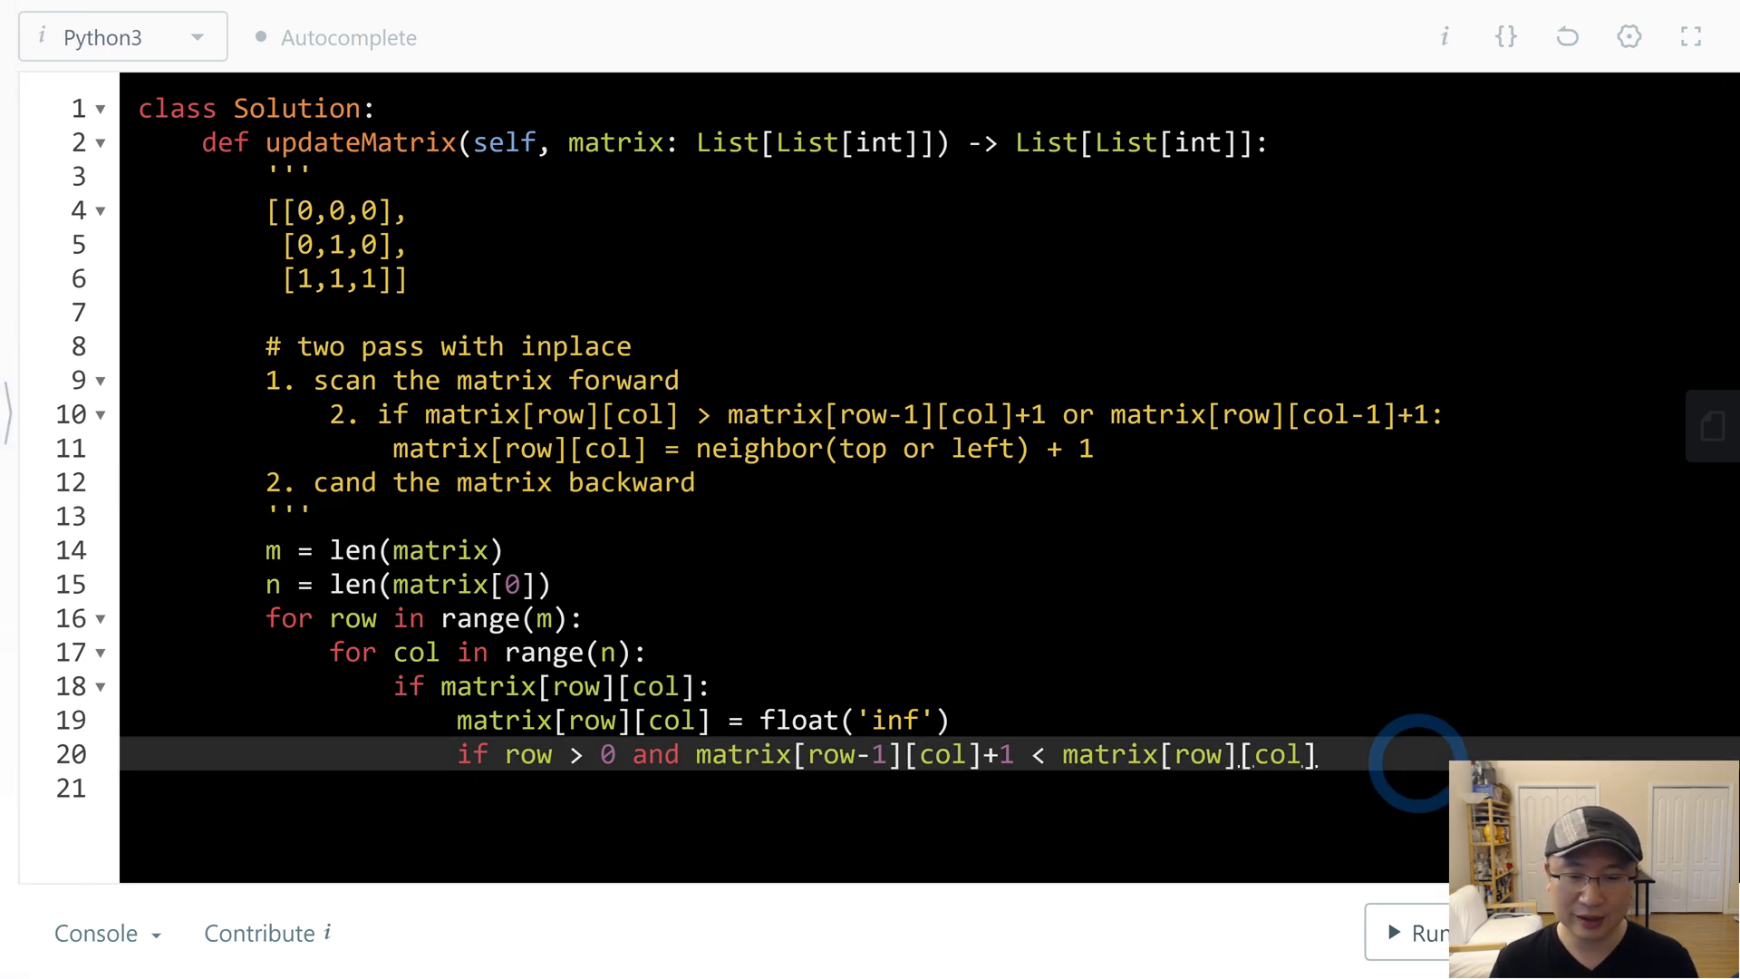
- Assign matrix[row][col] the neighbour+1 value under the top check, and add the col > 0 left-neighbour check using matrix[row][col-1]+1
text(:)
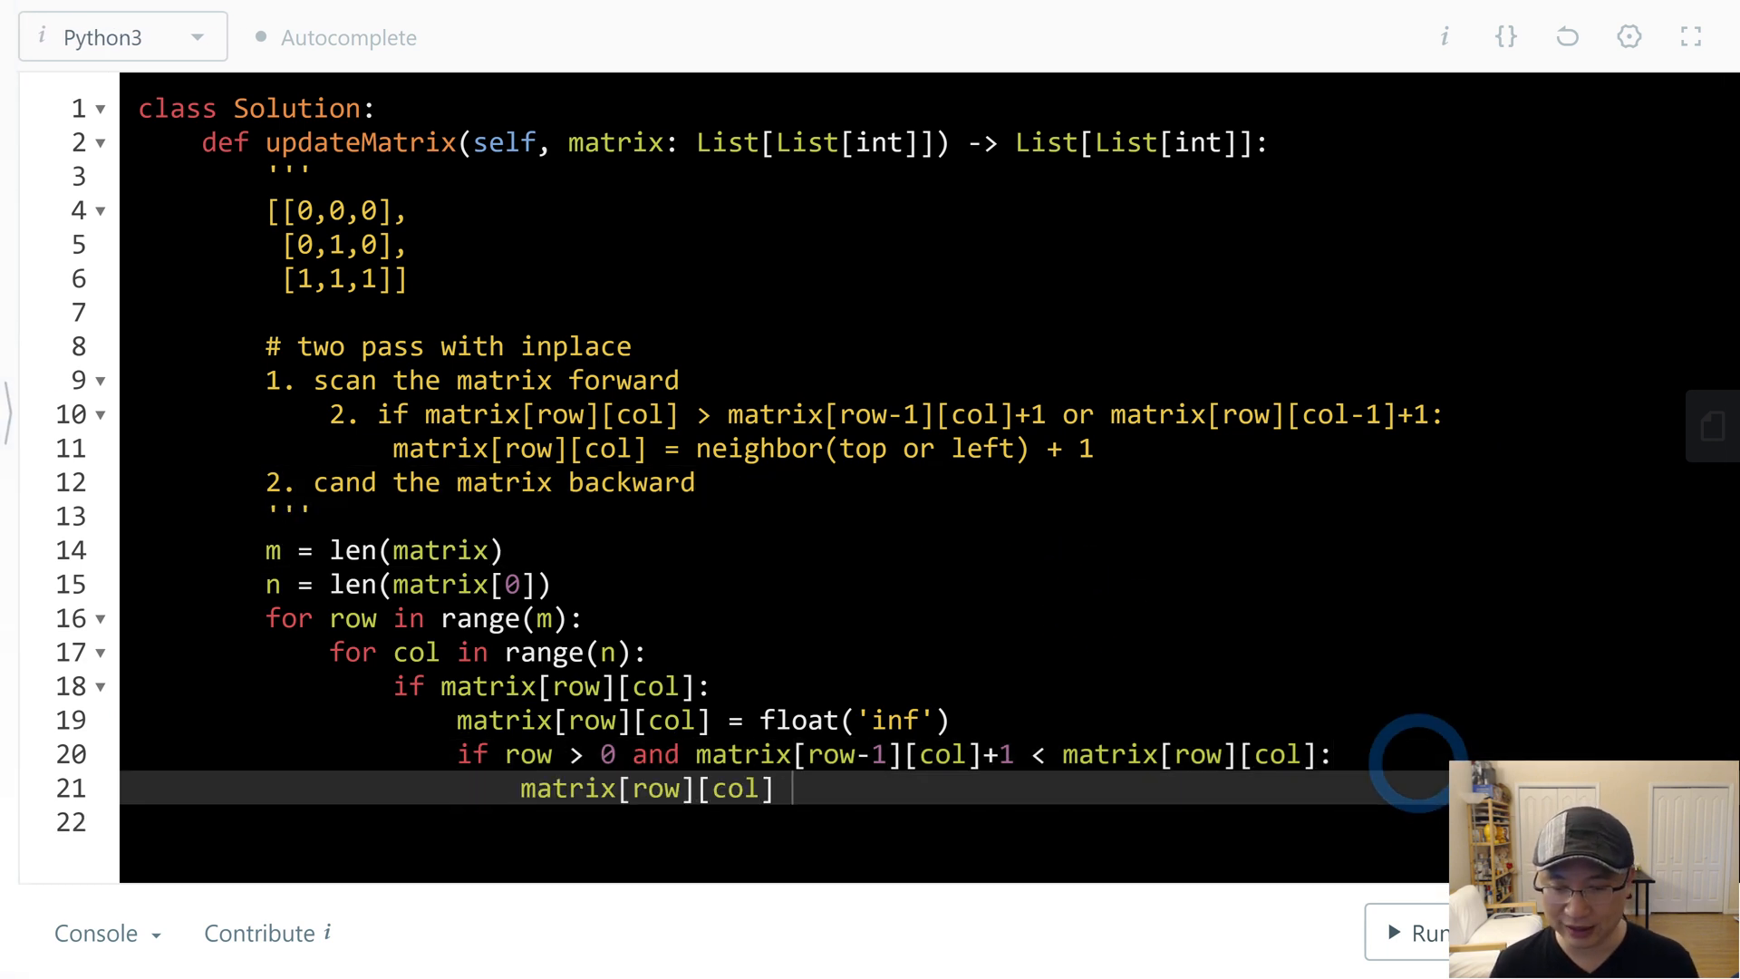
text(= matrix[row][col])
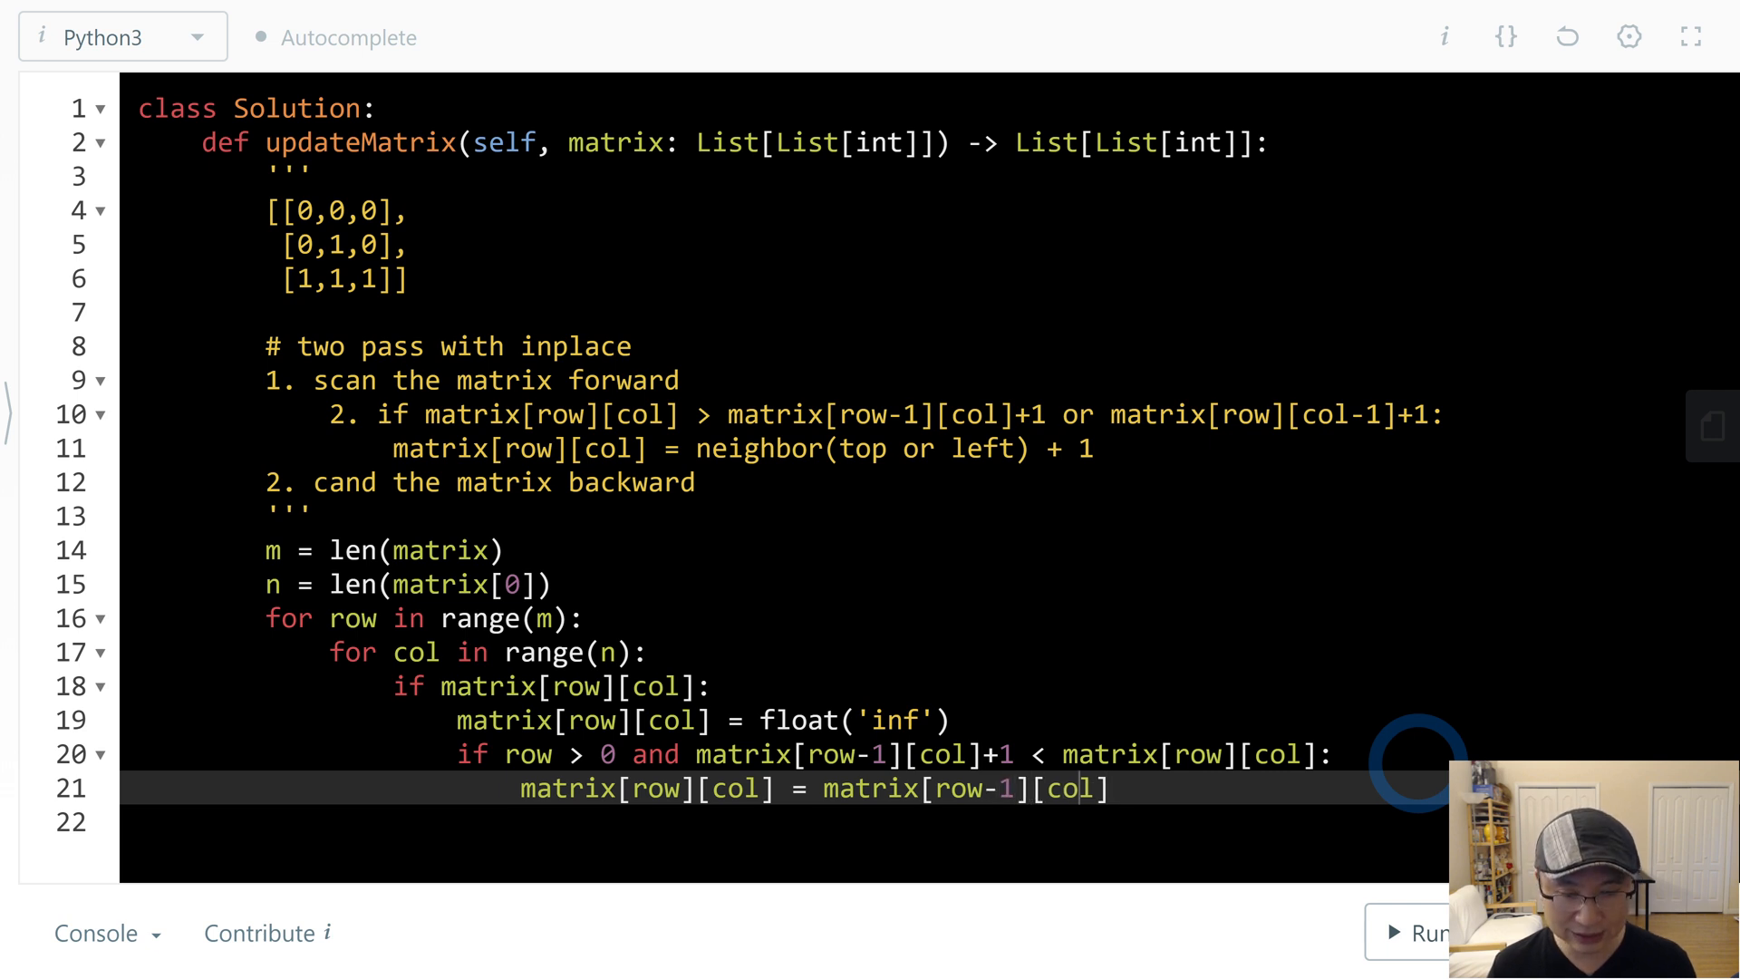
text(+1)
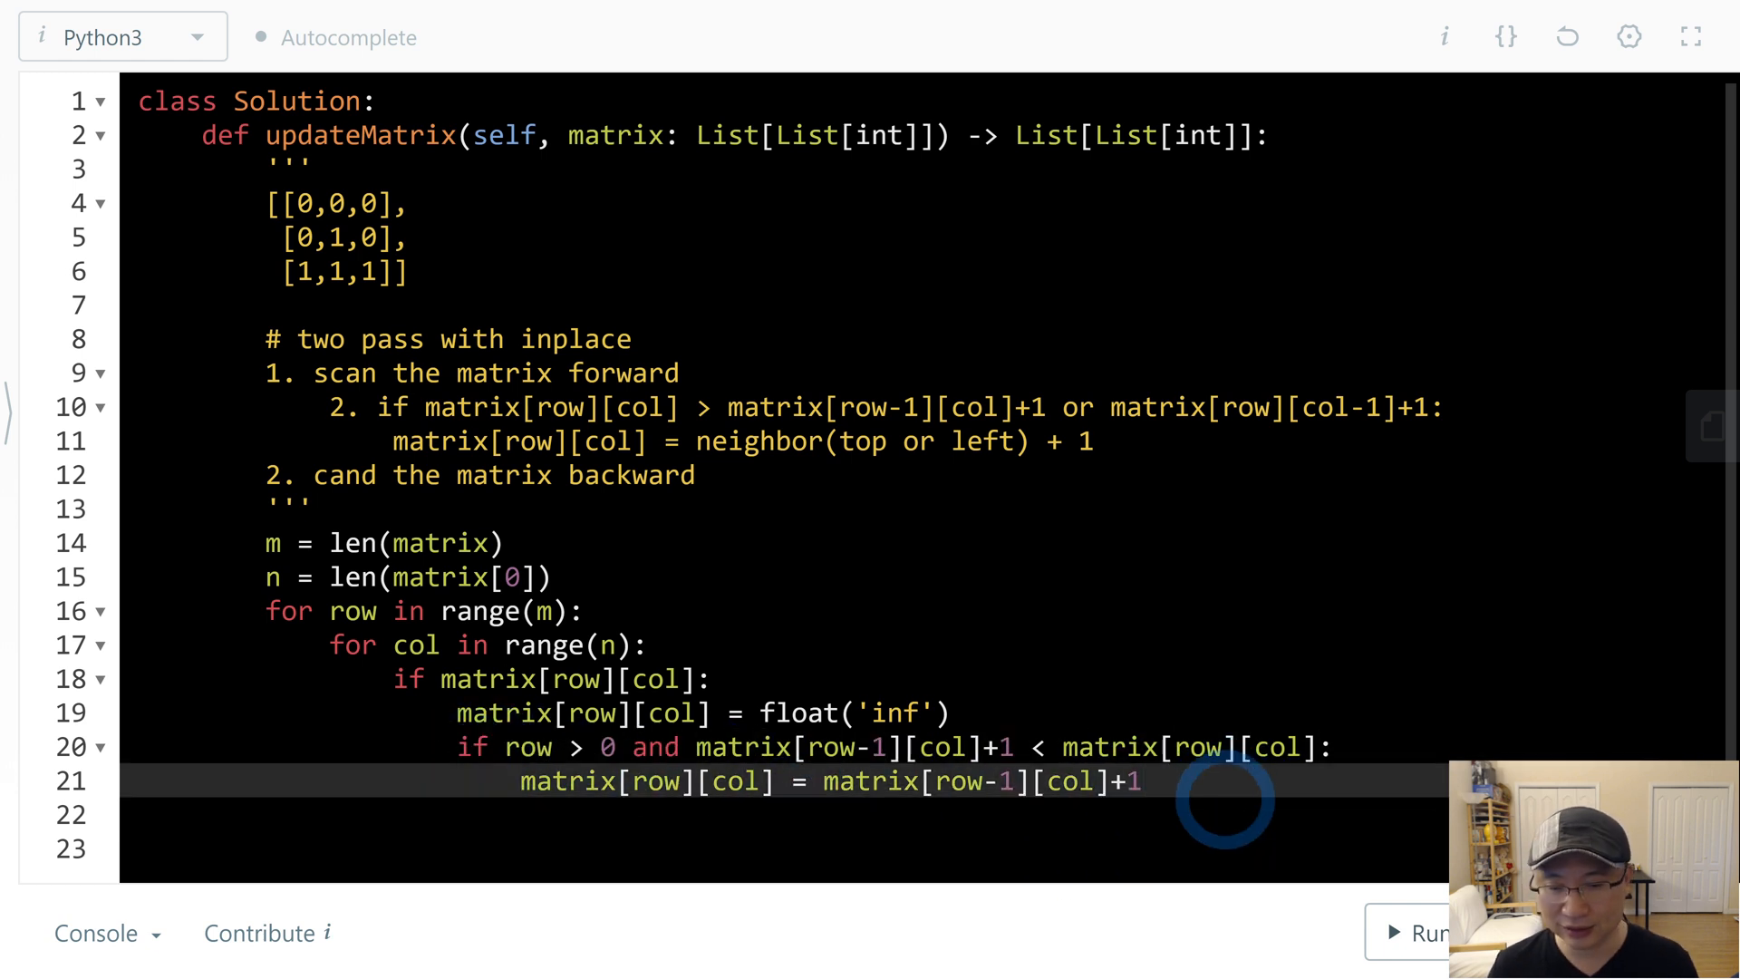
text(if row > 0 and matrix[row-1][col]+1 < matrix[row][col]:)
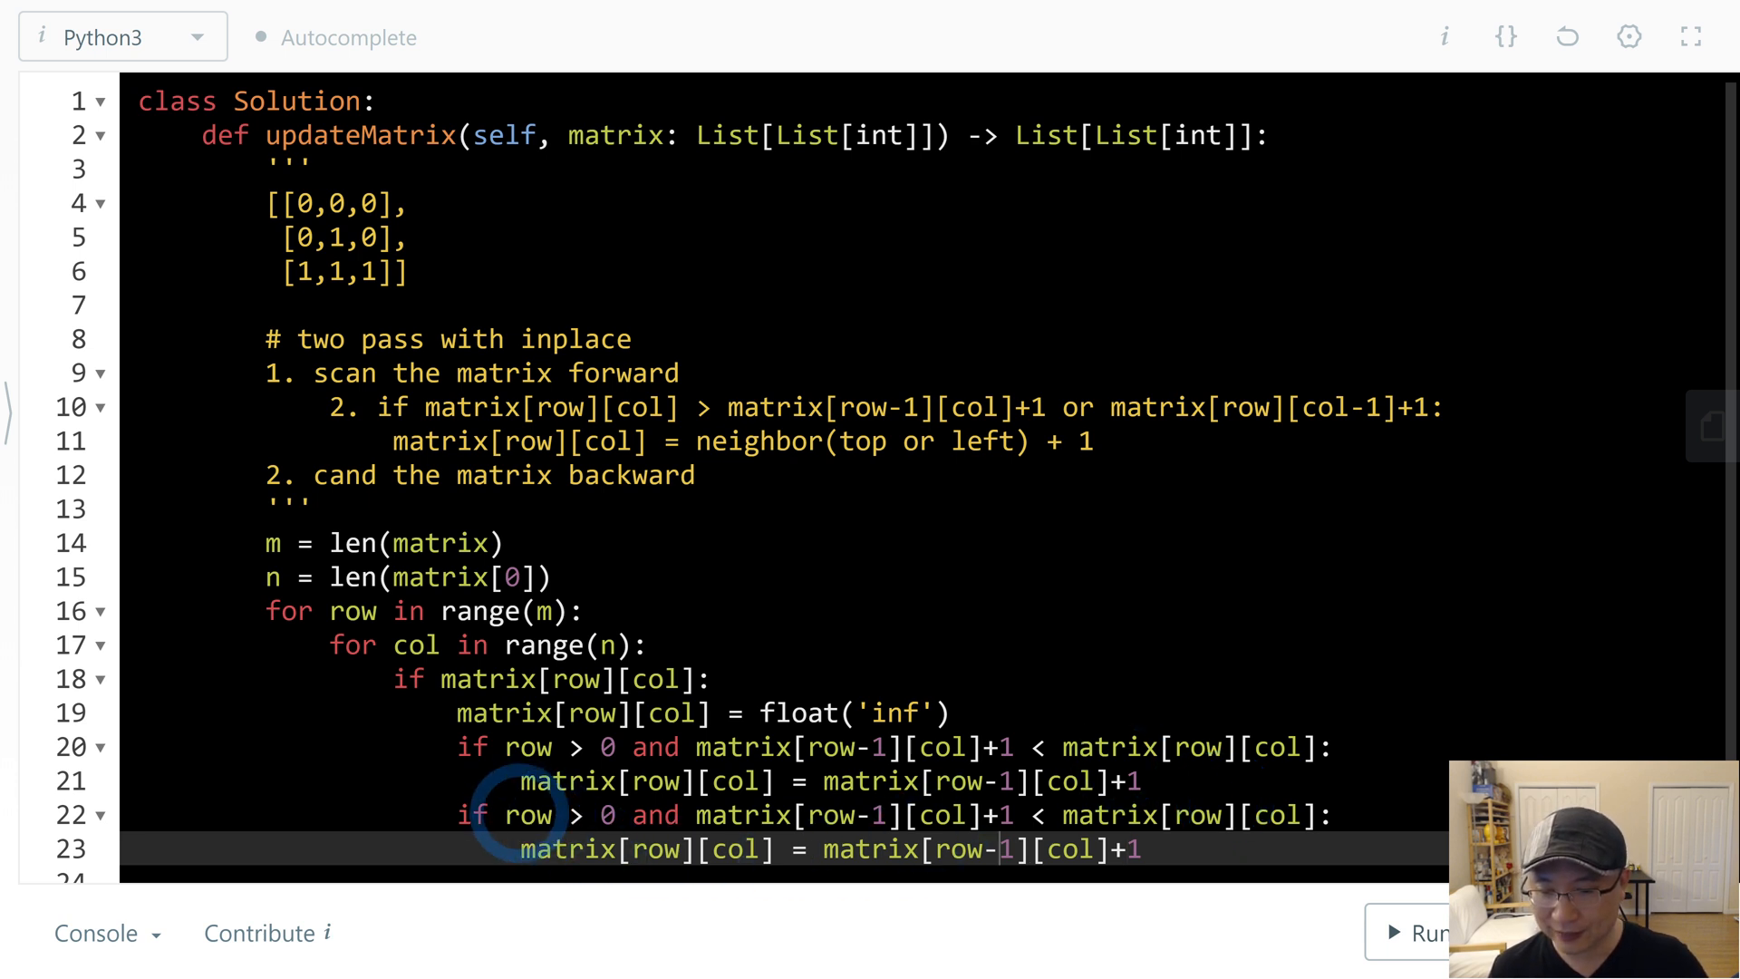
text(col)
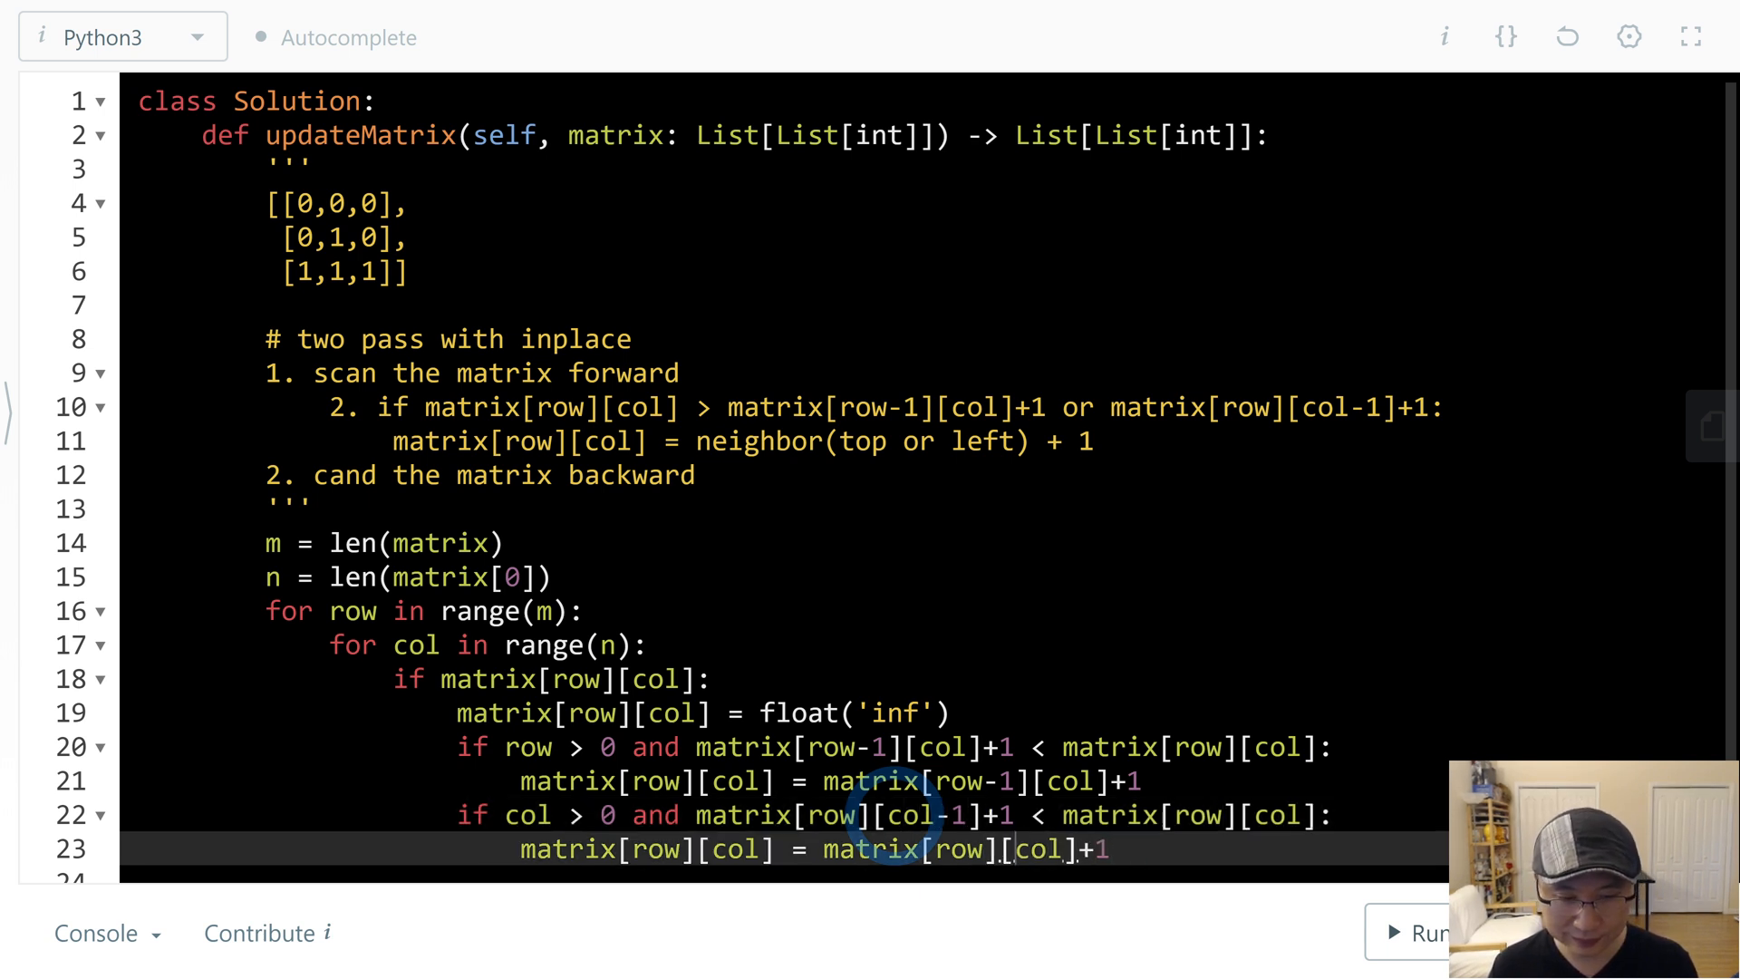
text(-1)
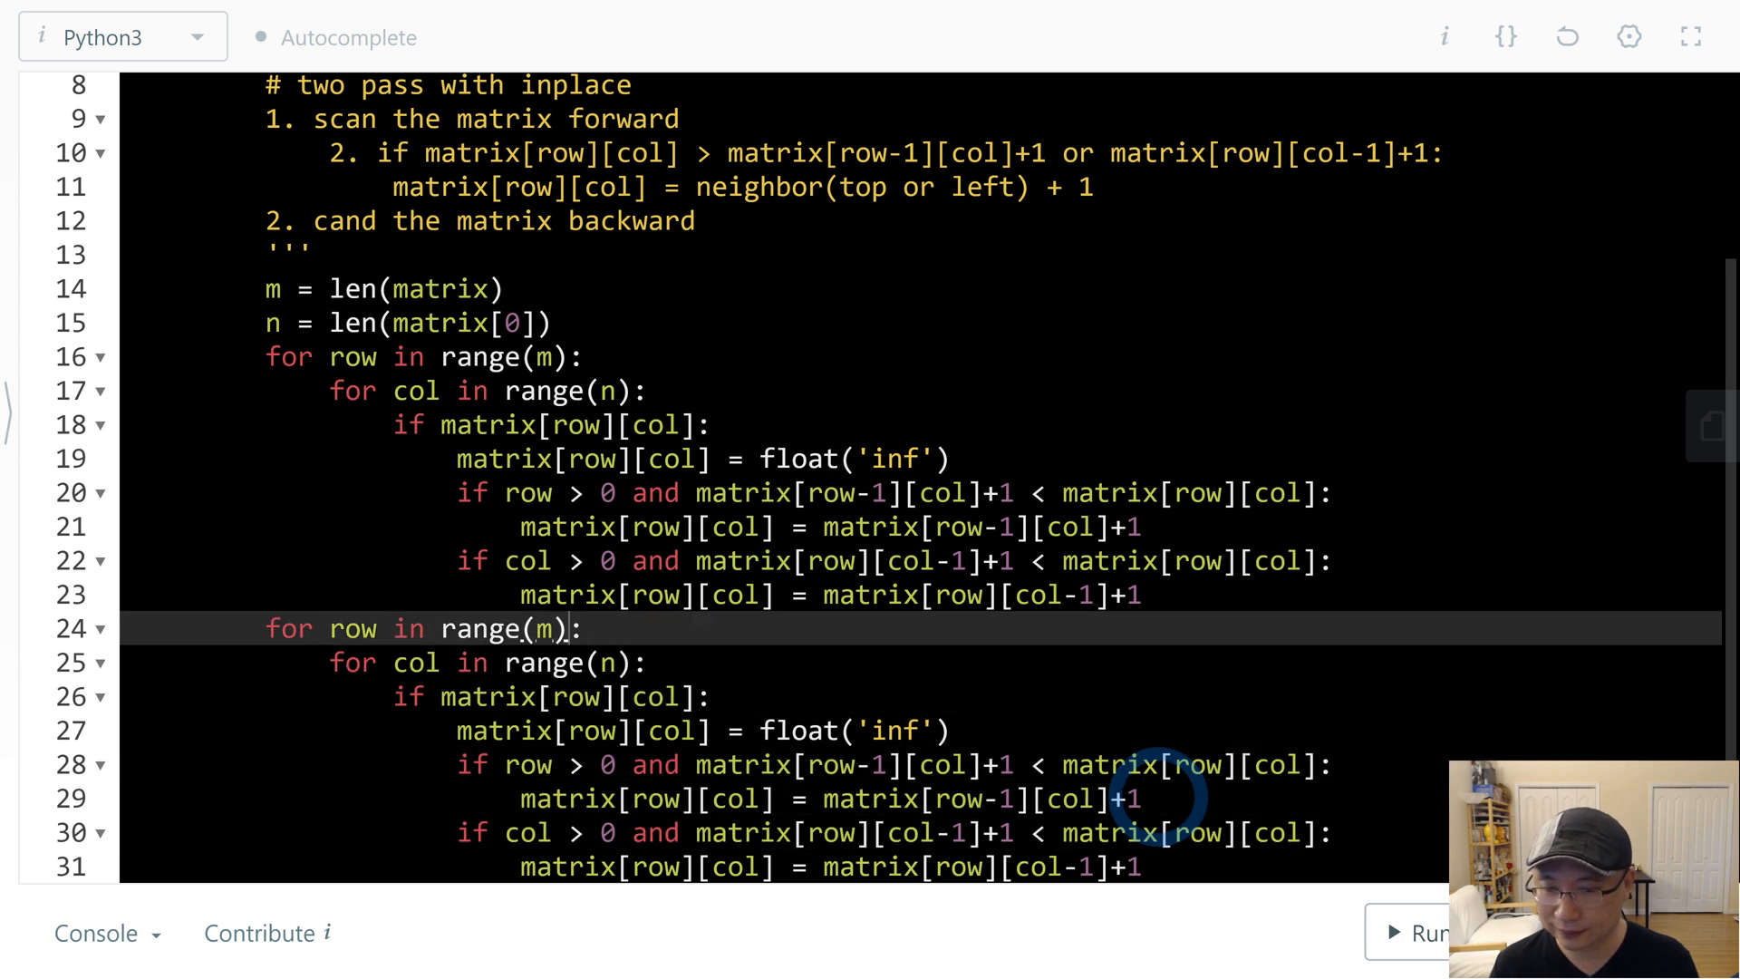
- Reverse the copied loops to range(m-1, -1, -1)/range(n-1, -1, -1), drop the inf reset, and switch checks to row+1/col+1 neighbours
text(-1, -)
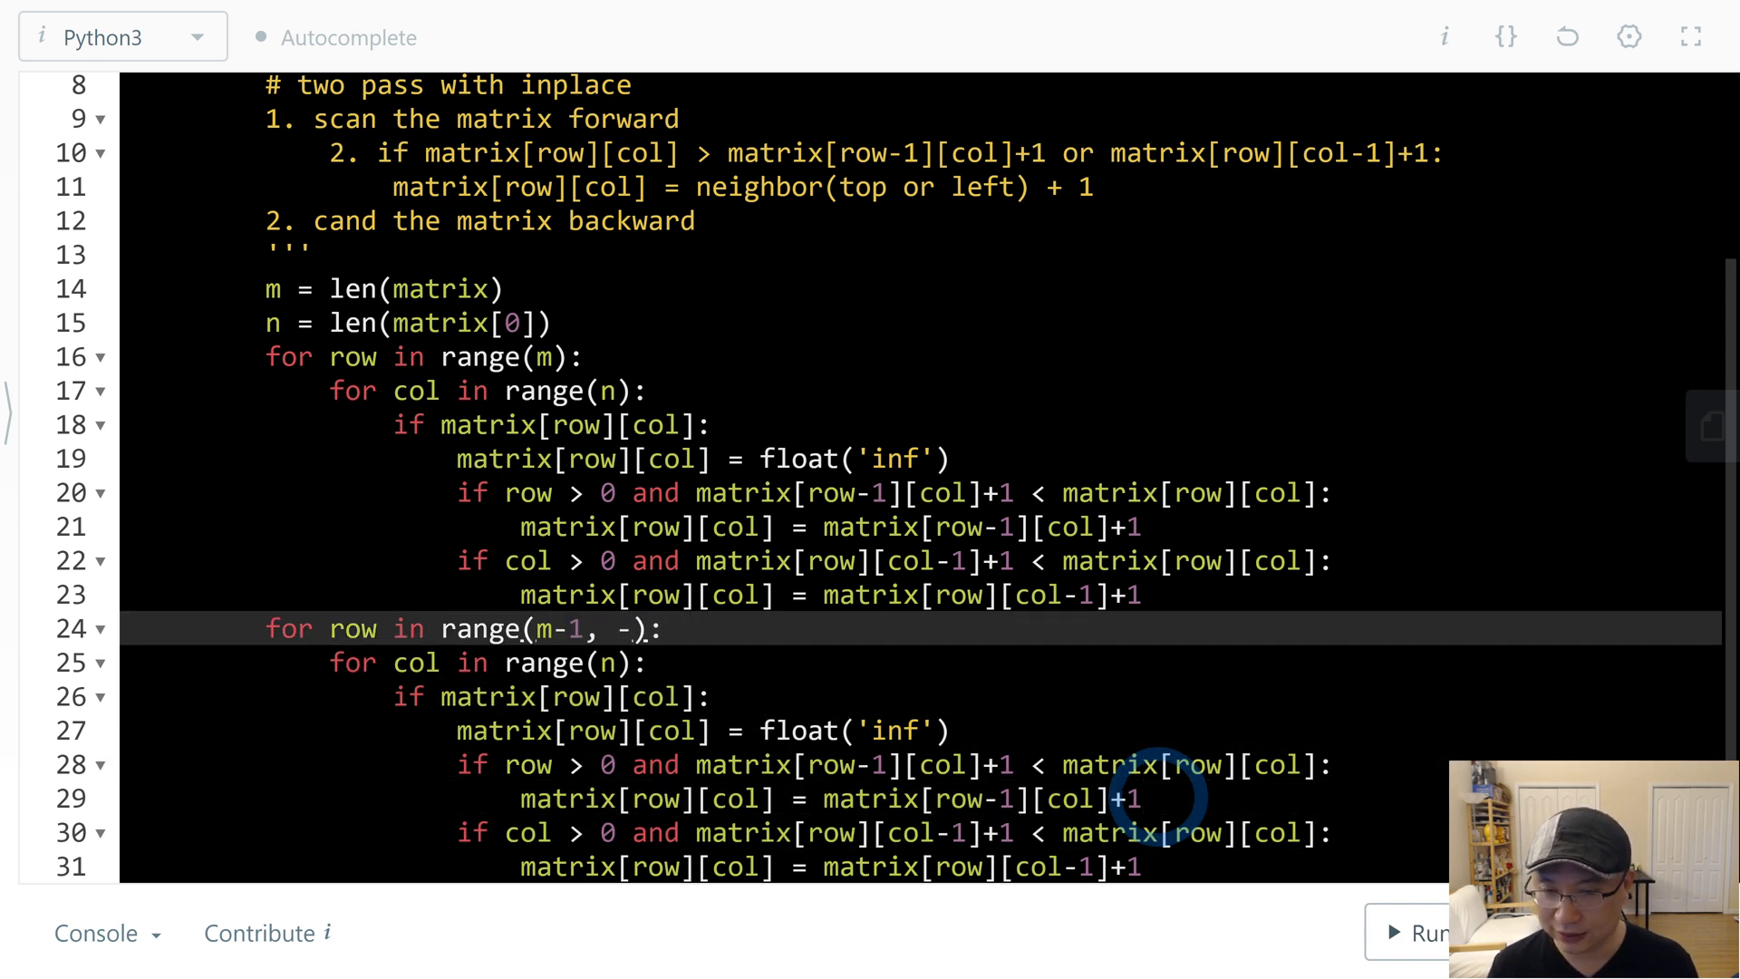
text(1, -1)
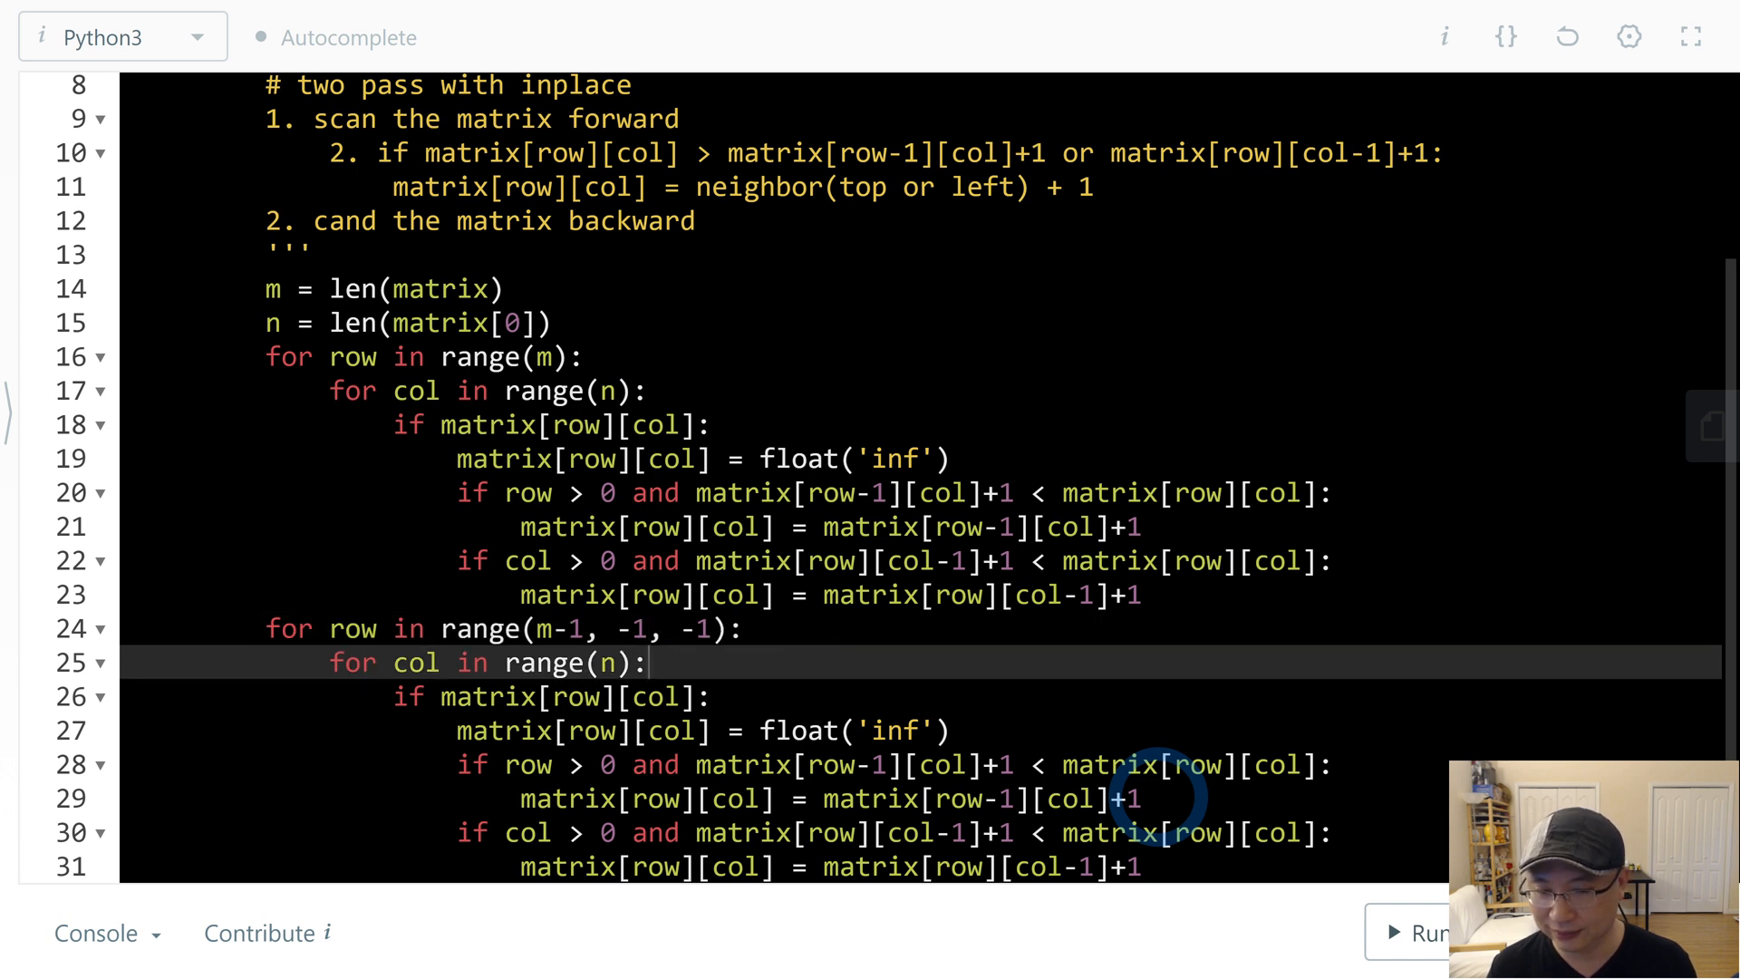
text(-1, -1, -1)
click(898, 763)
text(<)
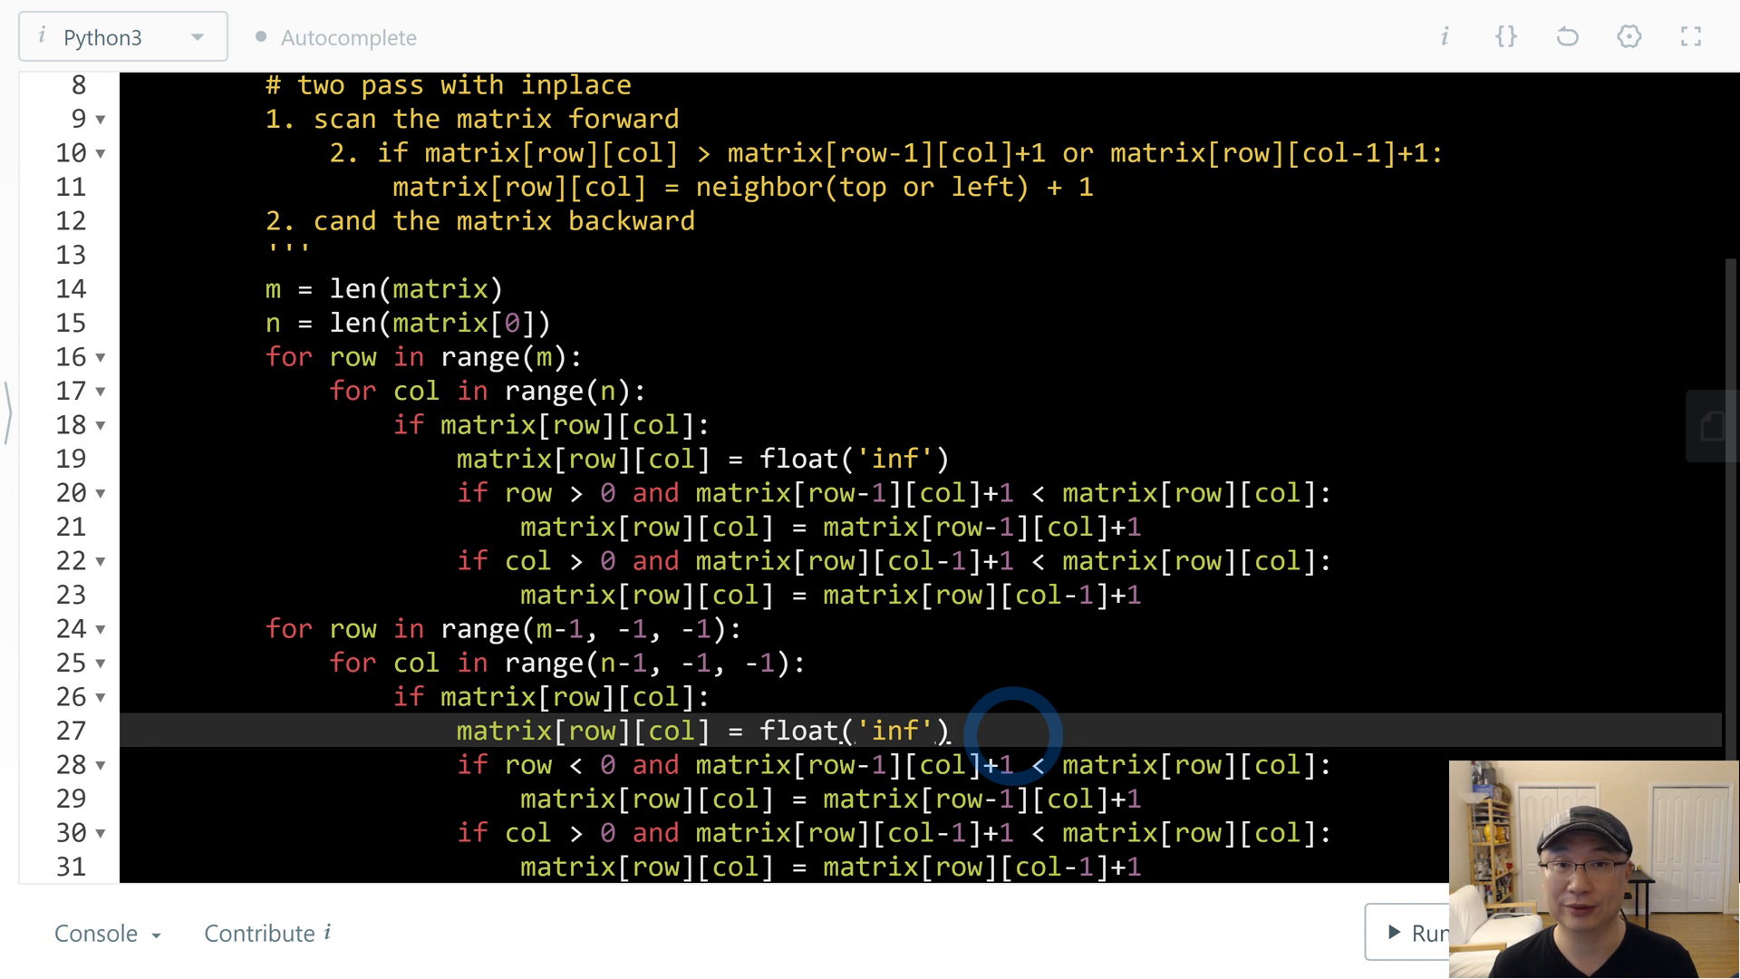
key(Backspace)
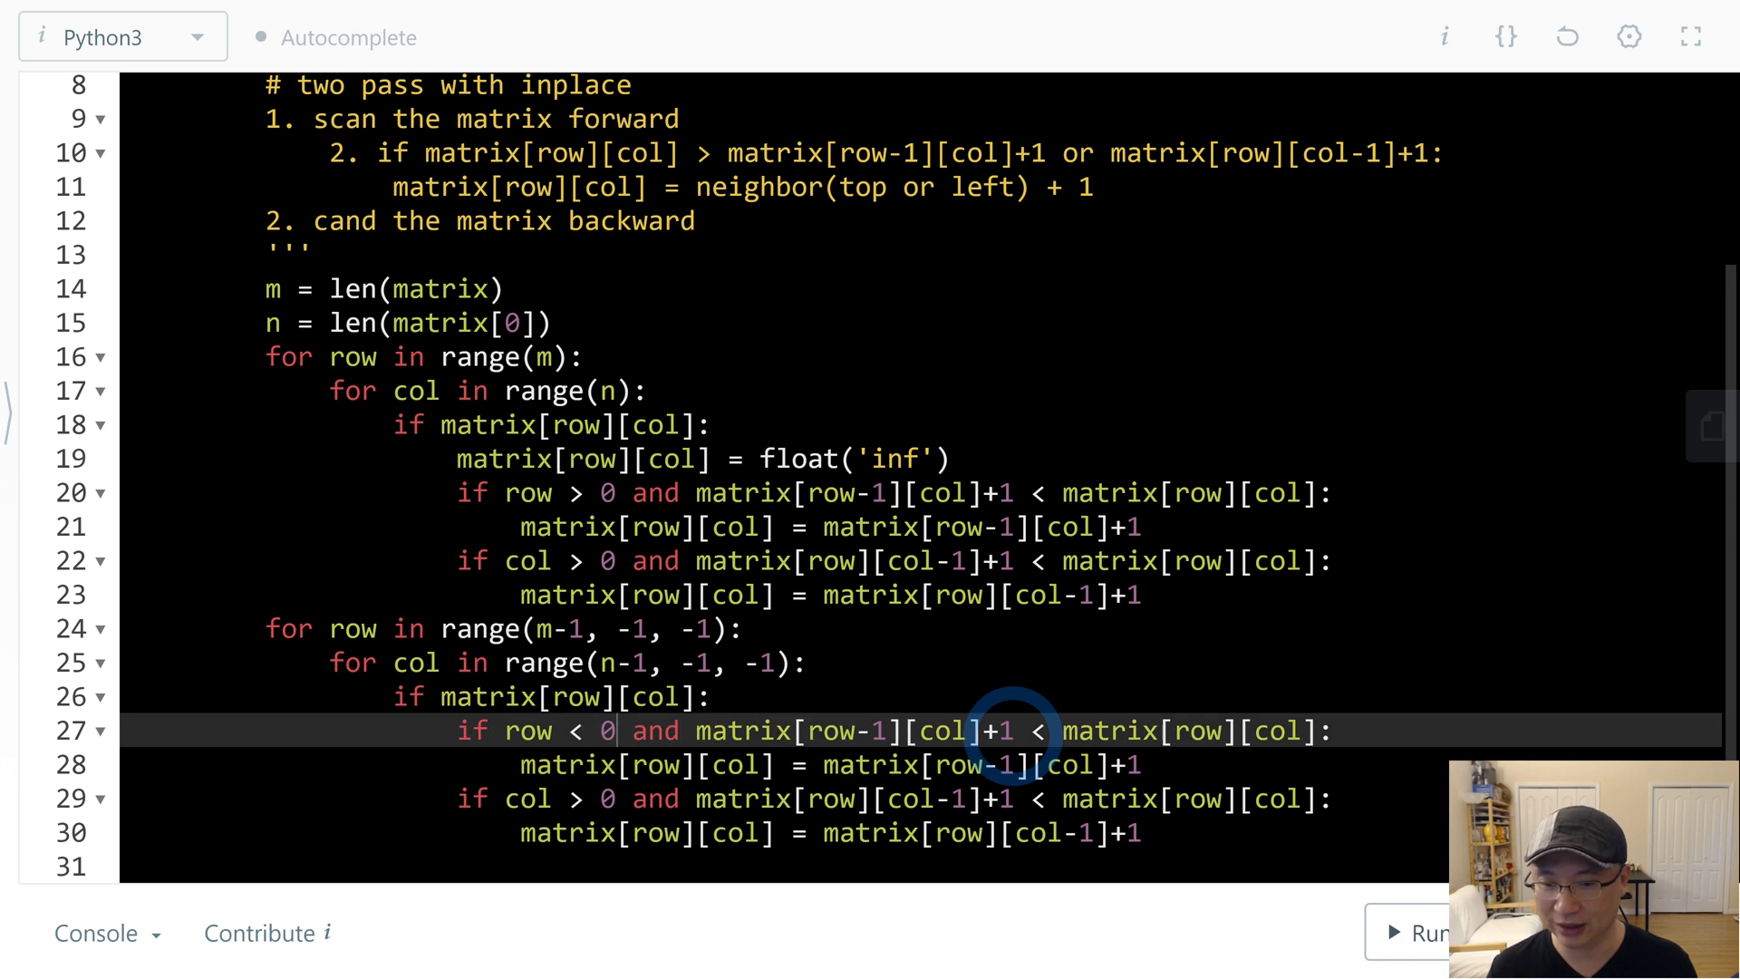
text(m)
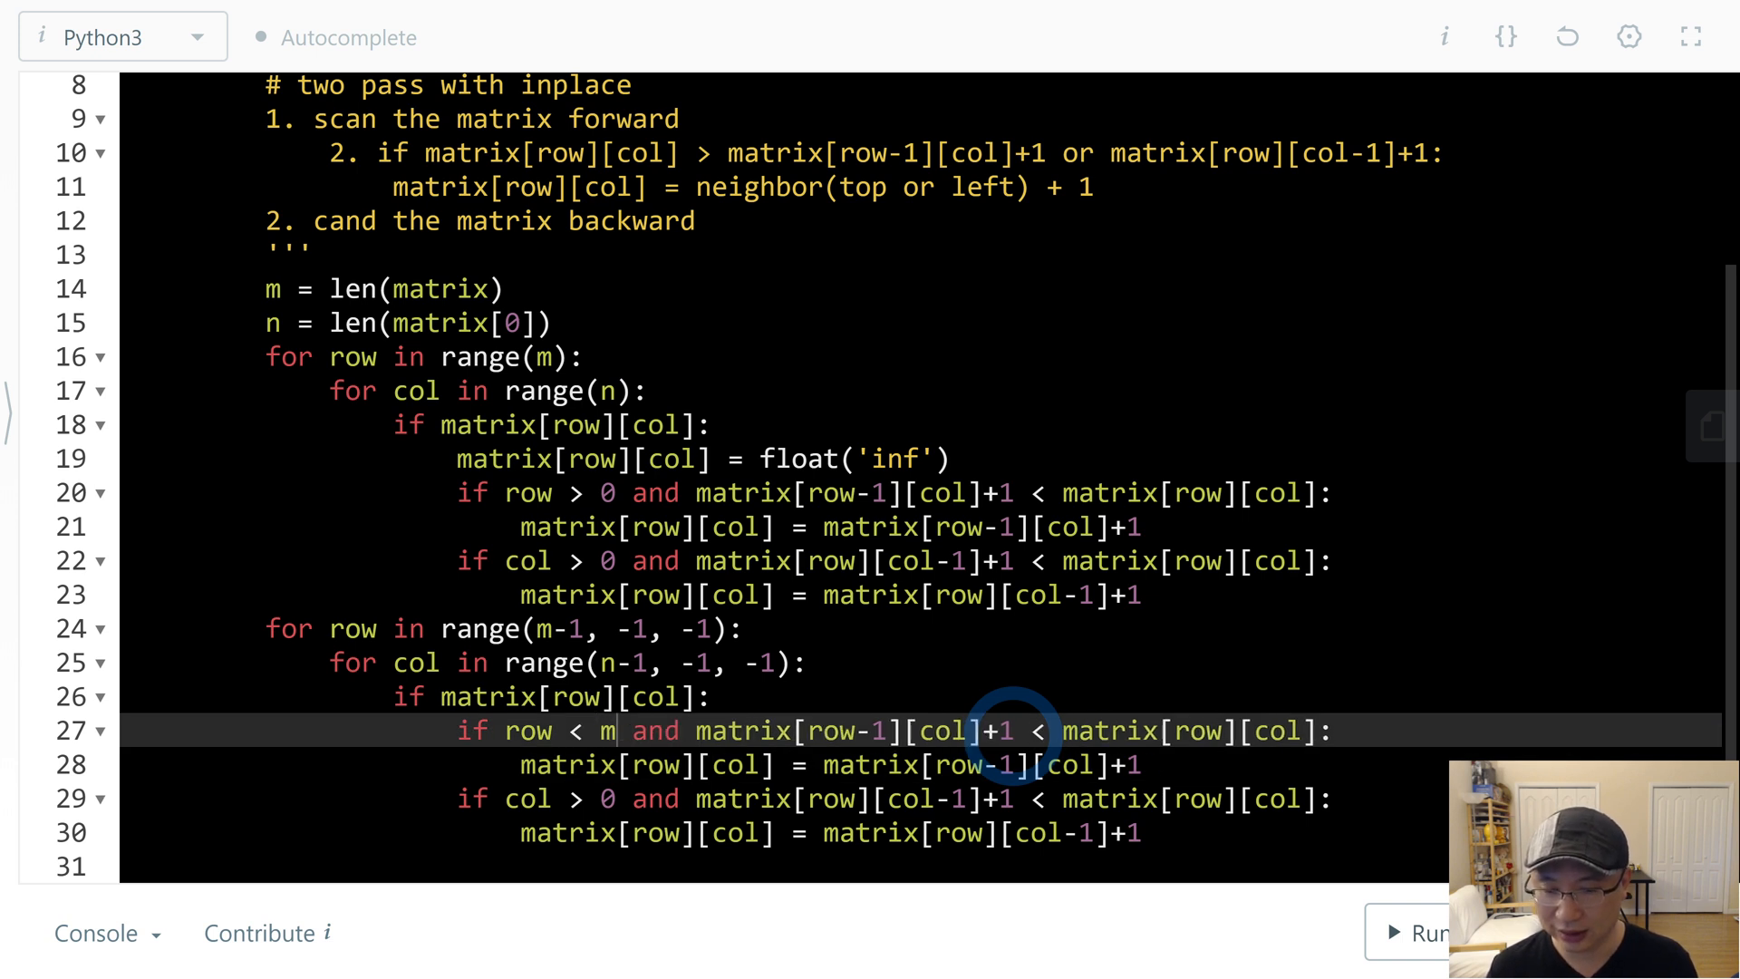
text(-1)
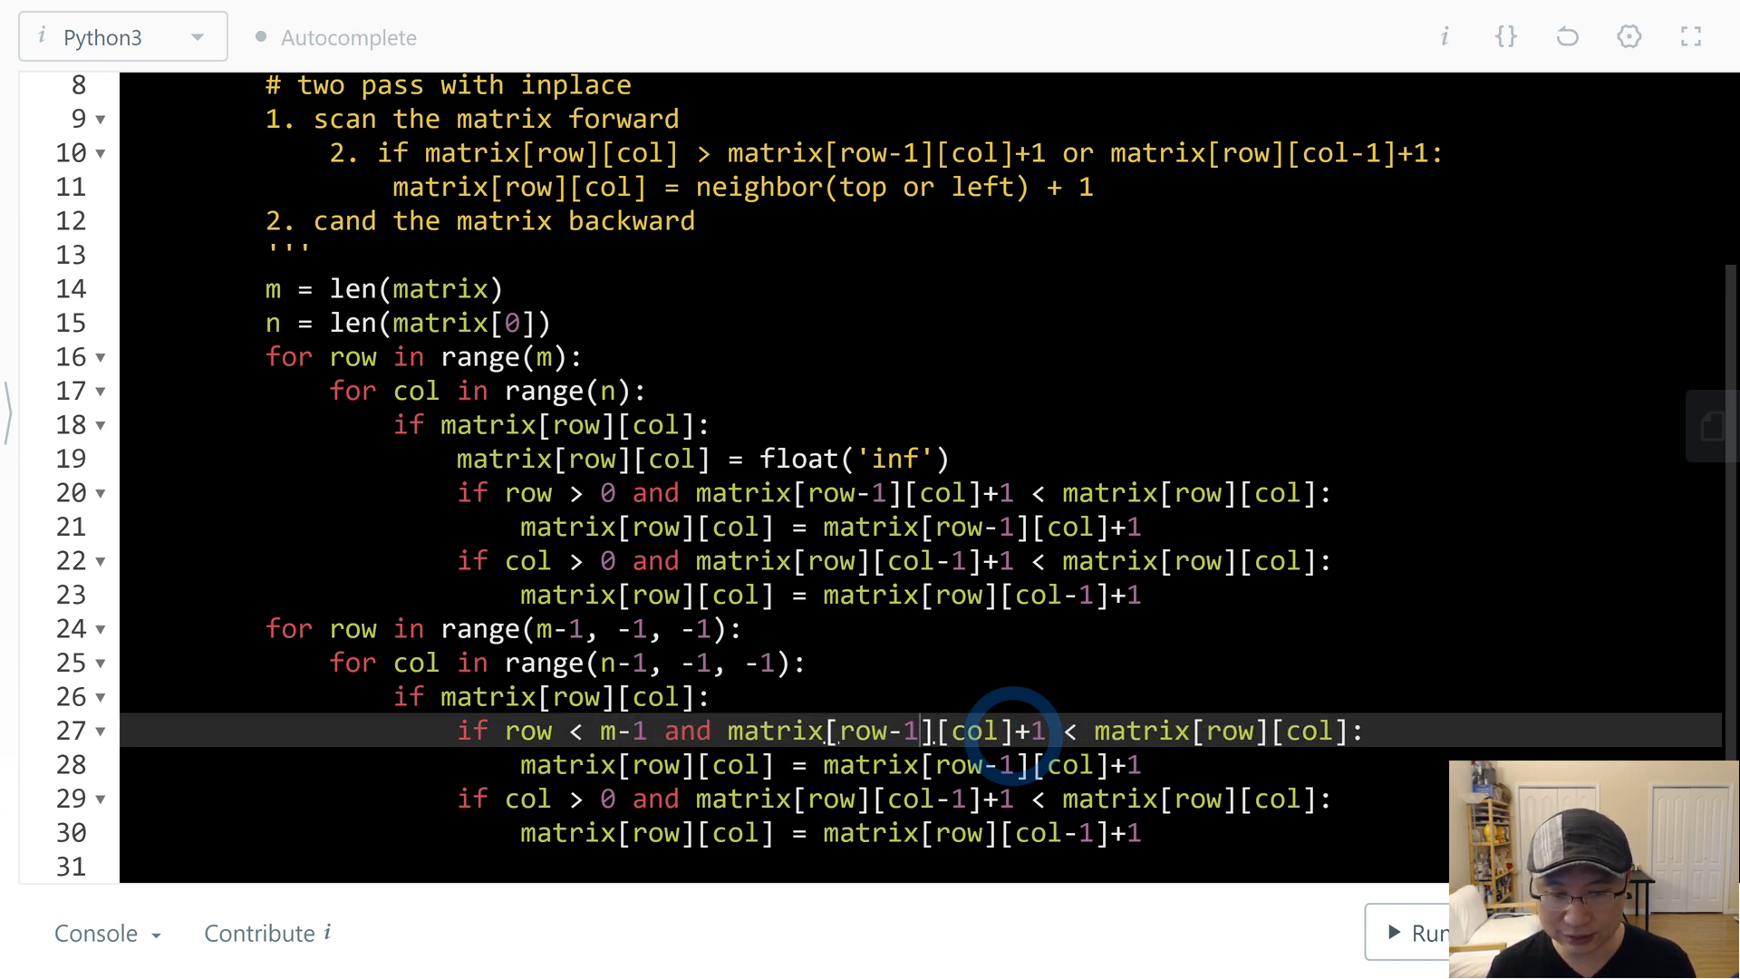
text(+)
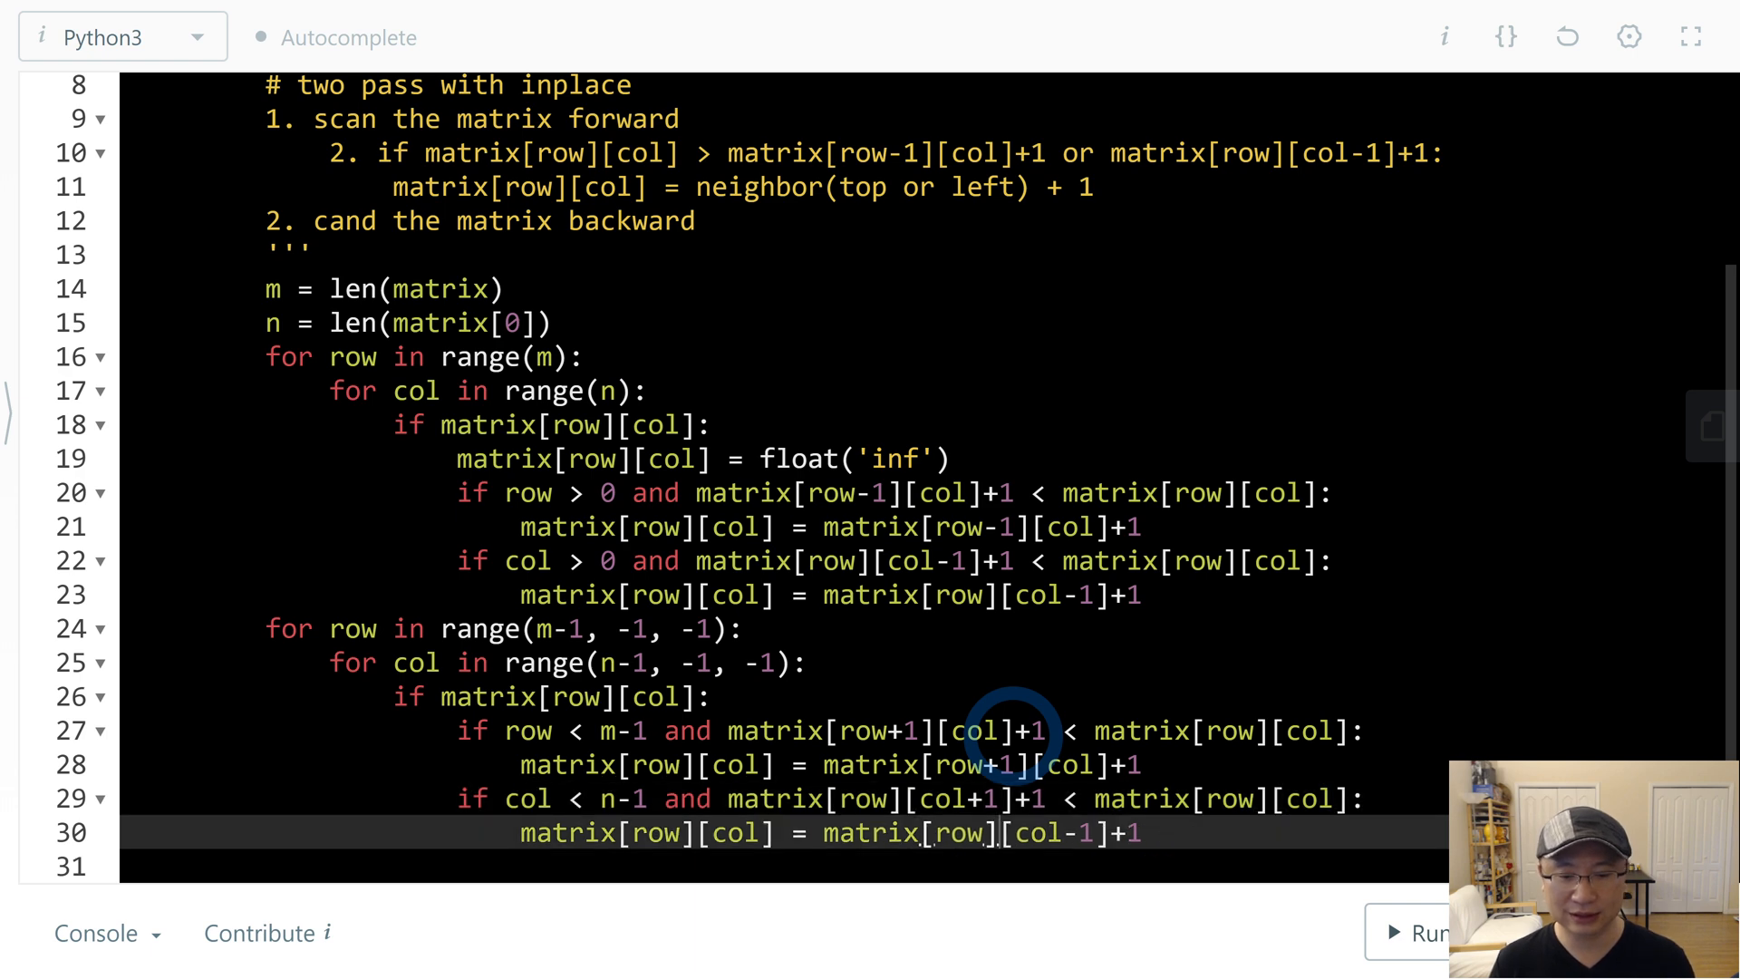
- Change the last update to use matrix[row][col+1] and end updateMatrix with 'return matrix'
scroll(down, 3)
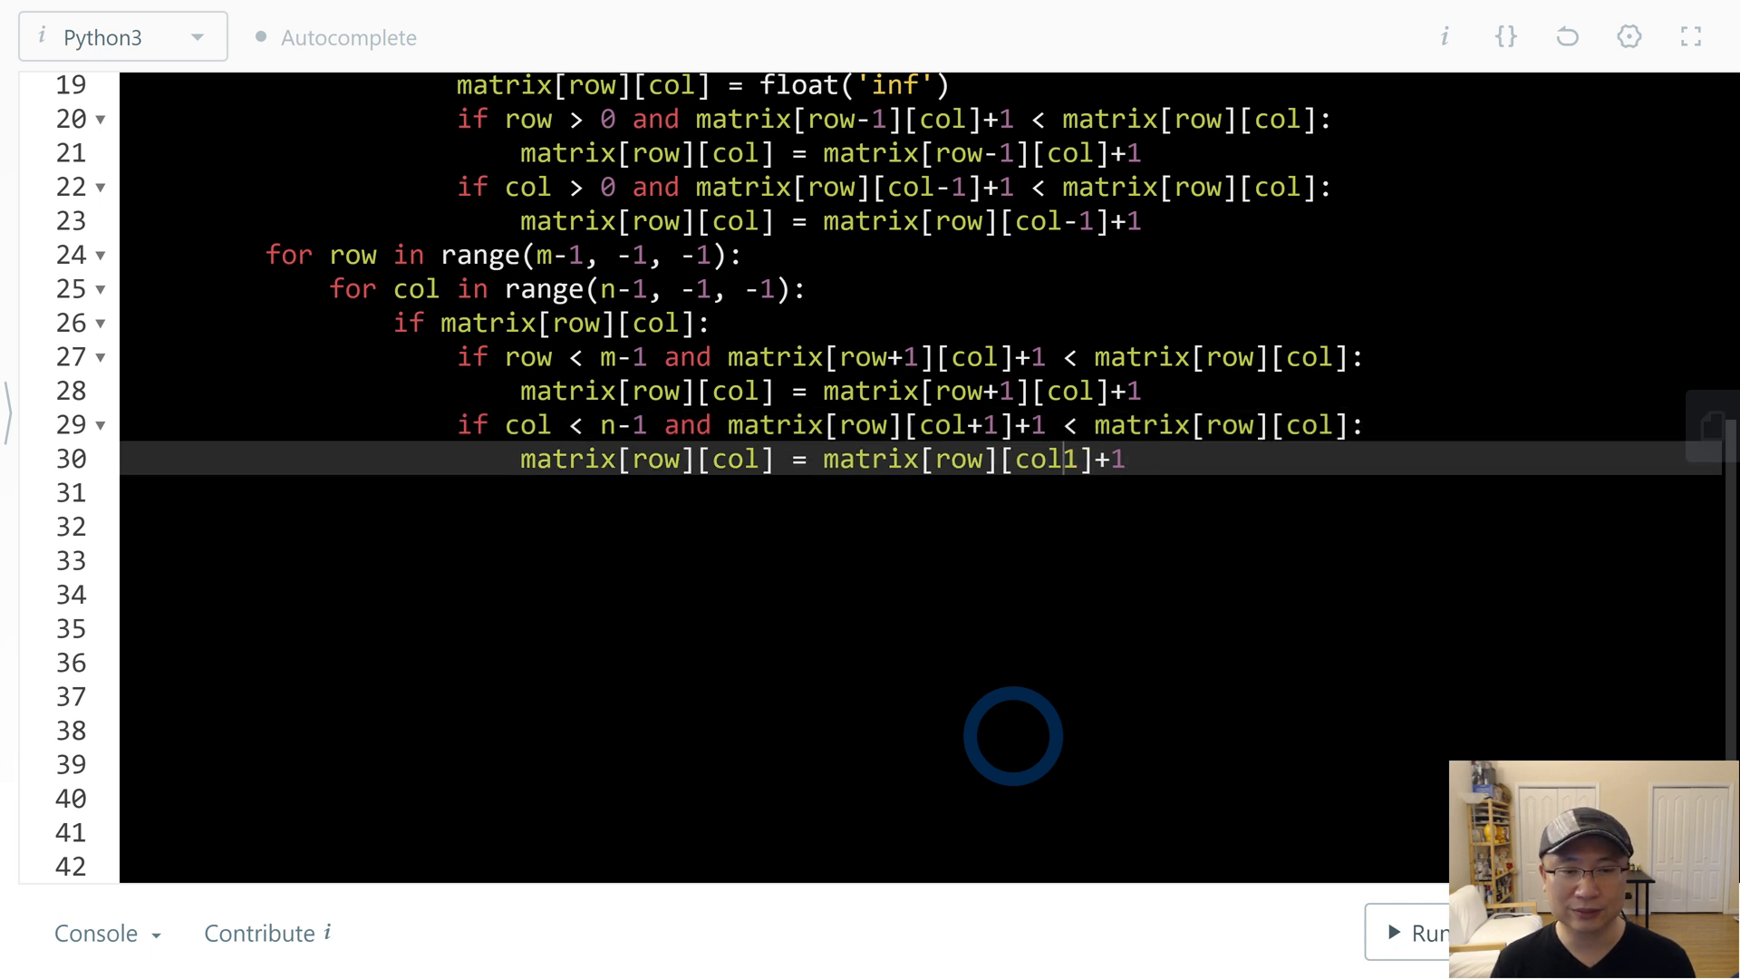
text(+)
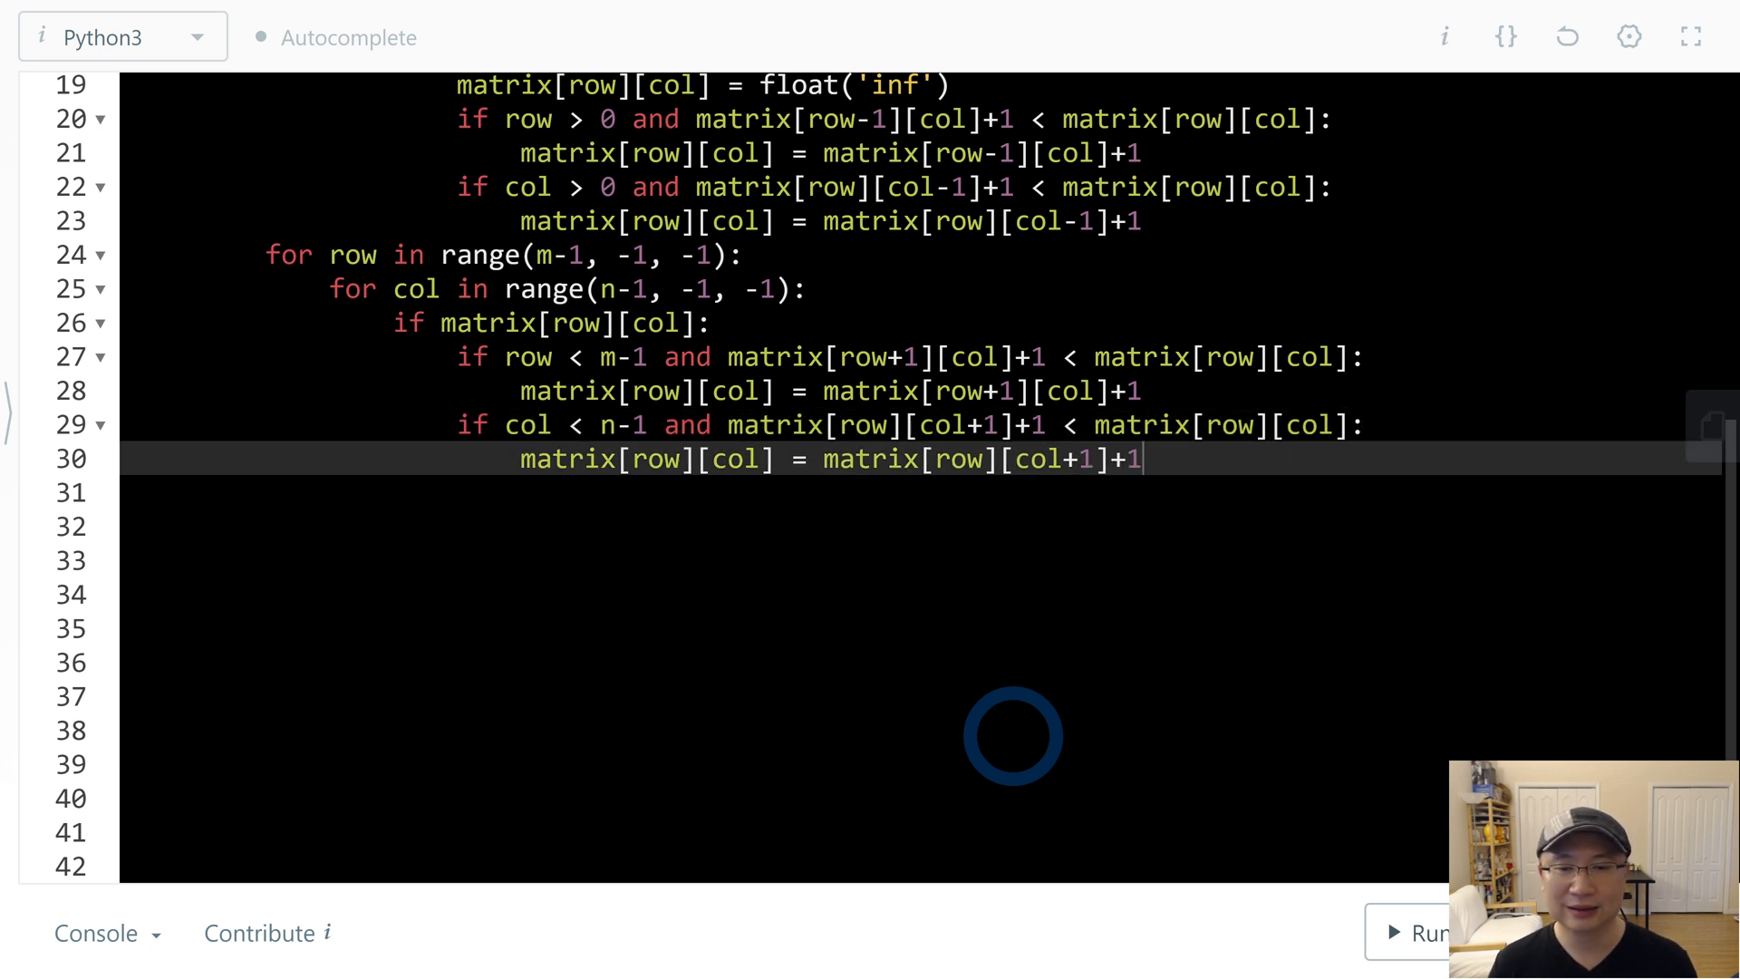
text(re)
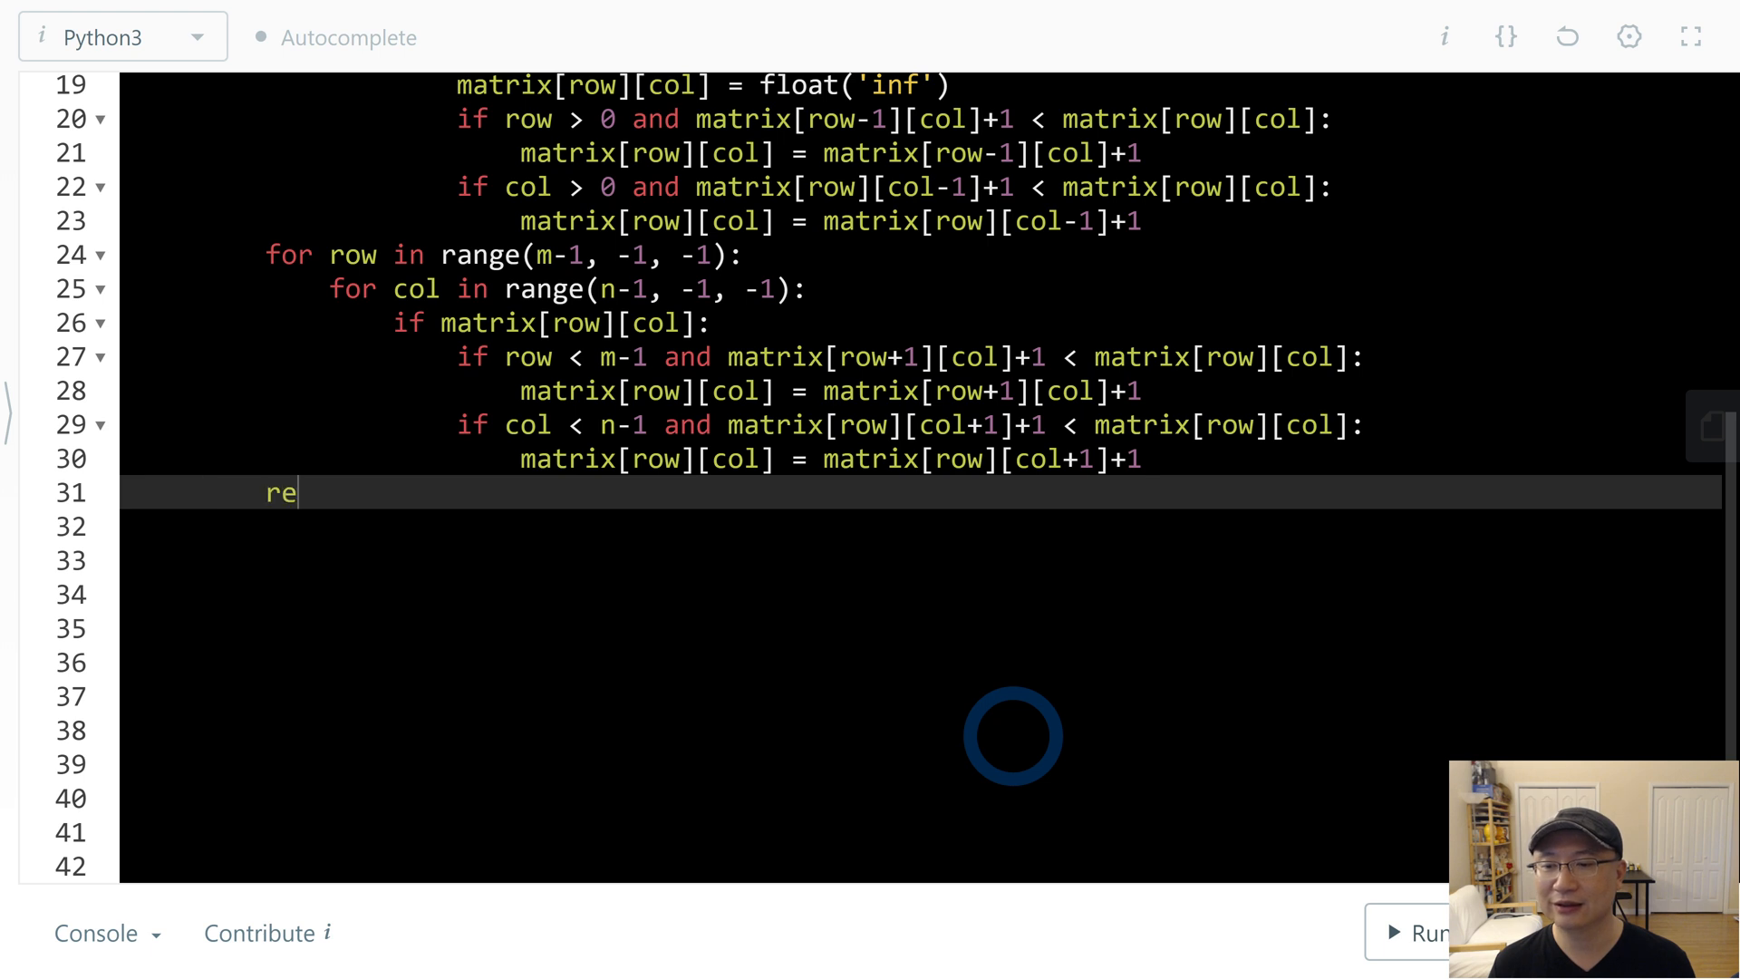
text(turn)
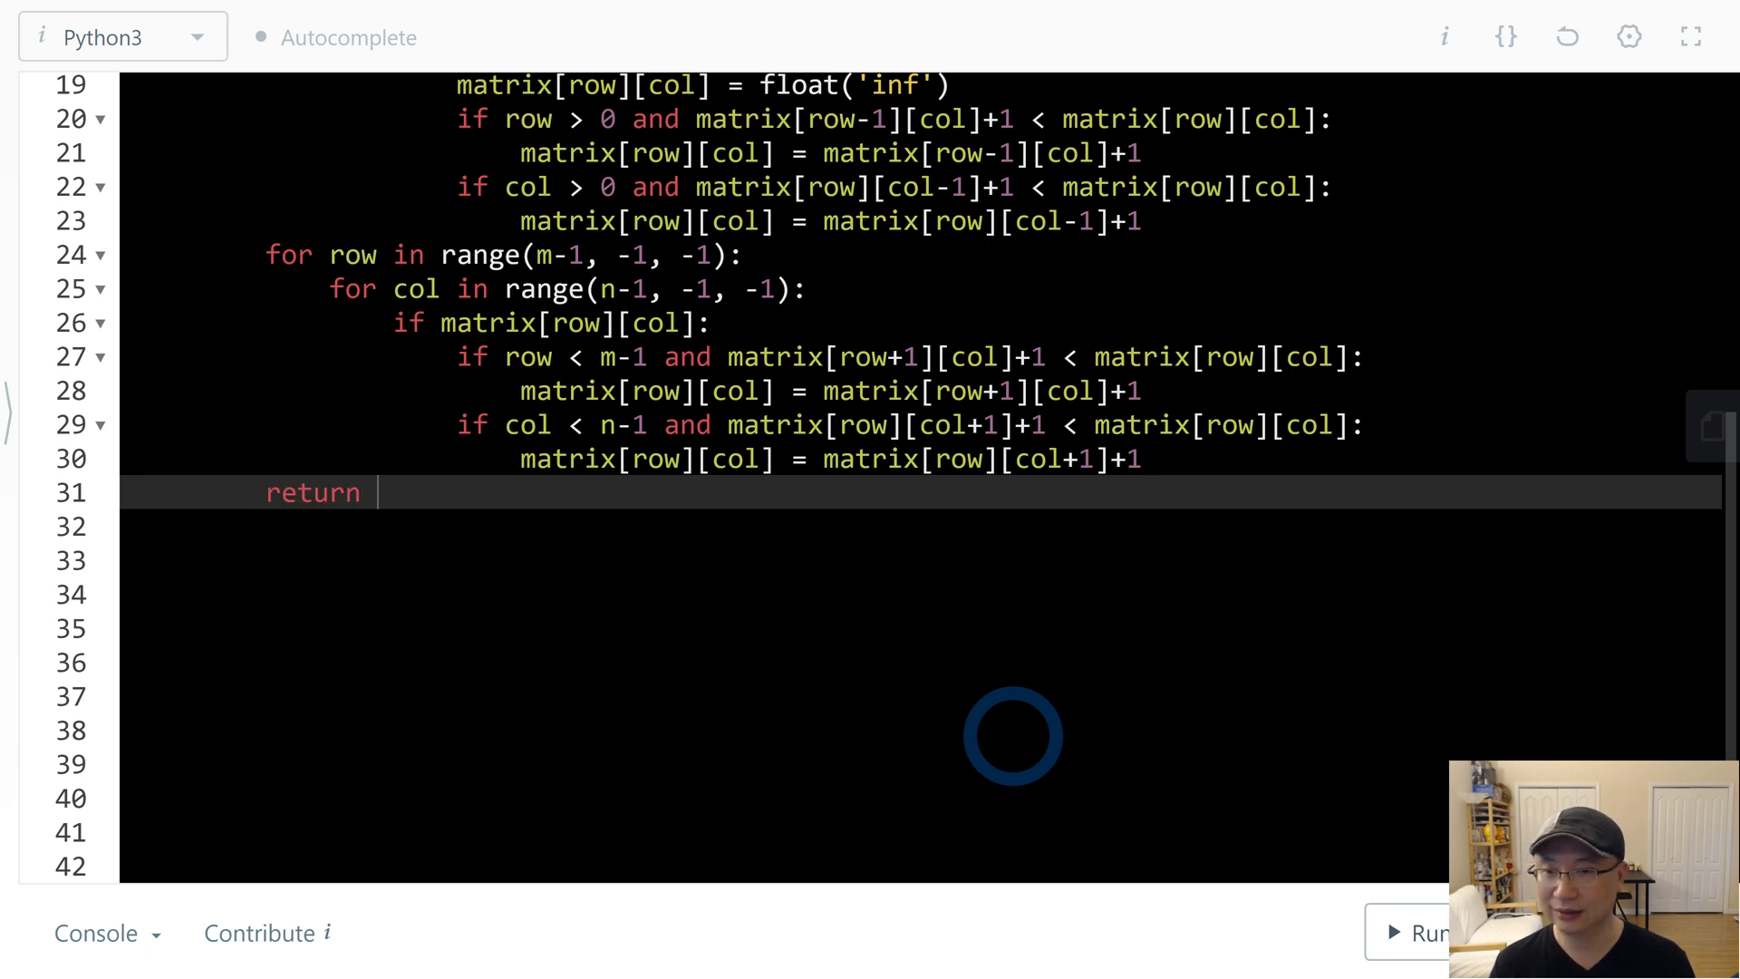
text(matrix)
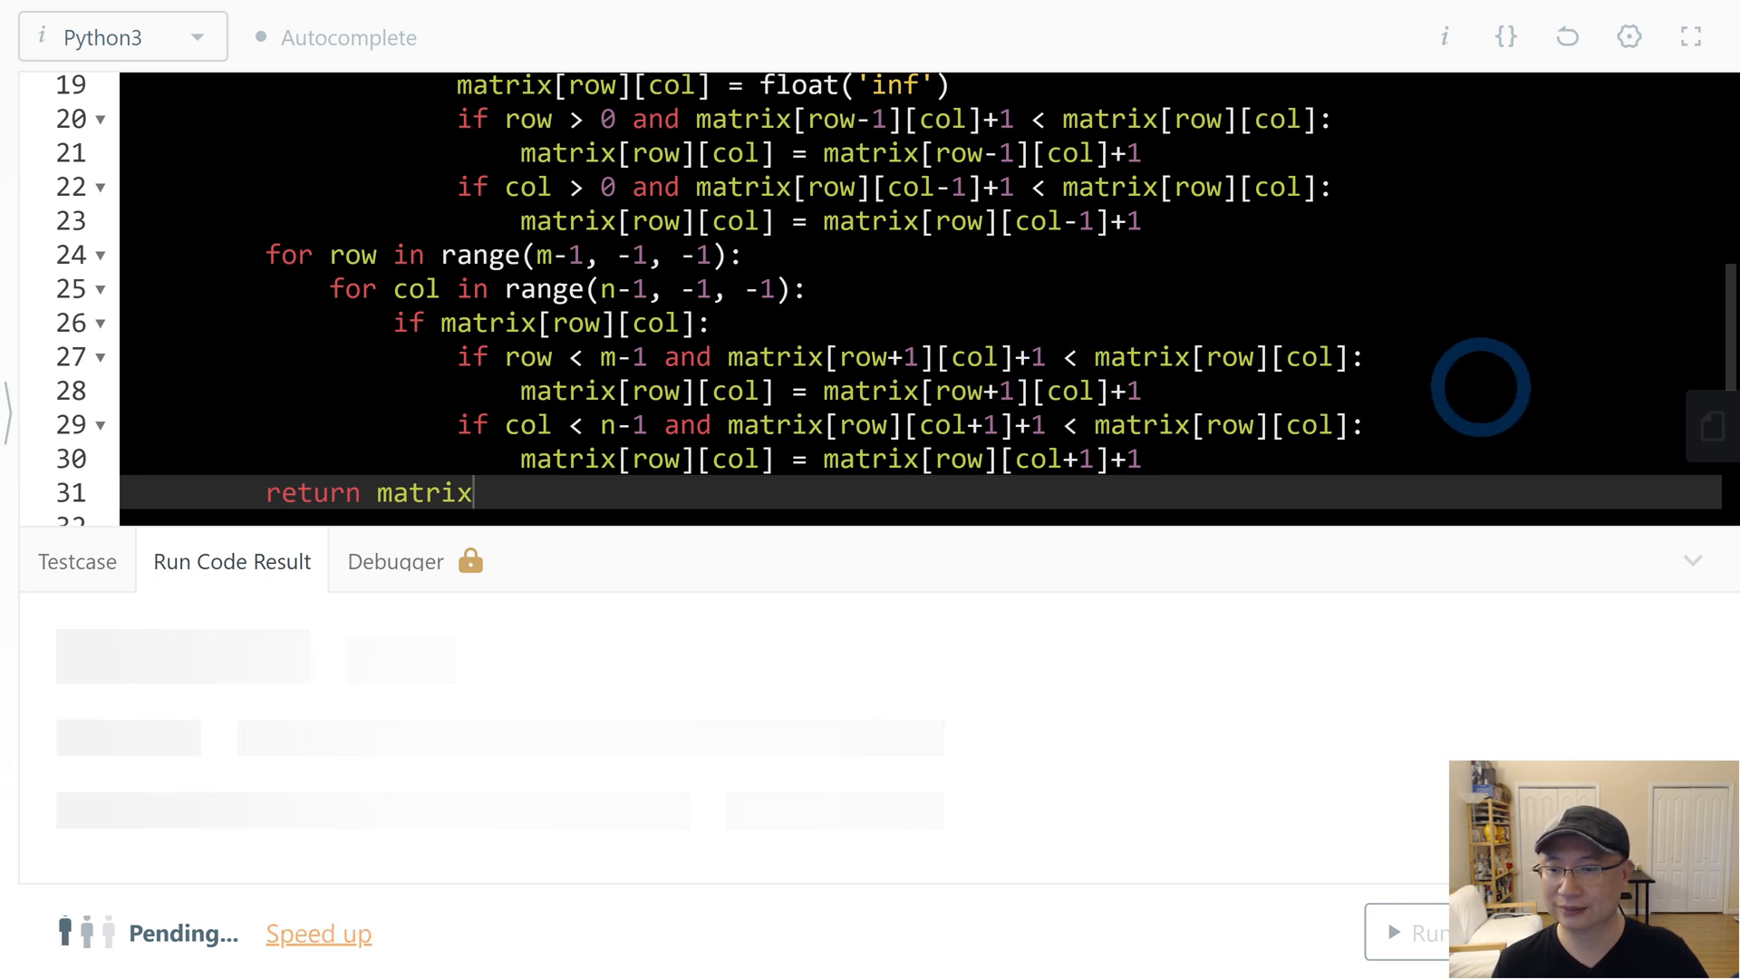
- Run the solution on the sample test, confirm Accepted, and collapse the console
click(1432, 932)
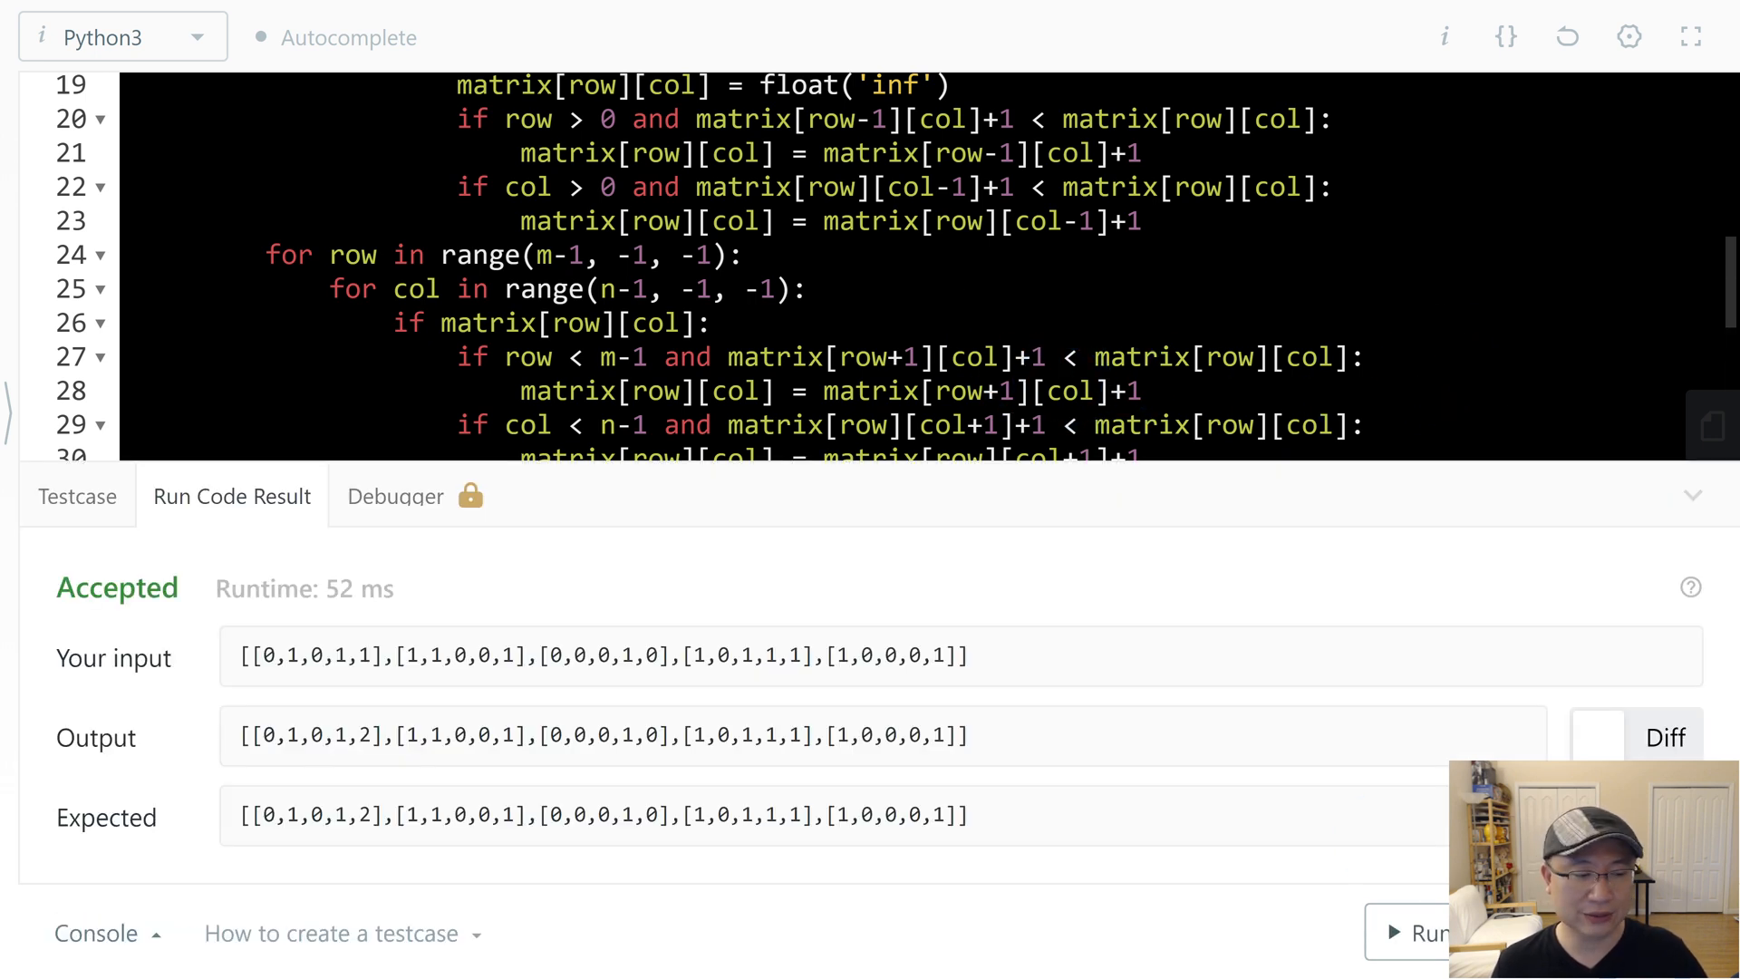
click(501, 37)
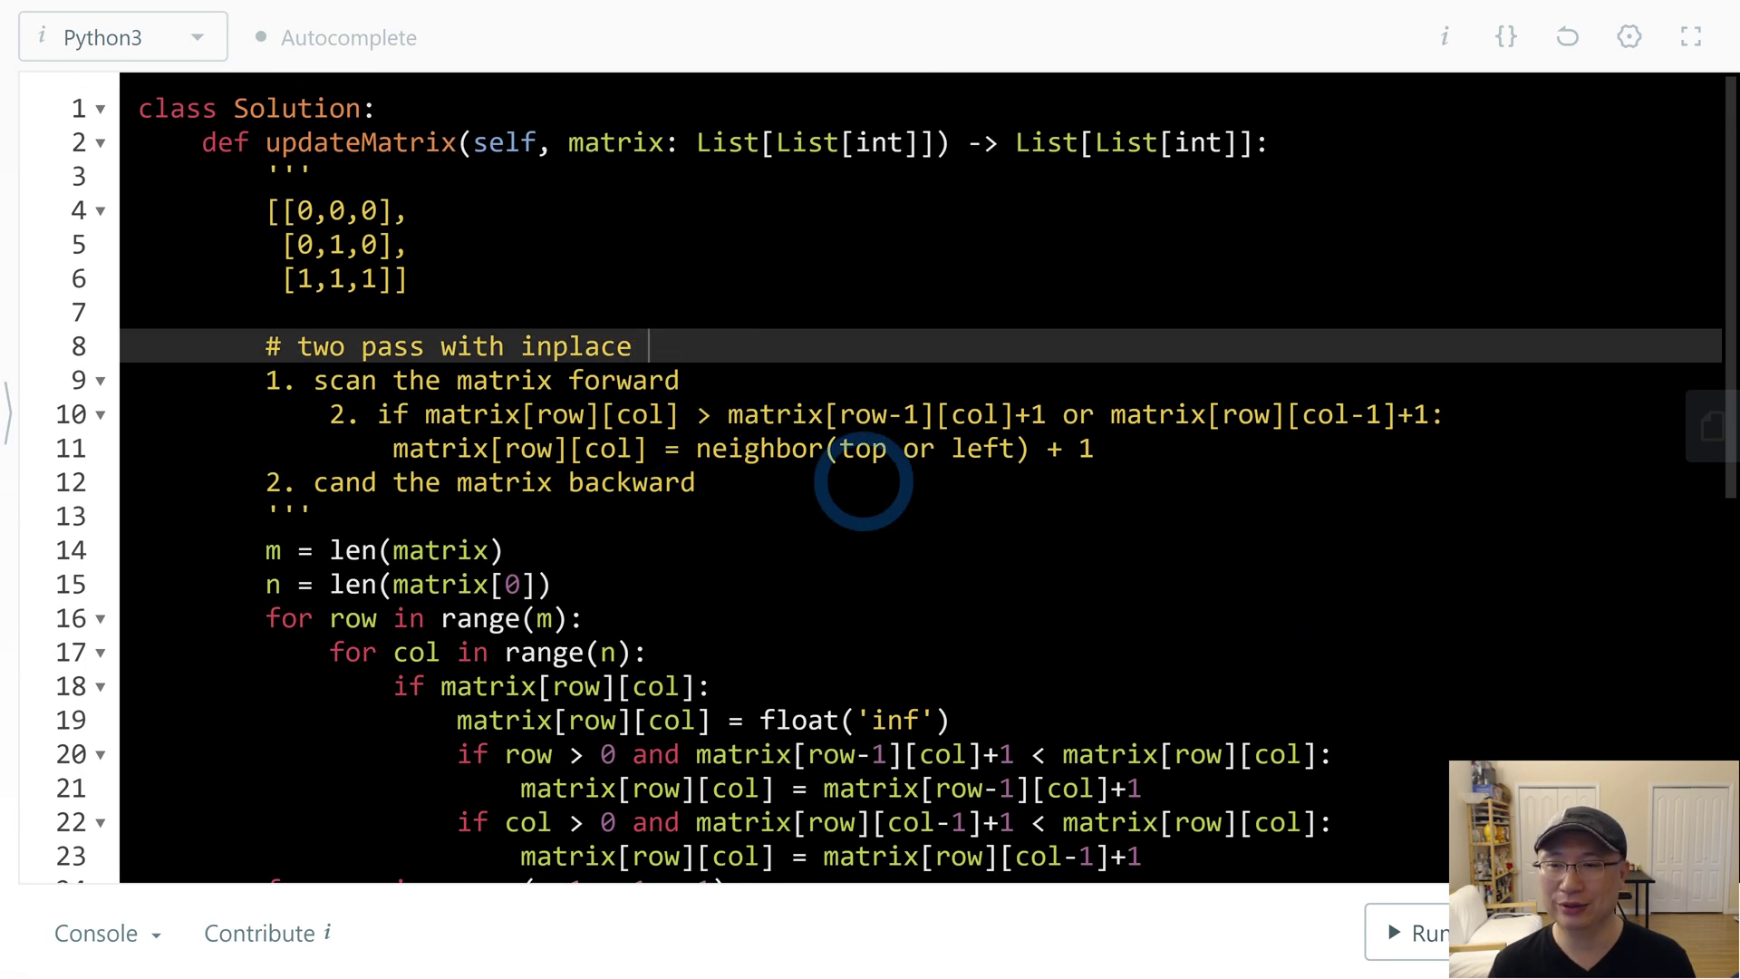
- Extend the '# two pass with inplace' comment with '- O(N), O(1)'
text(-)
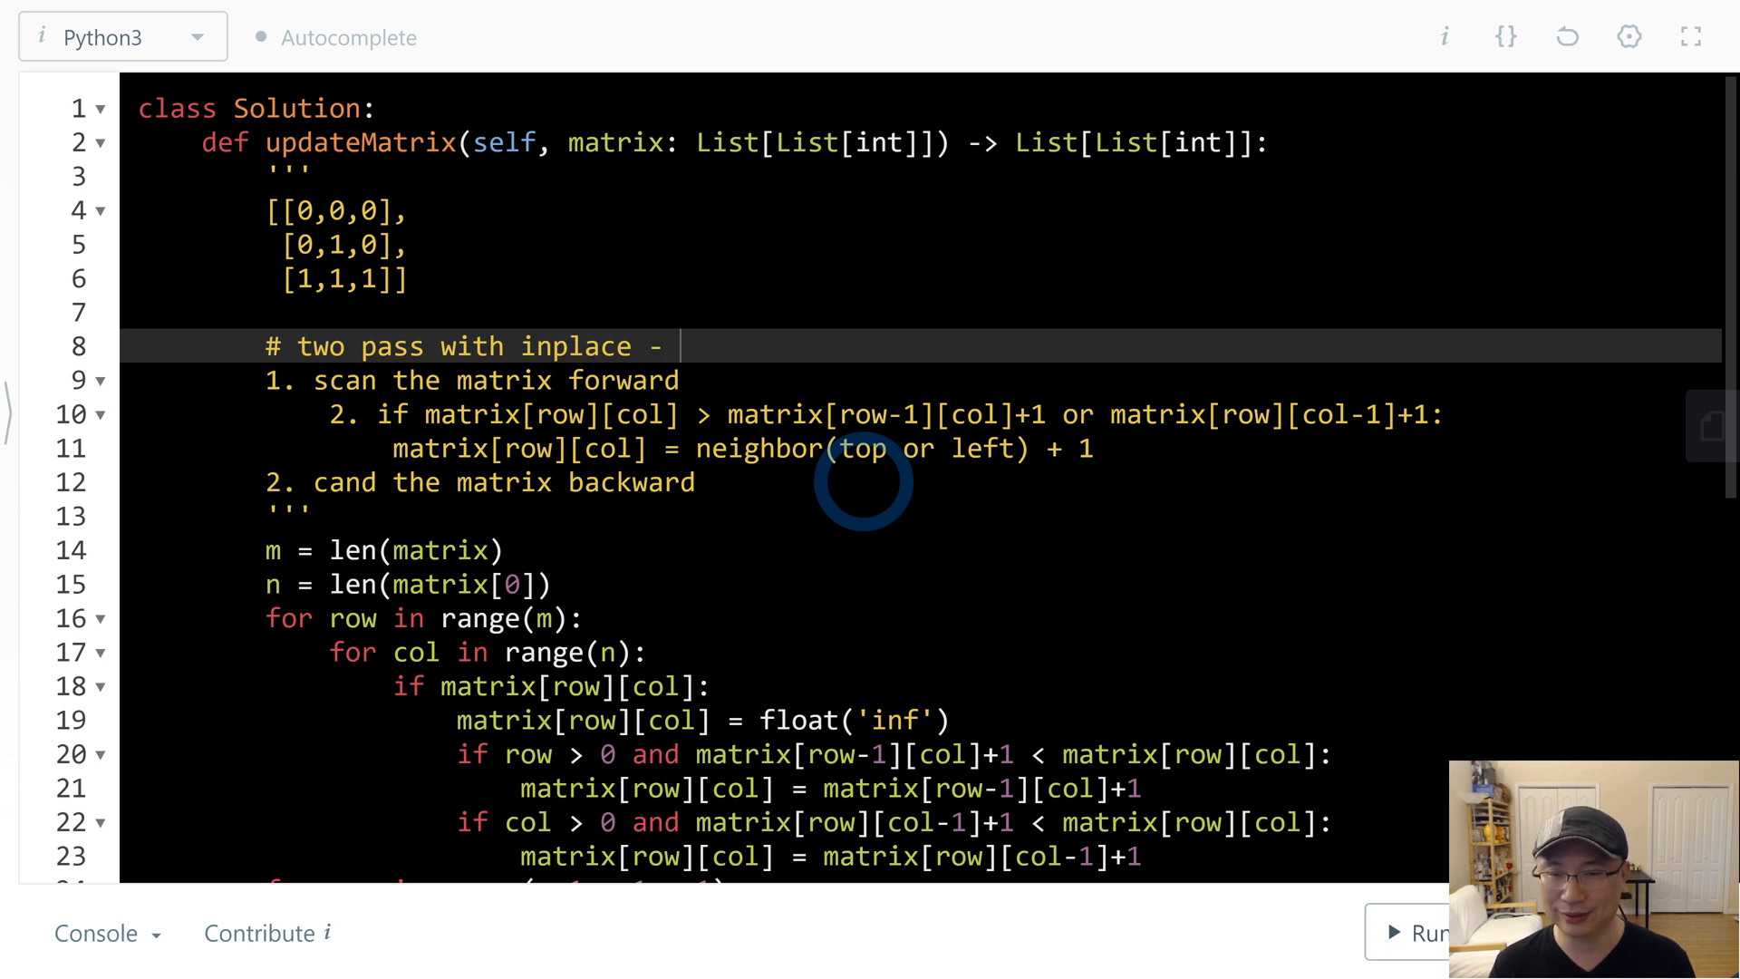
text(O(N))
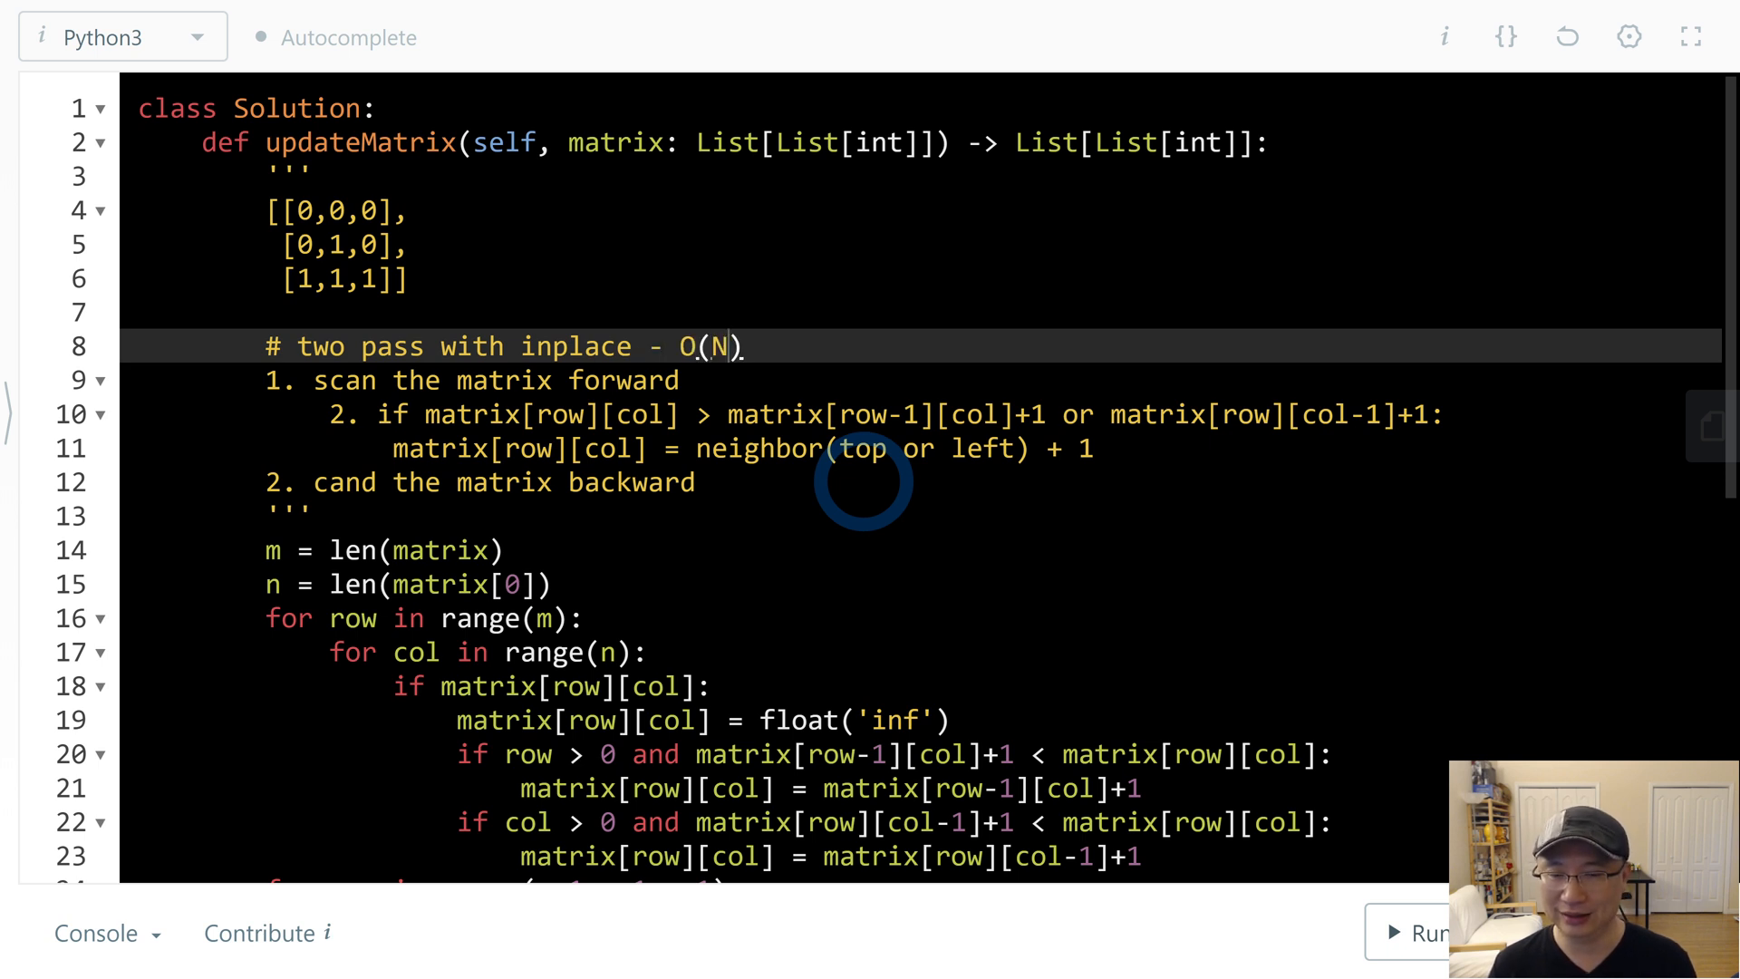
text(,)
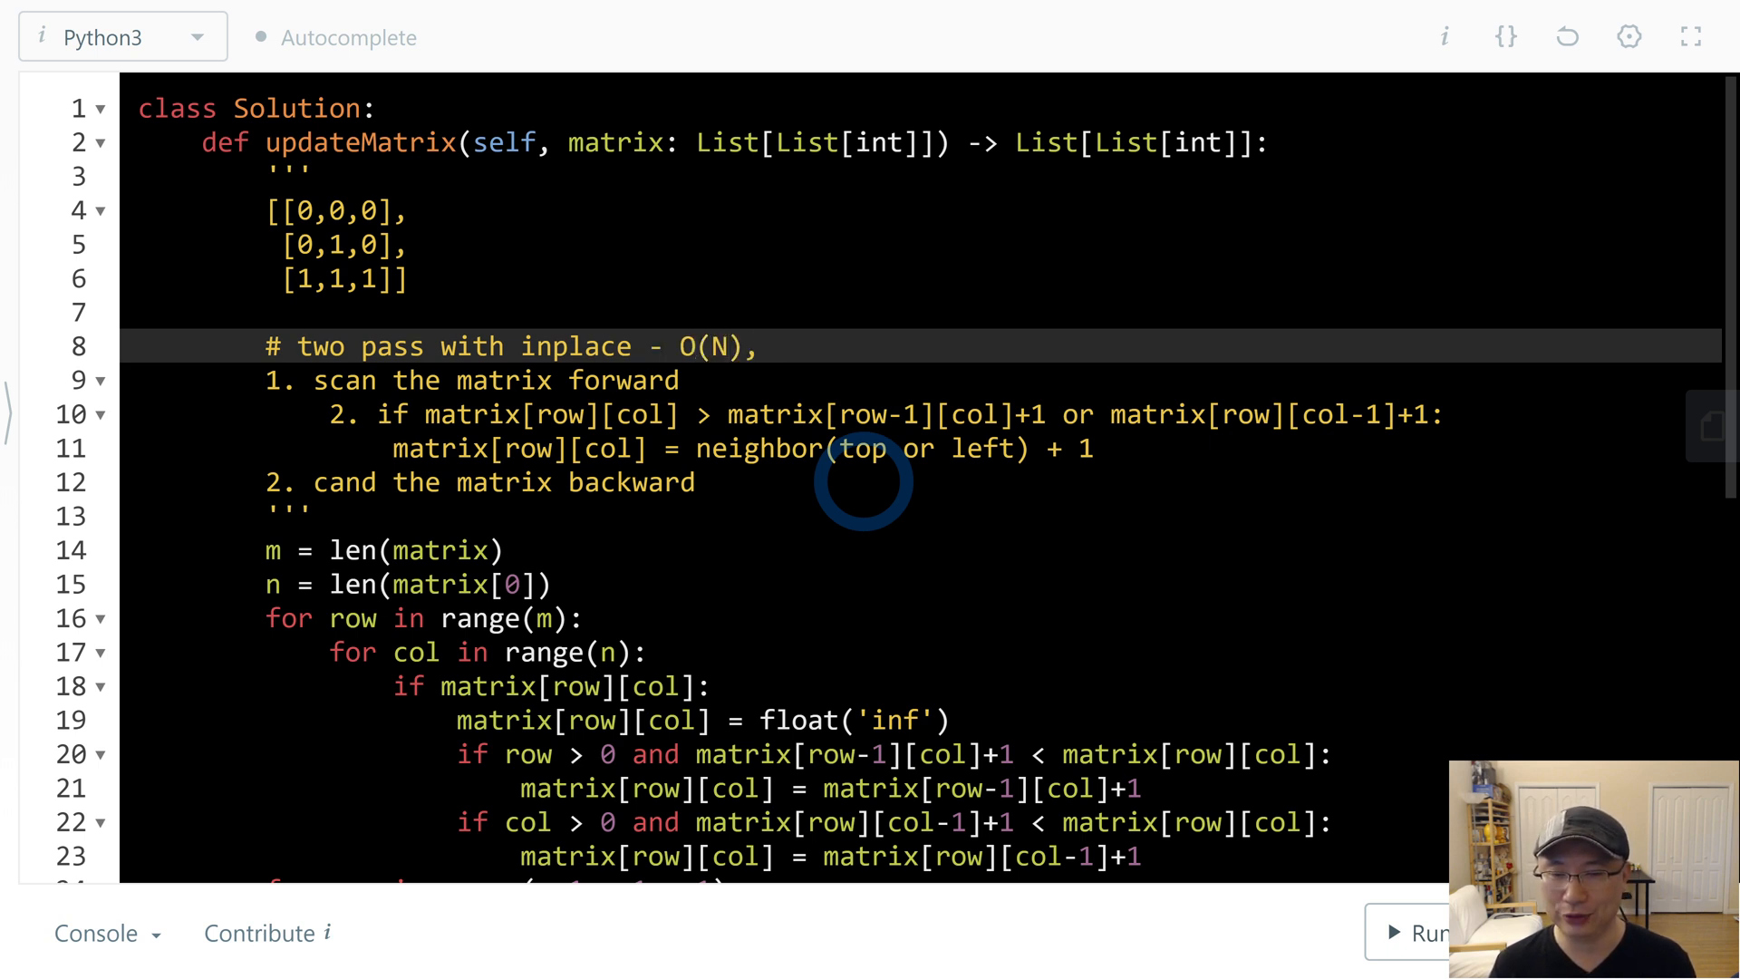
click(774, 346)
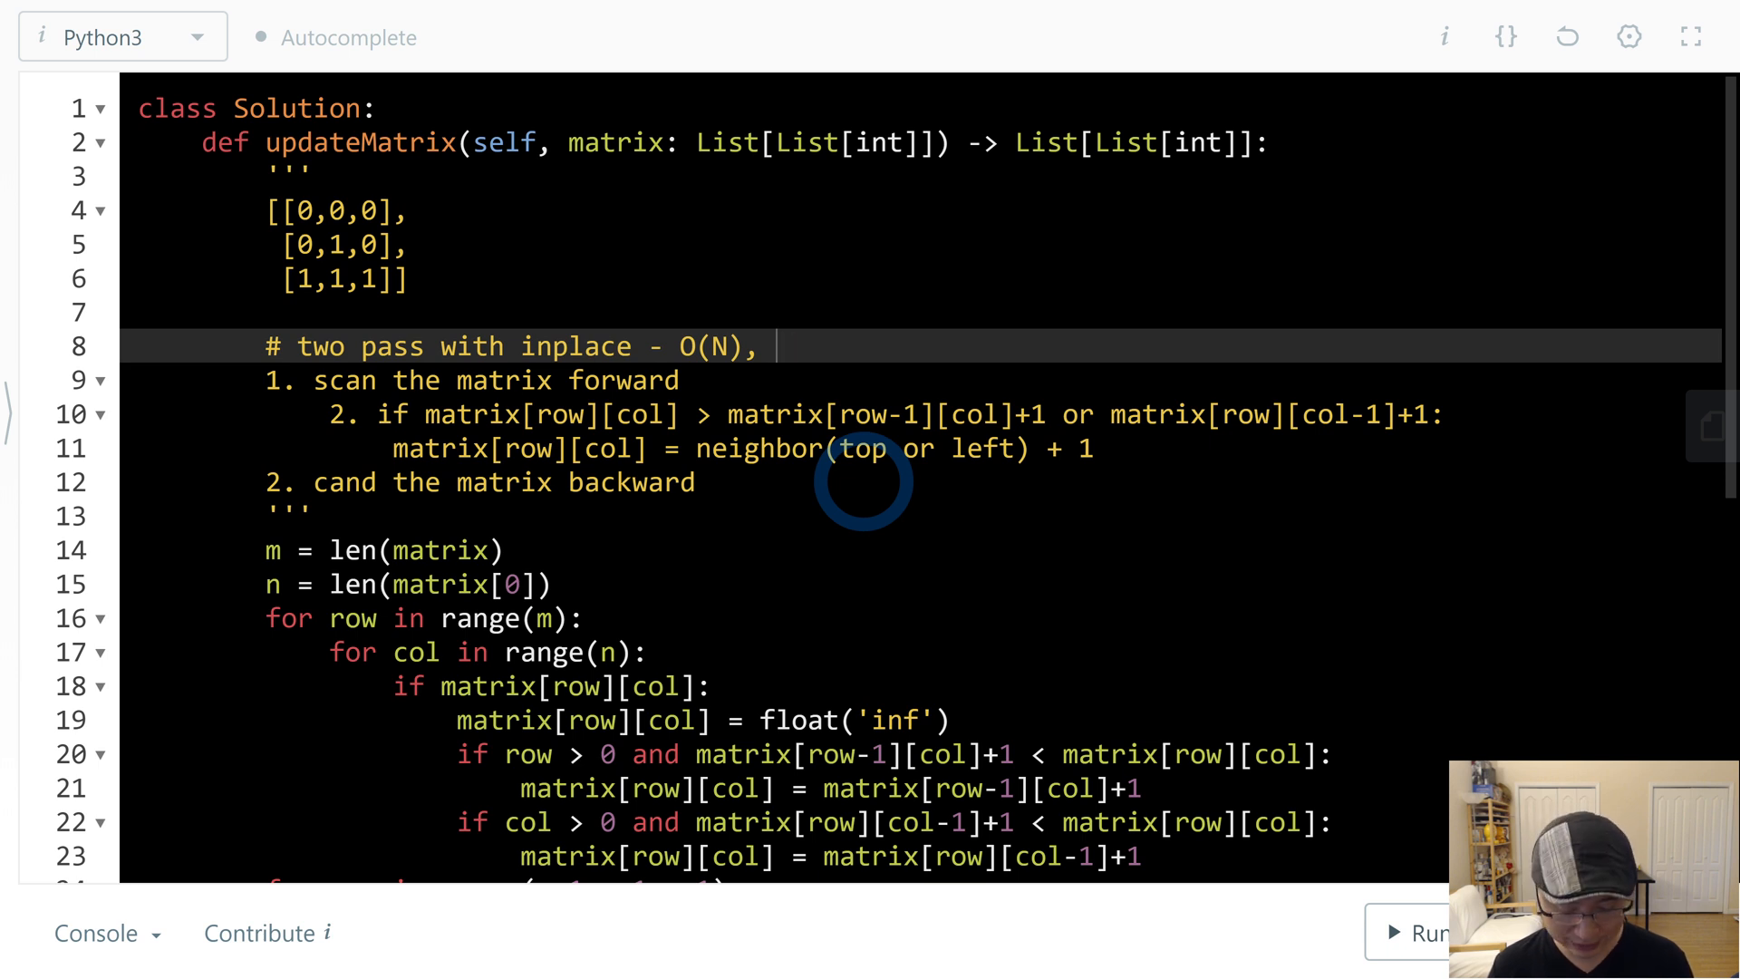
text((!))
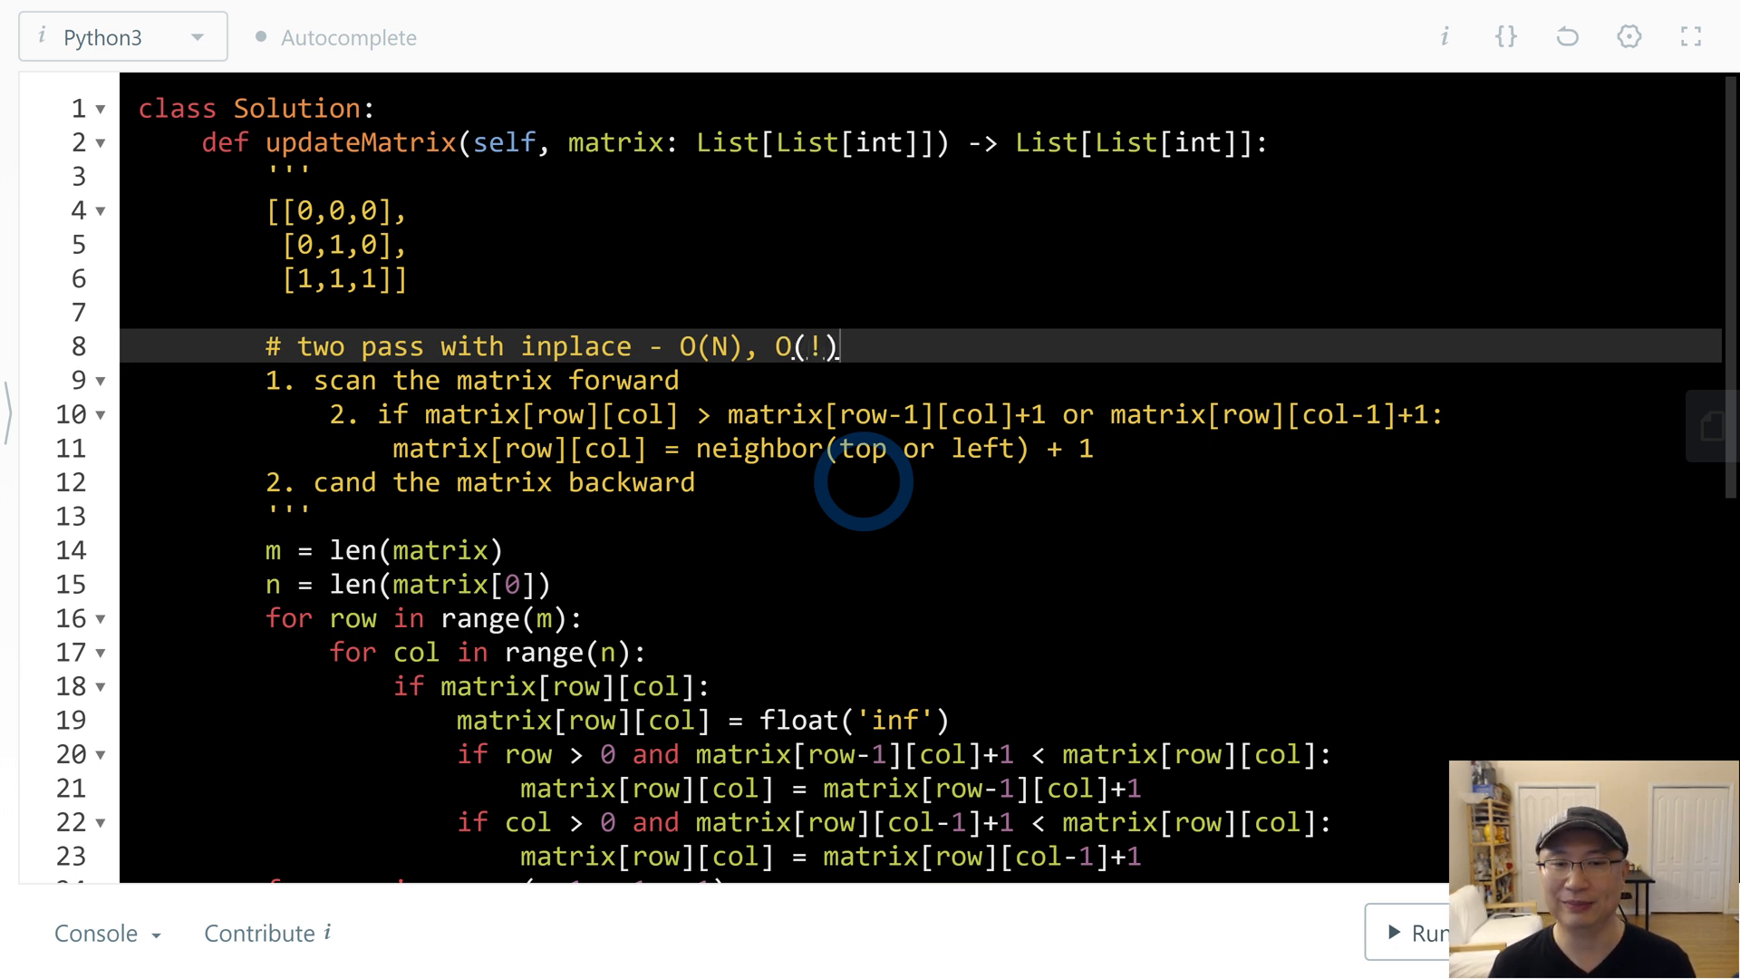
text(1)
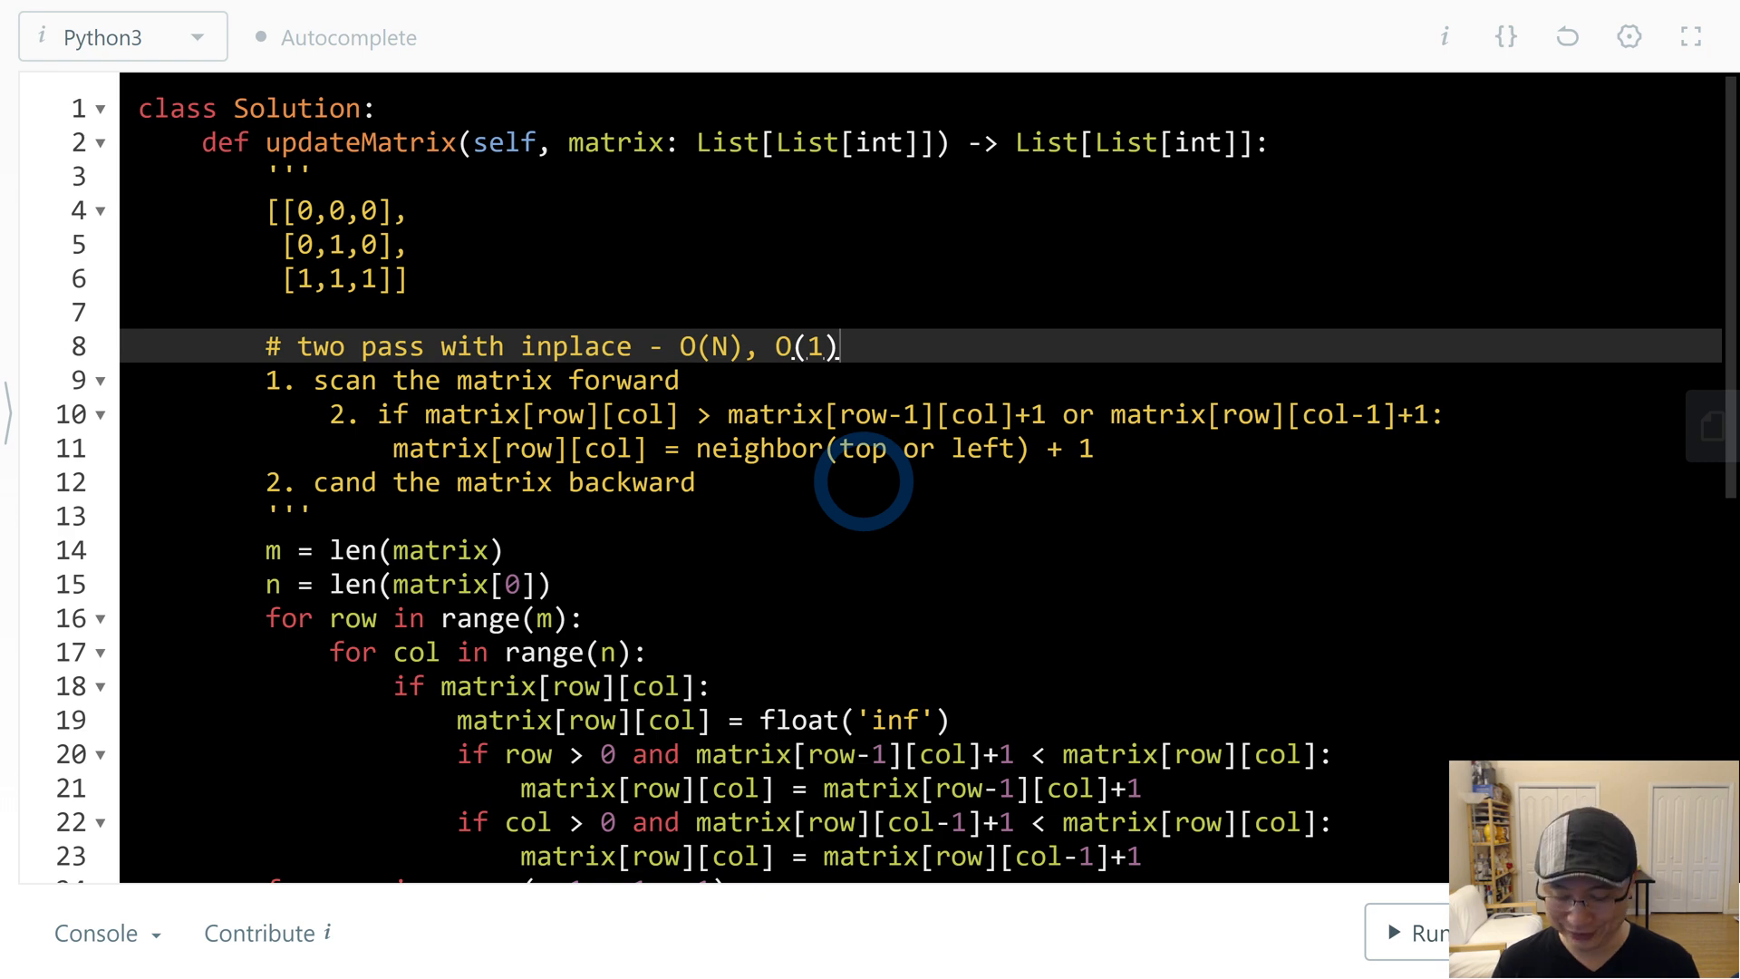